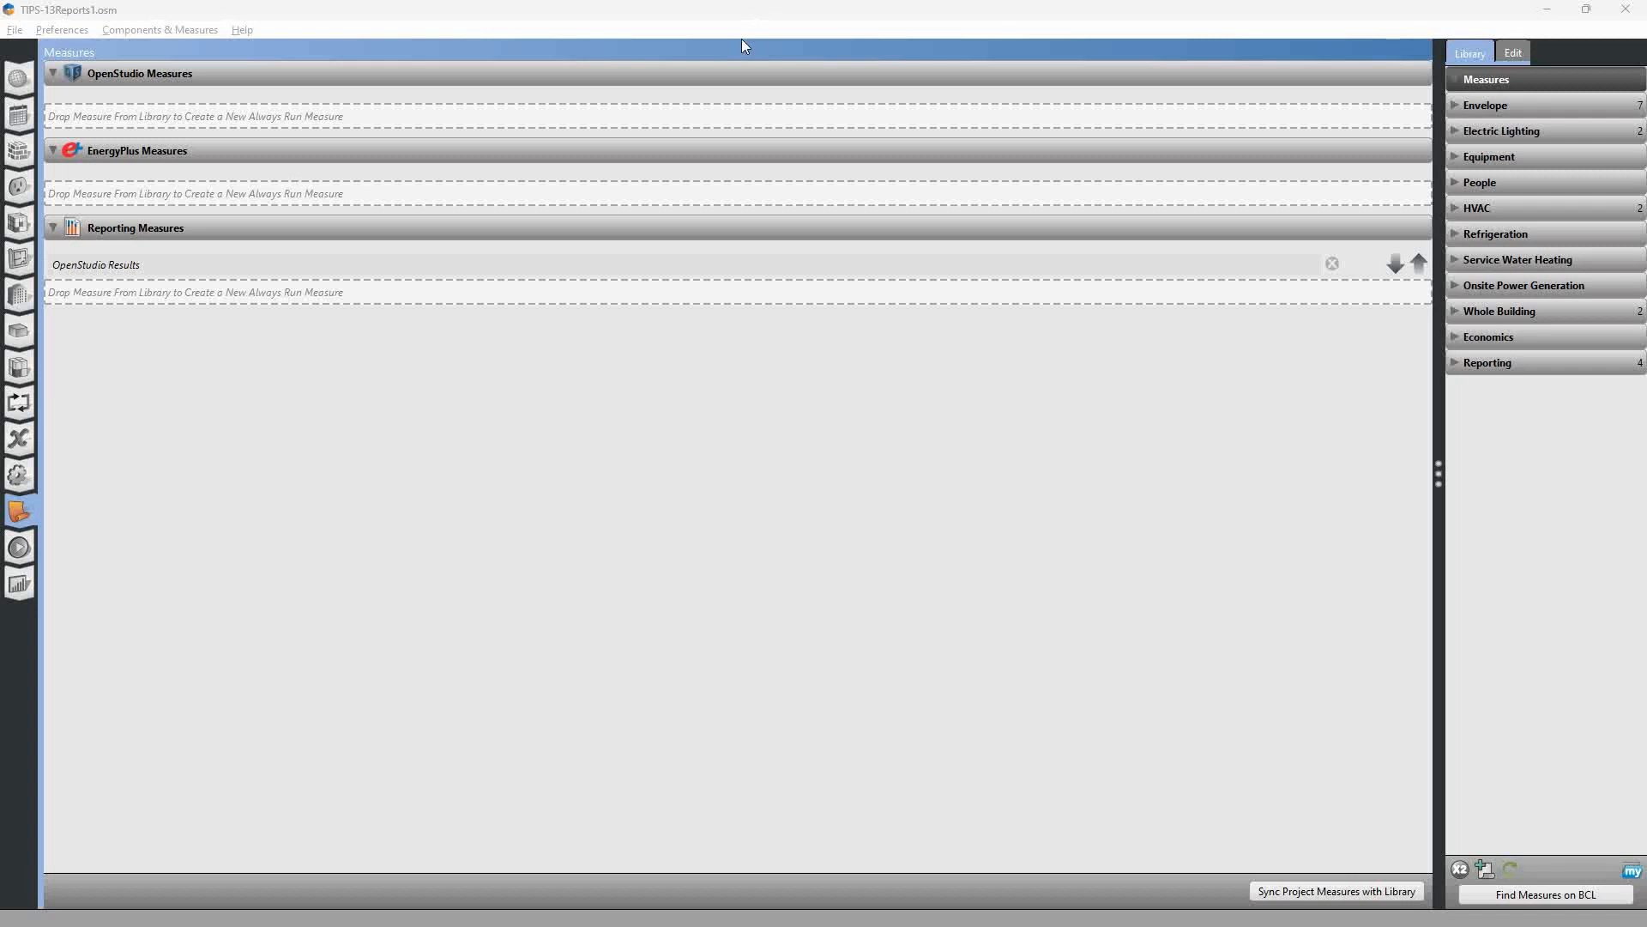
mouse_move(691, 115)
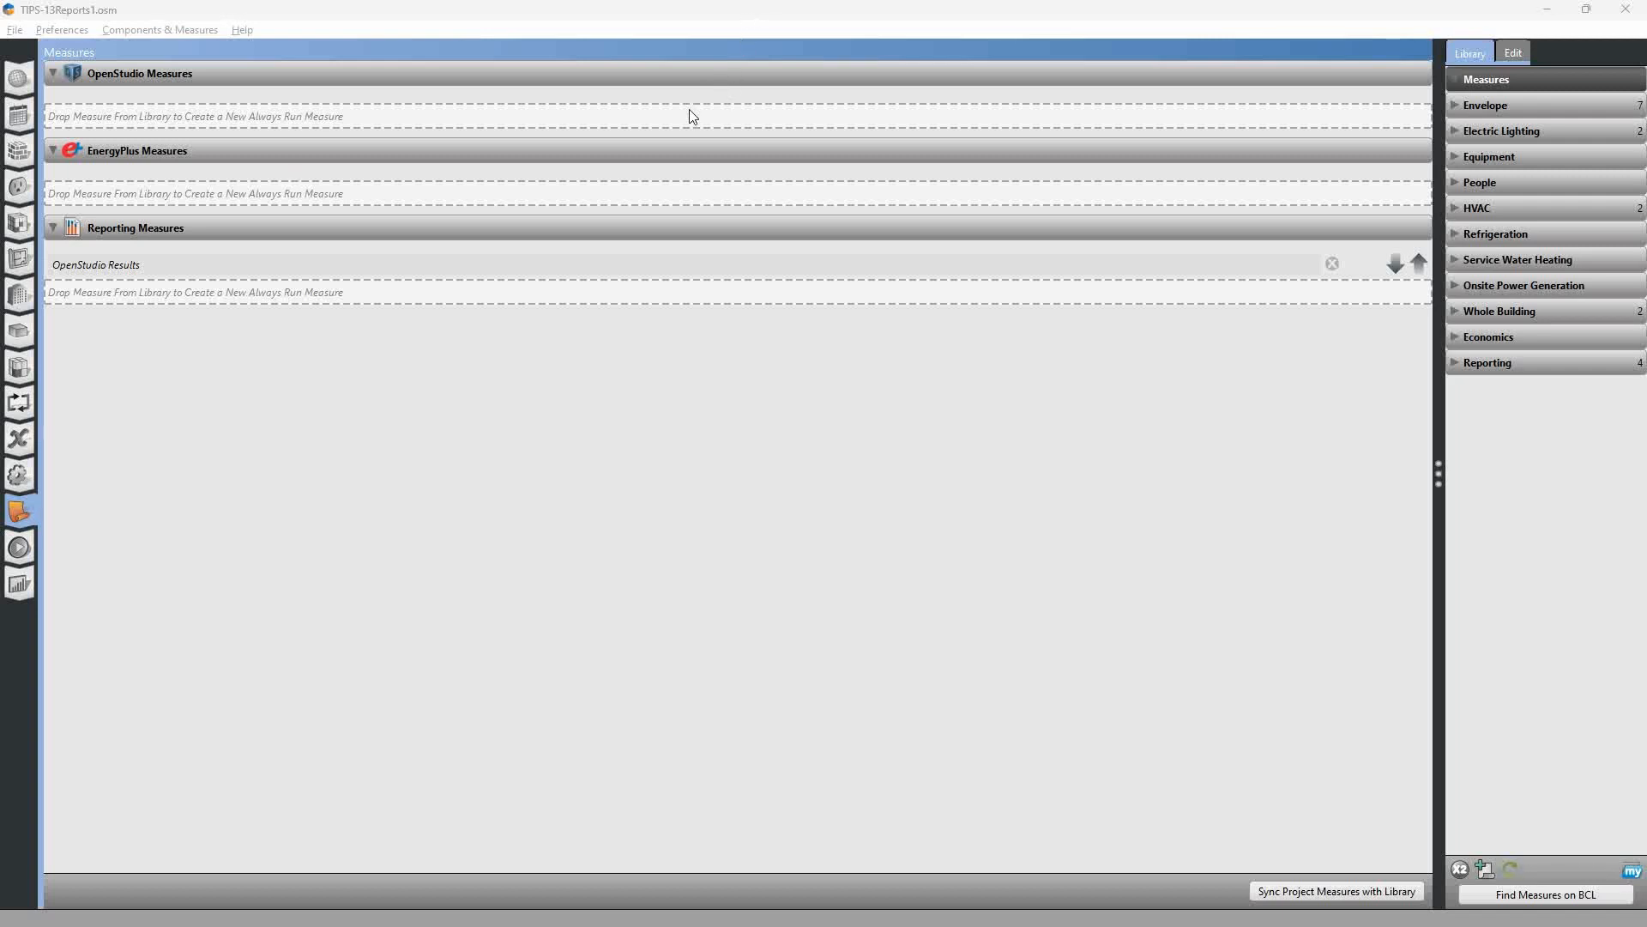
mouse_move(662, 144)
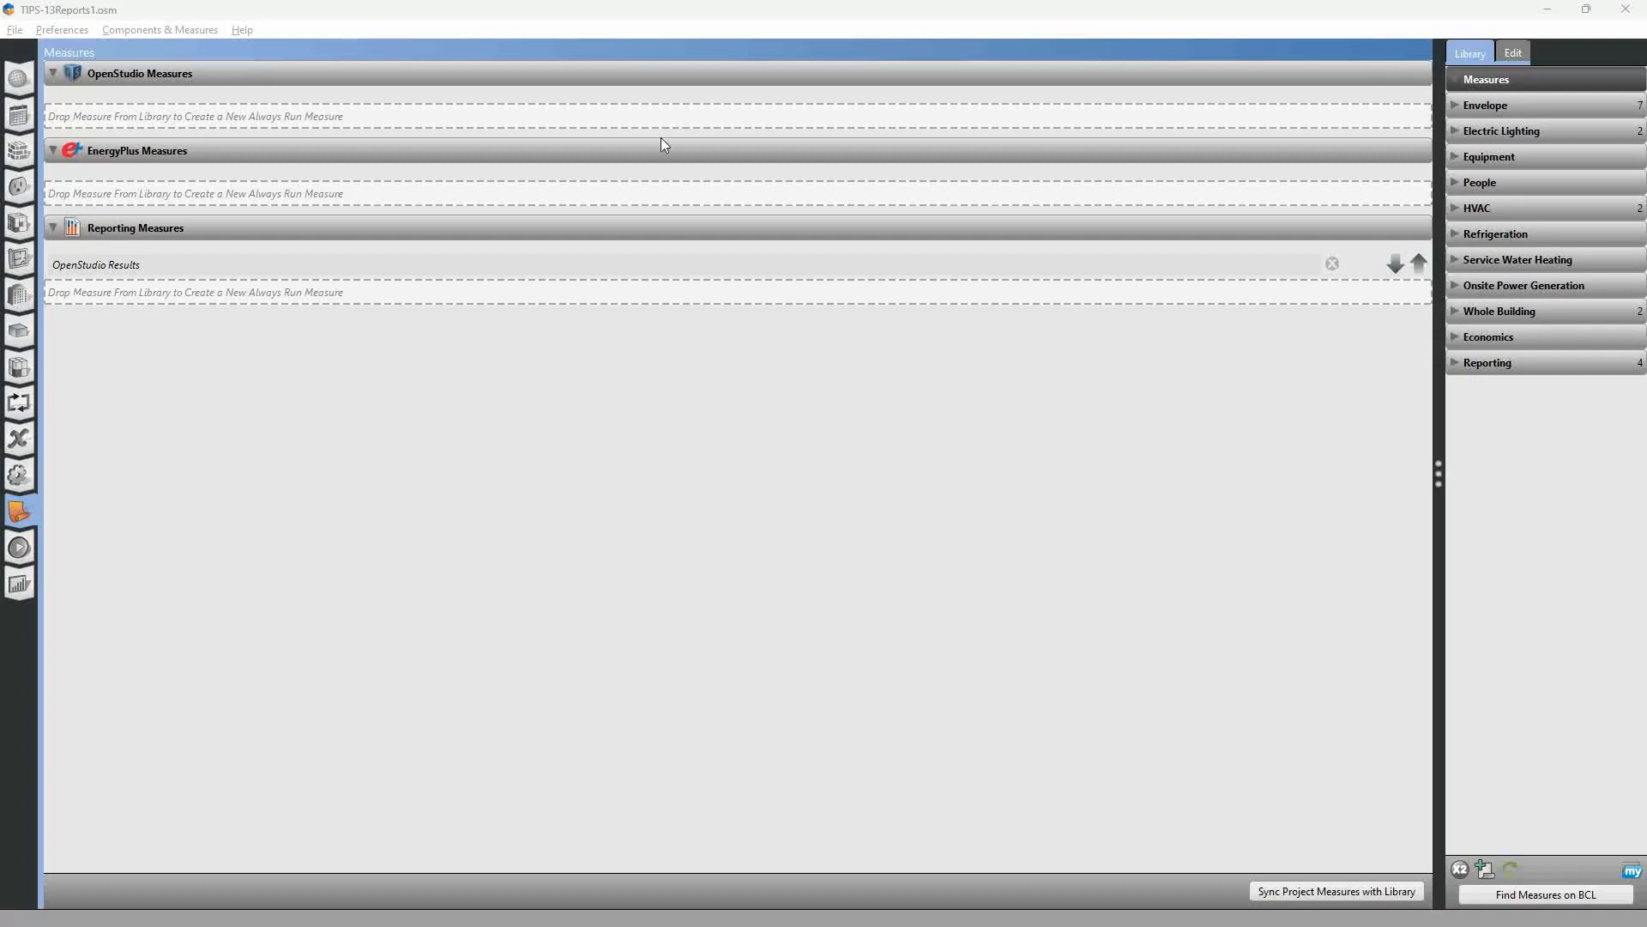
mouse_move(657, 164)
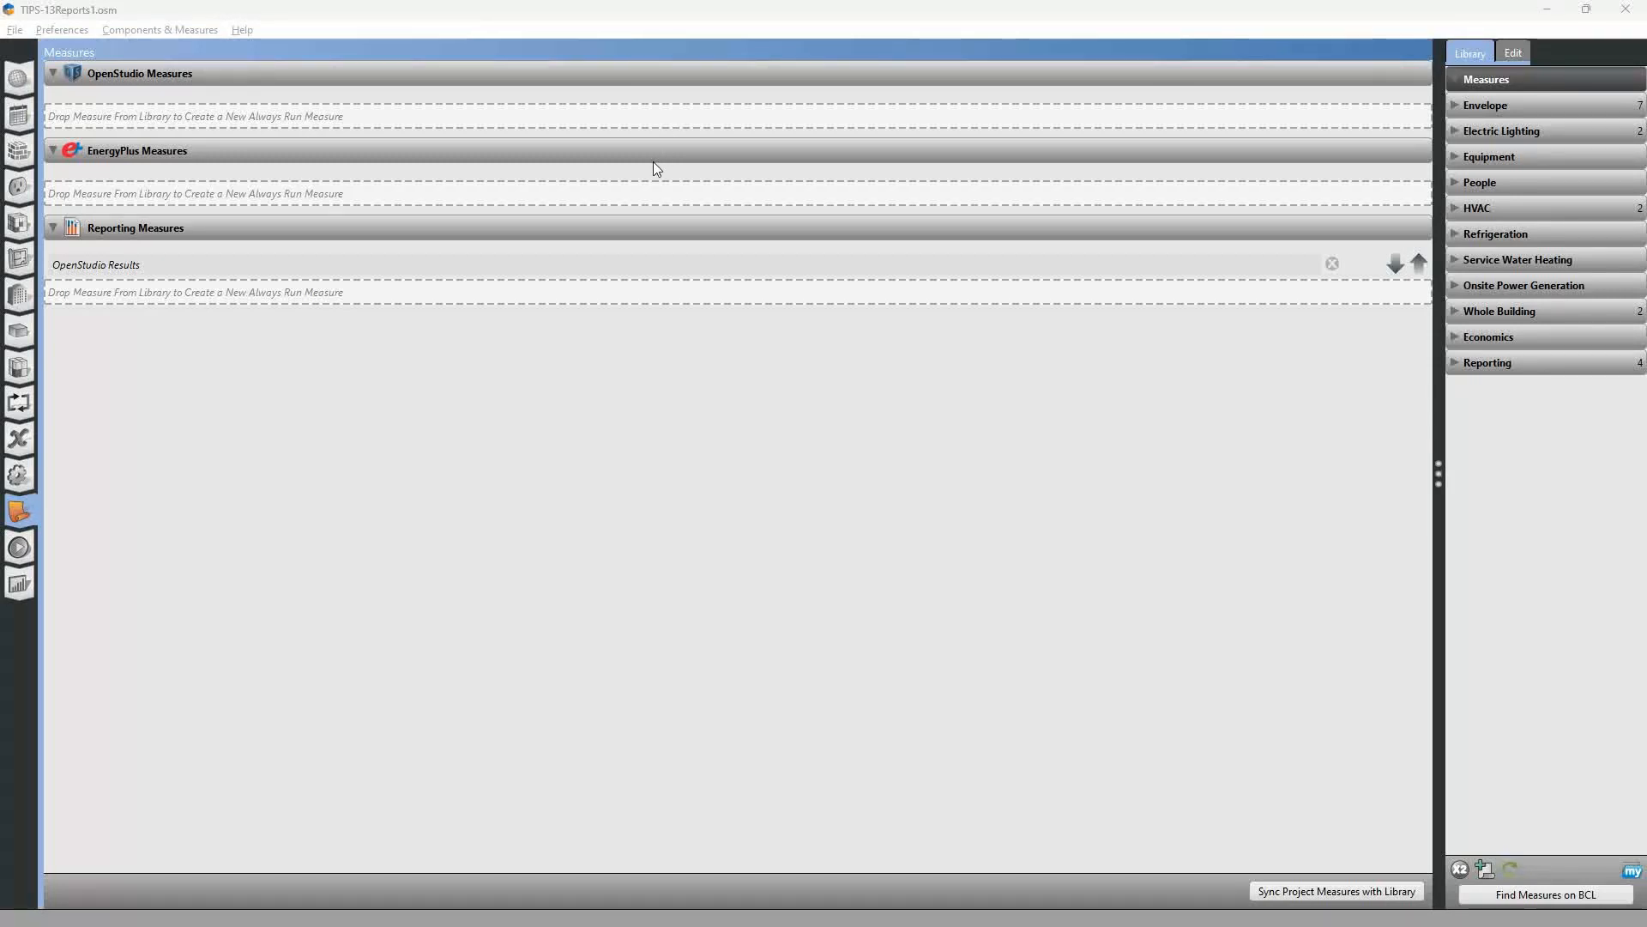
mouse_move(667, 197)
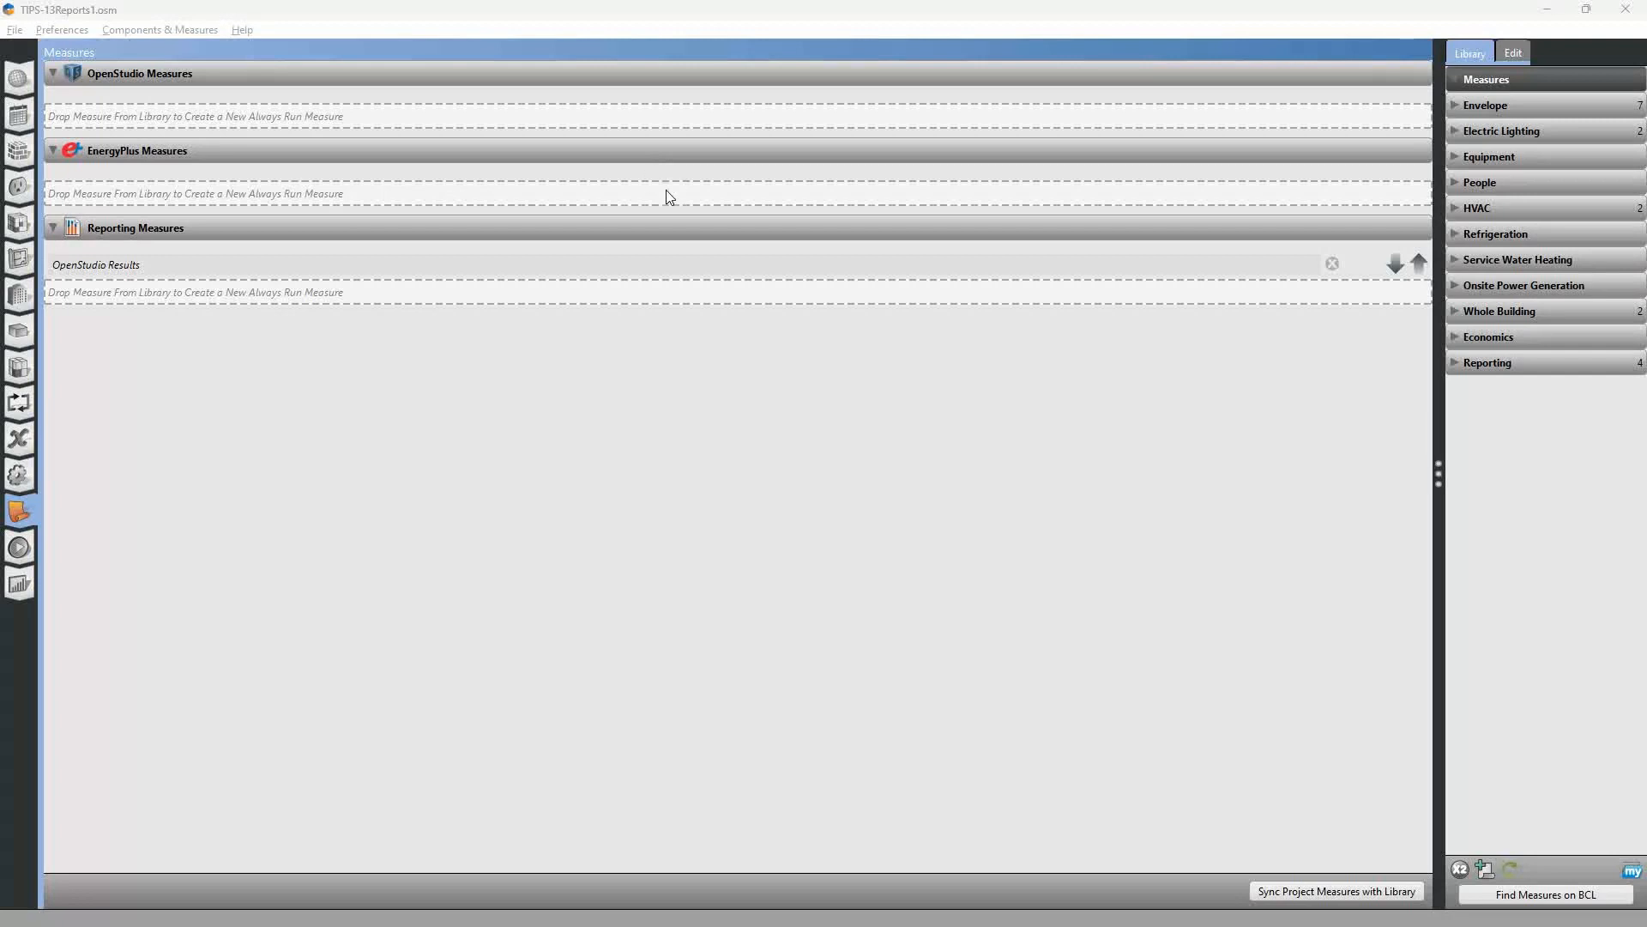
mouse_move(654, 210)
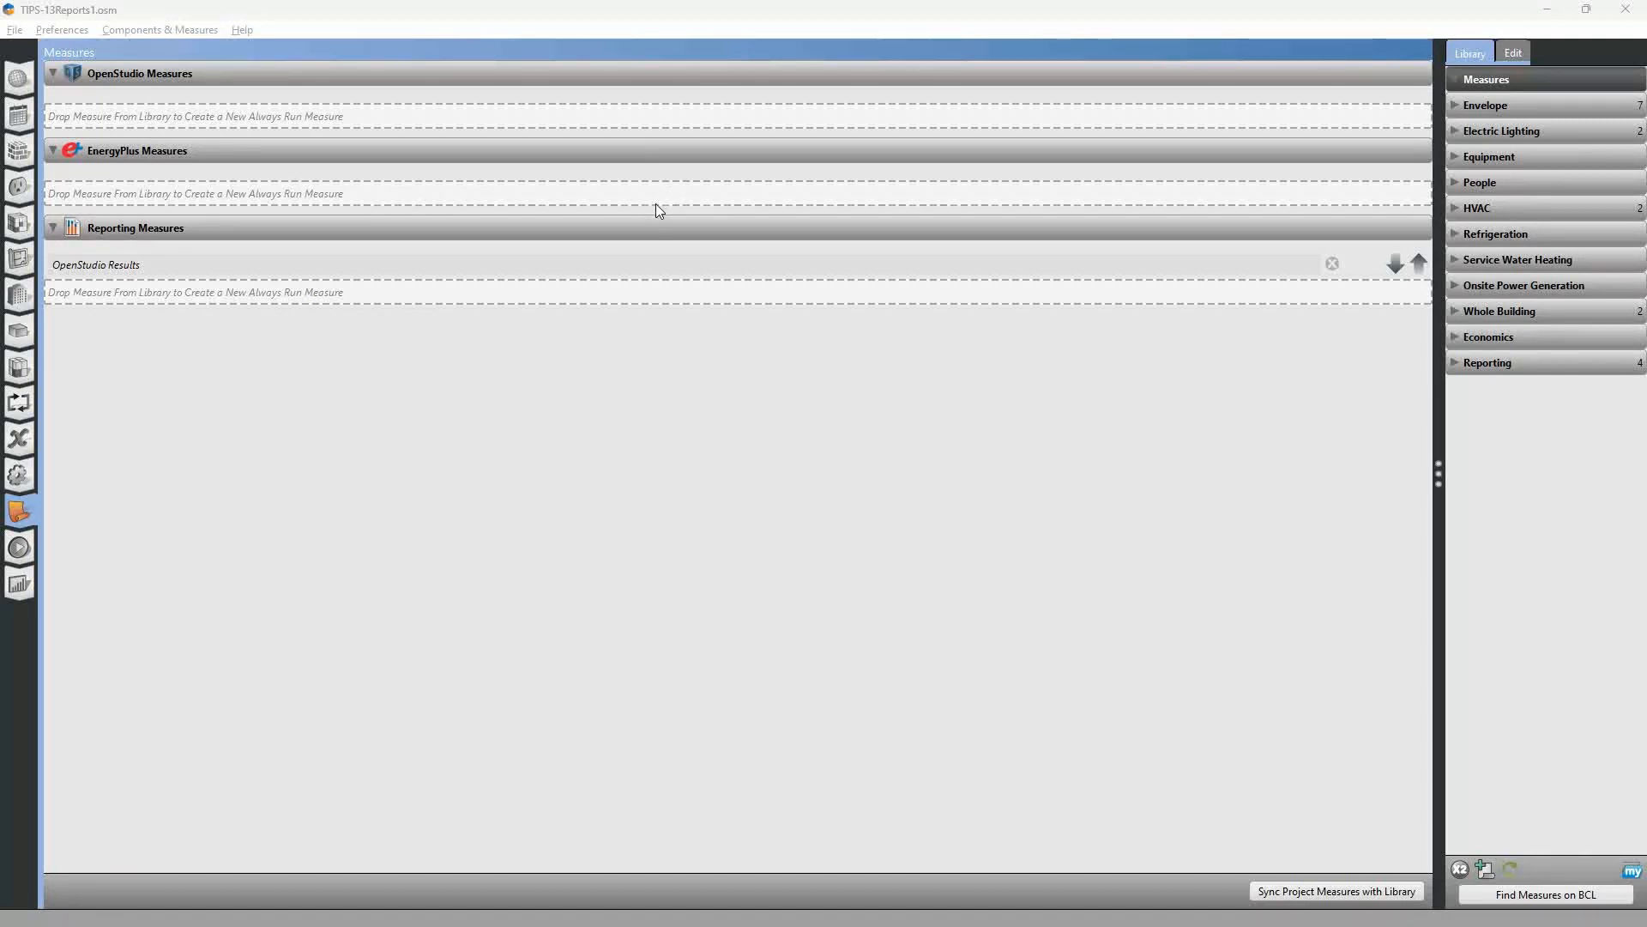
mouse_move(646, 223)
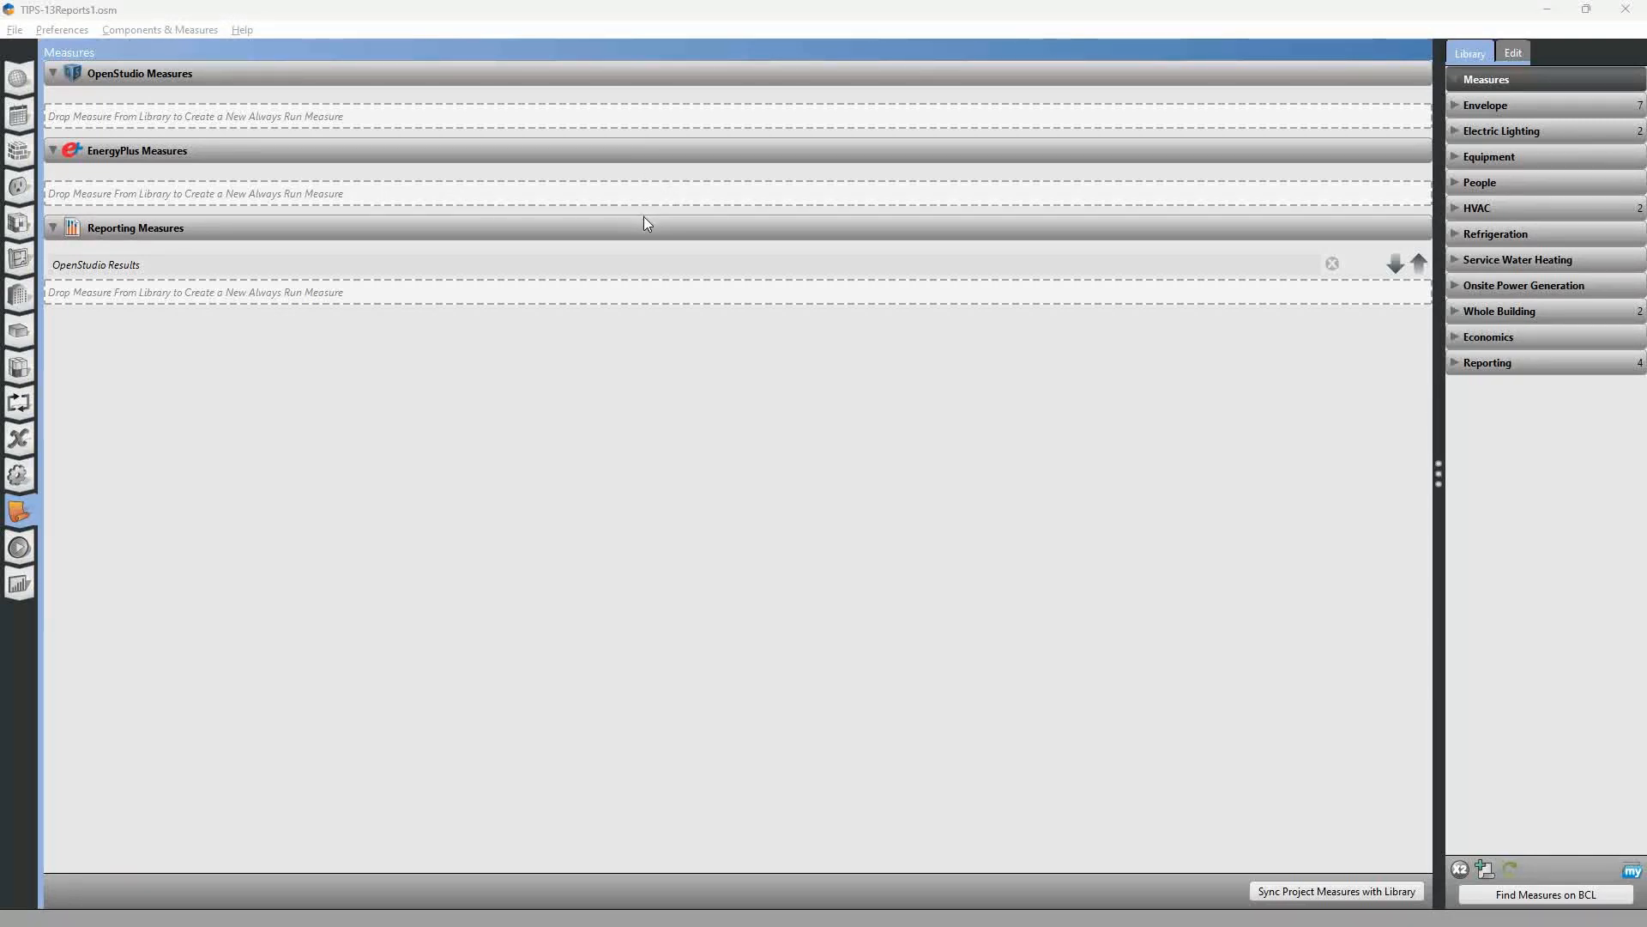
mouse_move(621, 251)
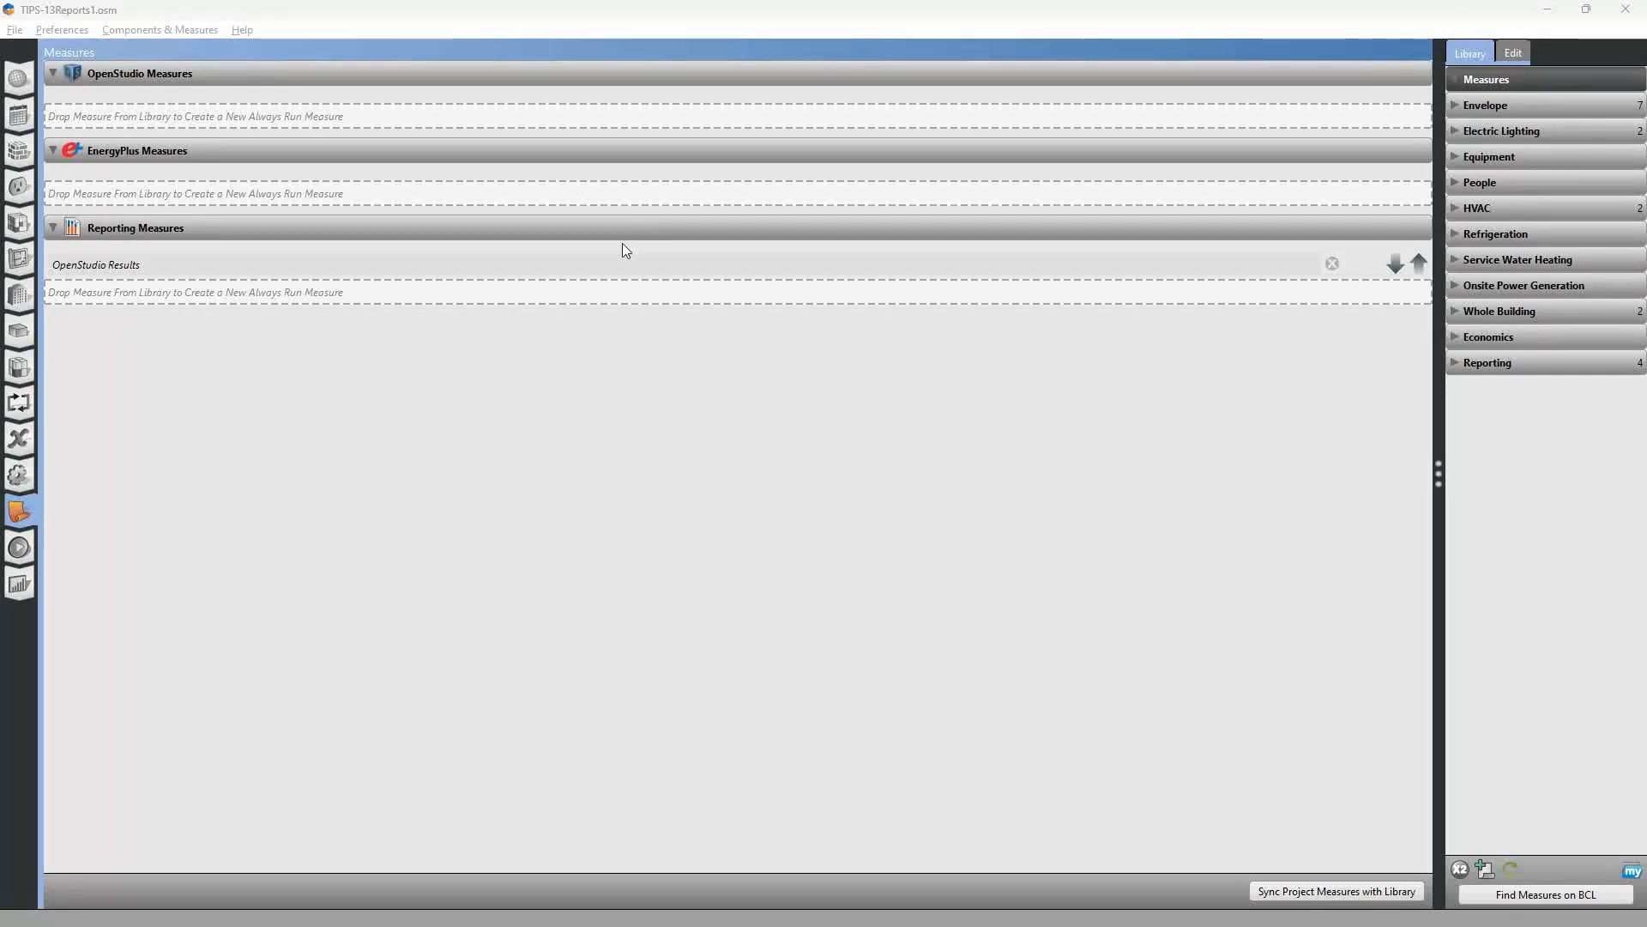
mouse_move(515, 276)
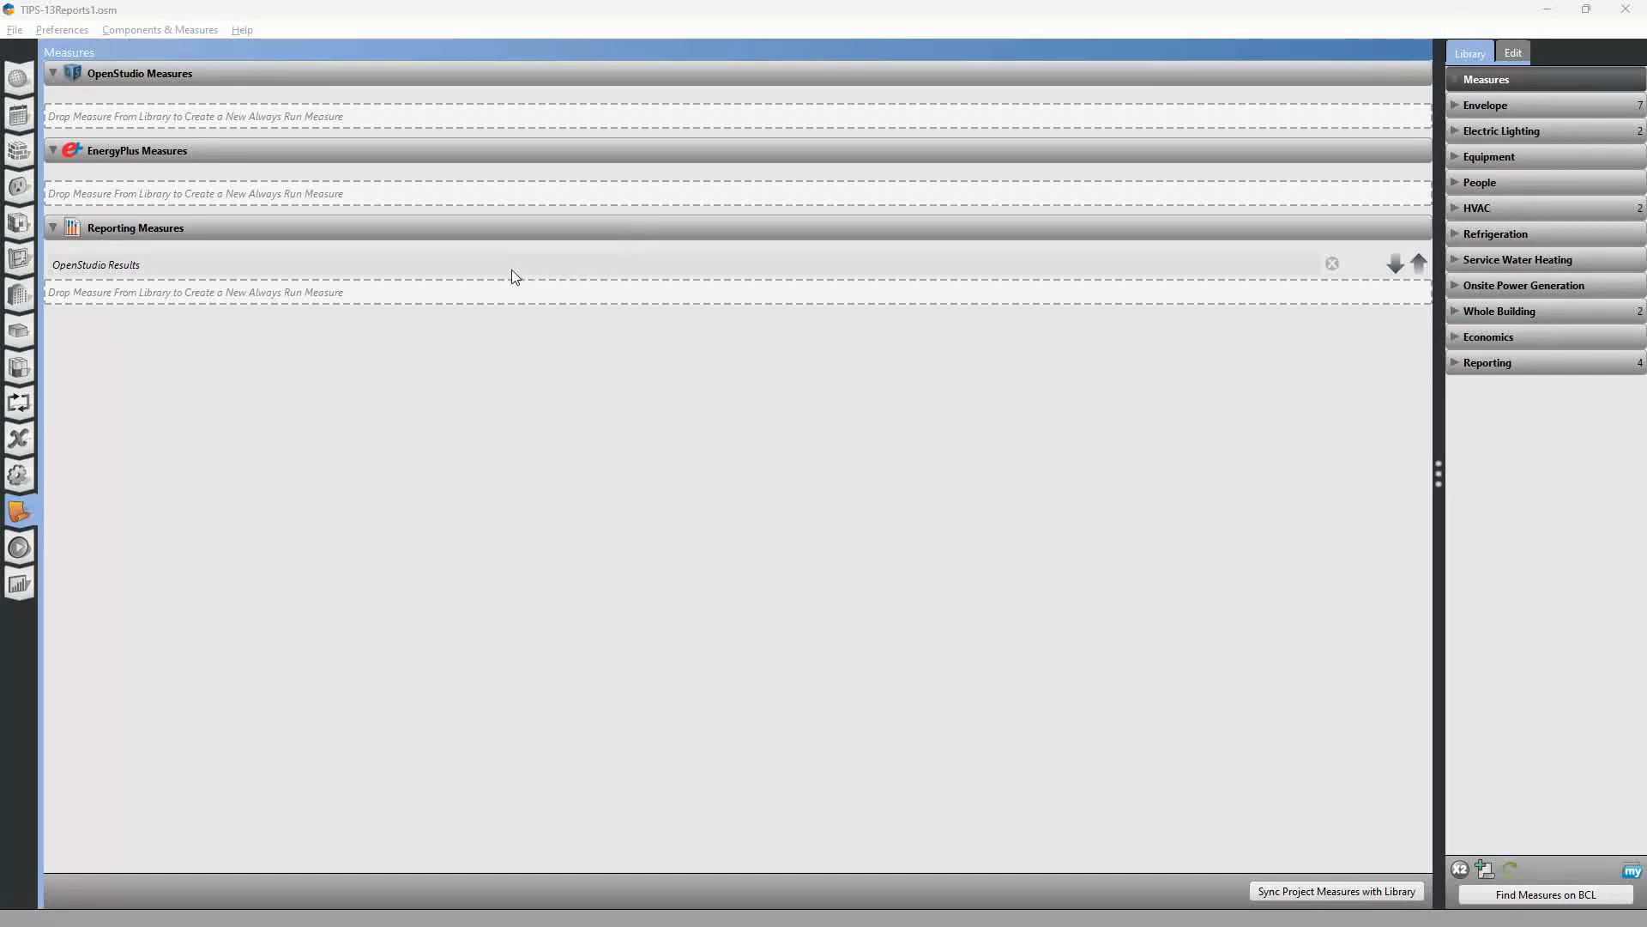
mouse_move(158, 269)
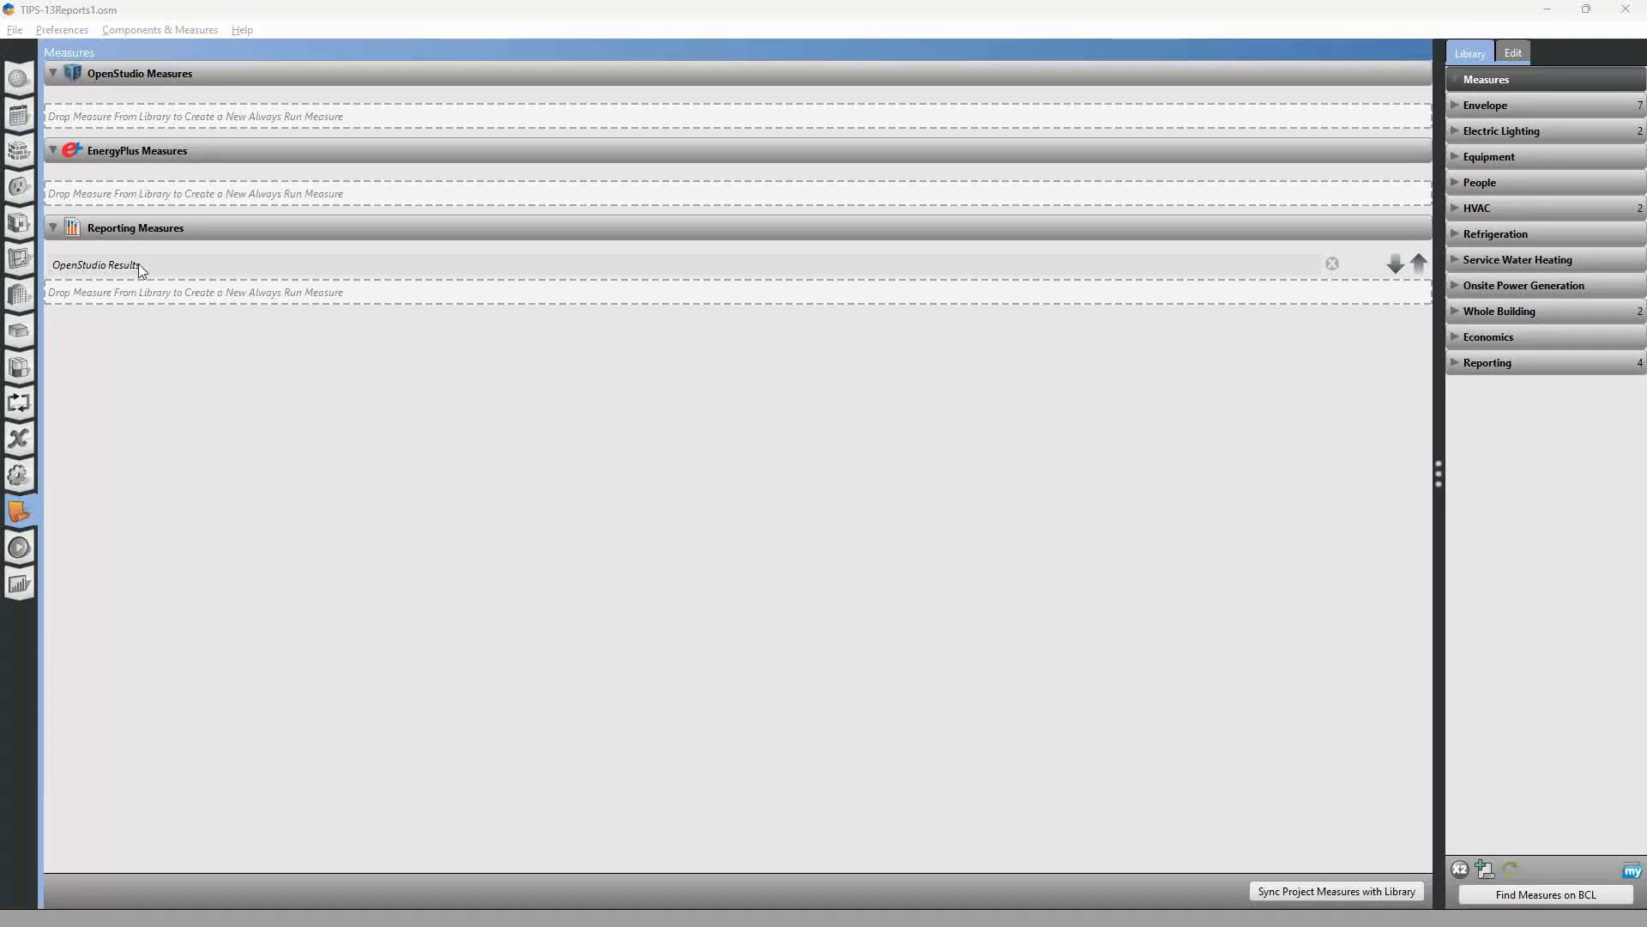
mouse_move(134, 275)
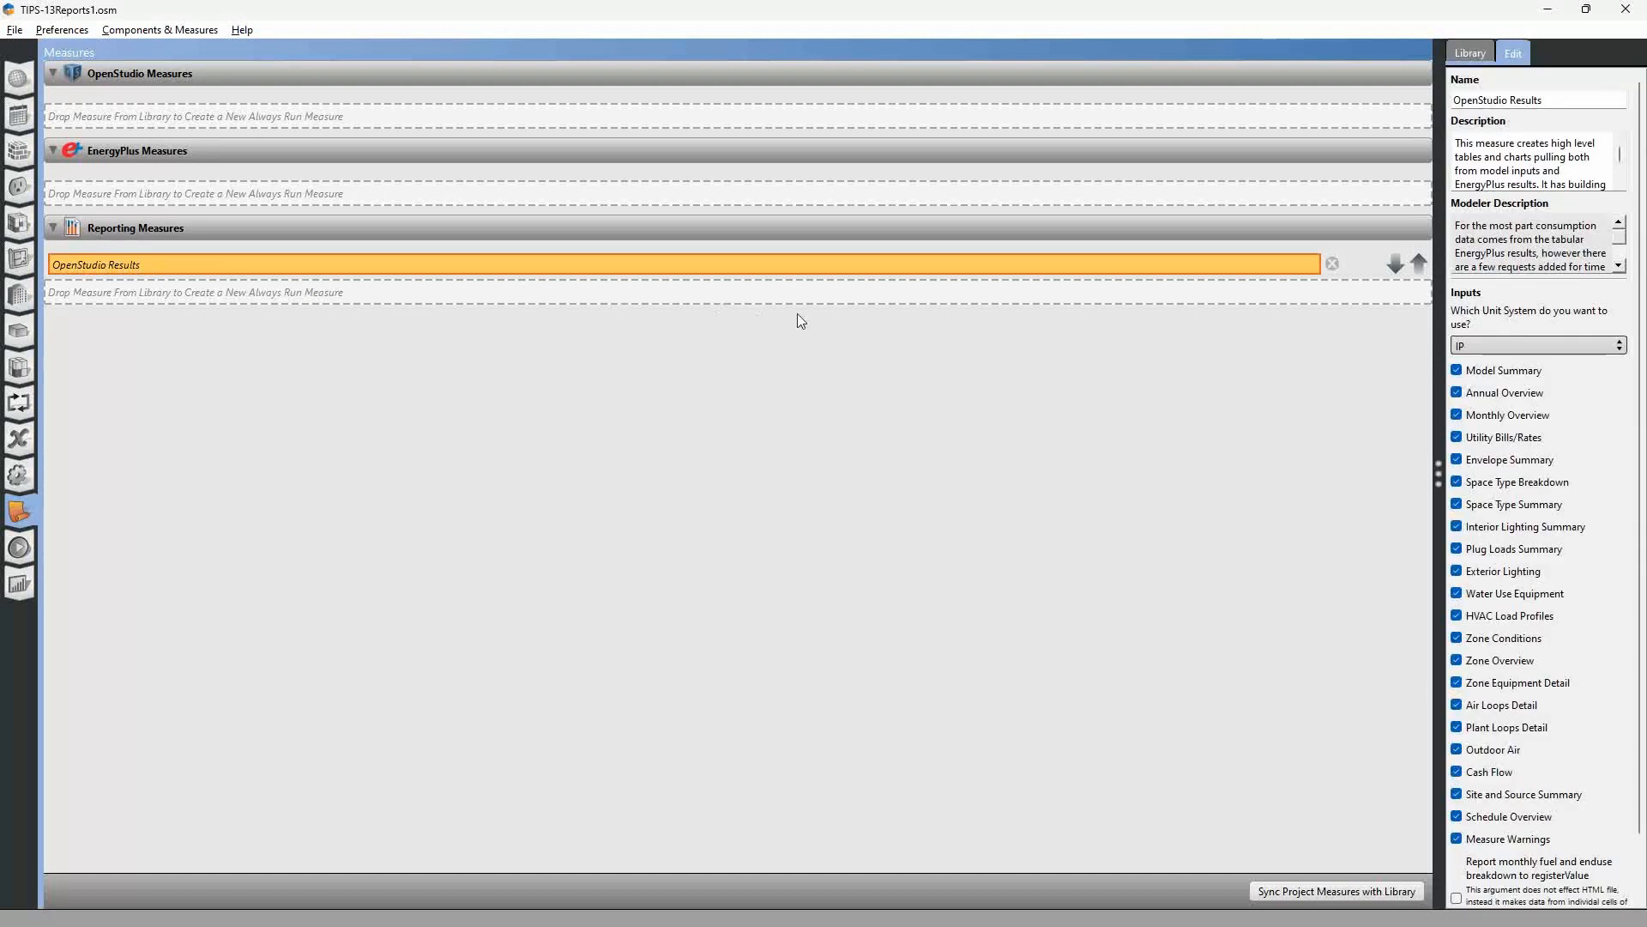
mouse_move(1580, 350)
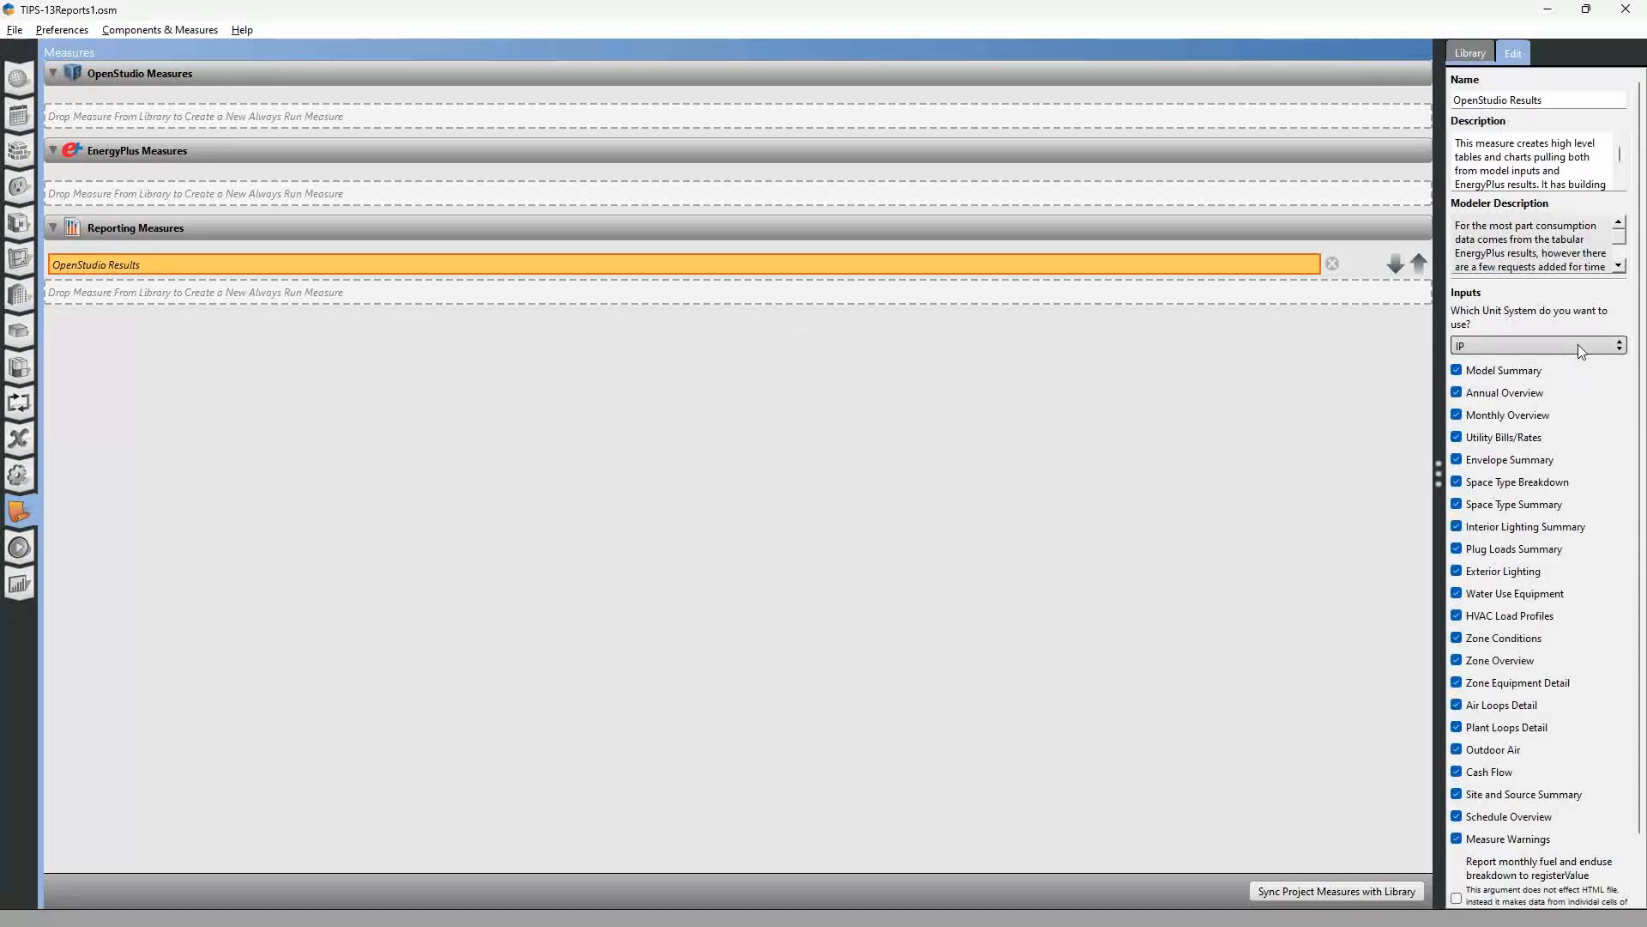
click(1535, 345)
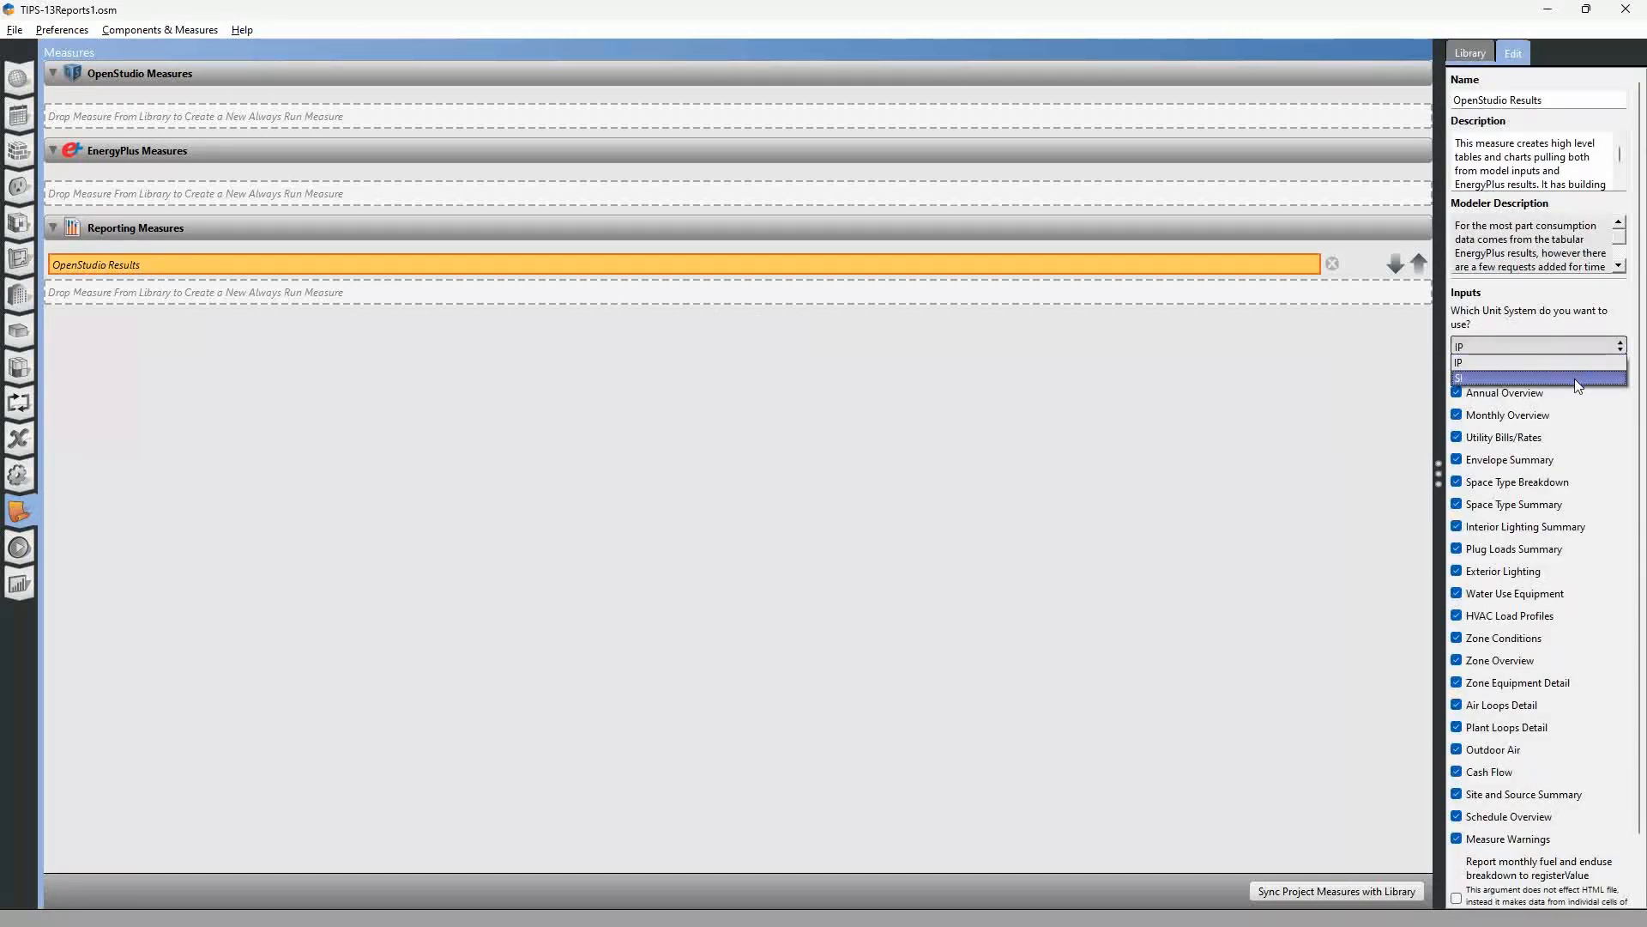
mouse_move(1537, 362)
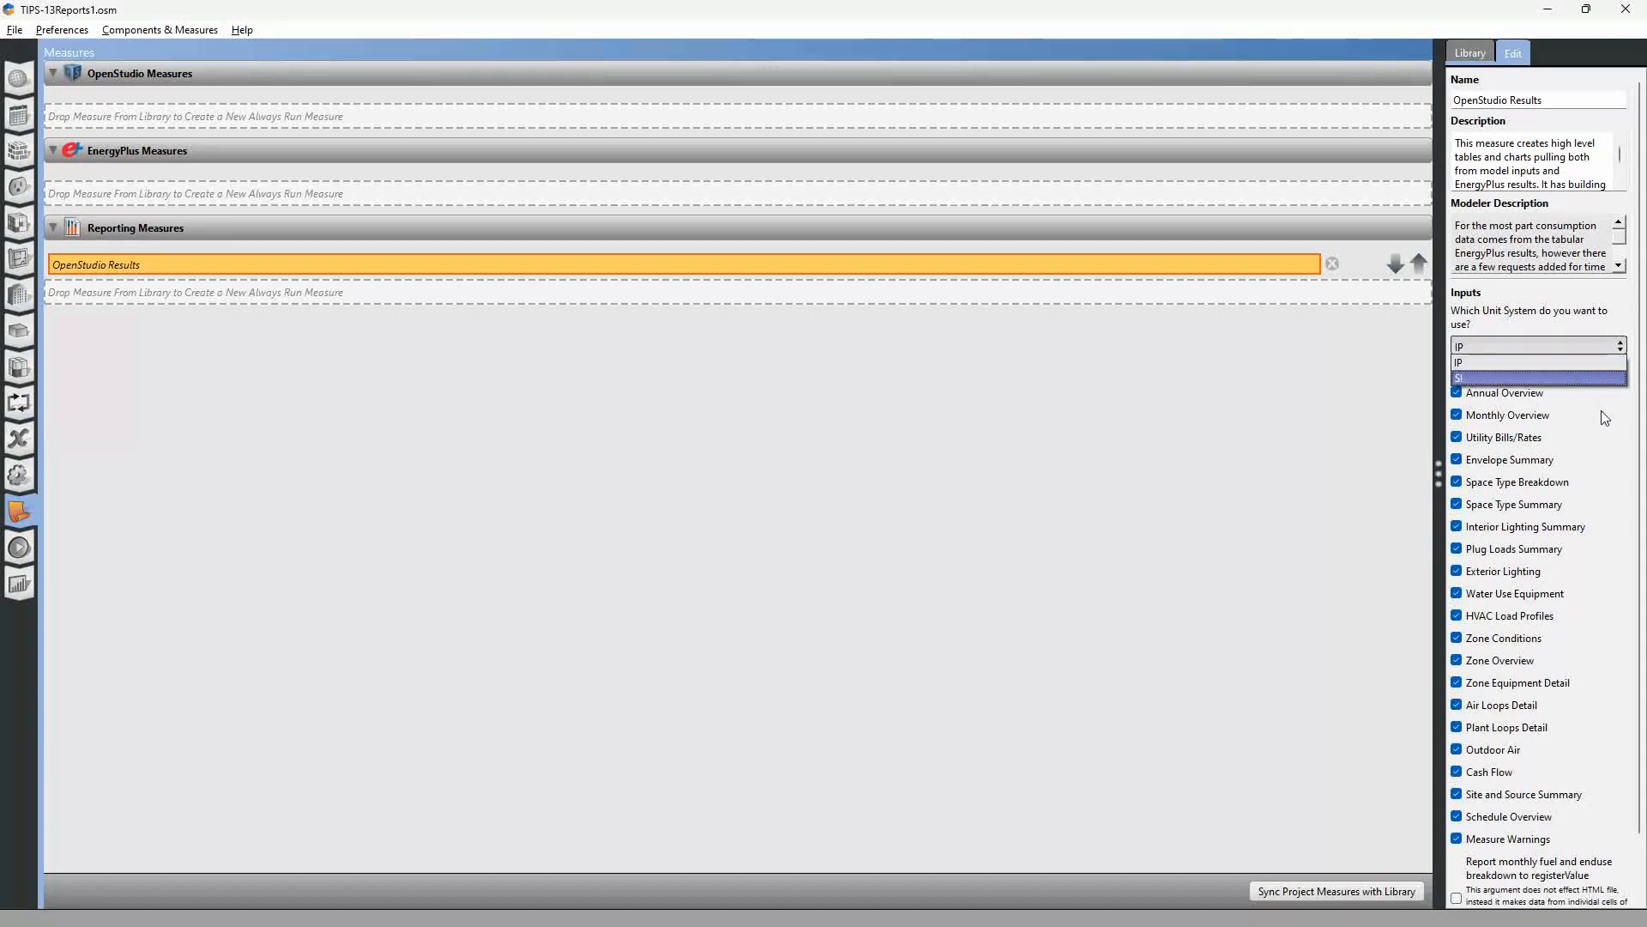
click(1457, 413)
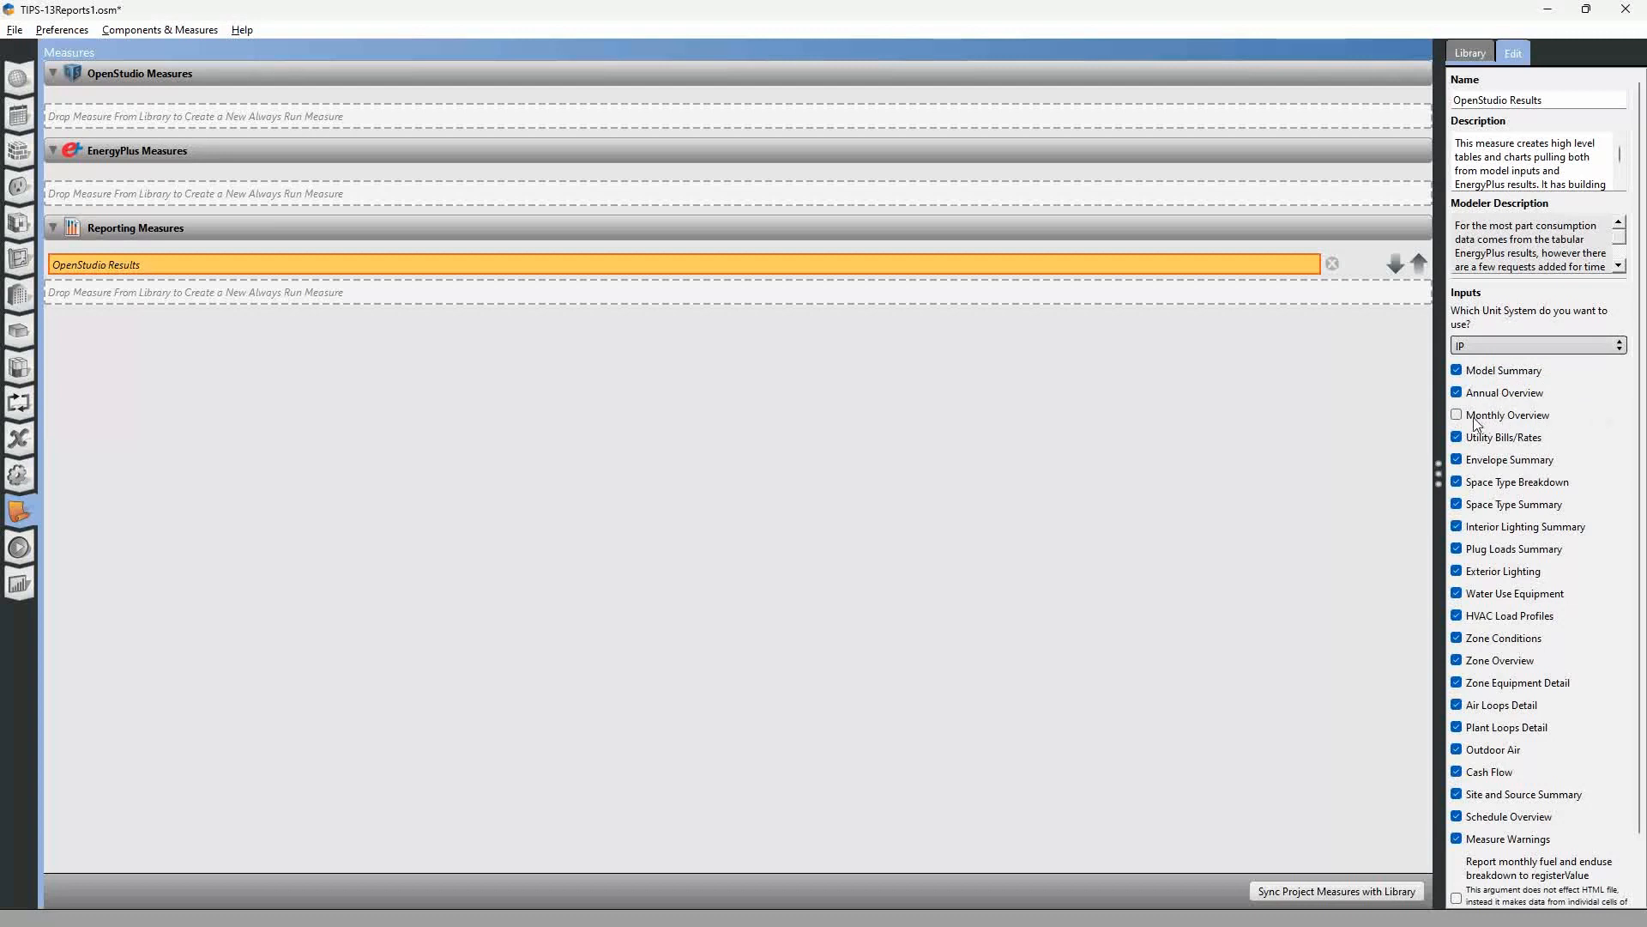
click(1456, 413)
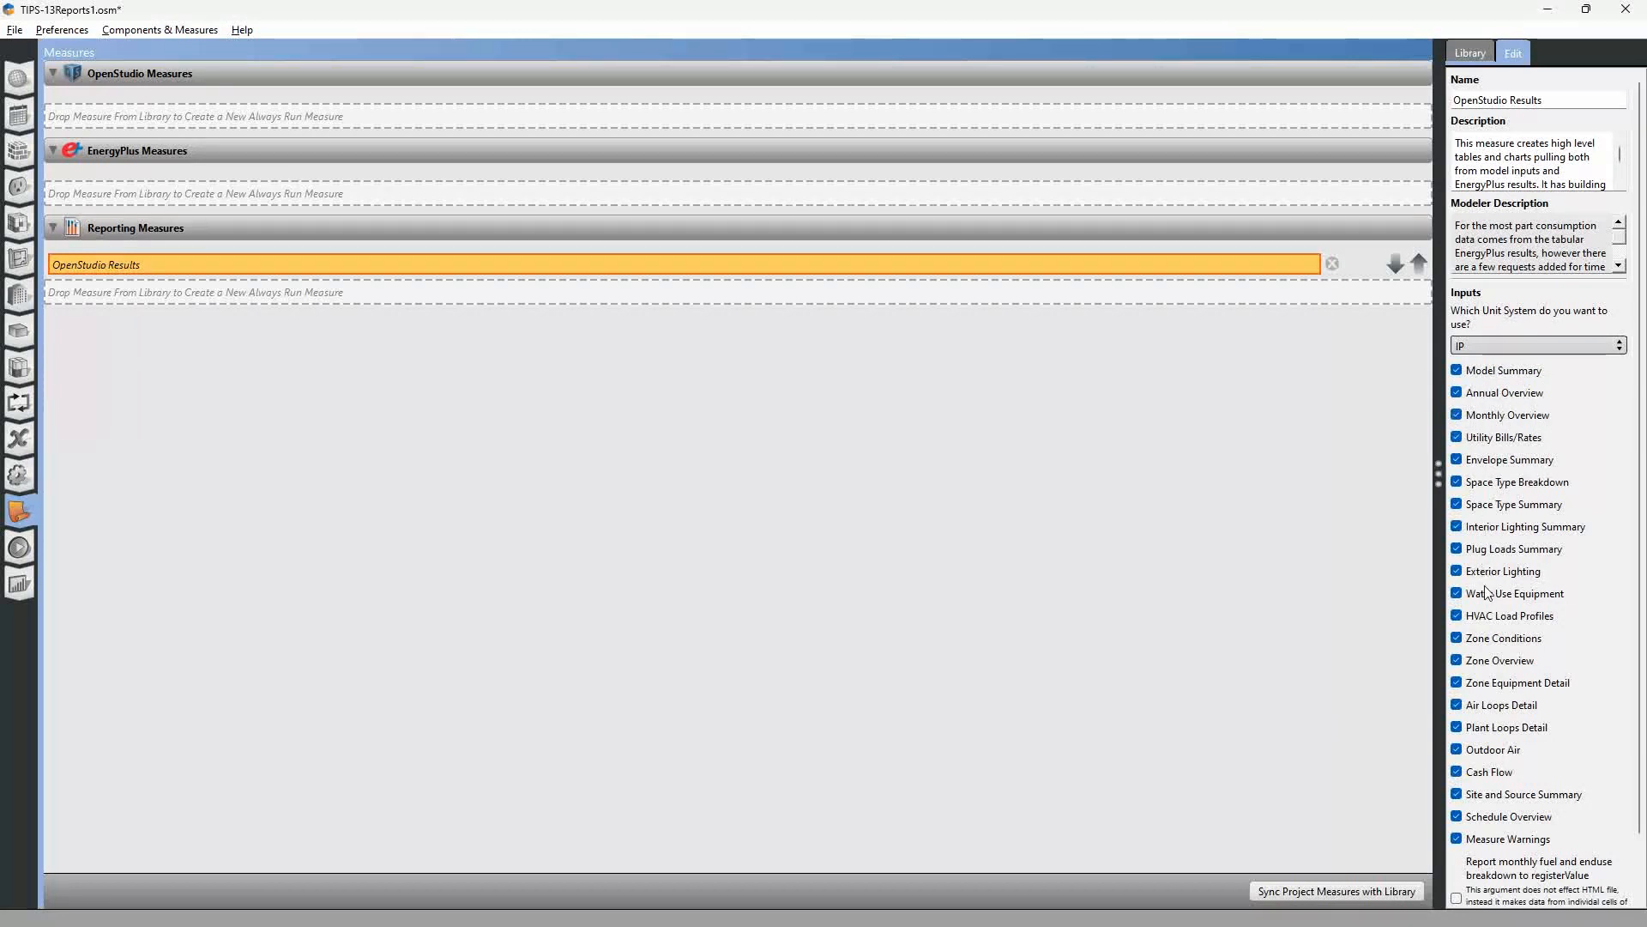
mouse_move(1481, 820)
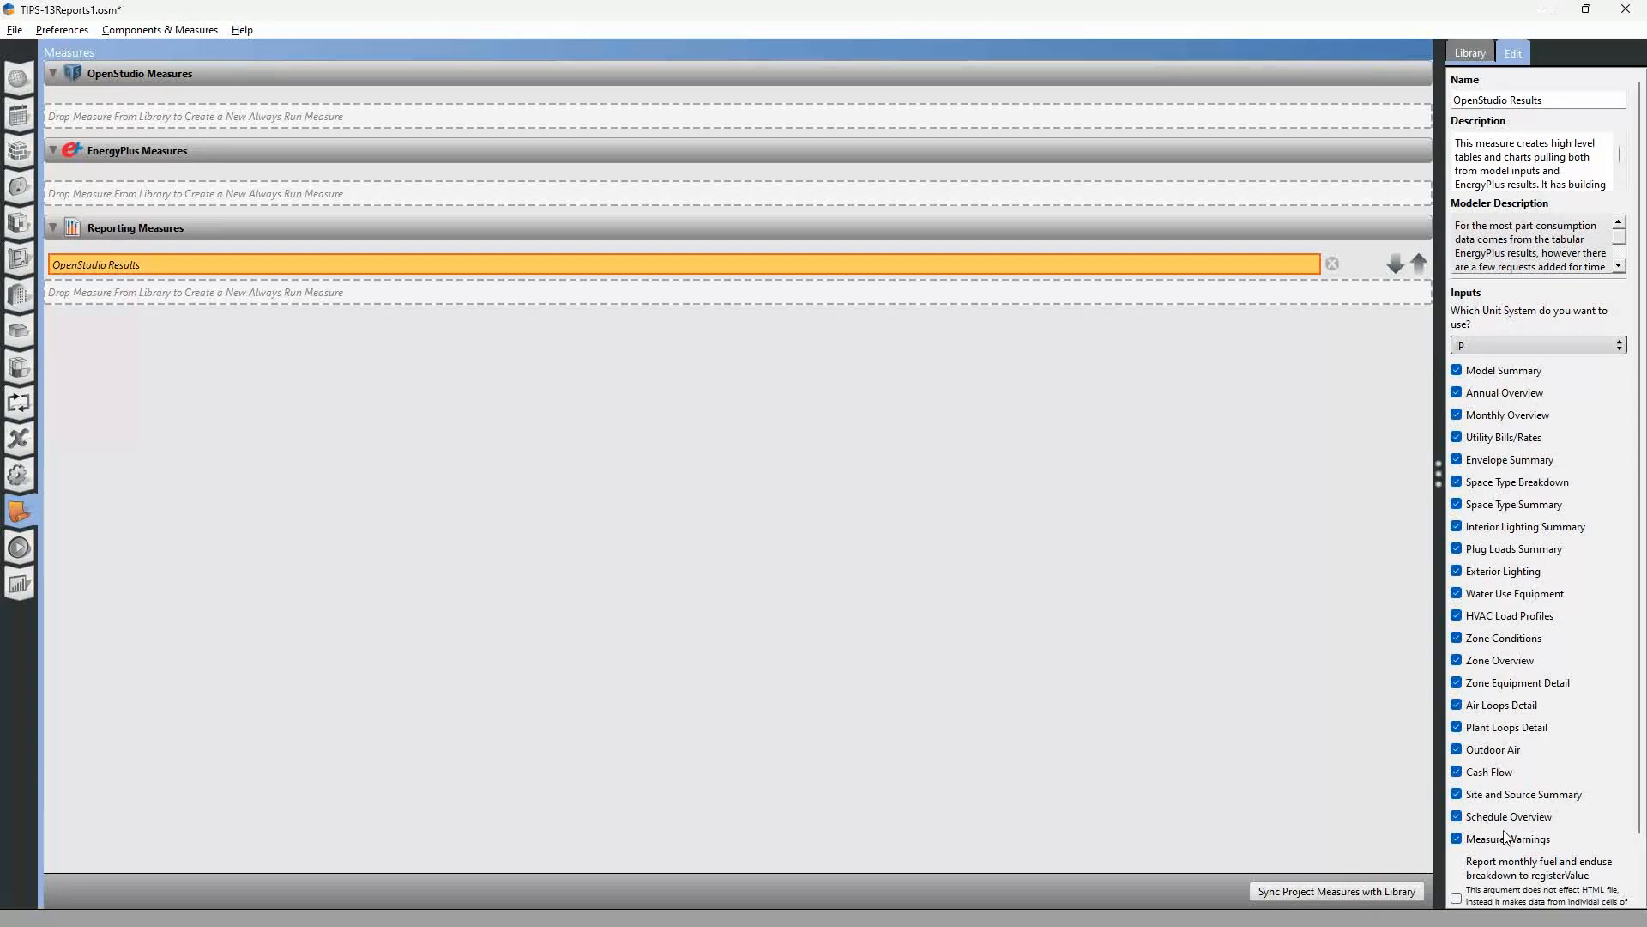
mouse_move(1507, 592)
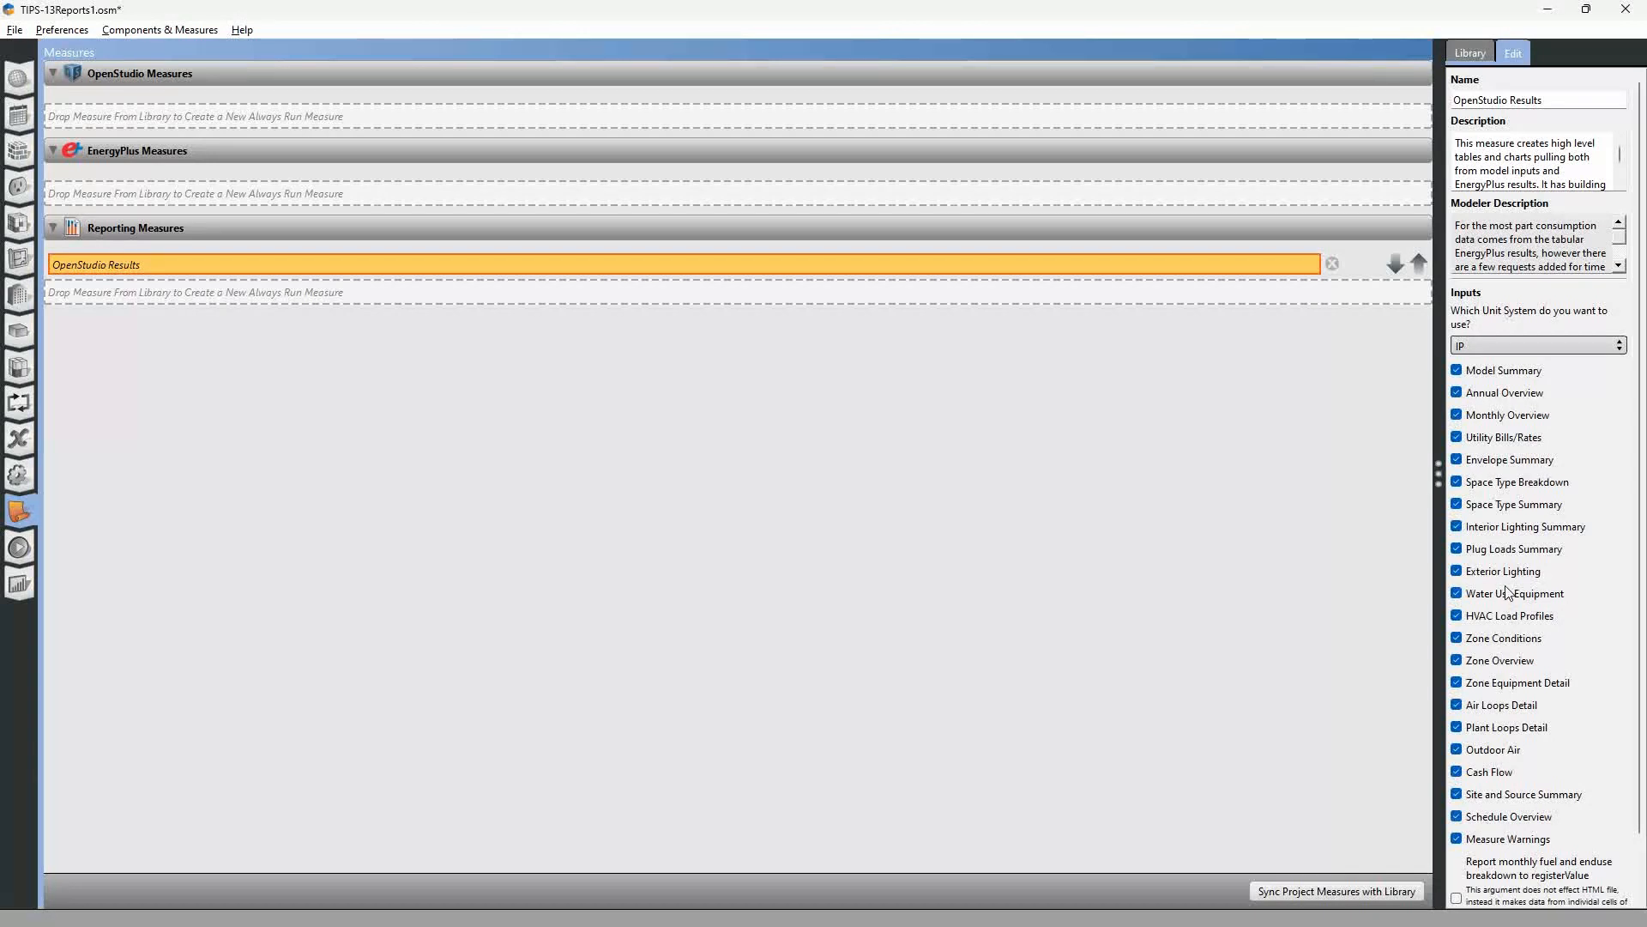
mouse_move(648, 549)
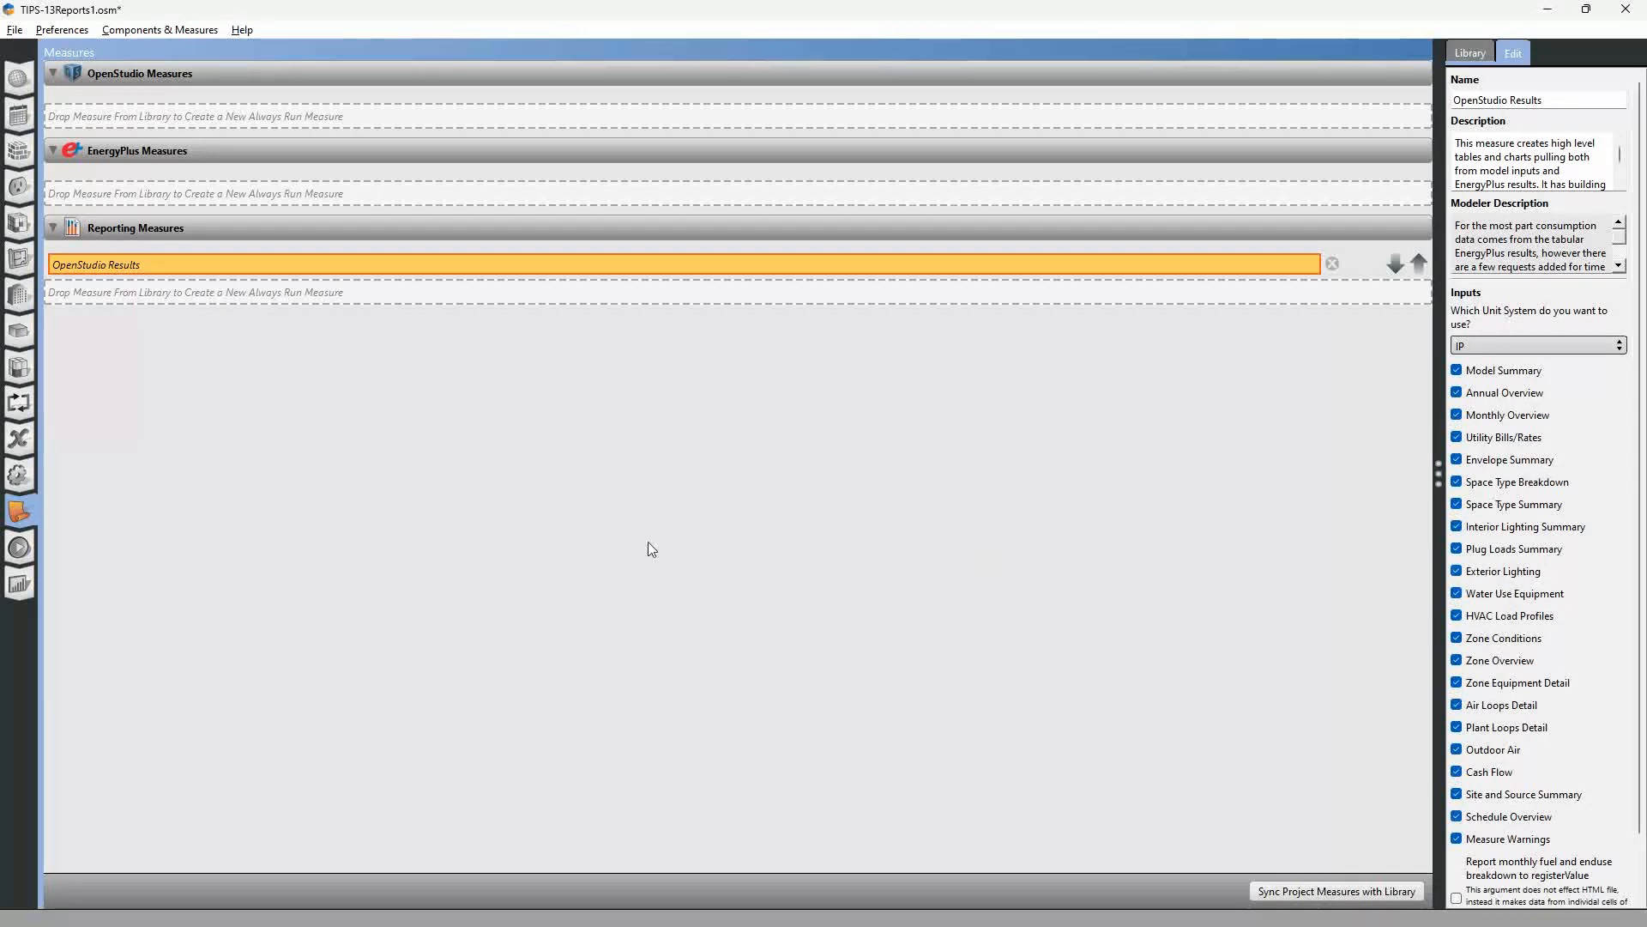
mouse_move(158, 530)
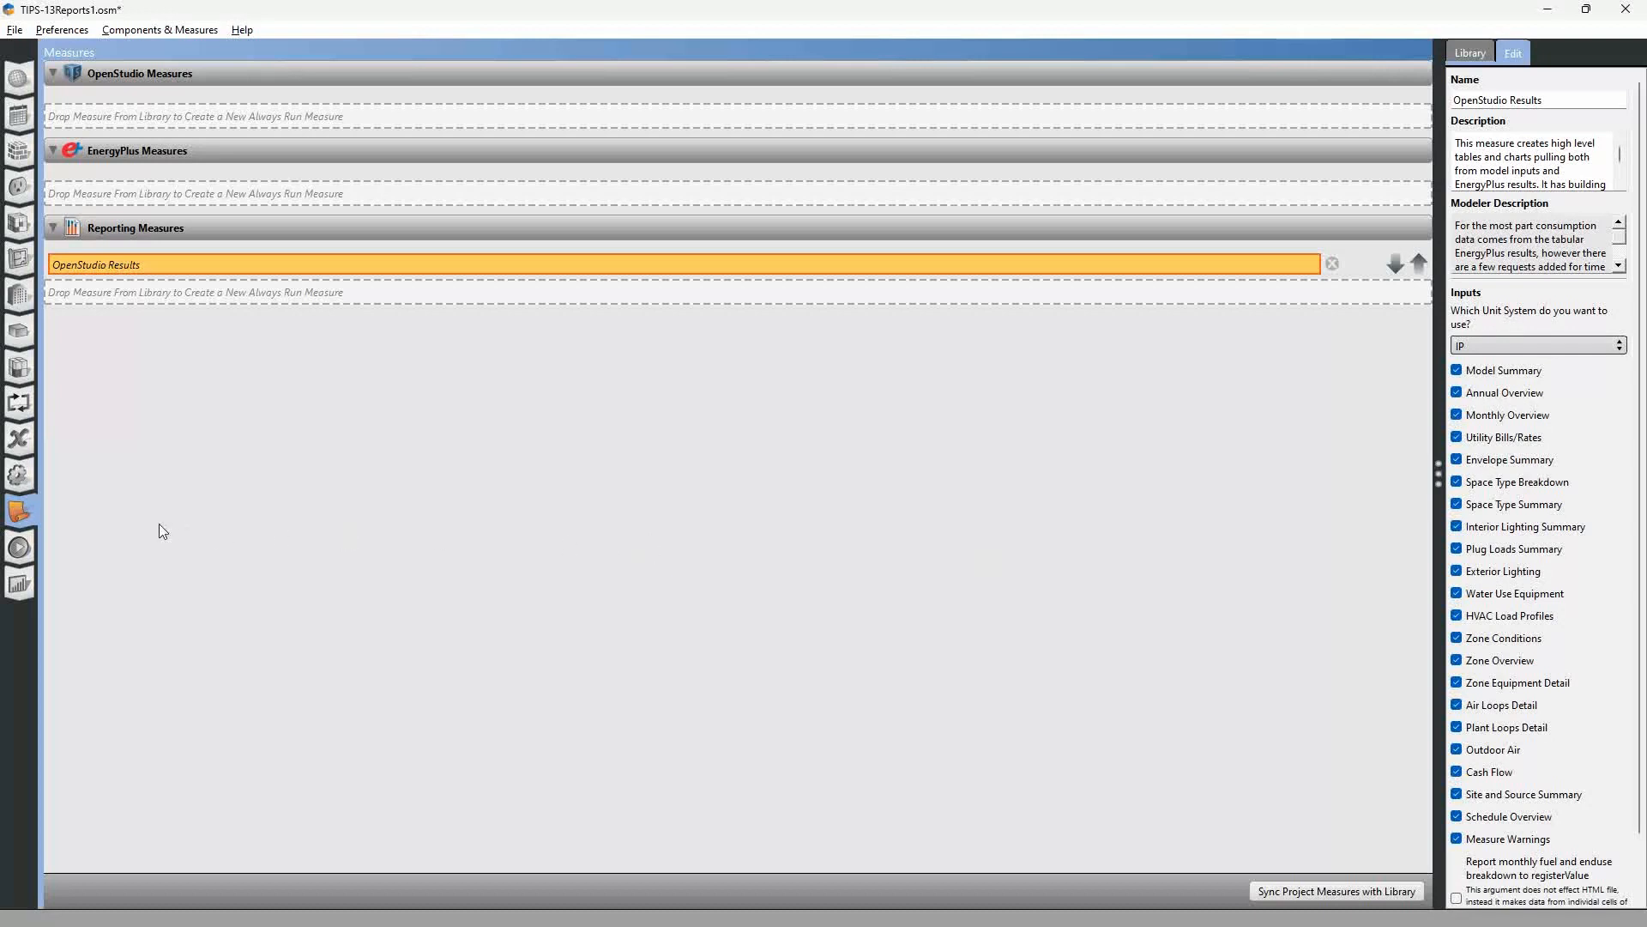
mouse_move(118, 305)
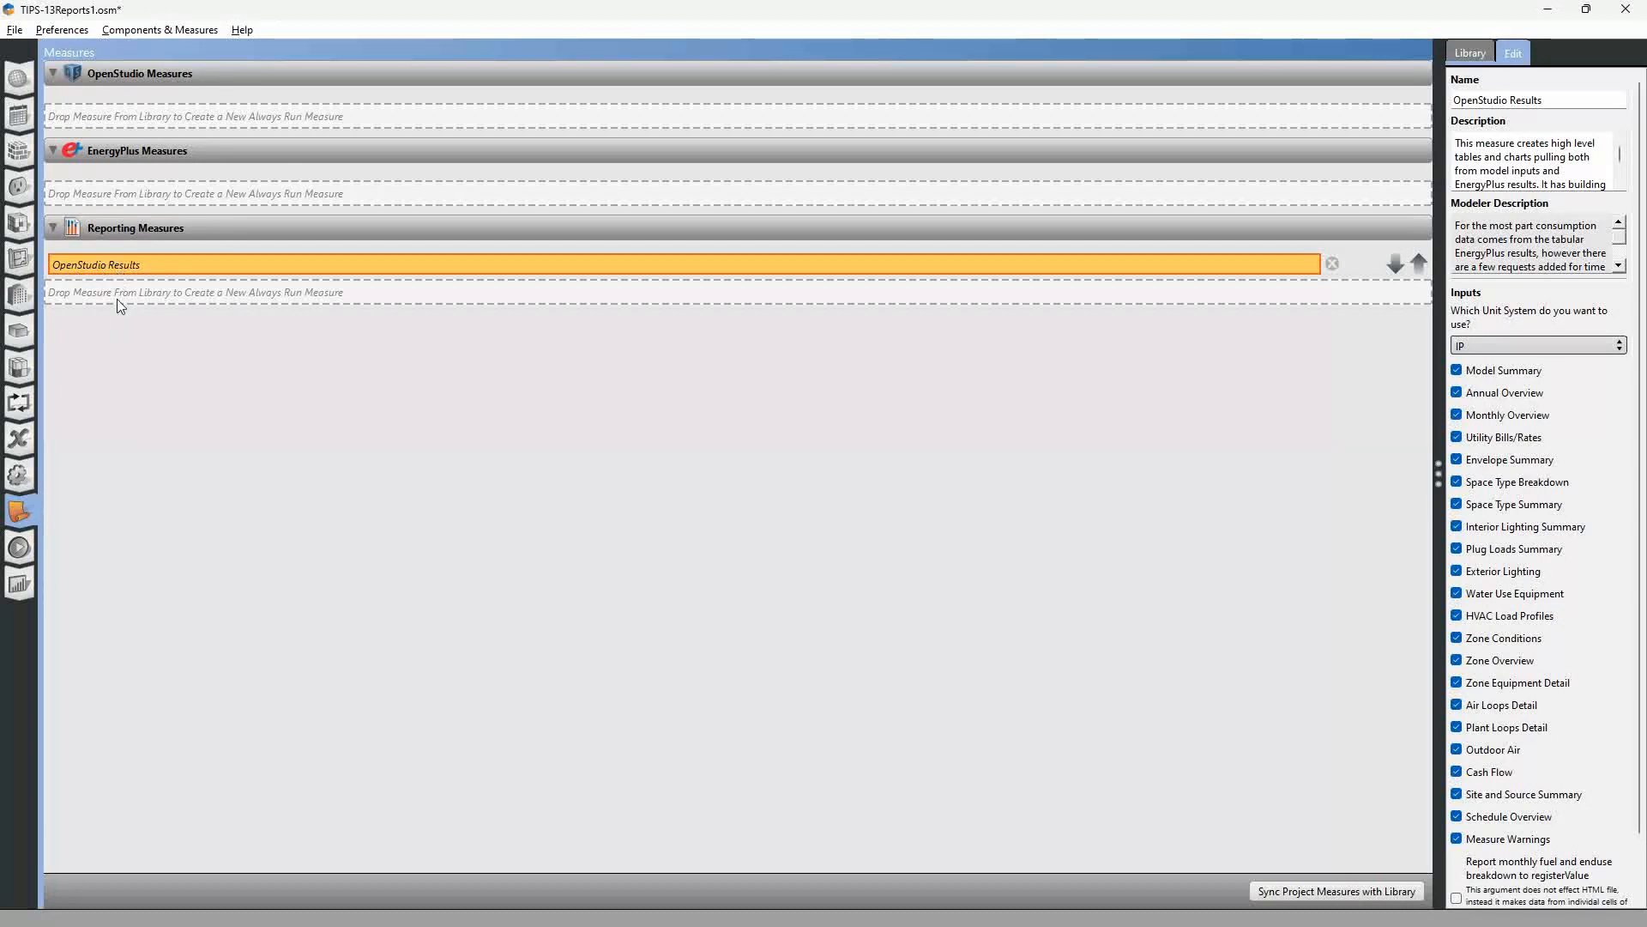
mouse_move(113, 492)
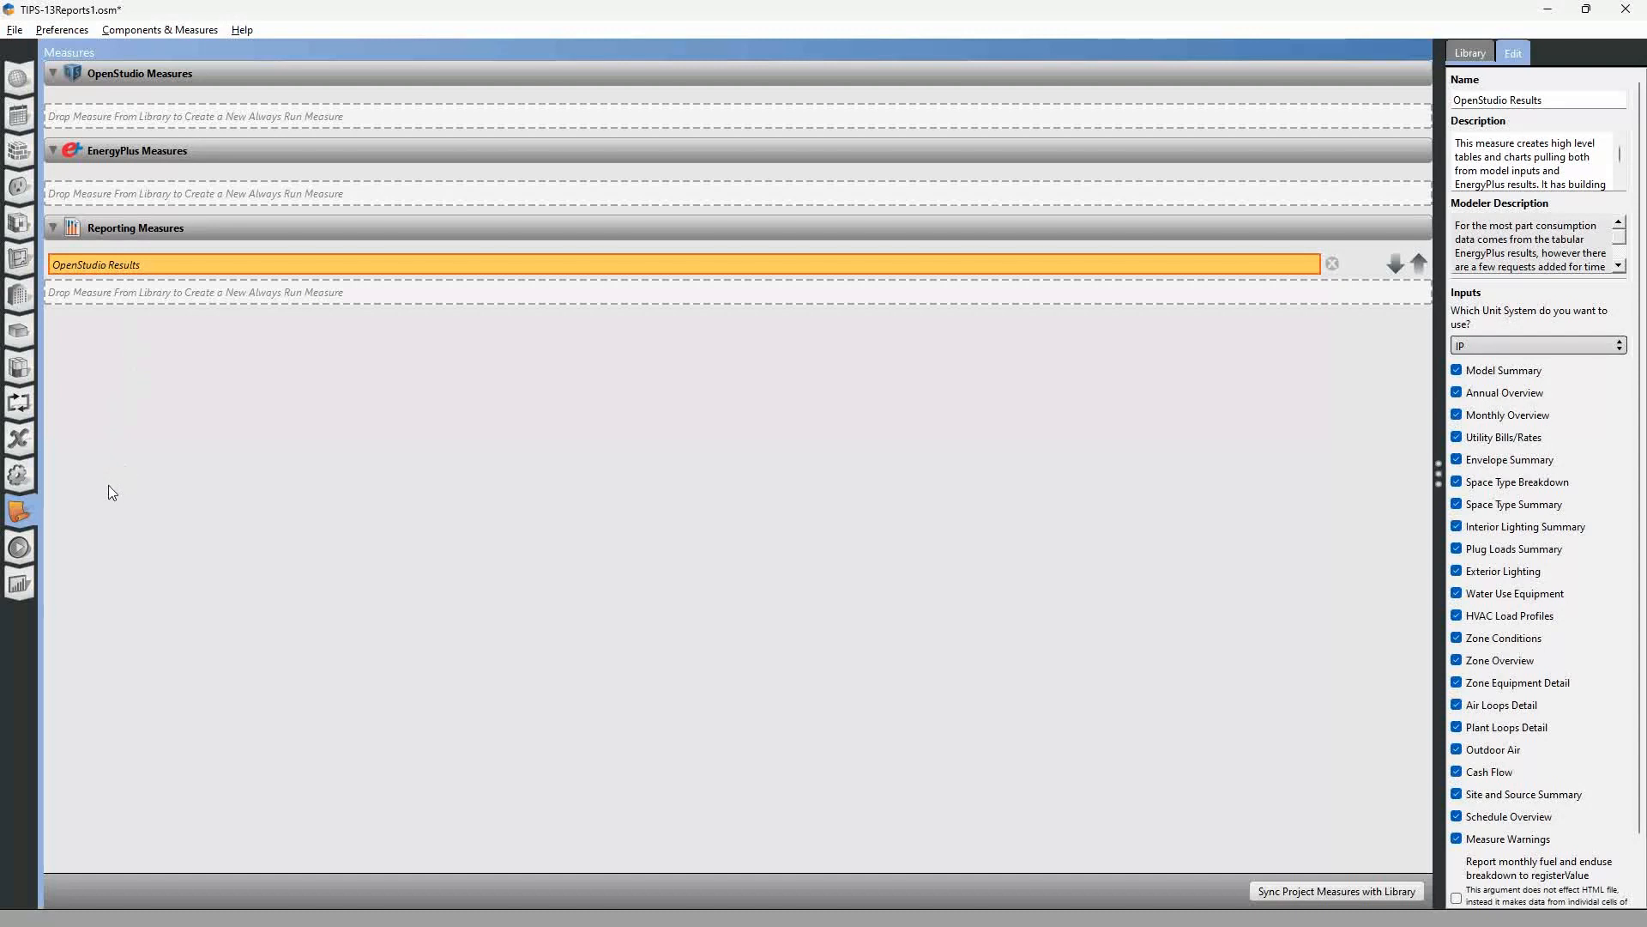
mouse_move(232, 473)
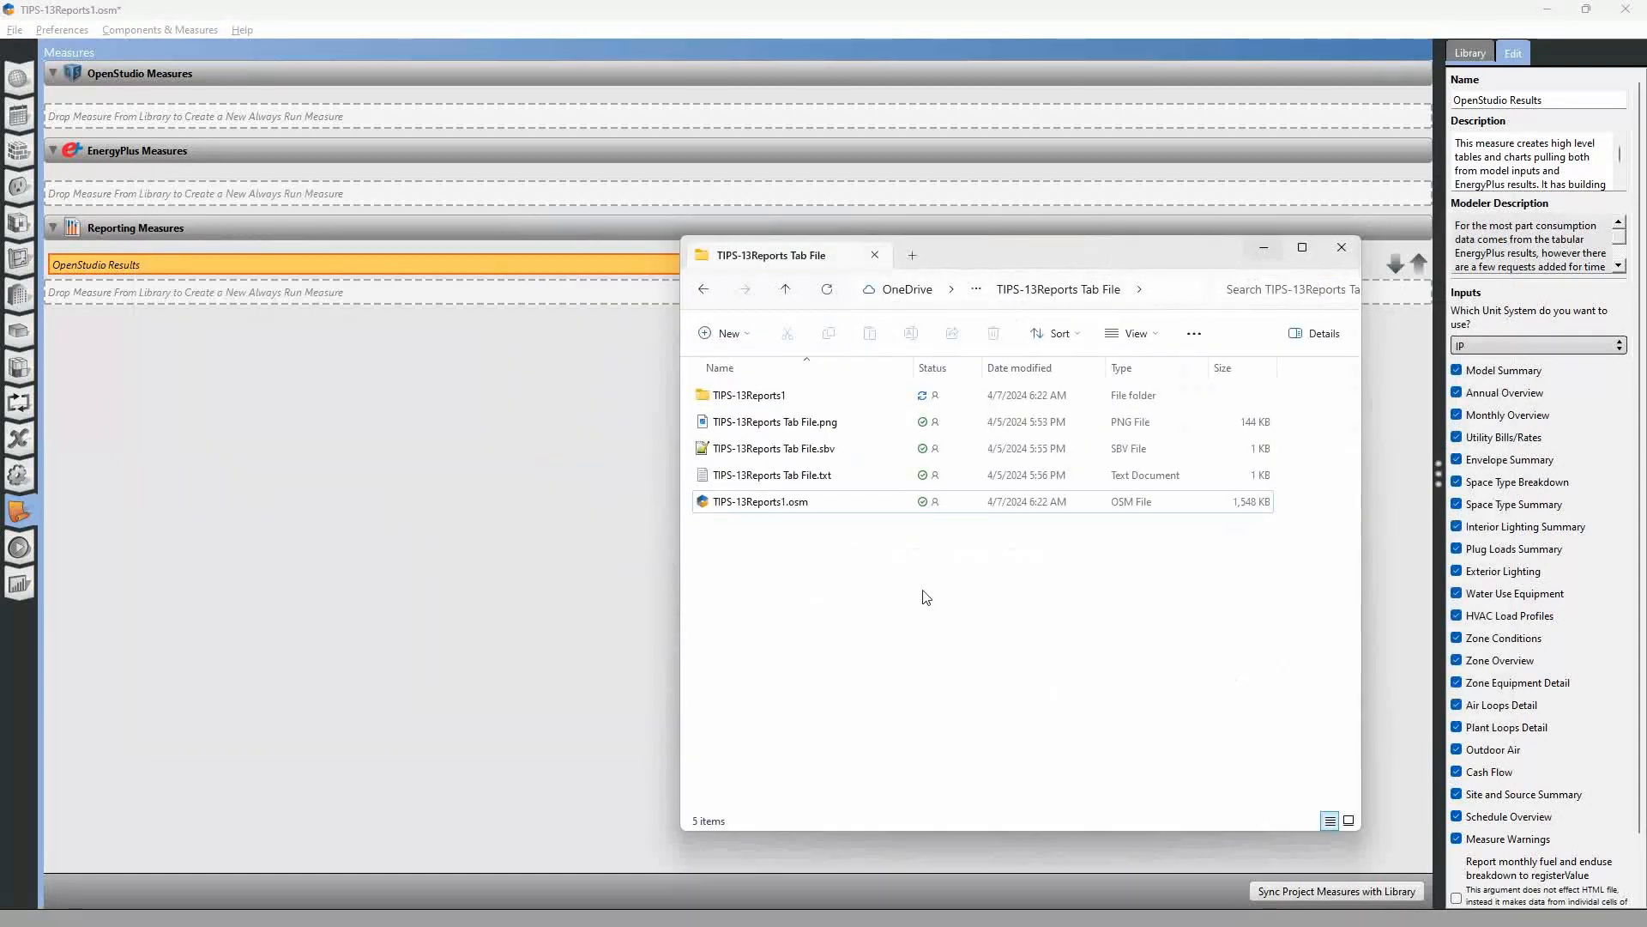
- Browse into TIPS-13Reports1 > reports and select the eplustbl.html report
click(749, 394)
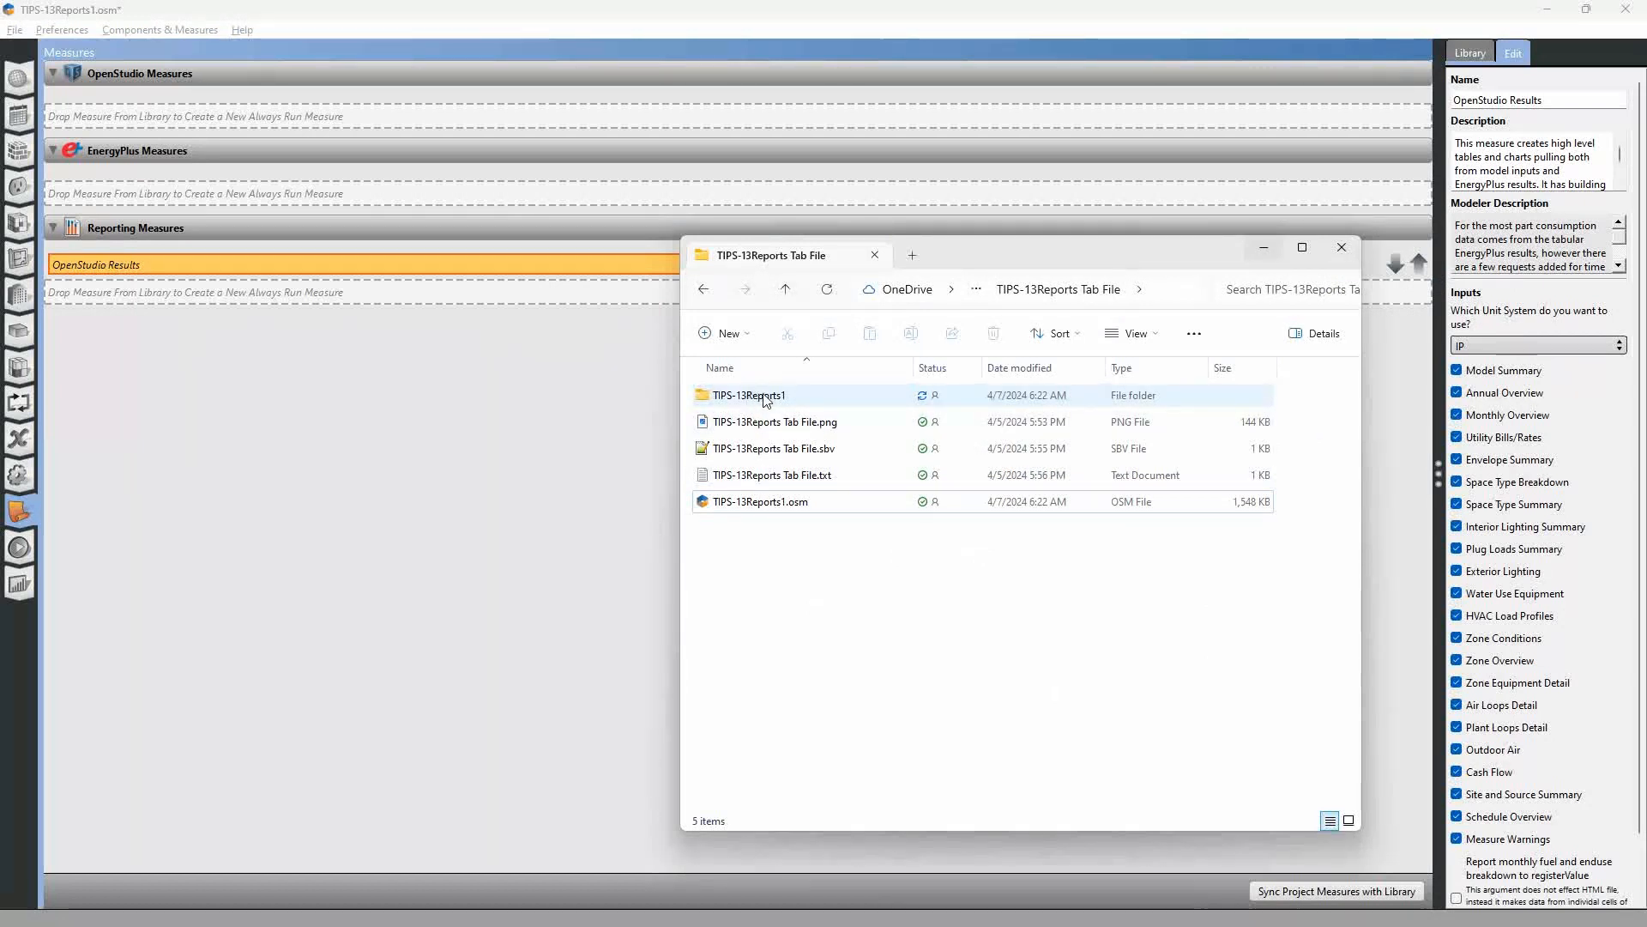
click(748, 395)
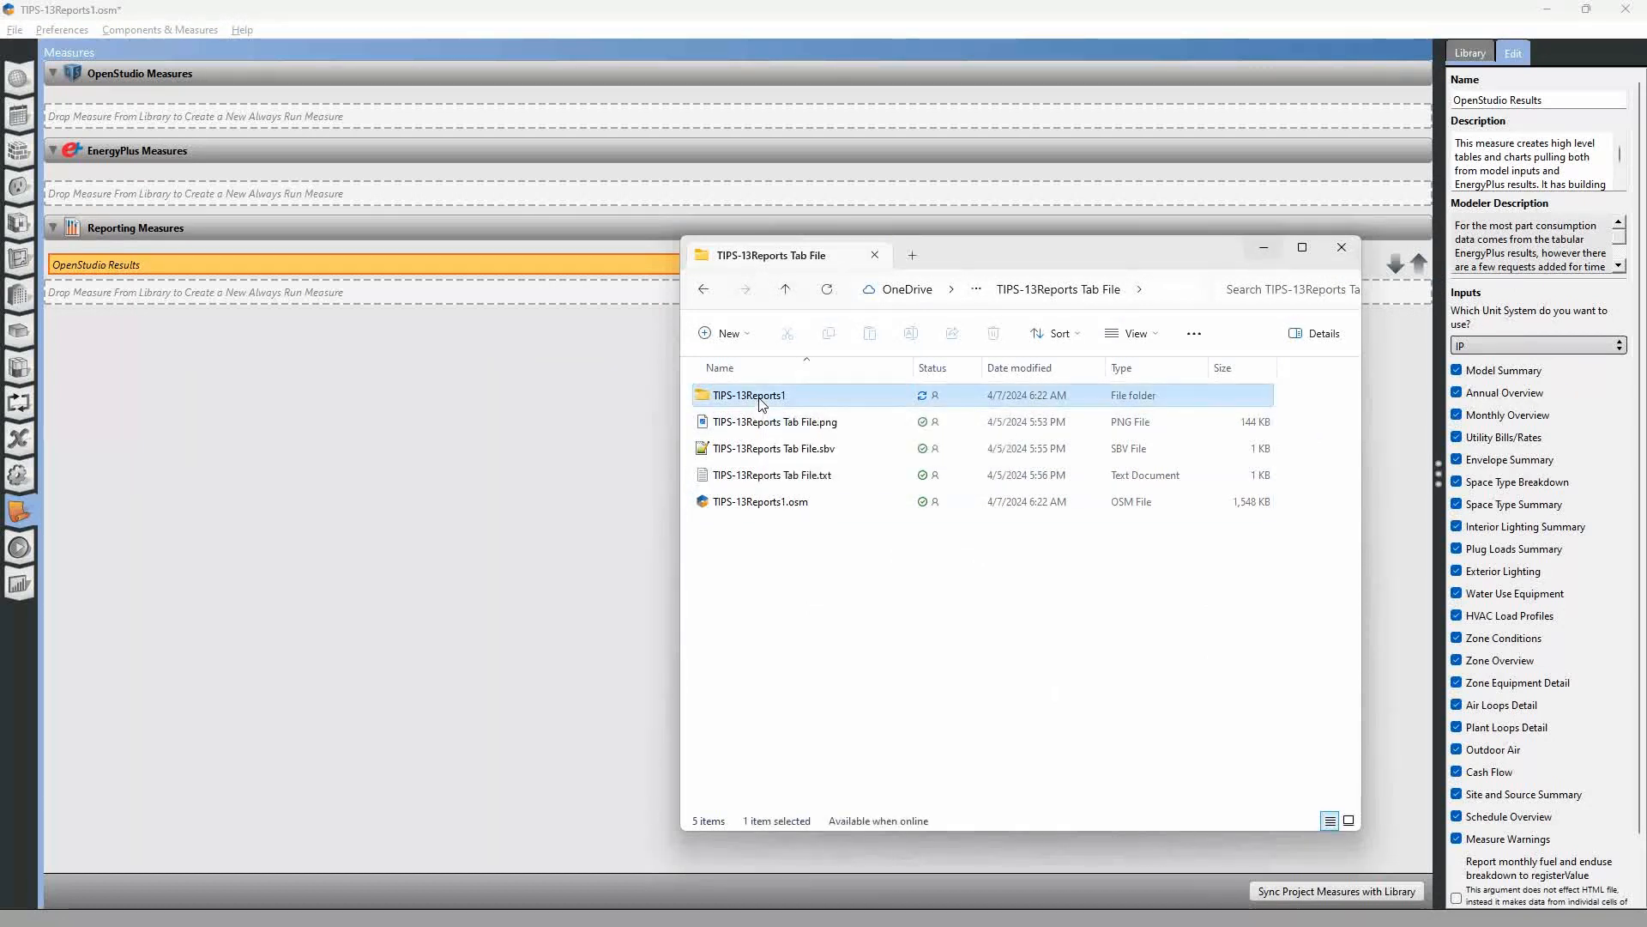
double_click(748, 395)
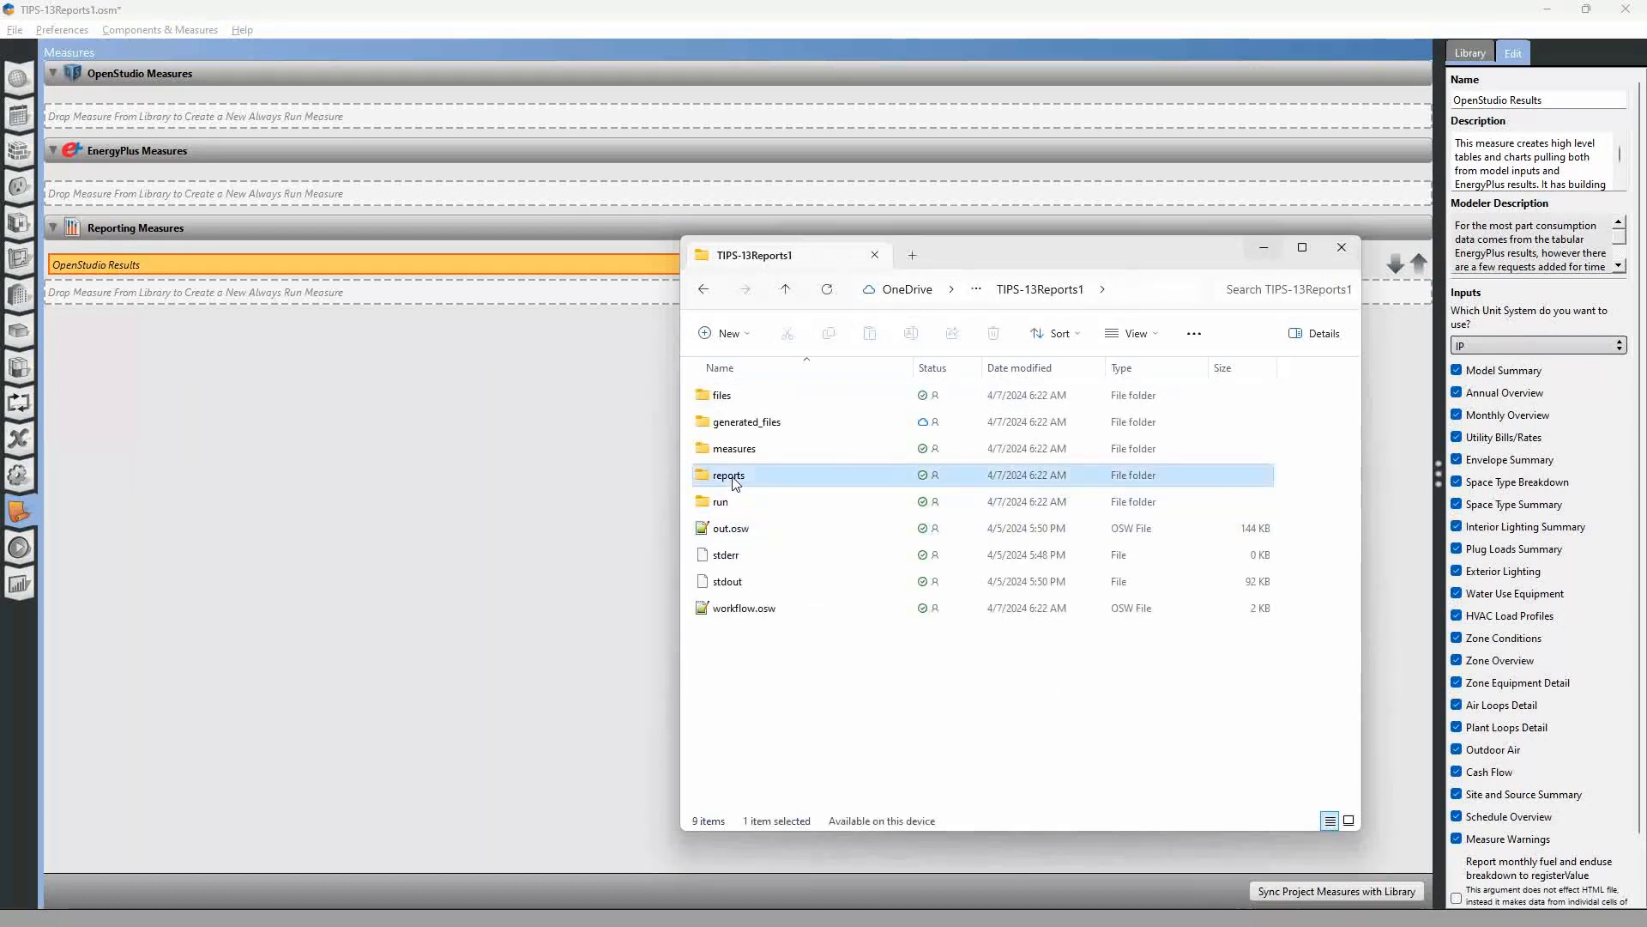
double_click(727, 475)
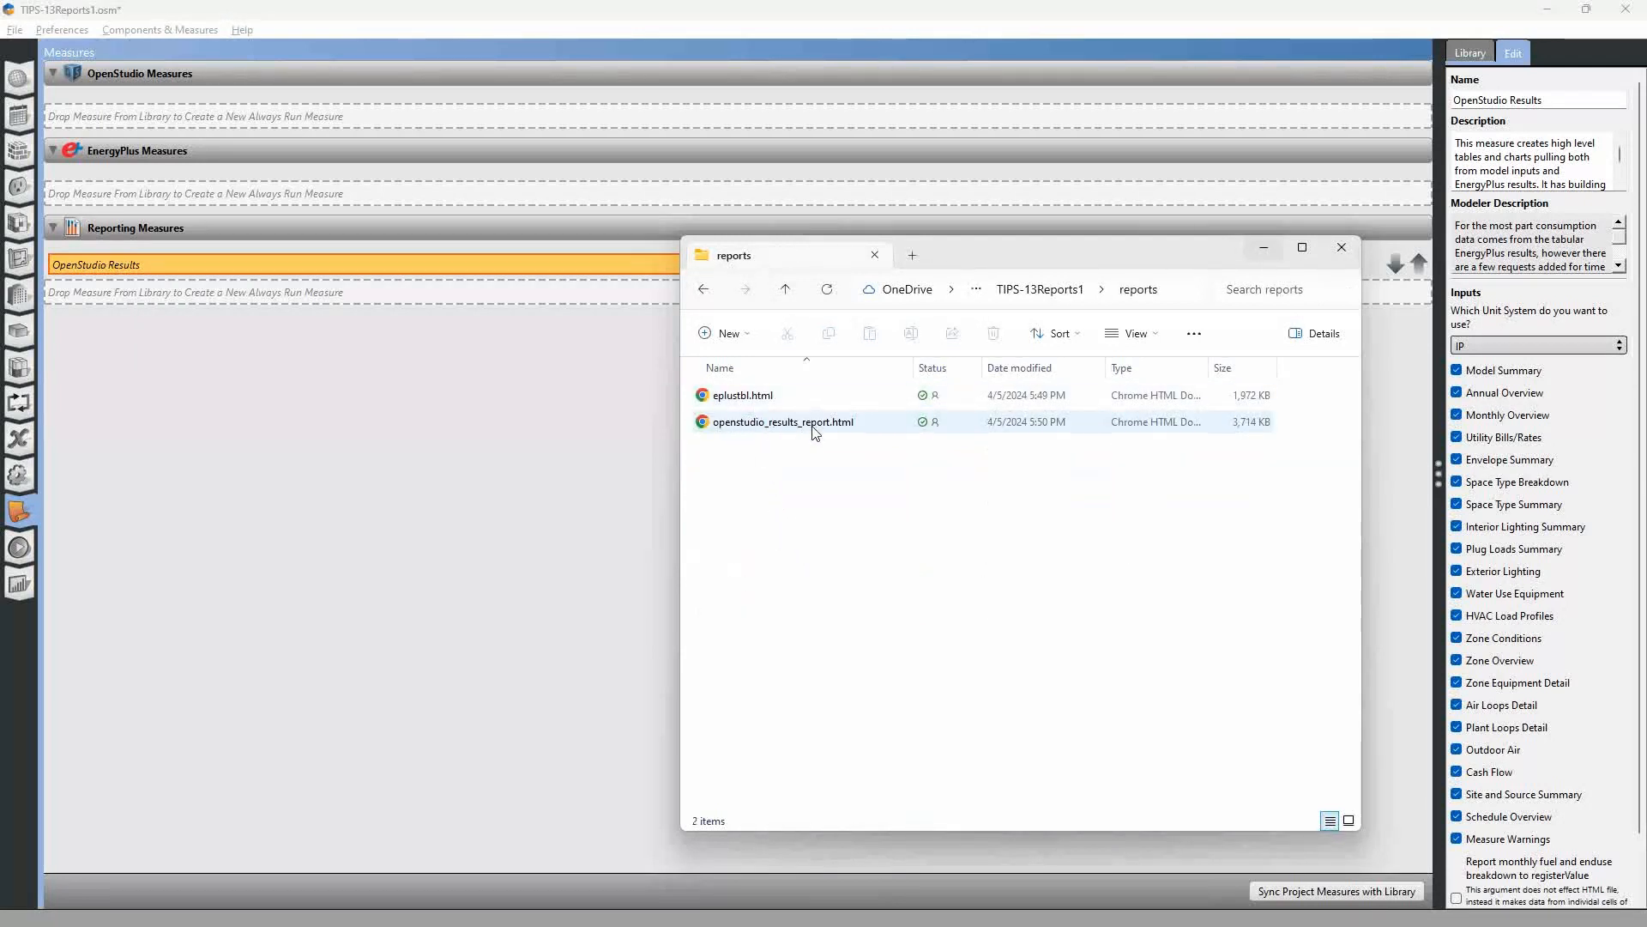
mouse_move(782, 425)
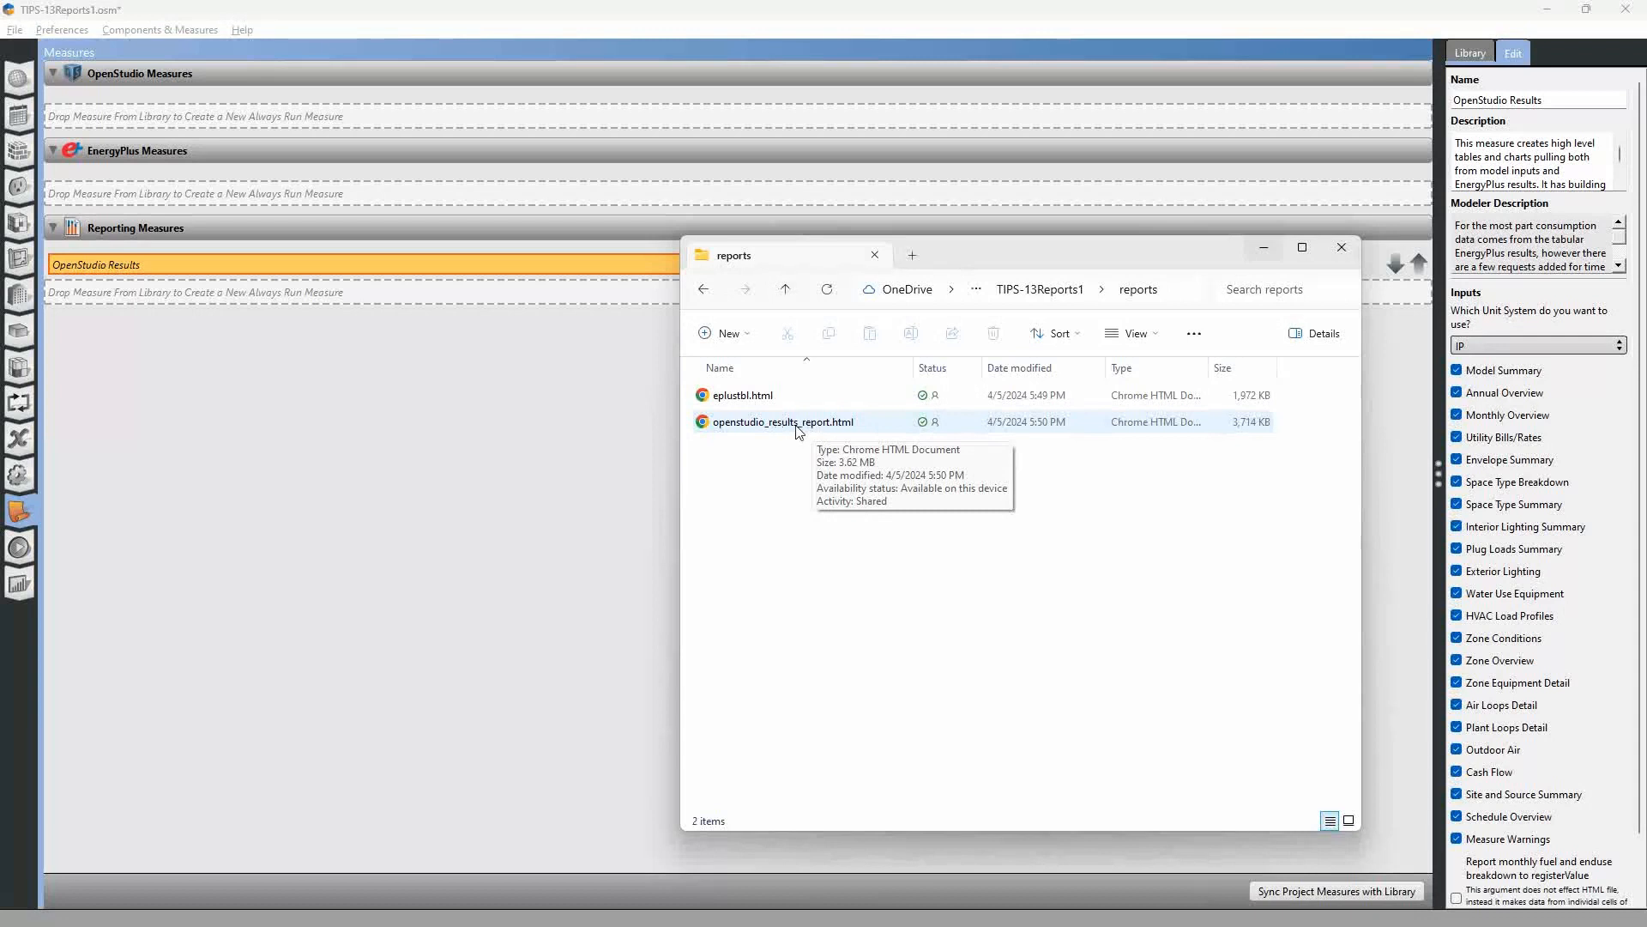
mouse_move(724, 408)
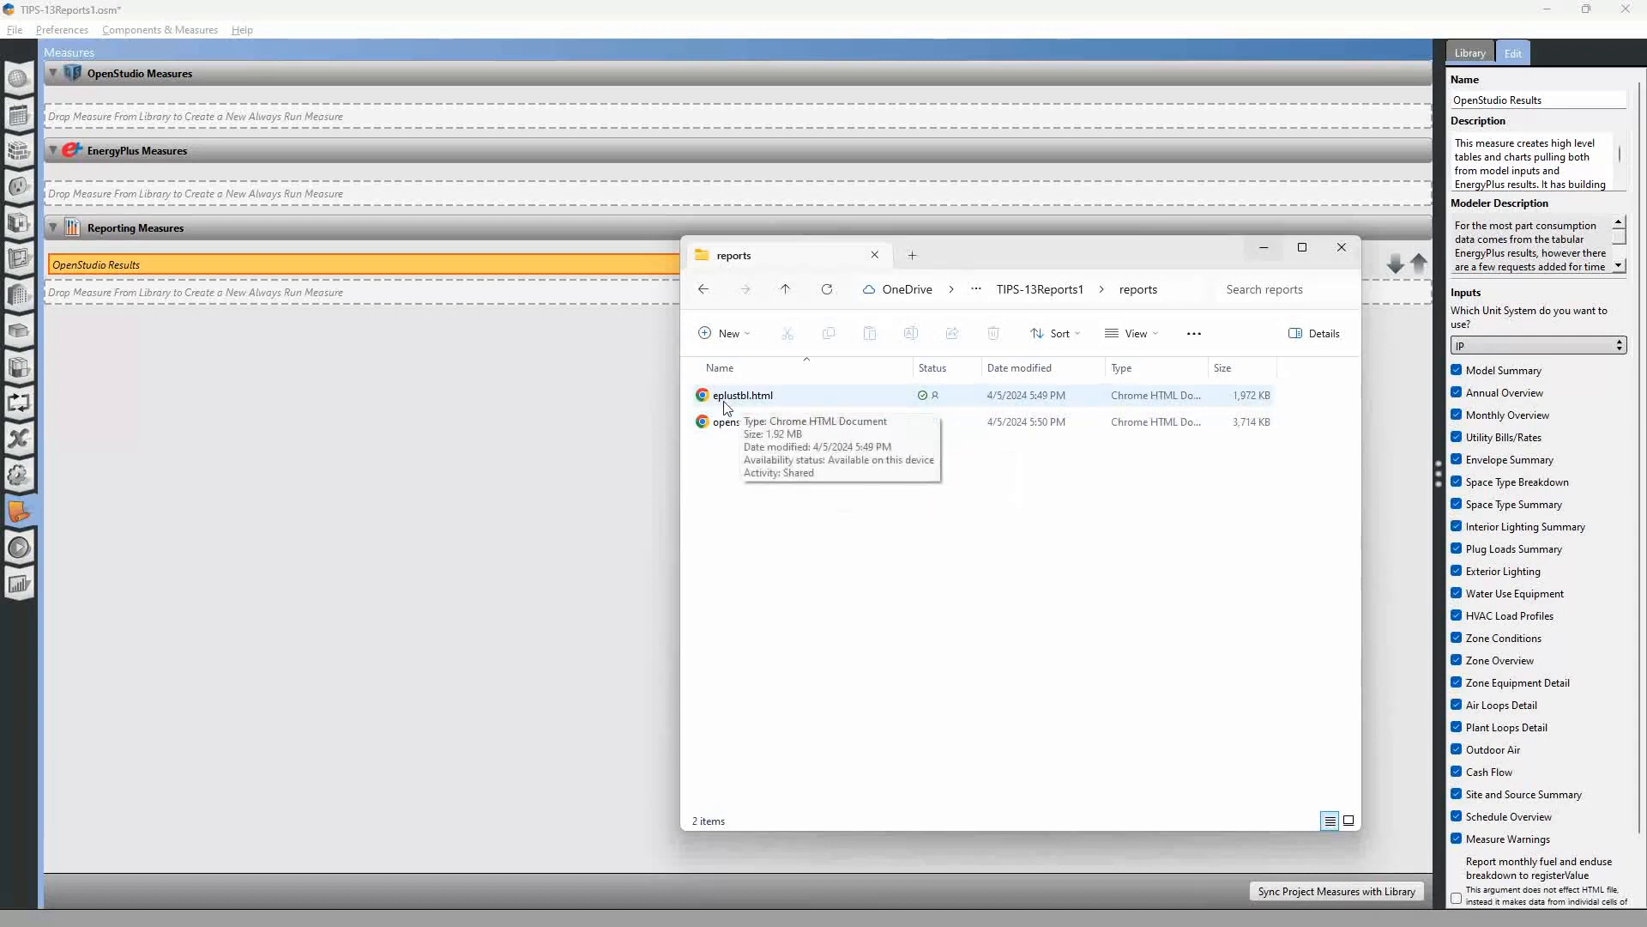
mouse_move(741, 405)
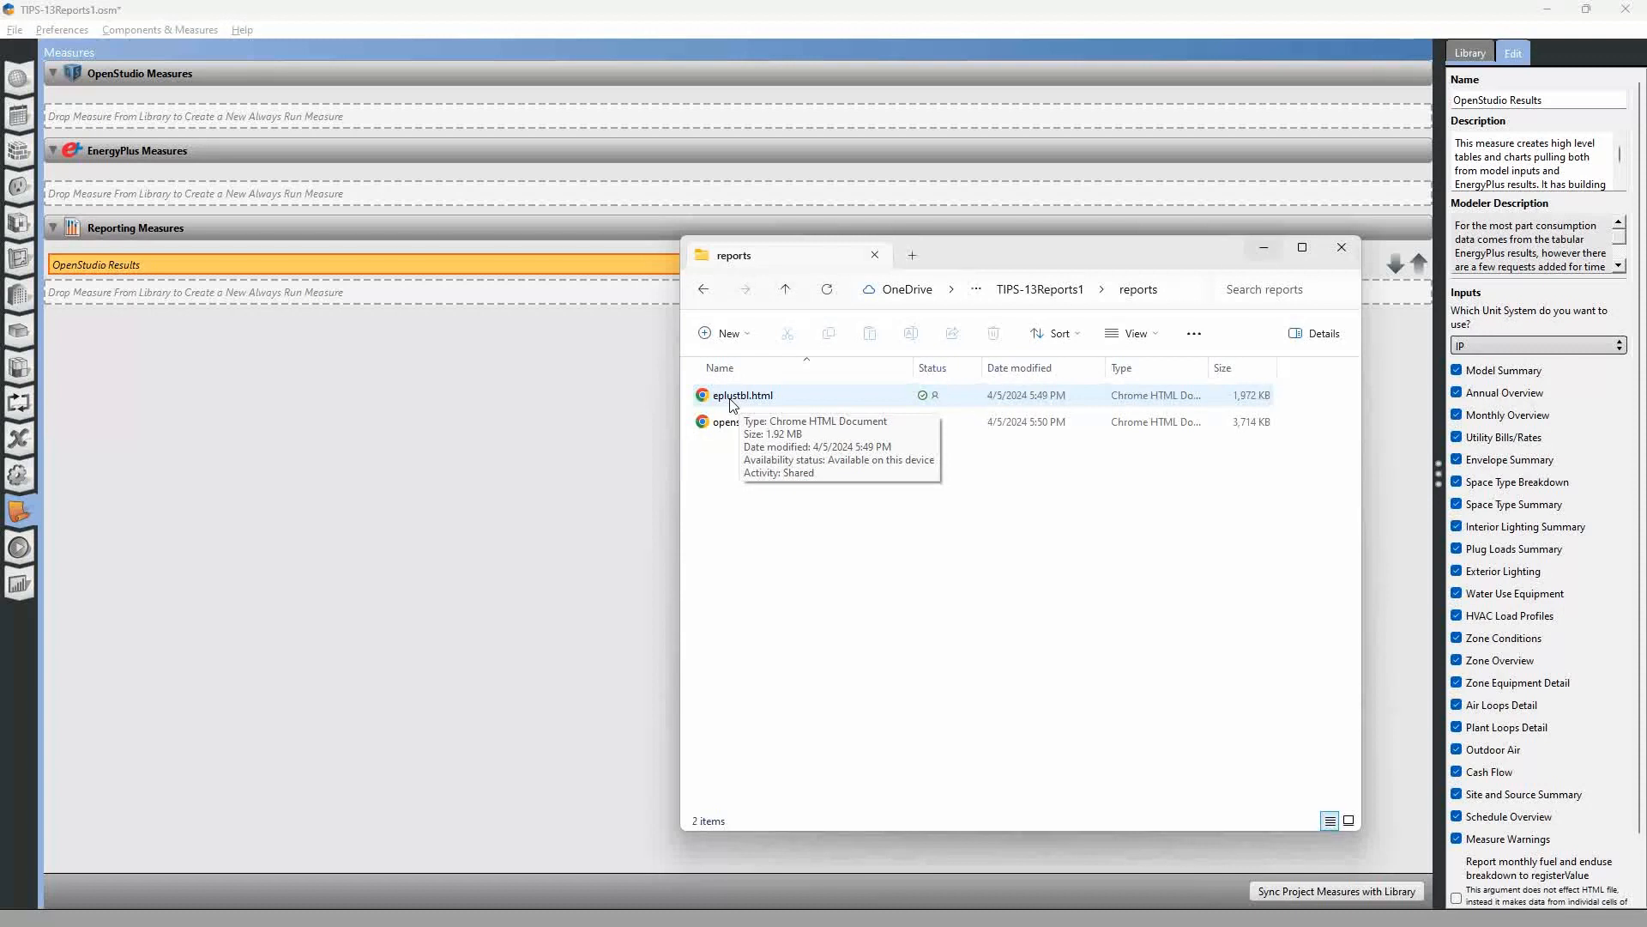
click(743, 395)
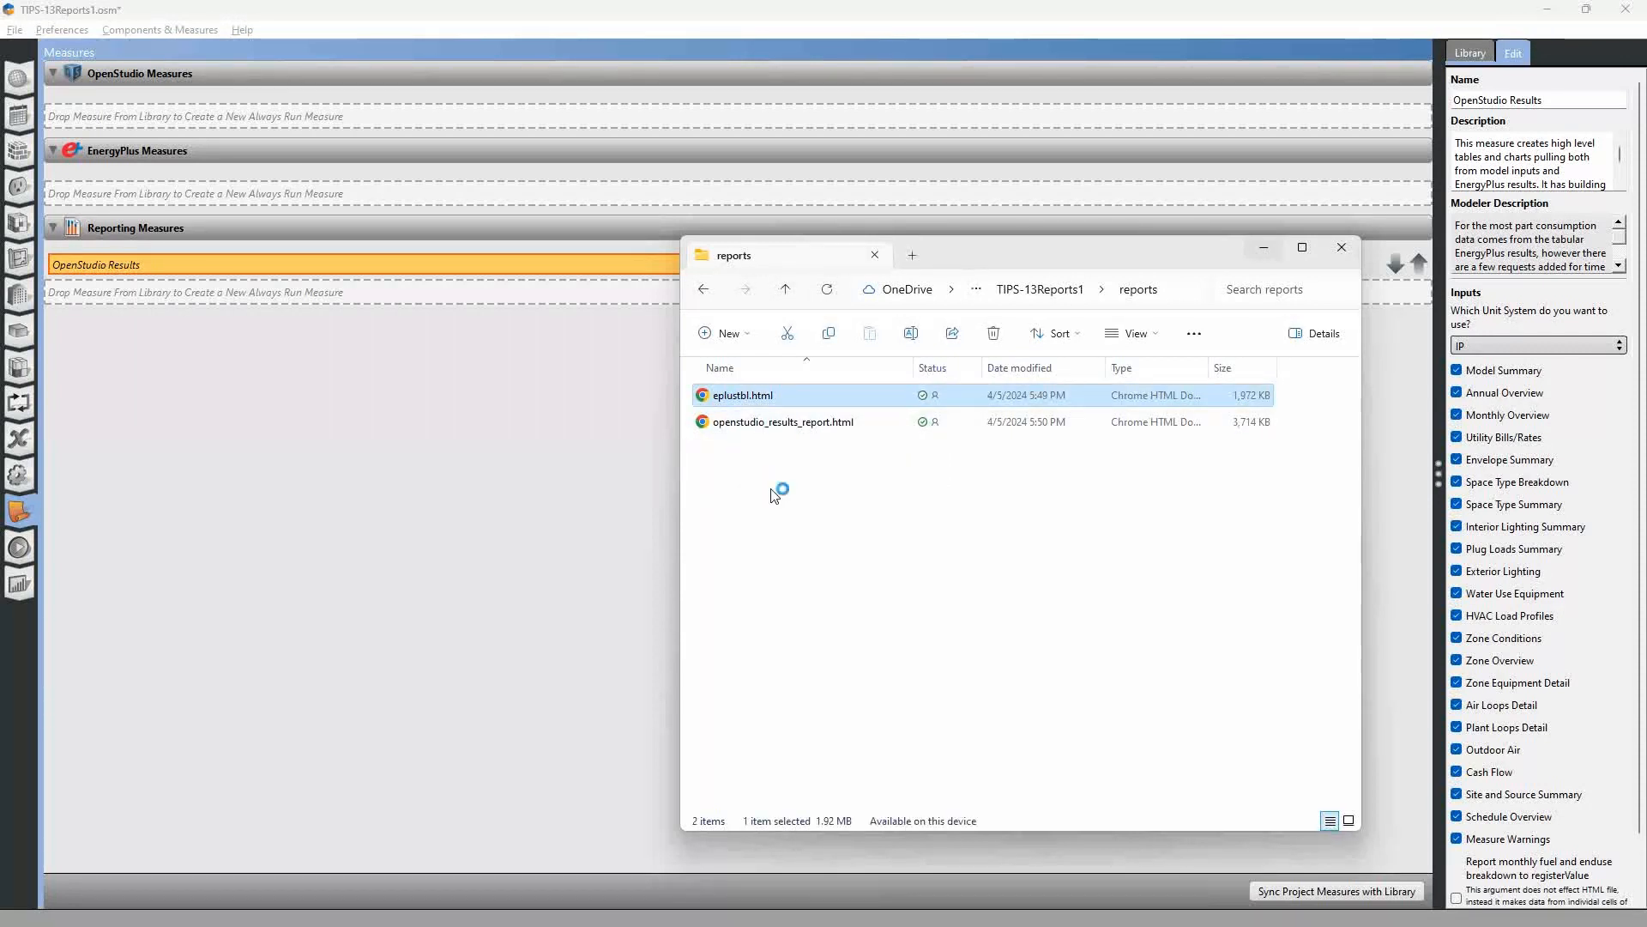
- View eplustbl.html's Annual Building Utility Performance Summary in Chrome, then switch windows
double_click(741, 395)
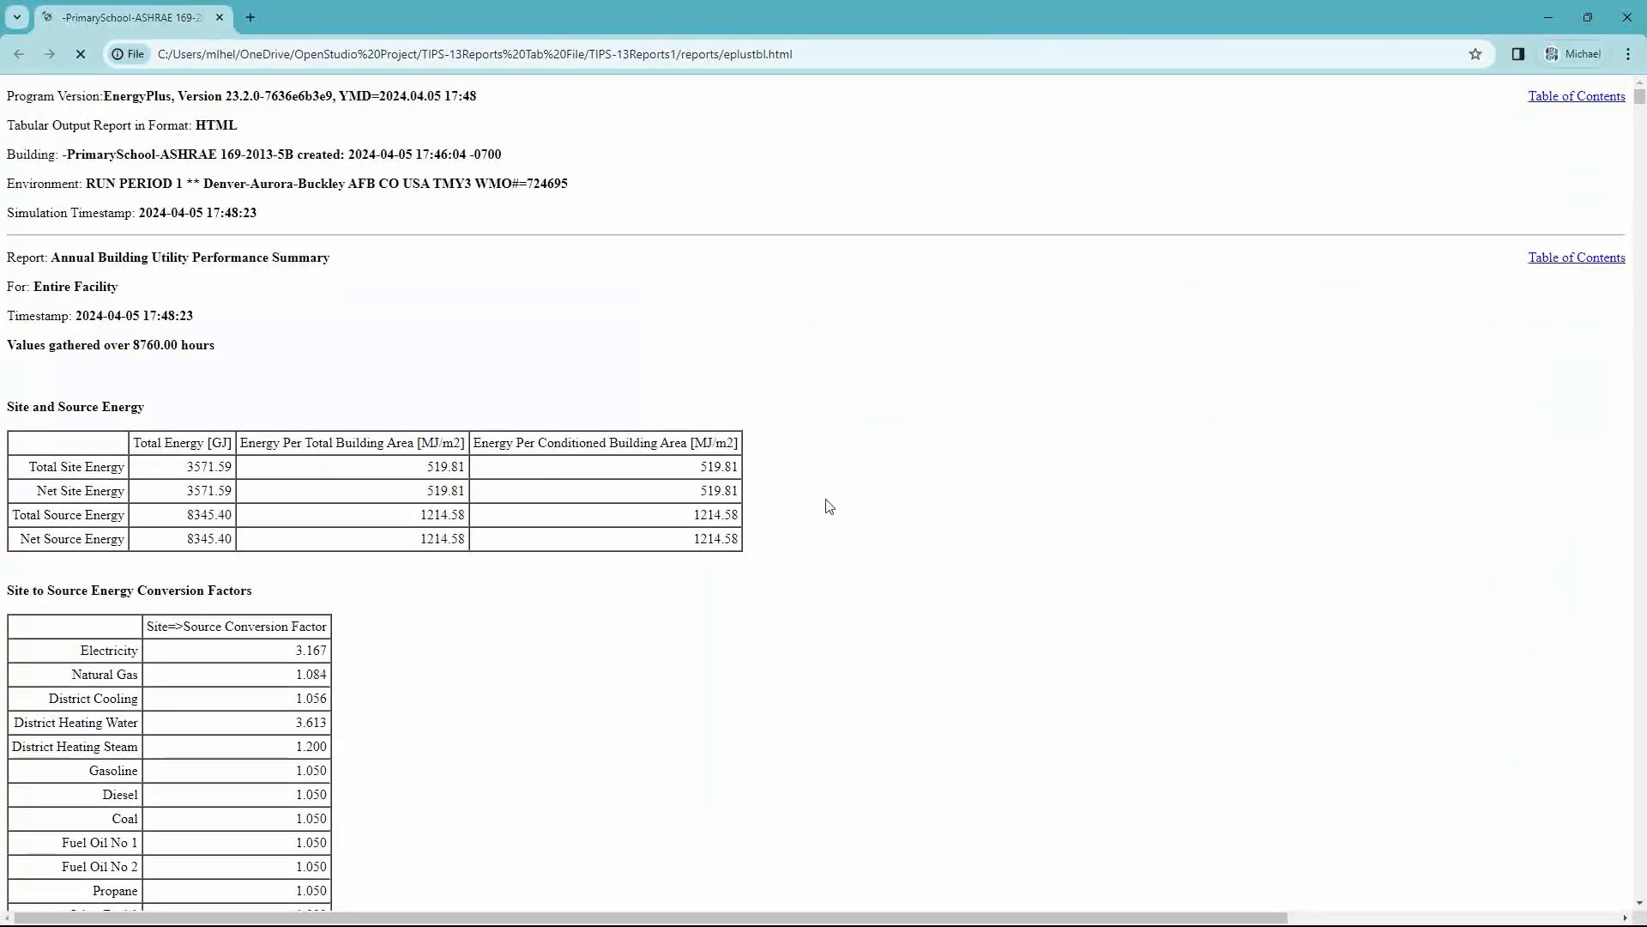
scroll(down, 3)
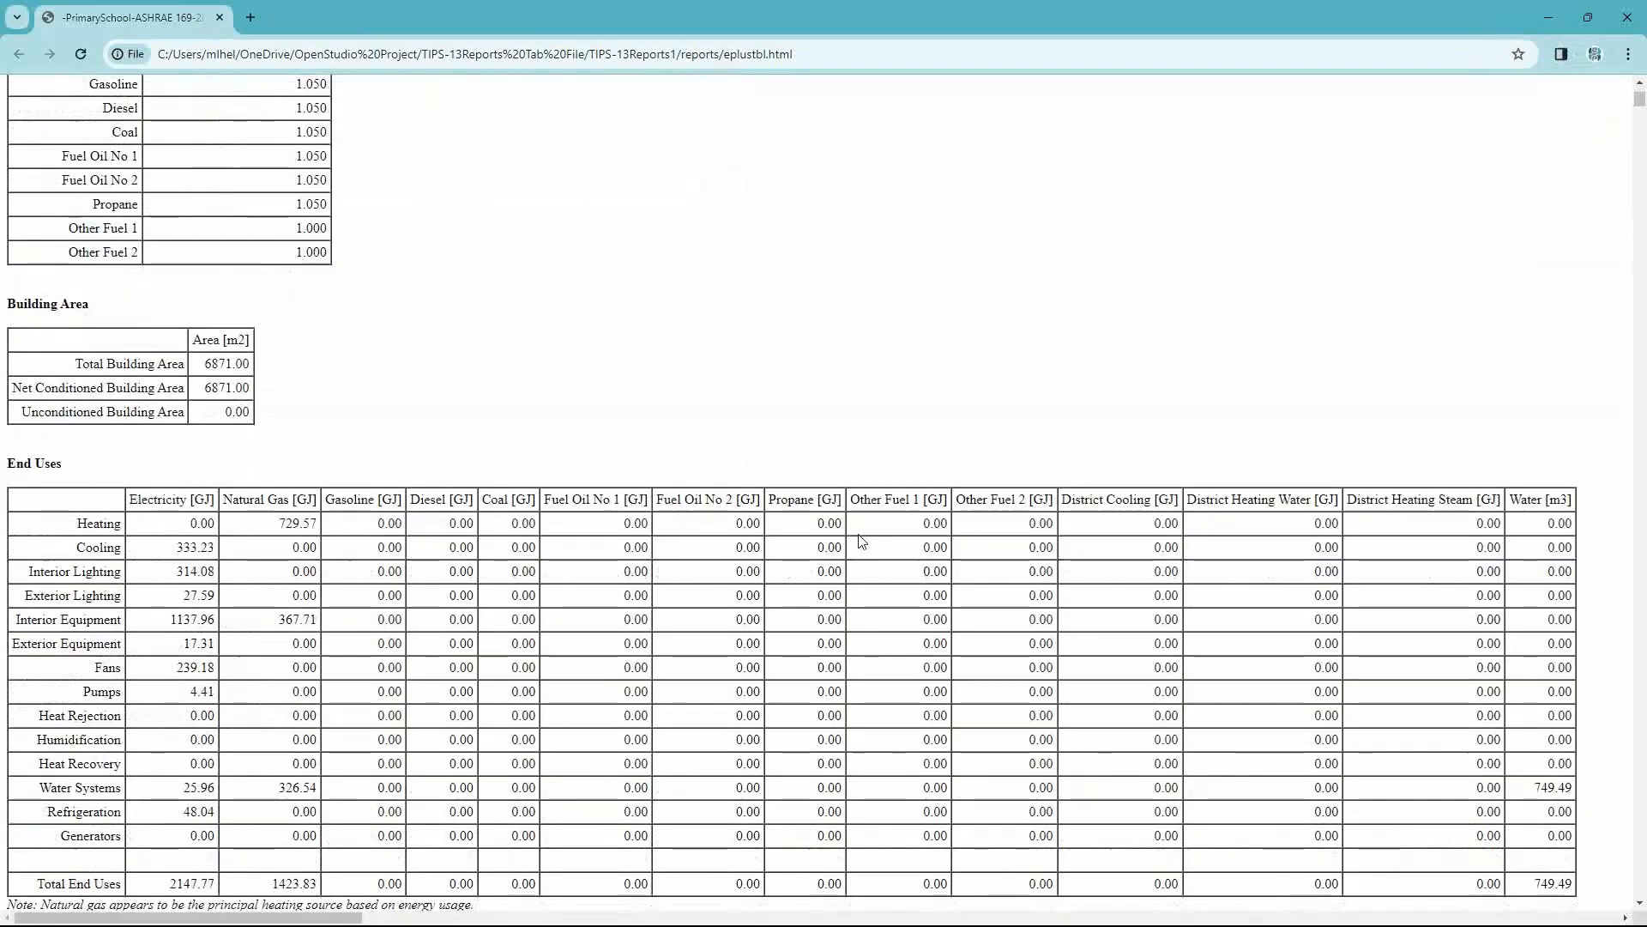
scroll(up, 3)
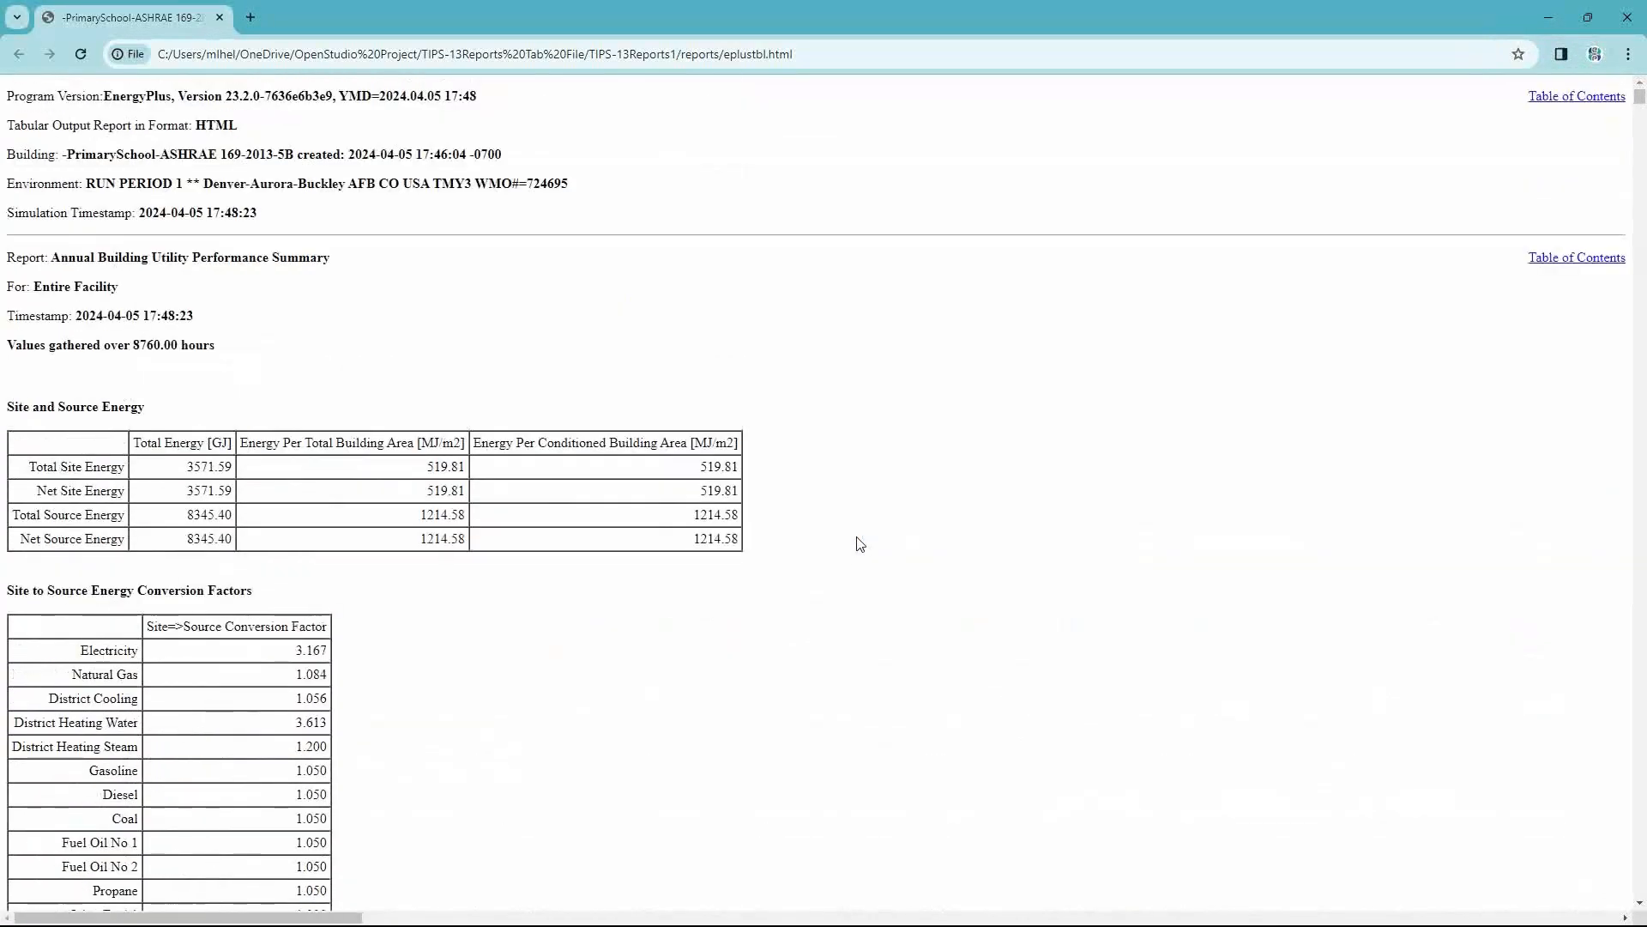
key(alt+tab)
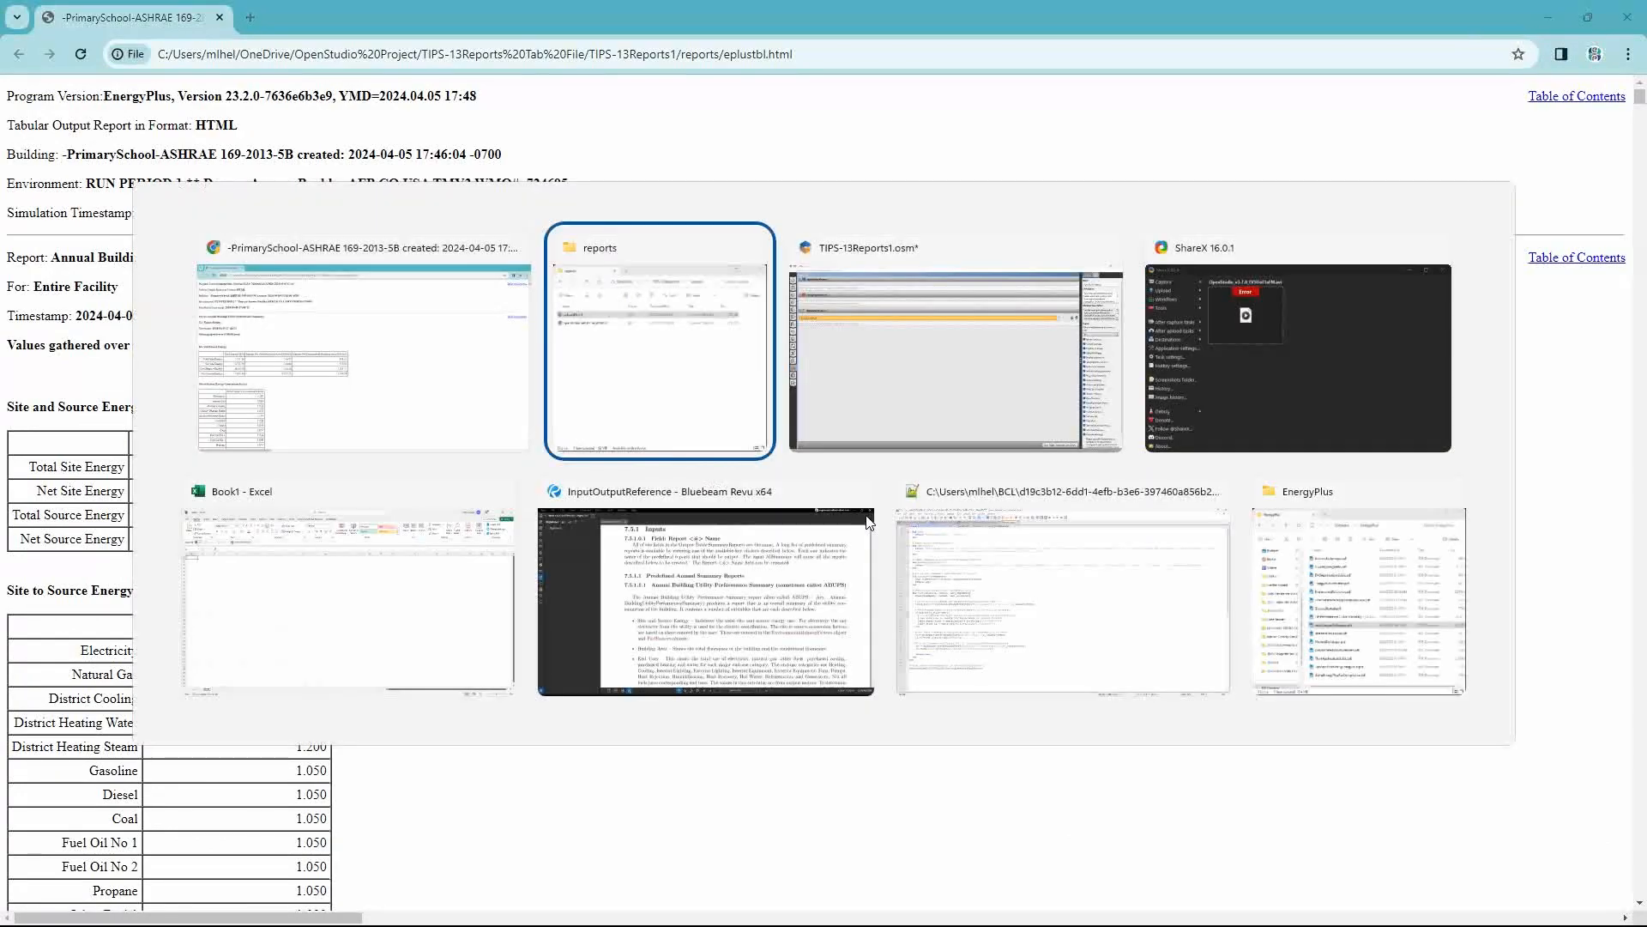
- Enable the AllSummary report under Output Table Summary Reports in Simulation Settings
click(956, 341)
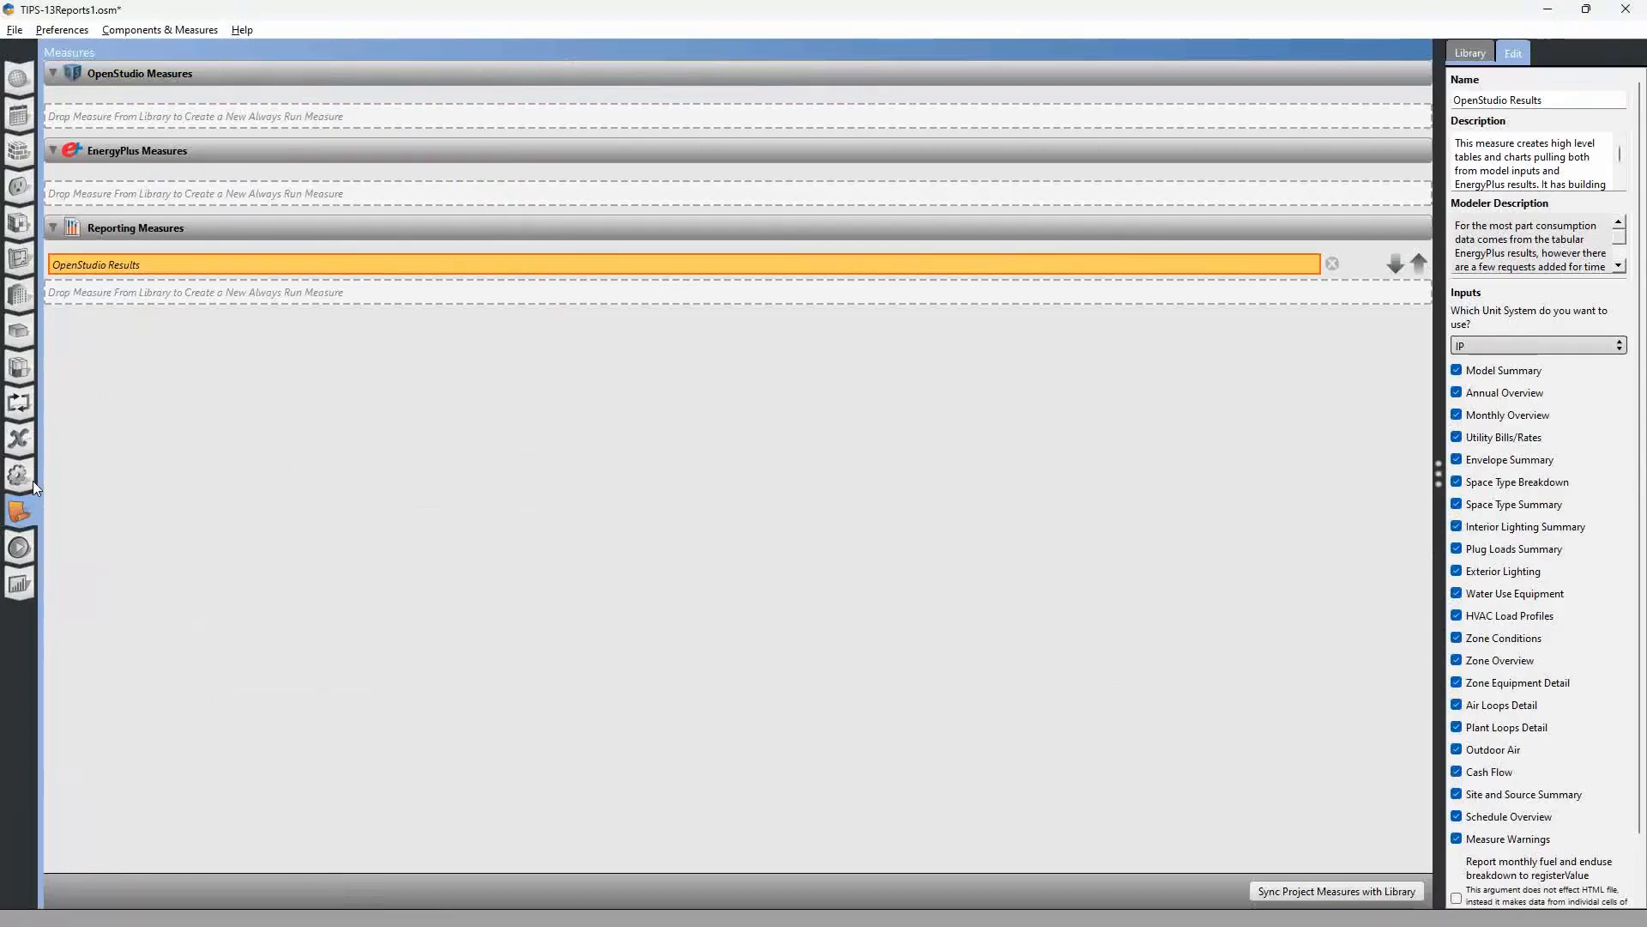
click(19, 475)
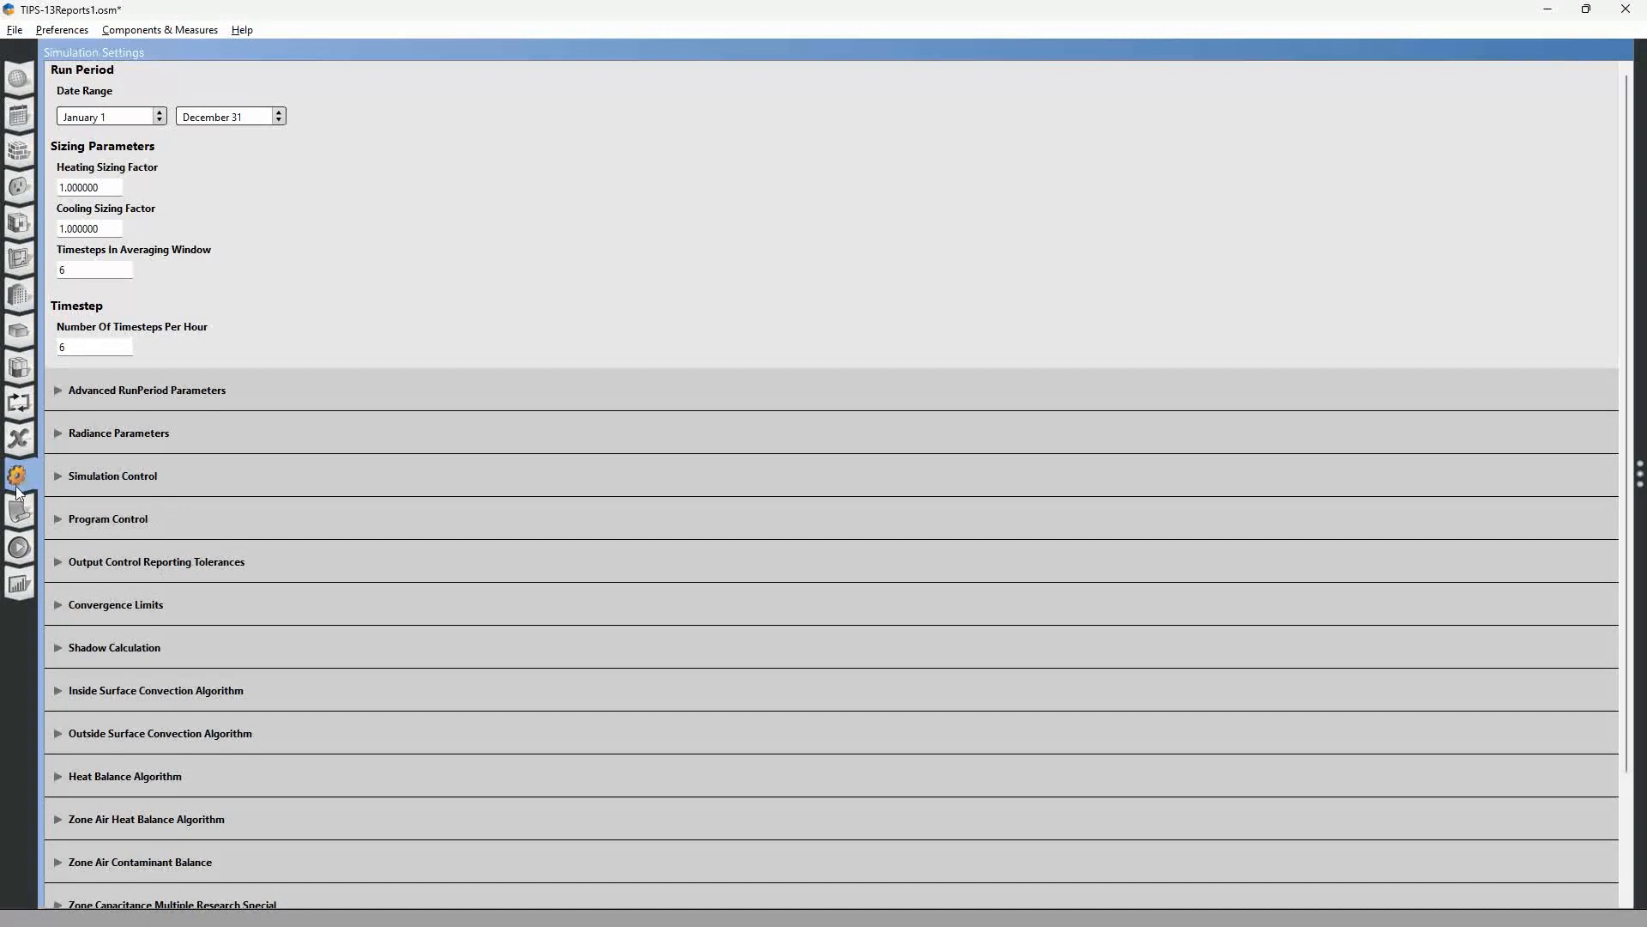
mouse_move(17, 475)
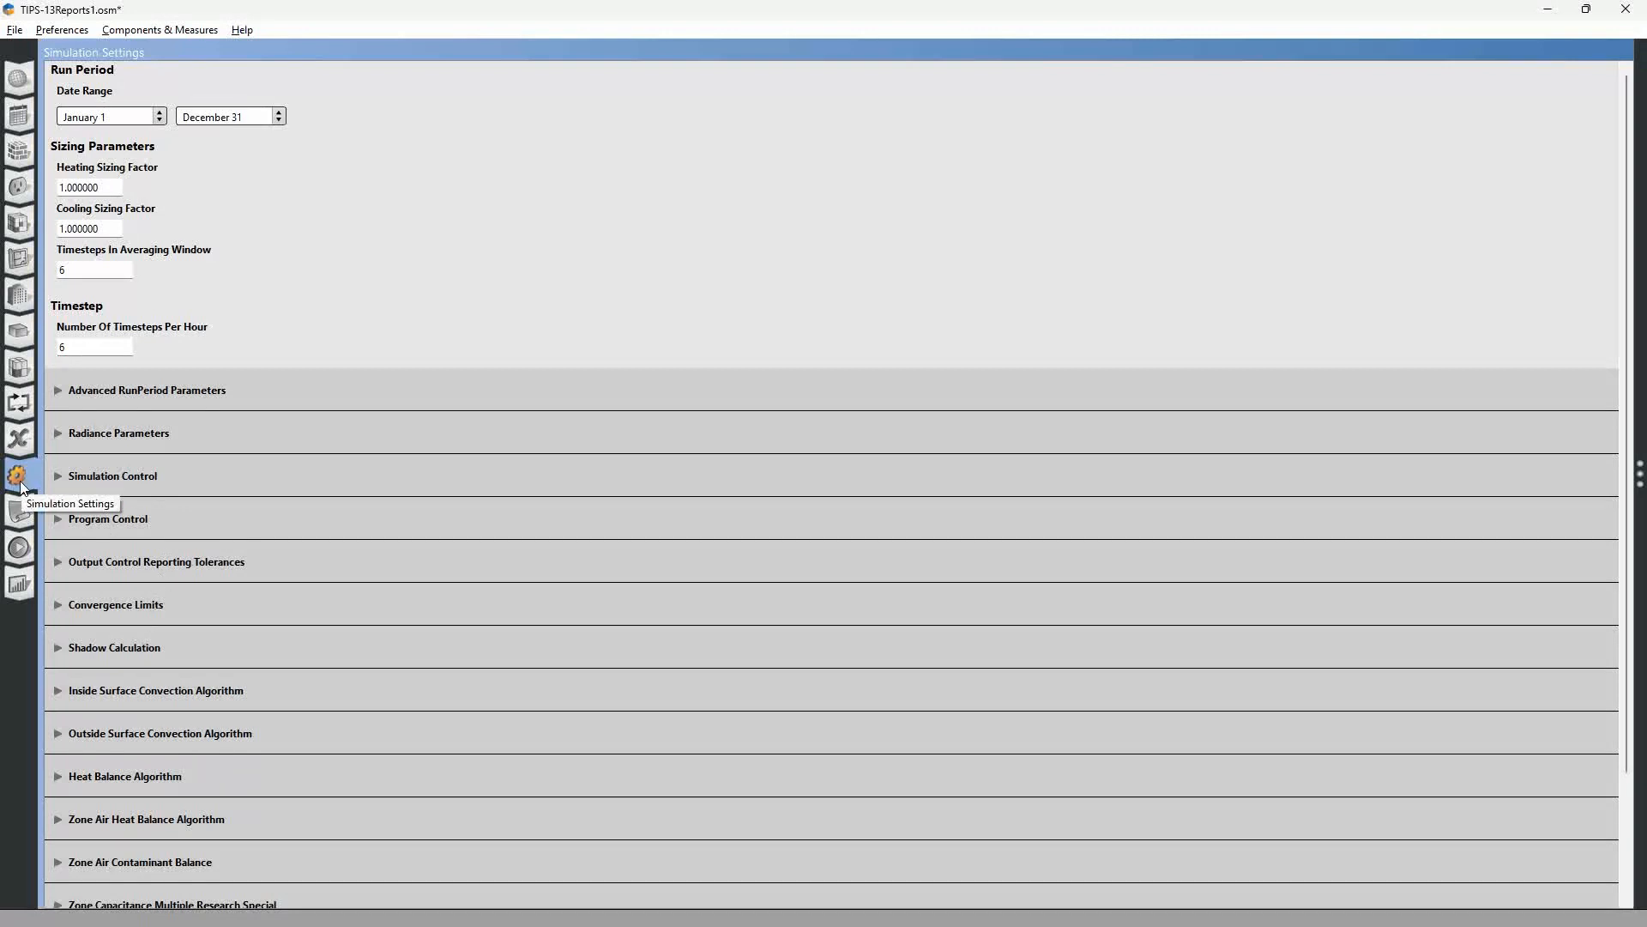
mouse_move(161, 741)
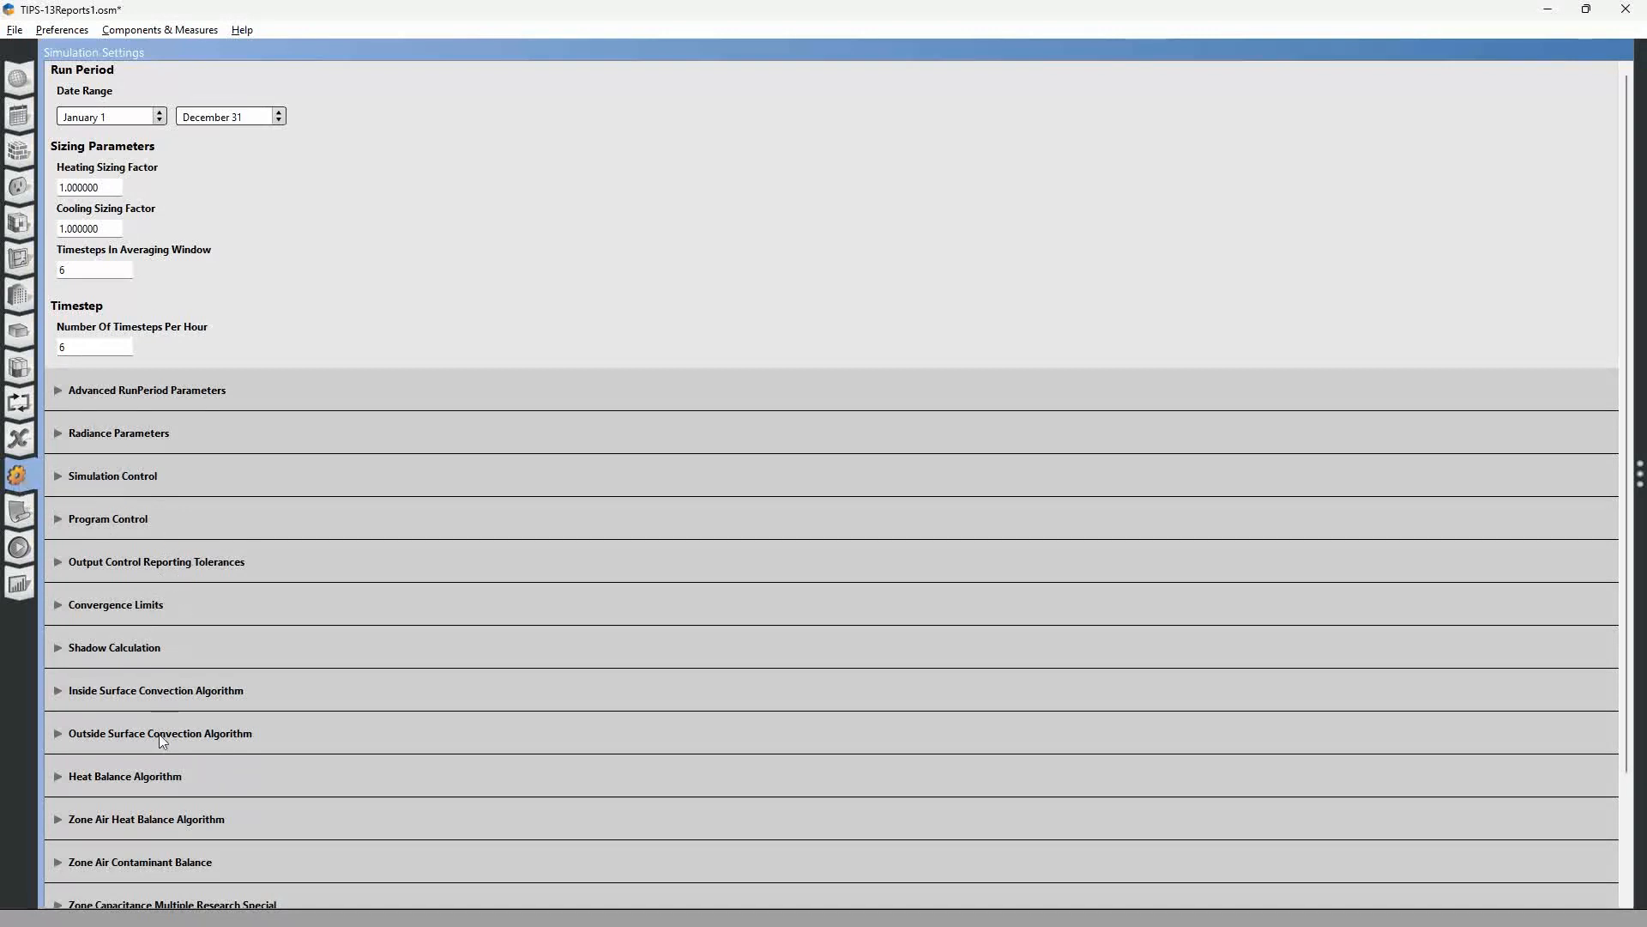
scroll(down, 3)
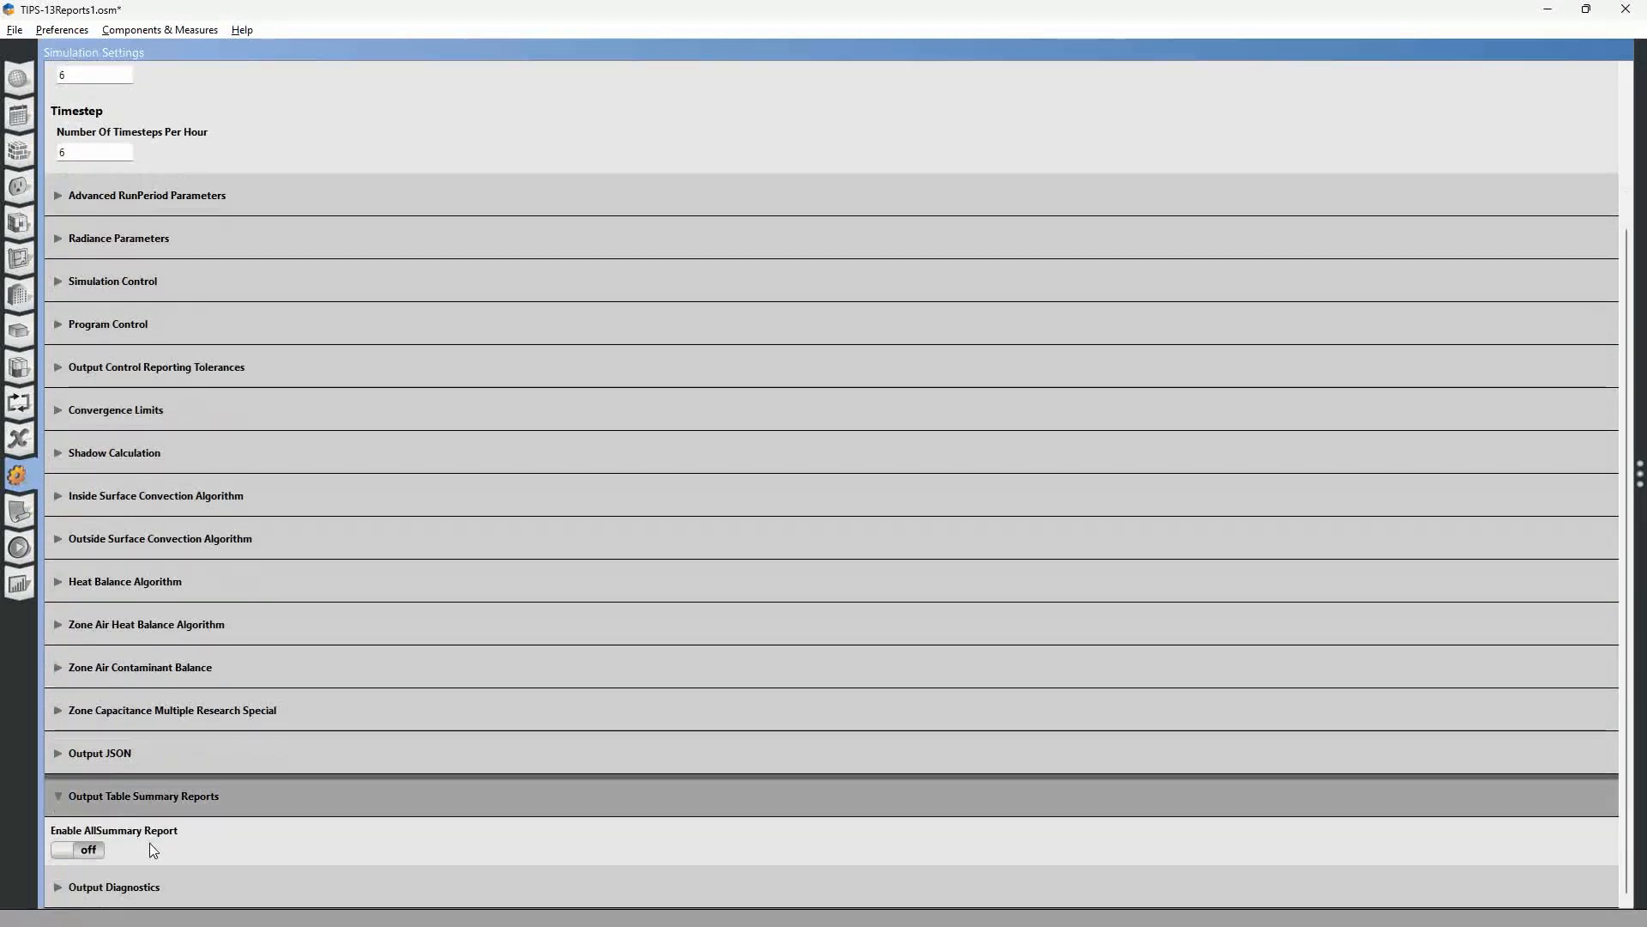
mouse_move(189, 832)
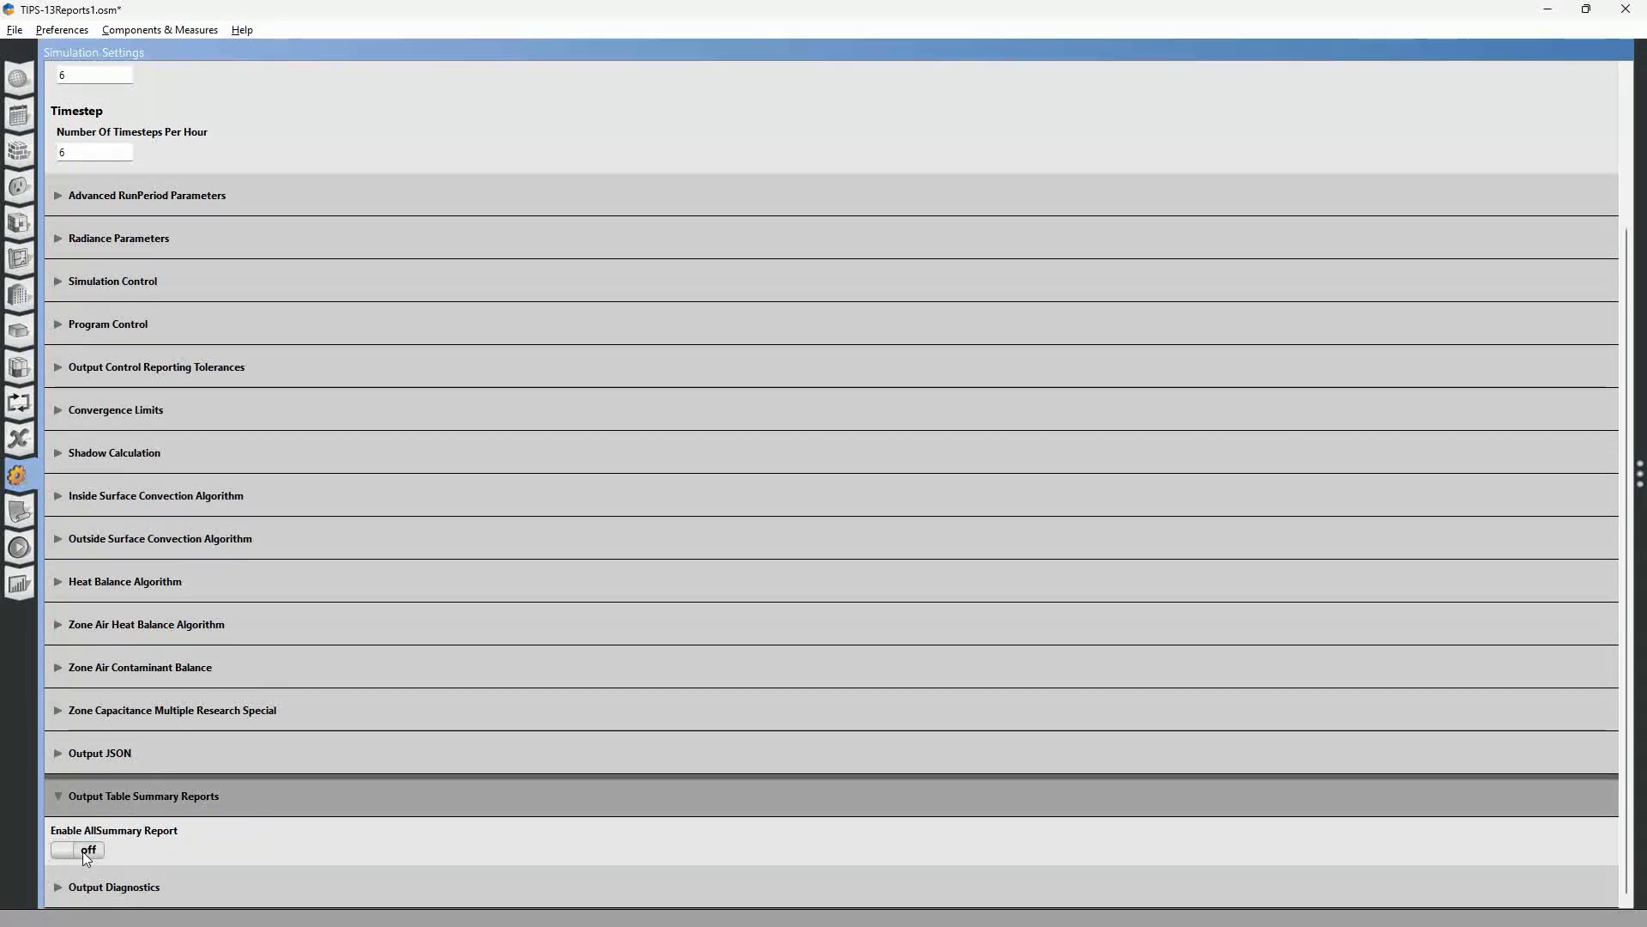
click(77, 849)
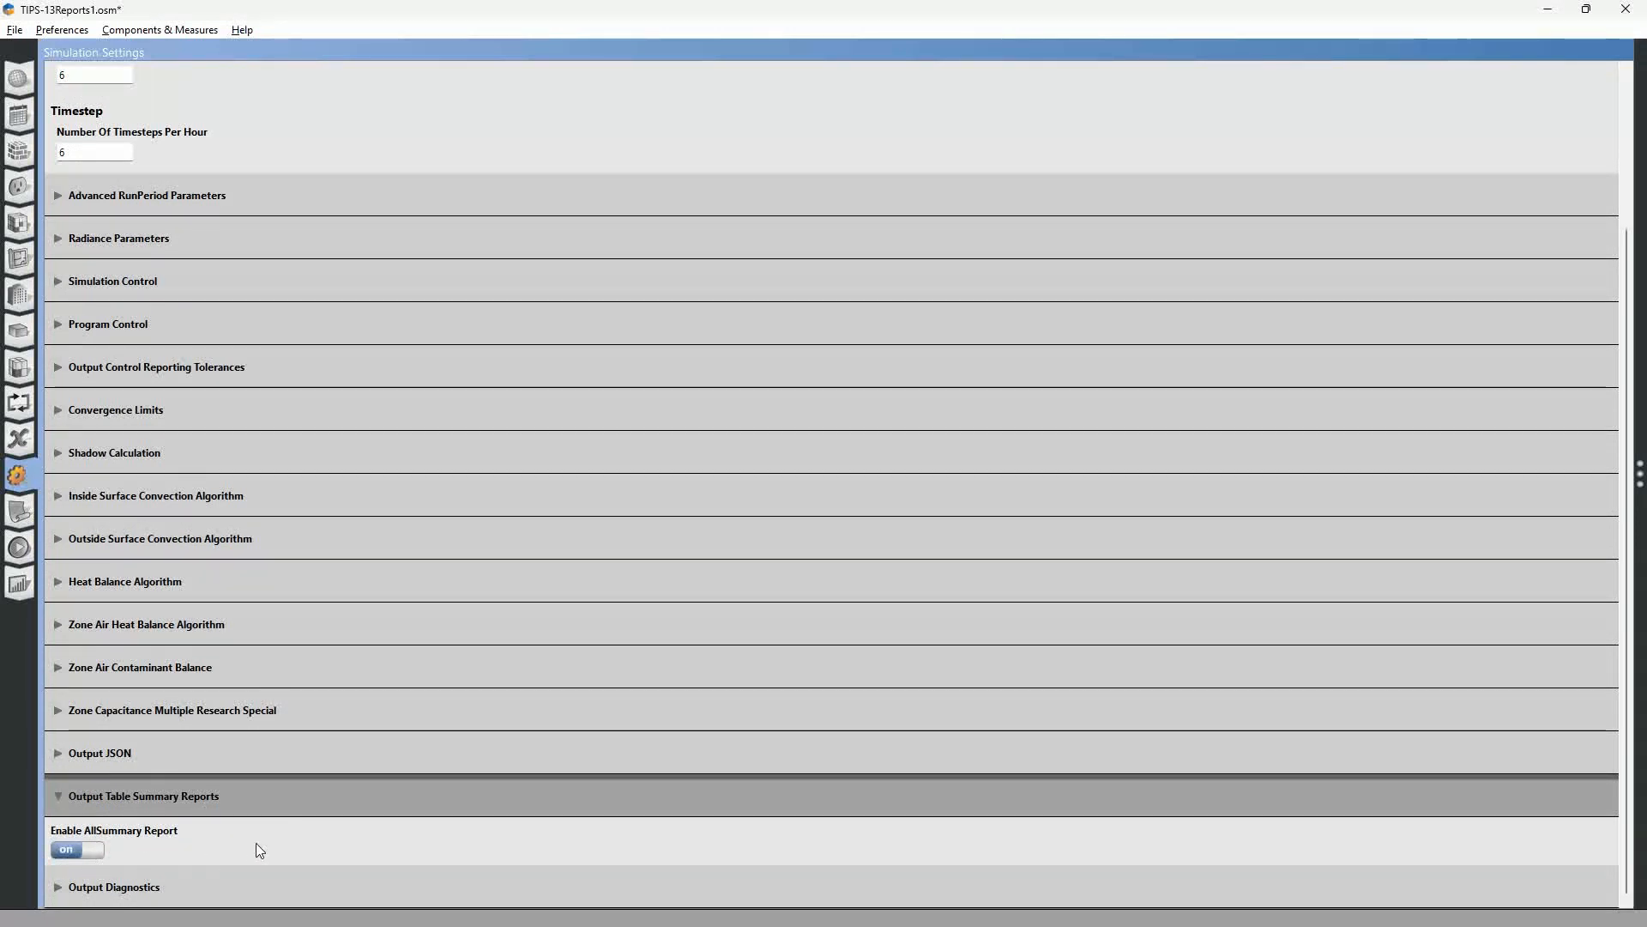
mouse_move(371, 820)
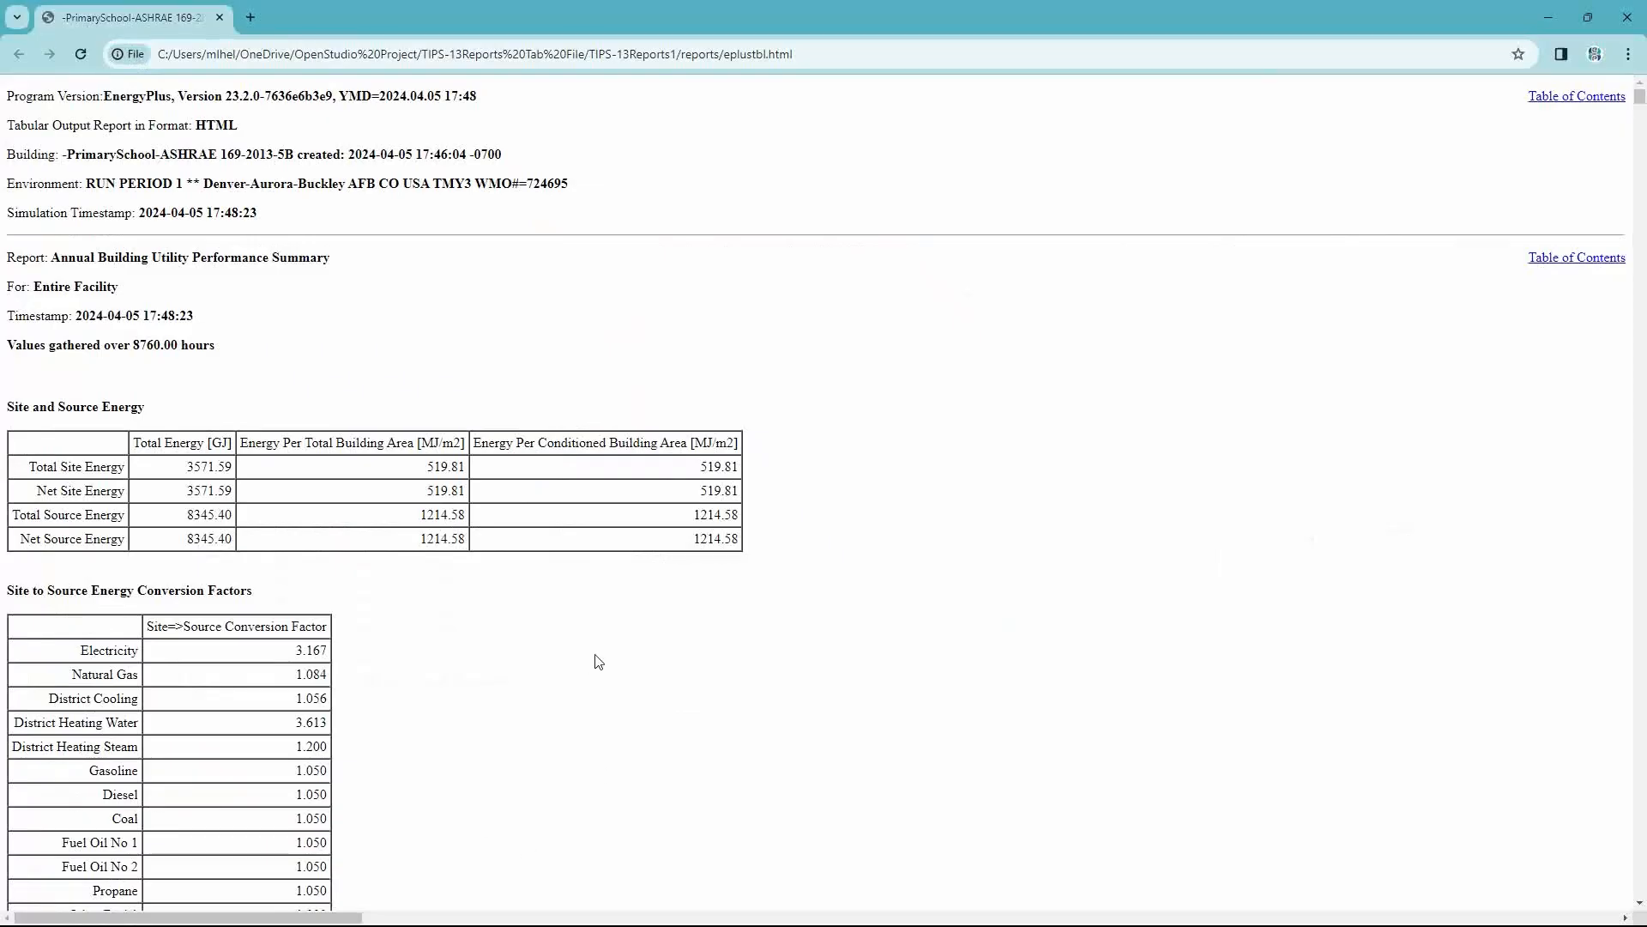
mouse_move(525, 622)
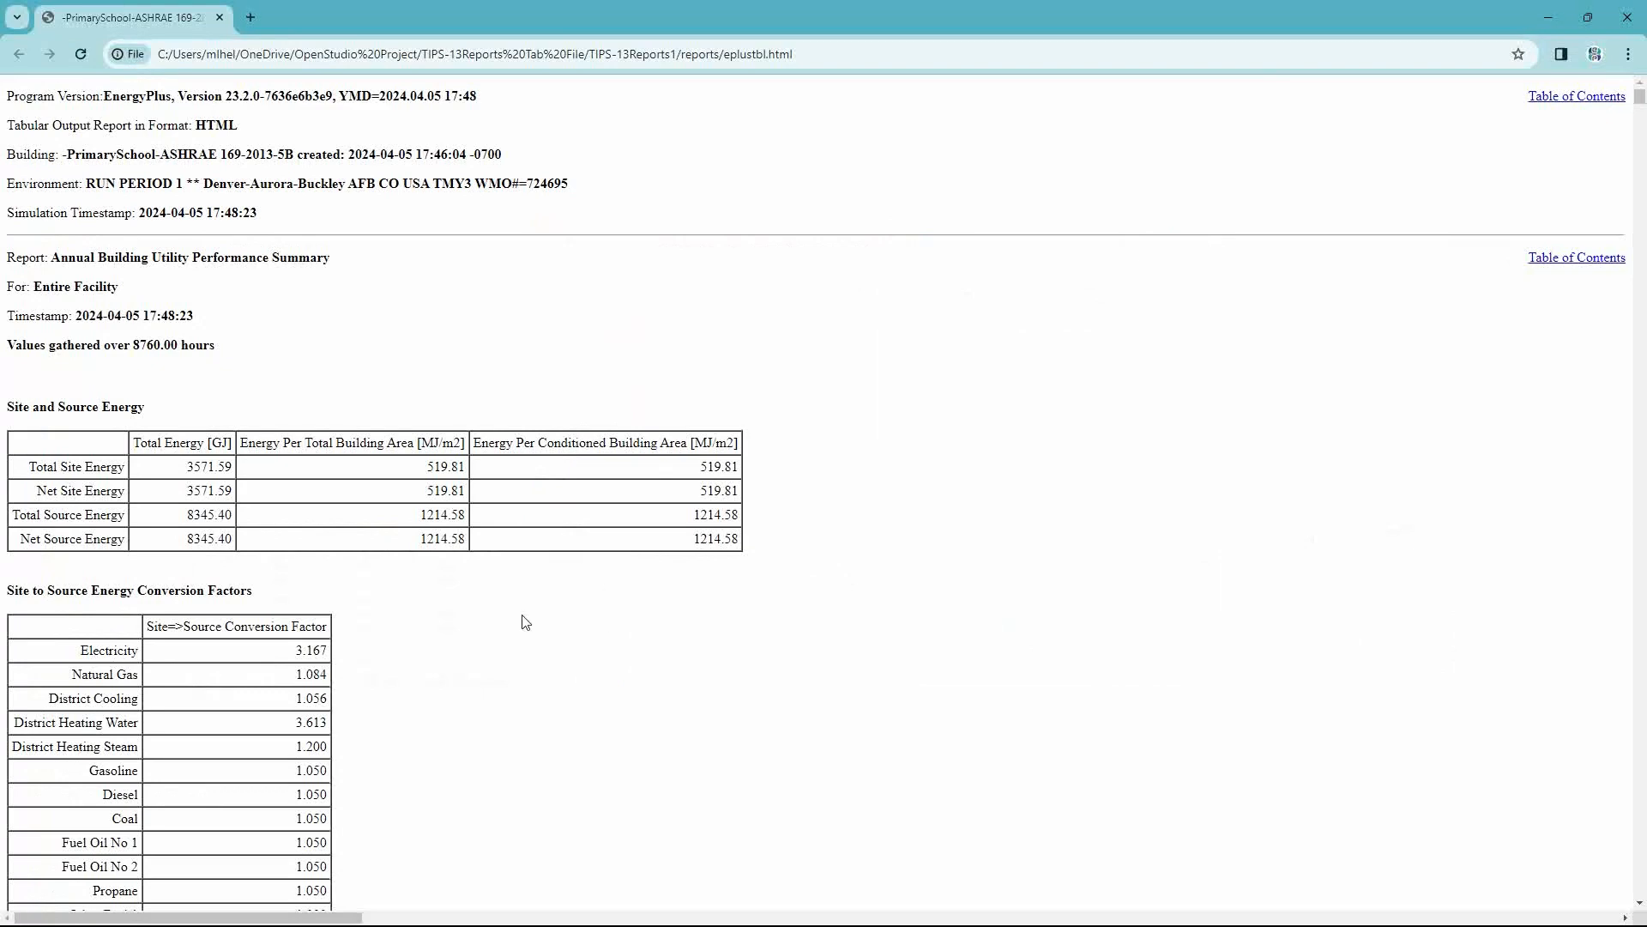
mouse_move(555, 629)
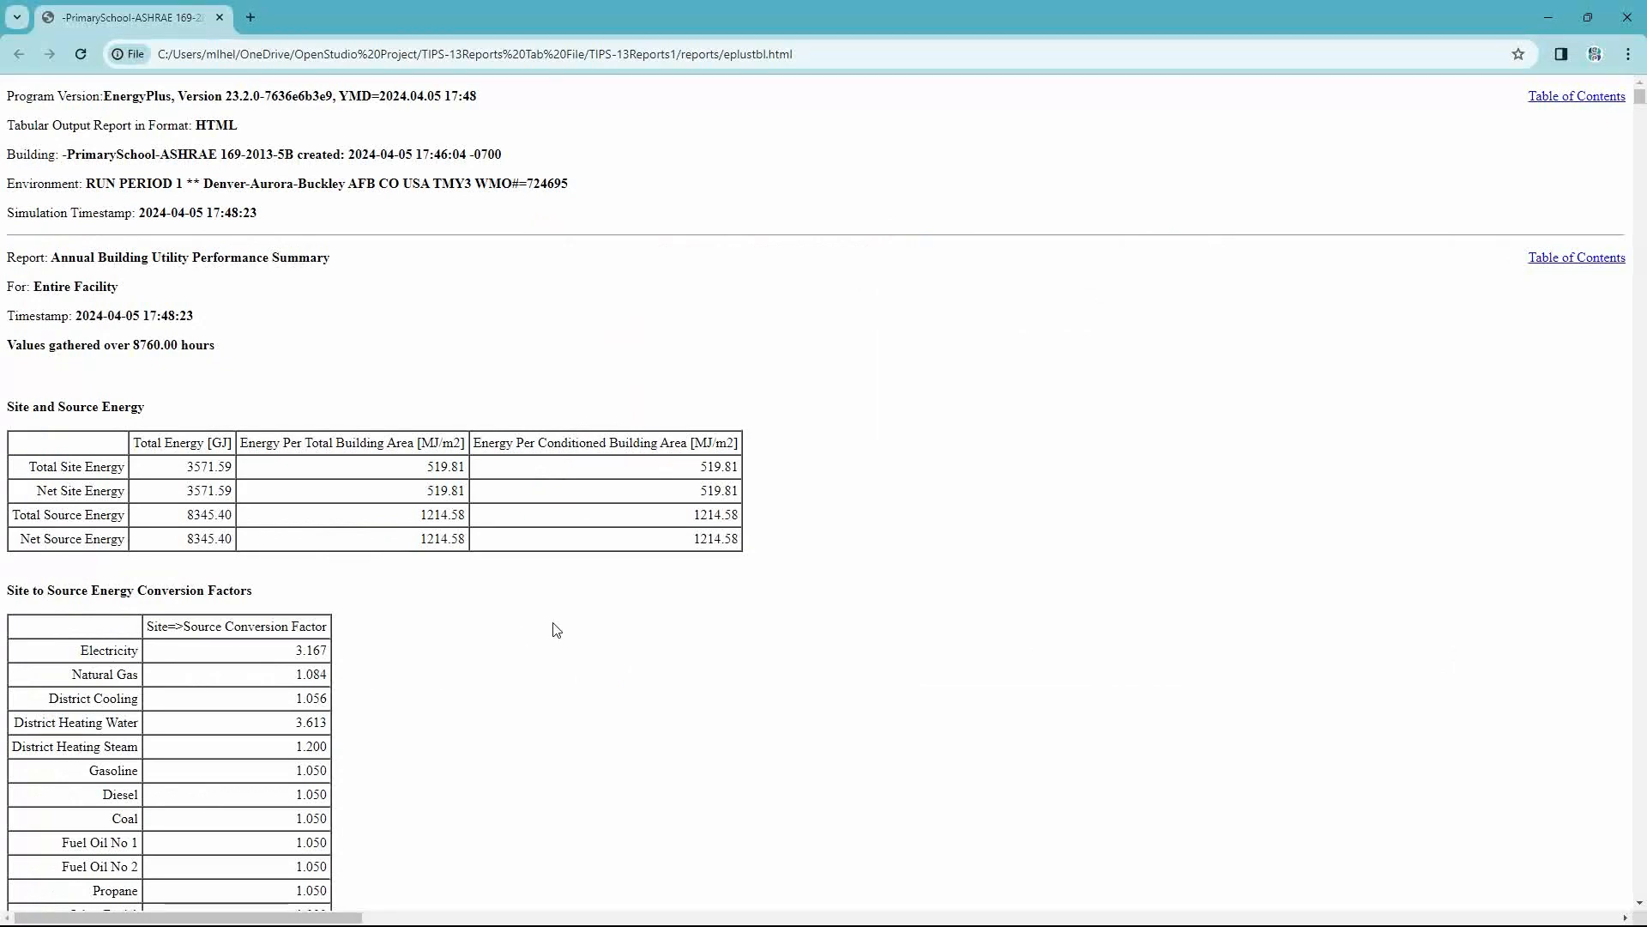
scroll(down, 3)
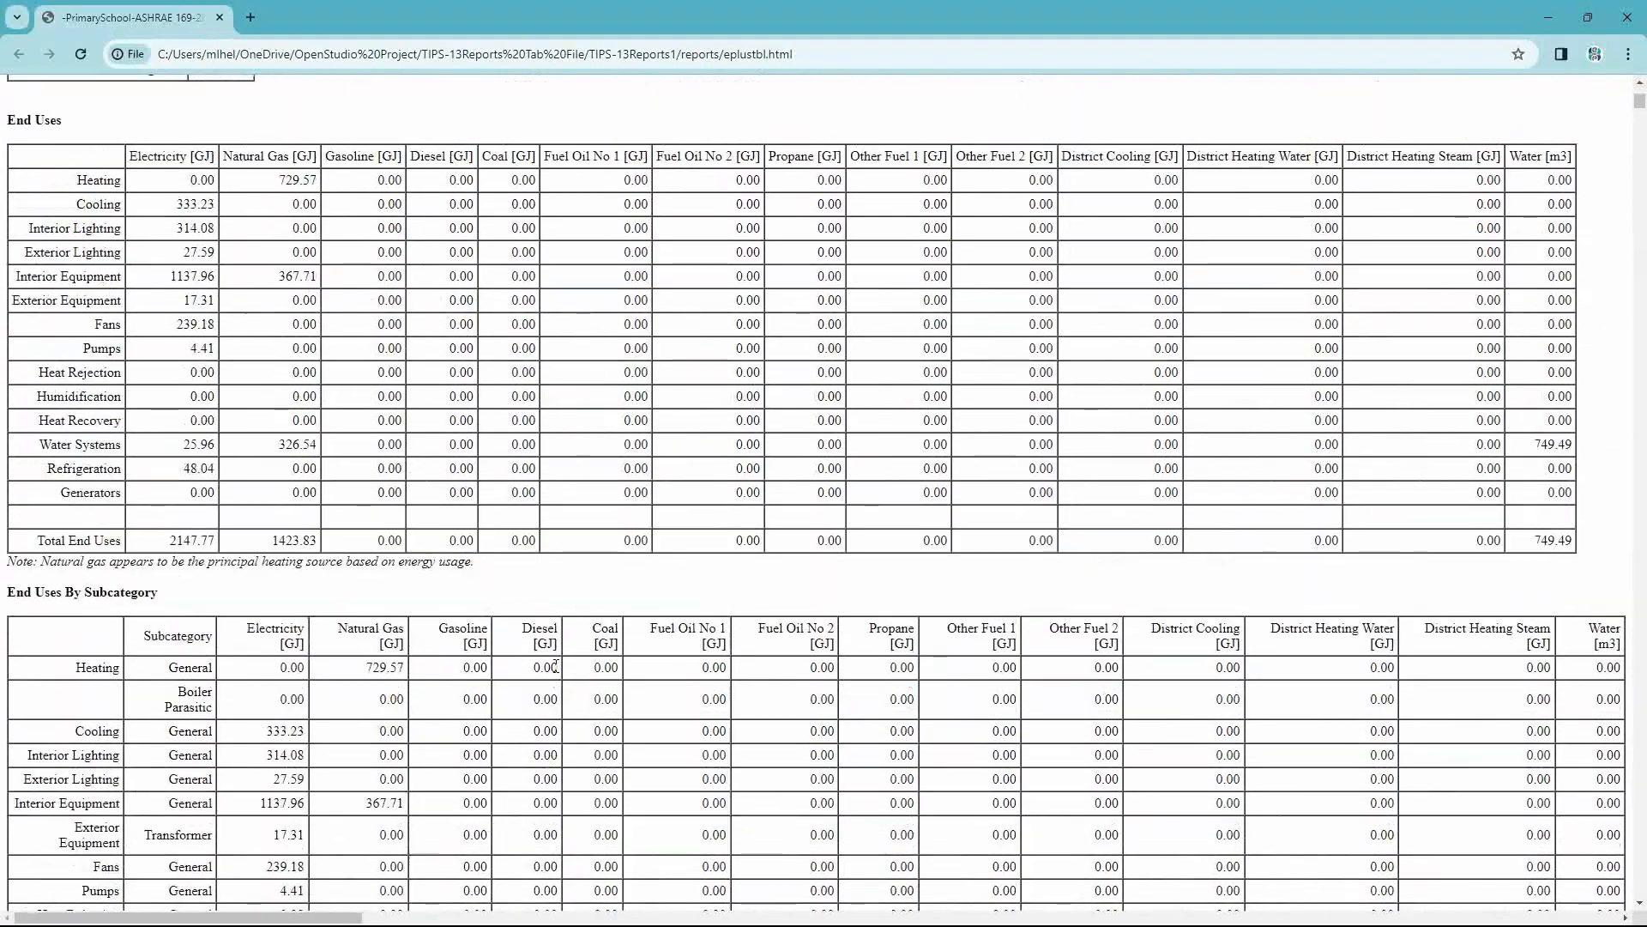
key(alt+tab)
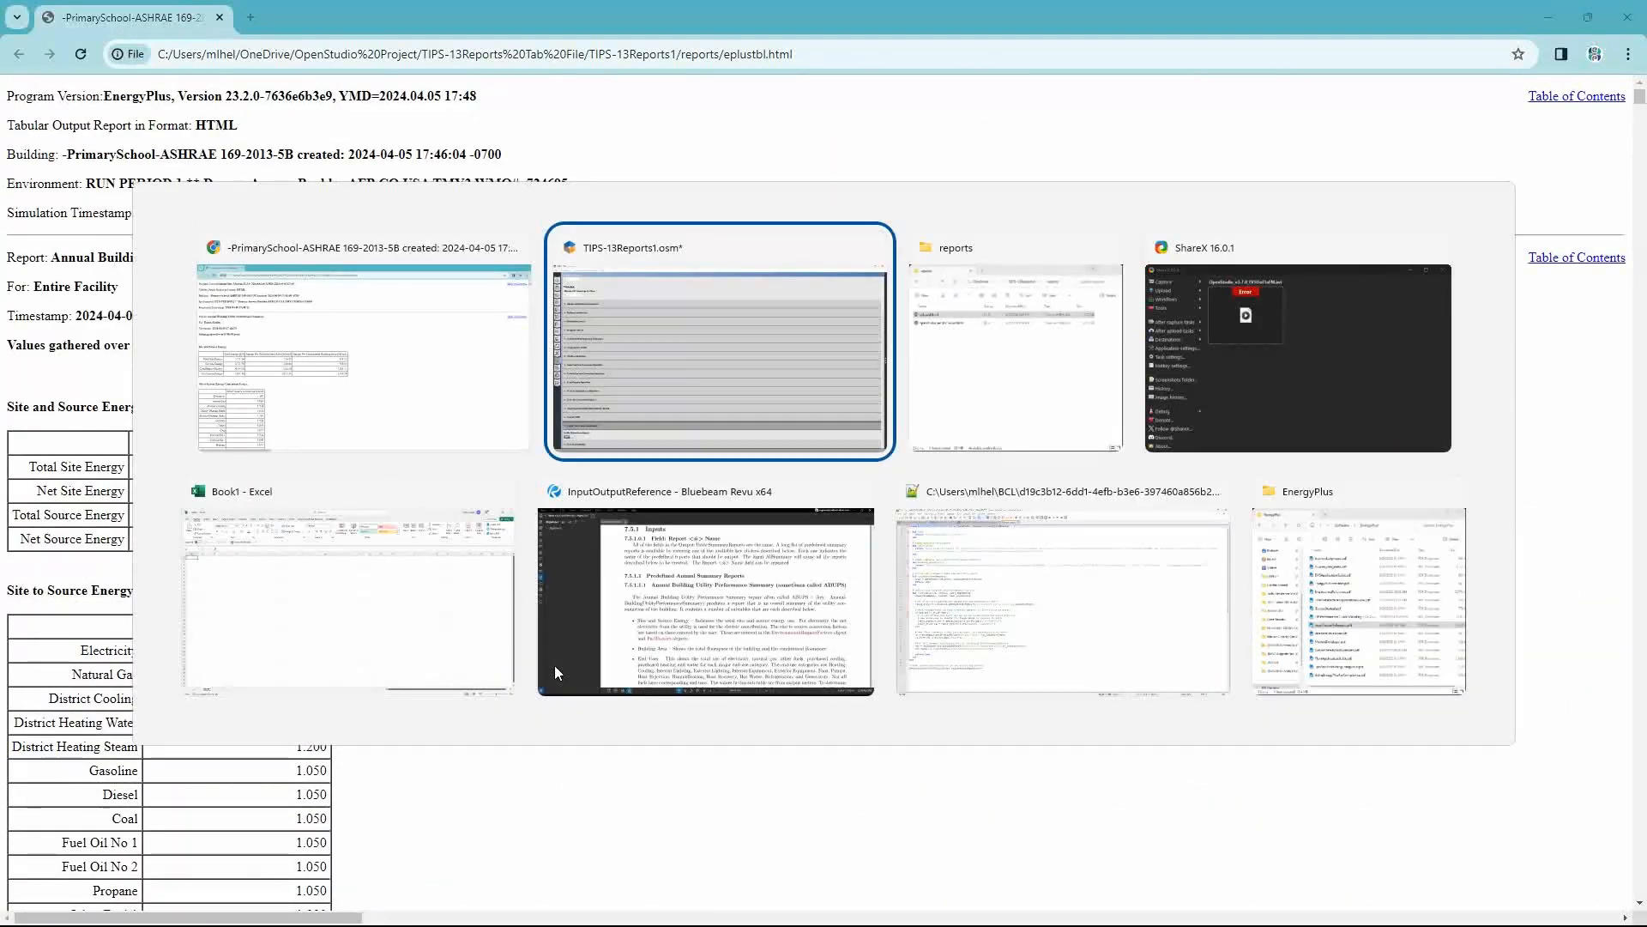
- Return to the Measures page listing the OpenStudio Results reporting measure
click(719, 341)
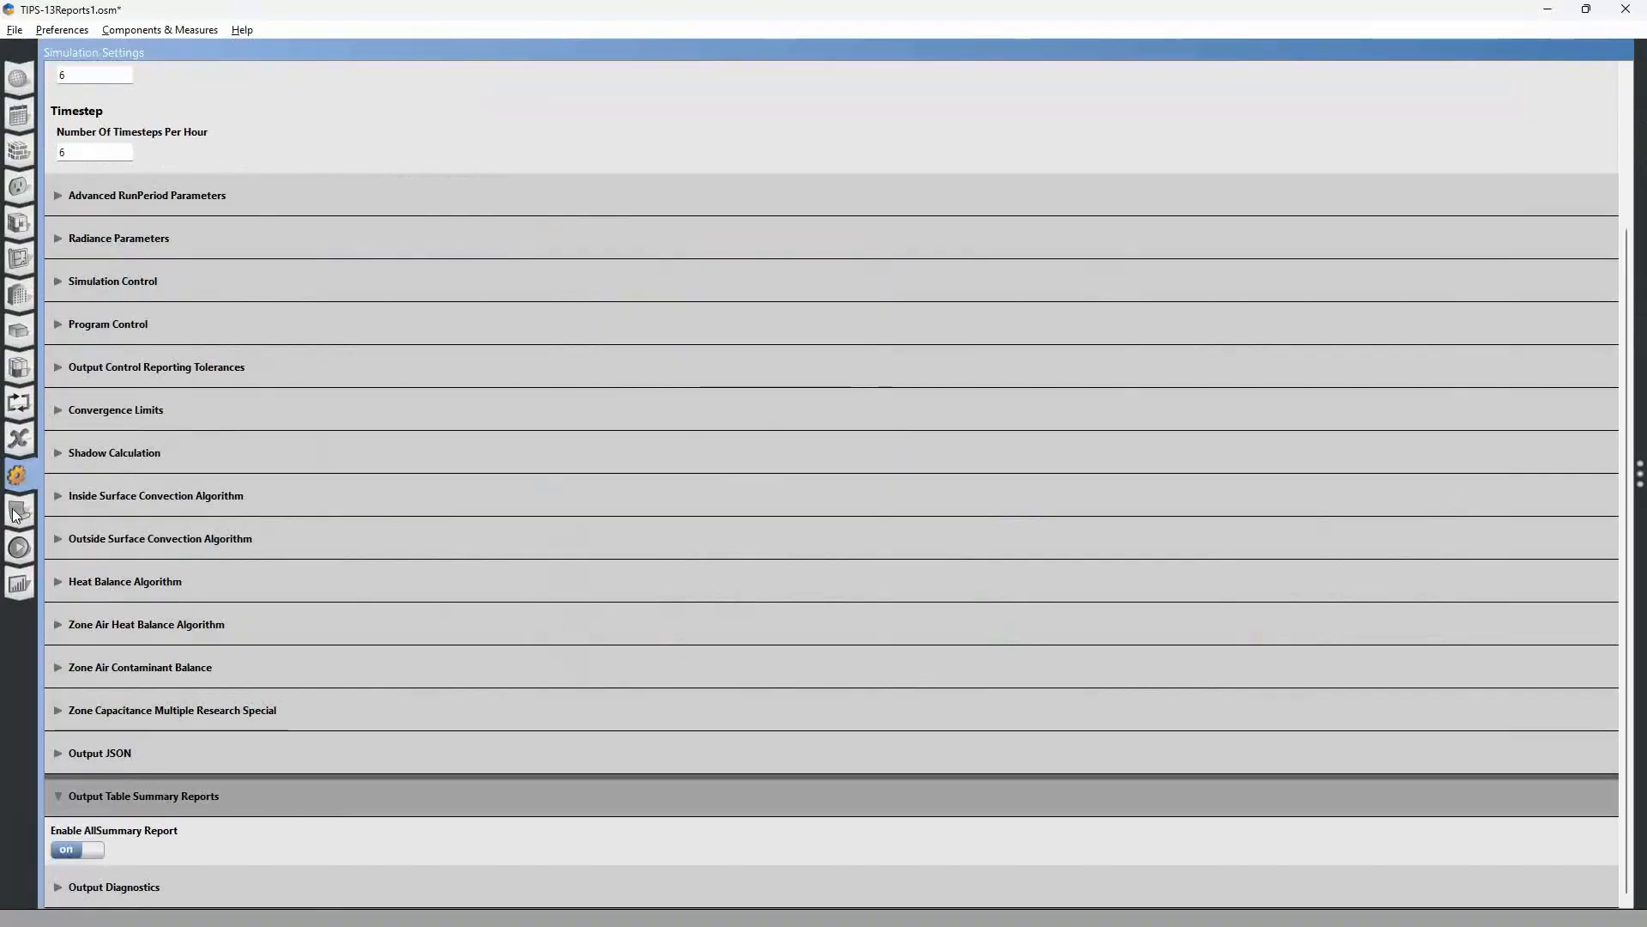
click(19, 512)
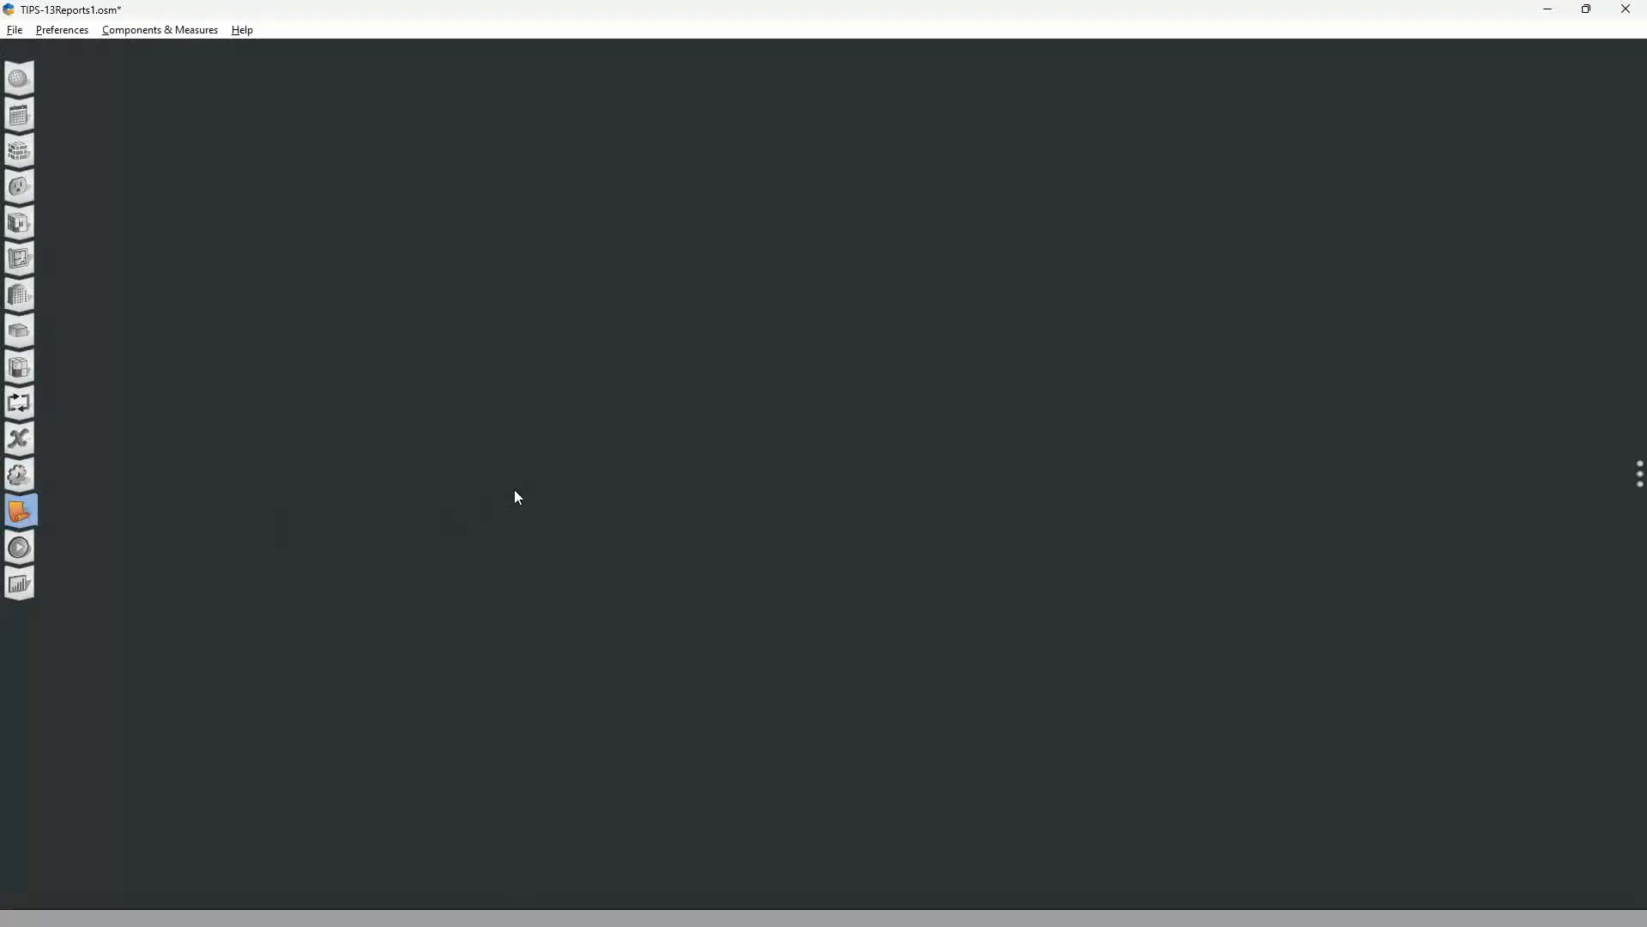
mouse_move(530, 451)
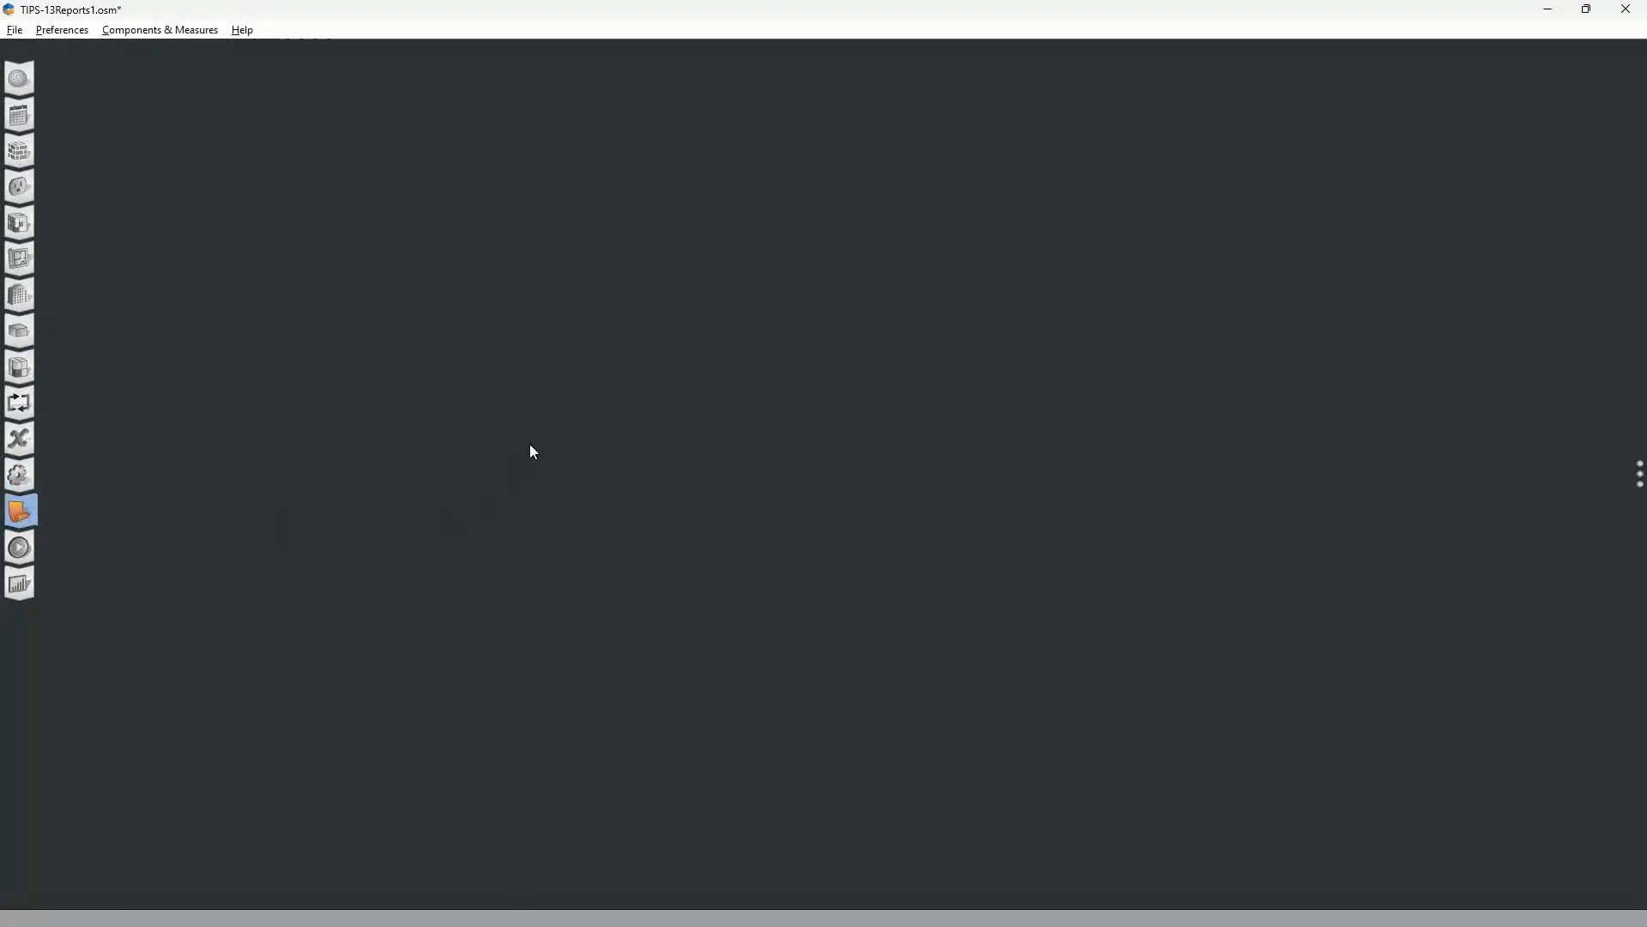
click(19, 510)
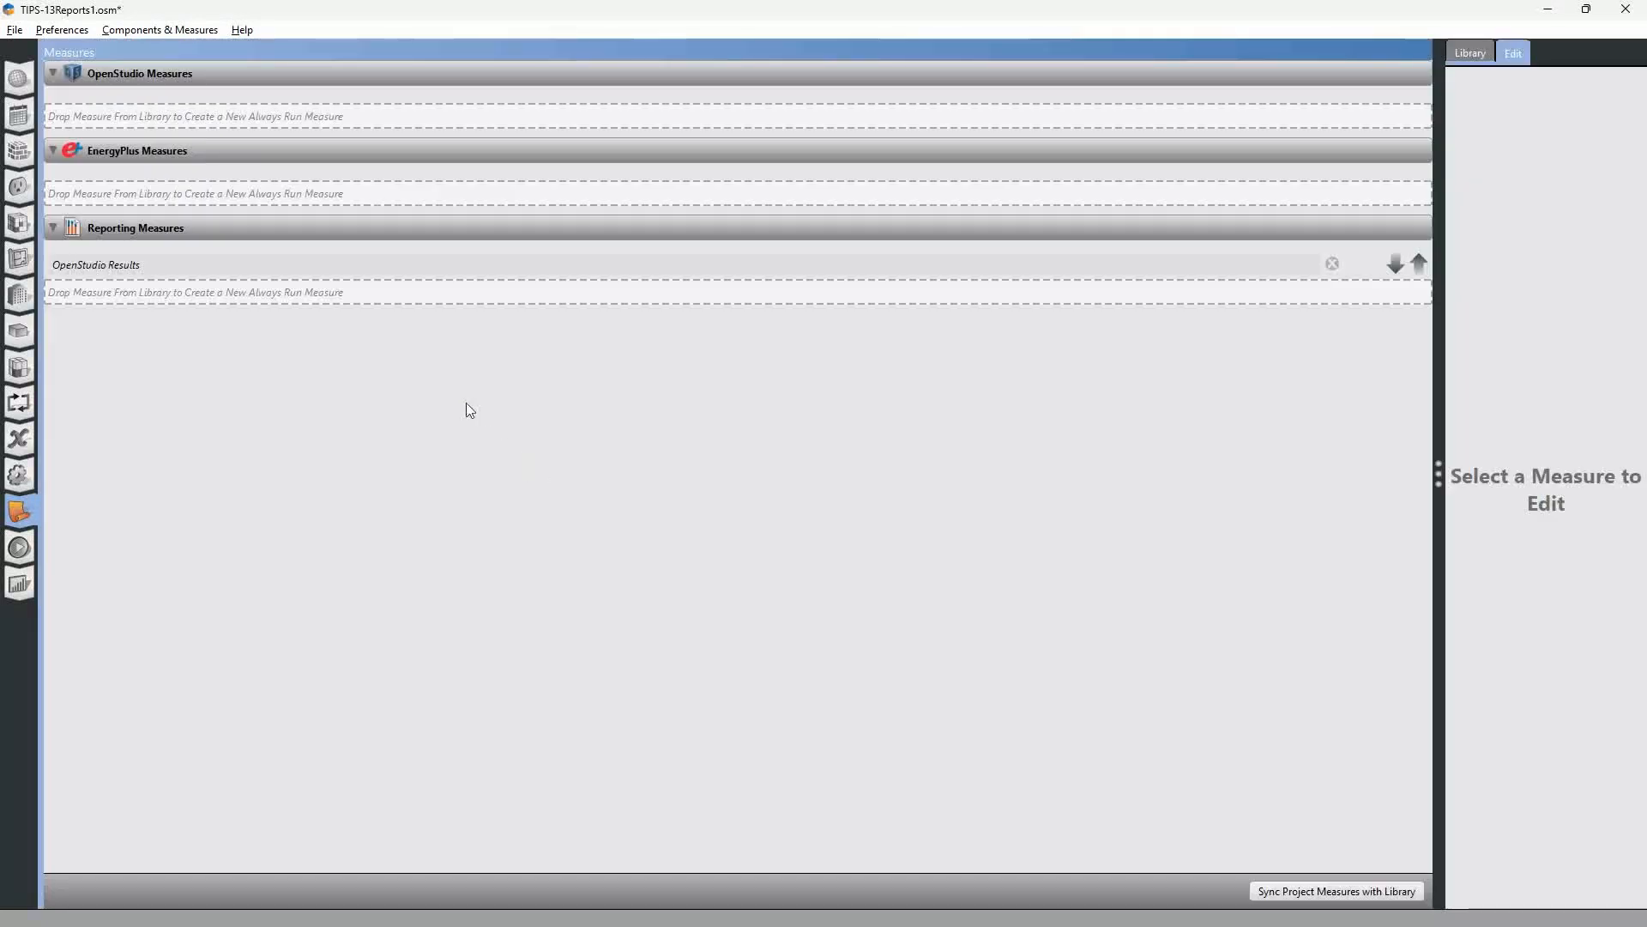
mouse_move(433, 419)
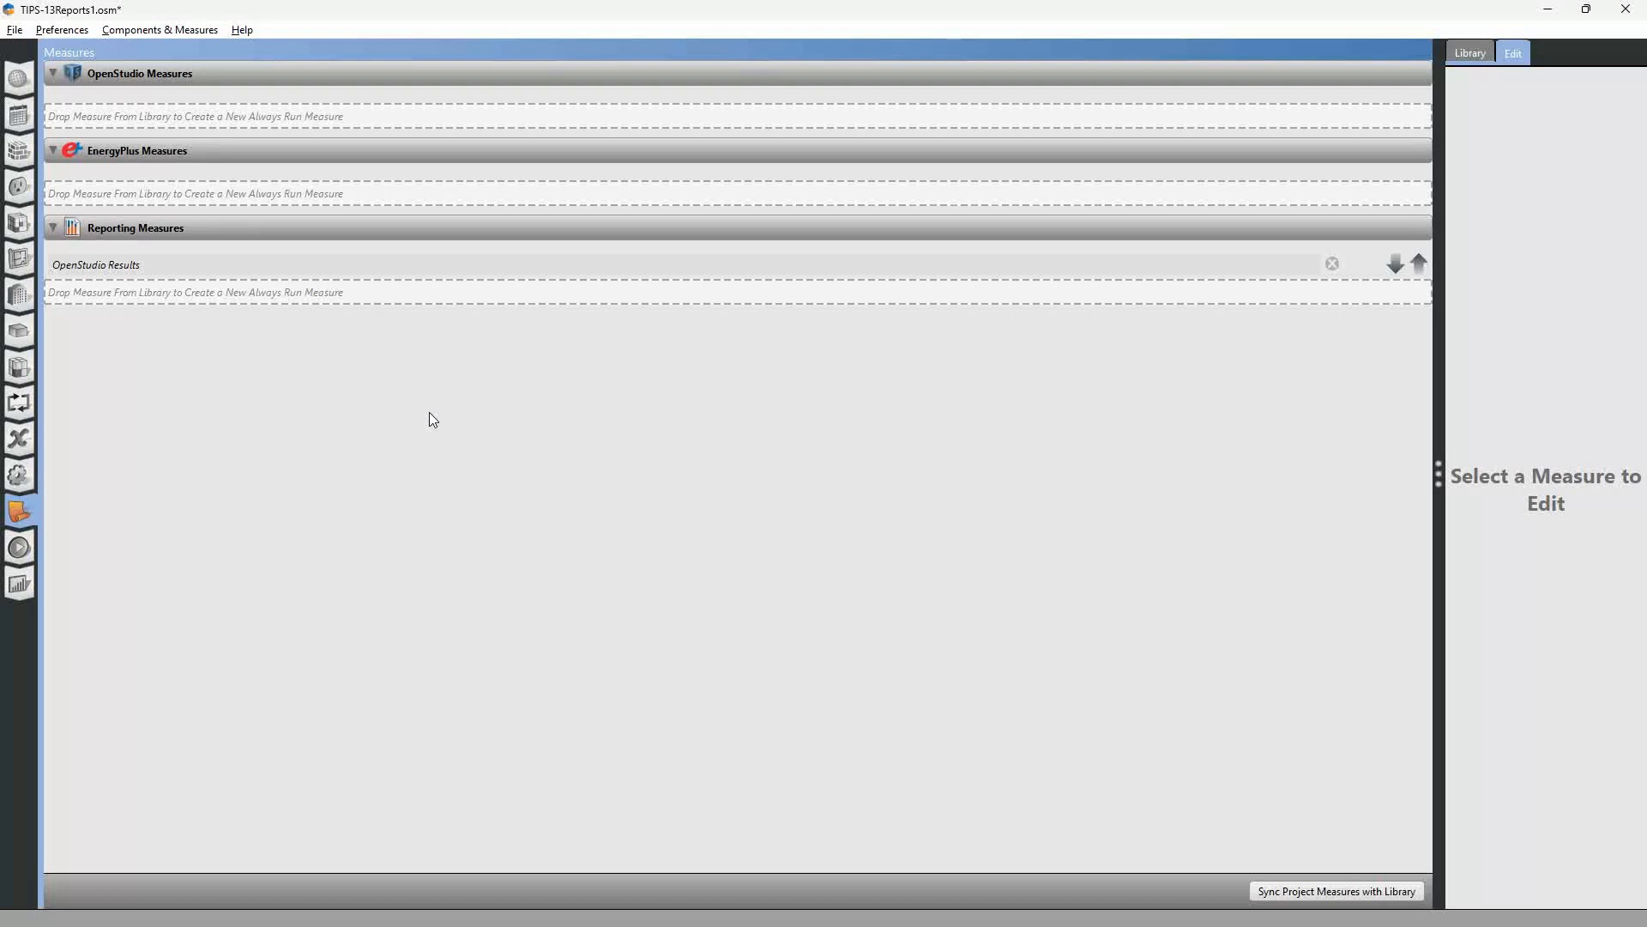
mouse_move(436, 375)
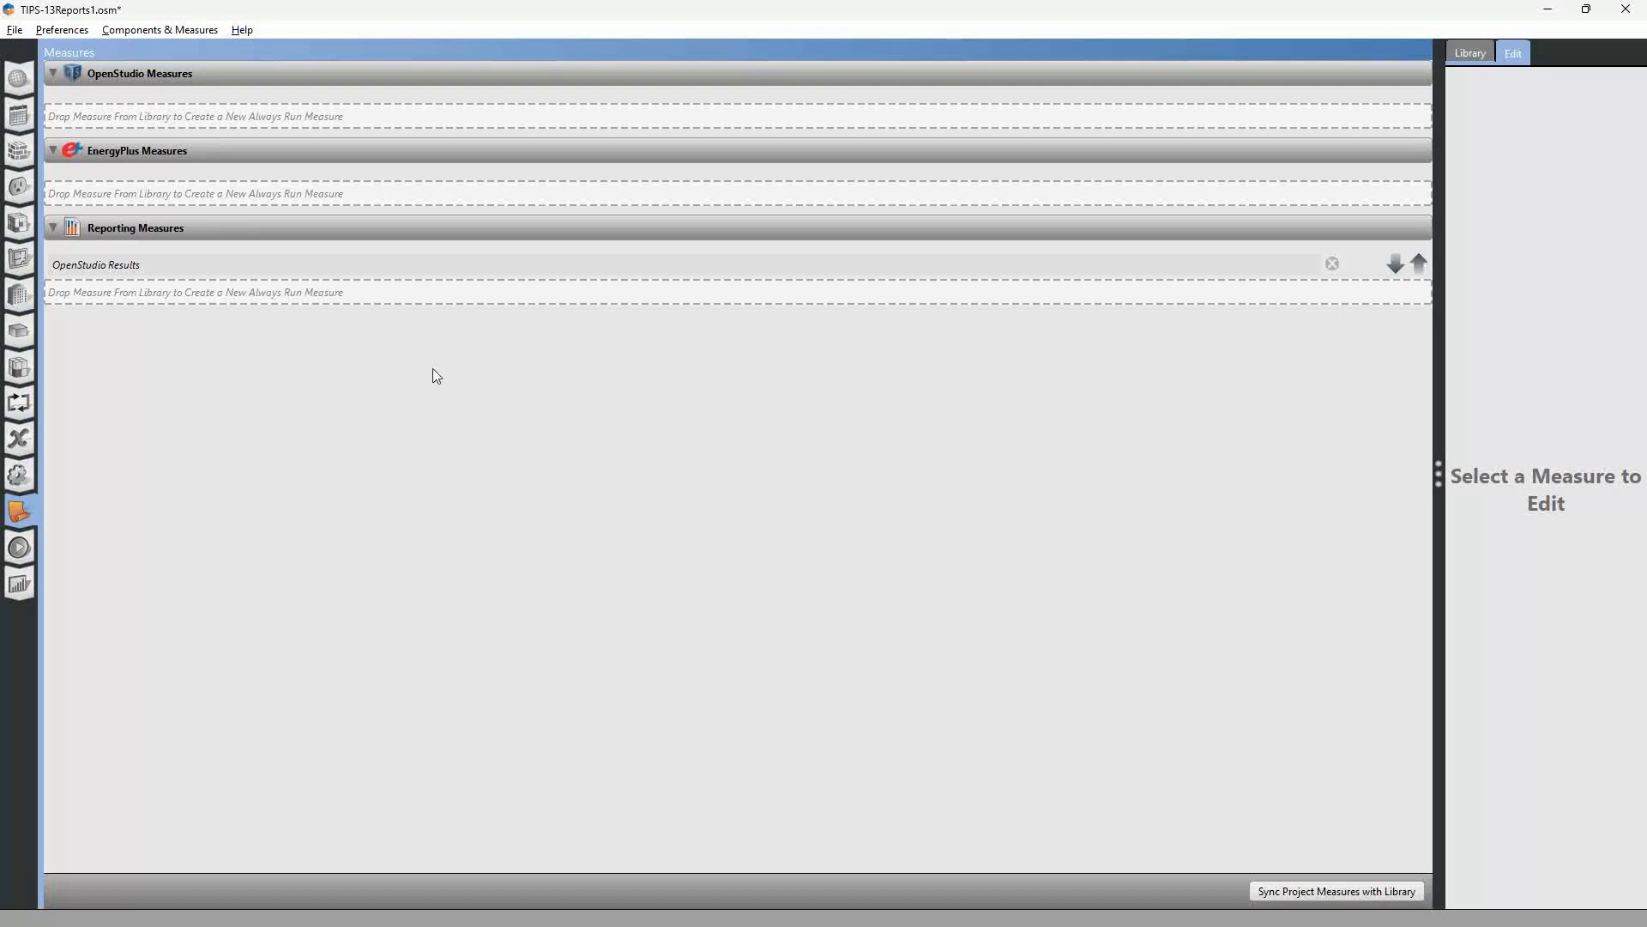
mouse_move(177, 31)
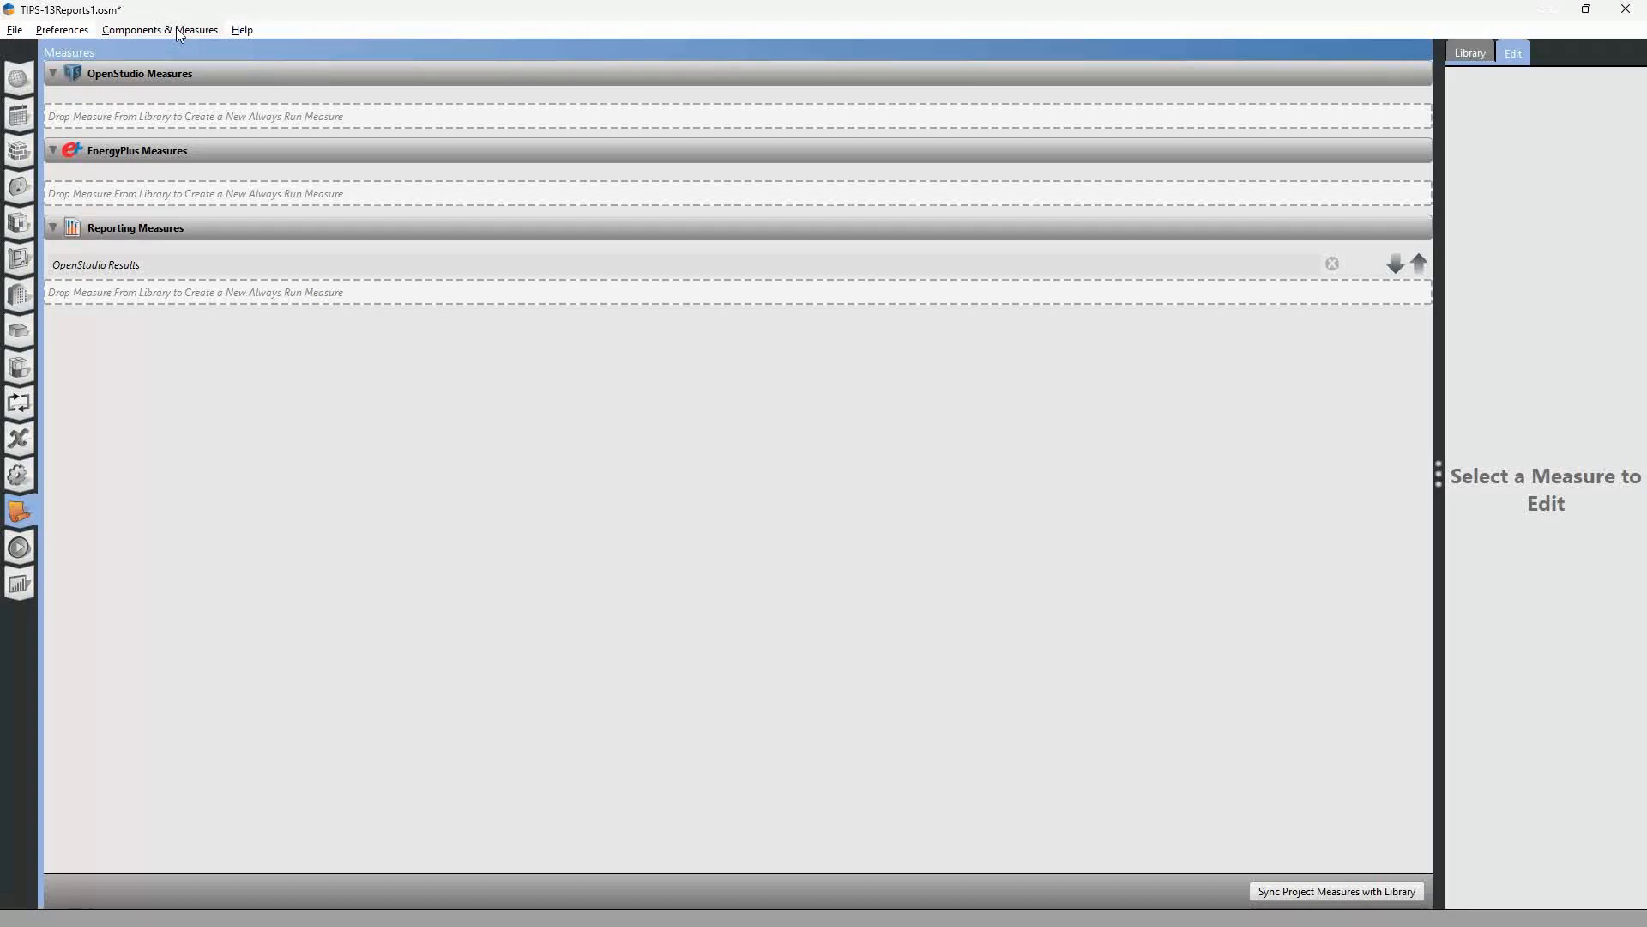
mouse_move(172, 45)
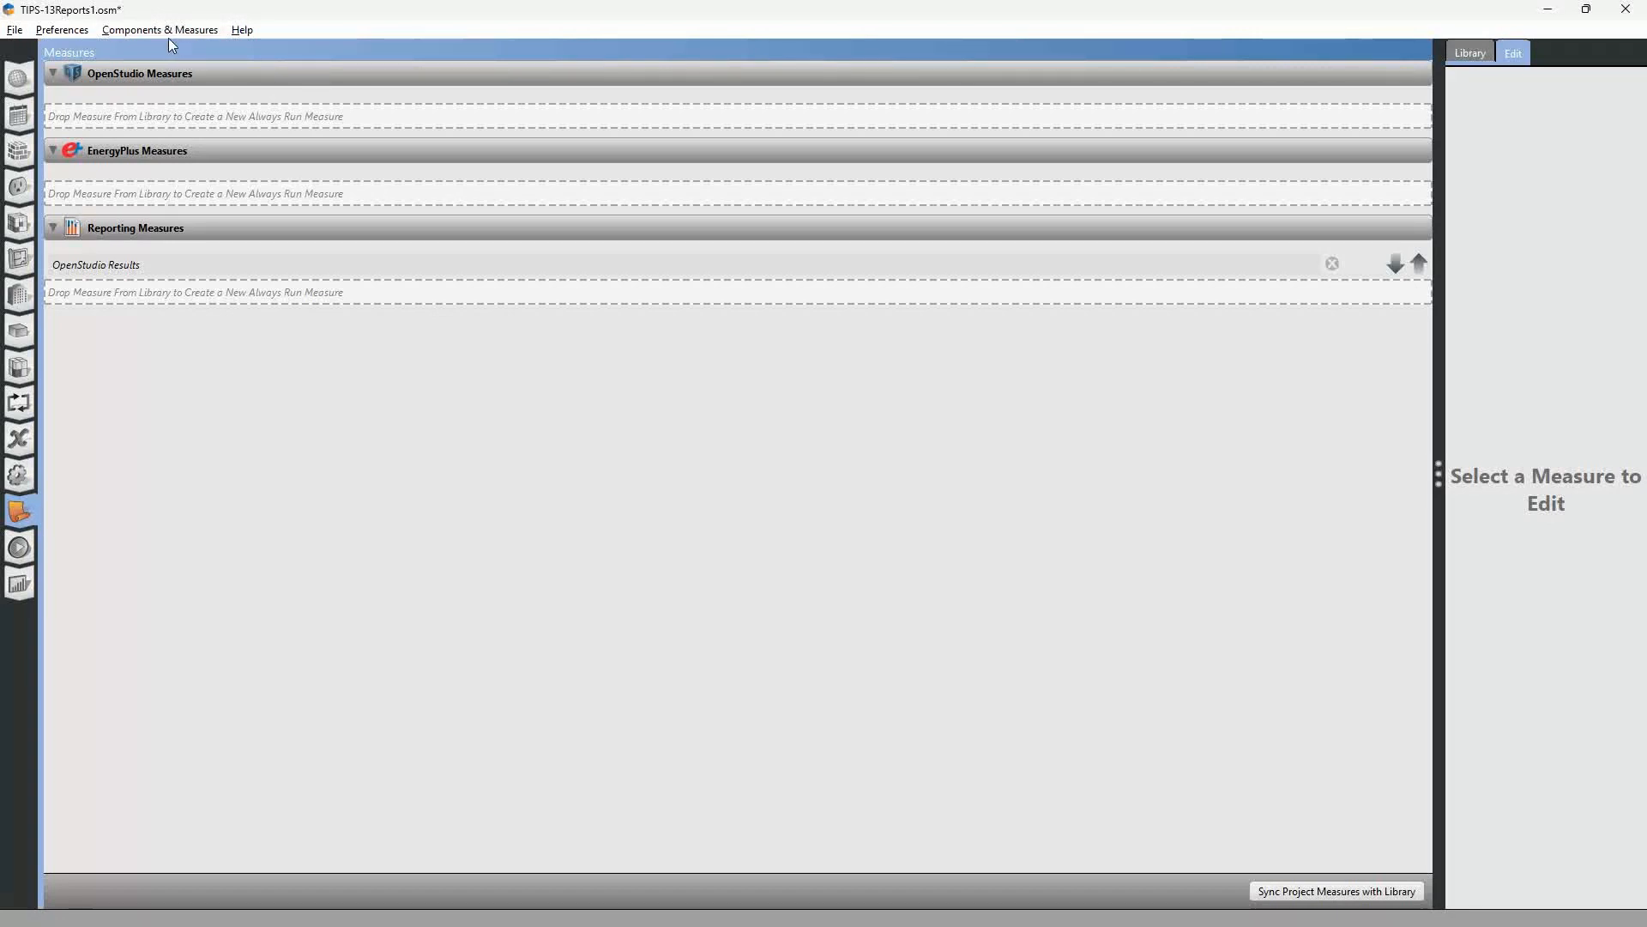
mouse_move(158, 36)
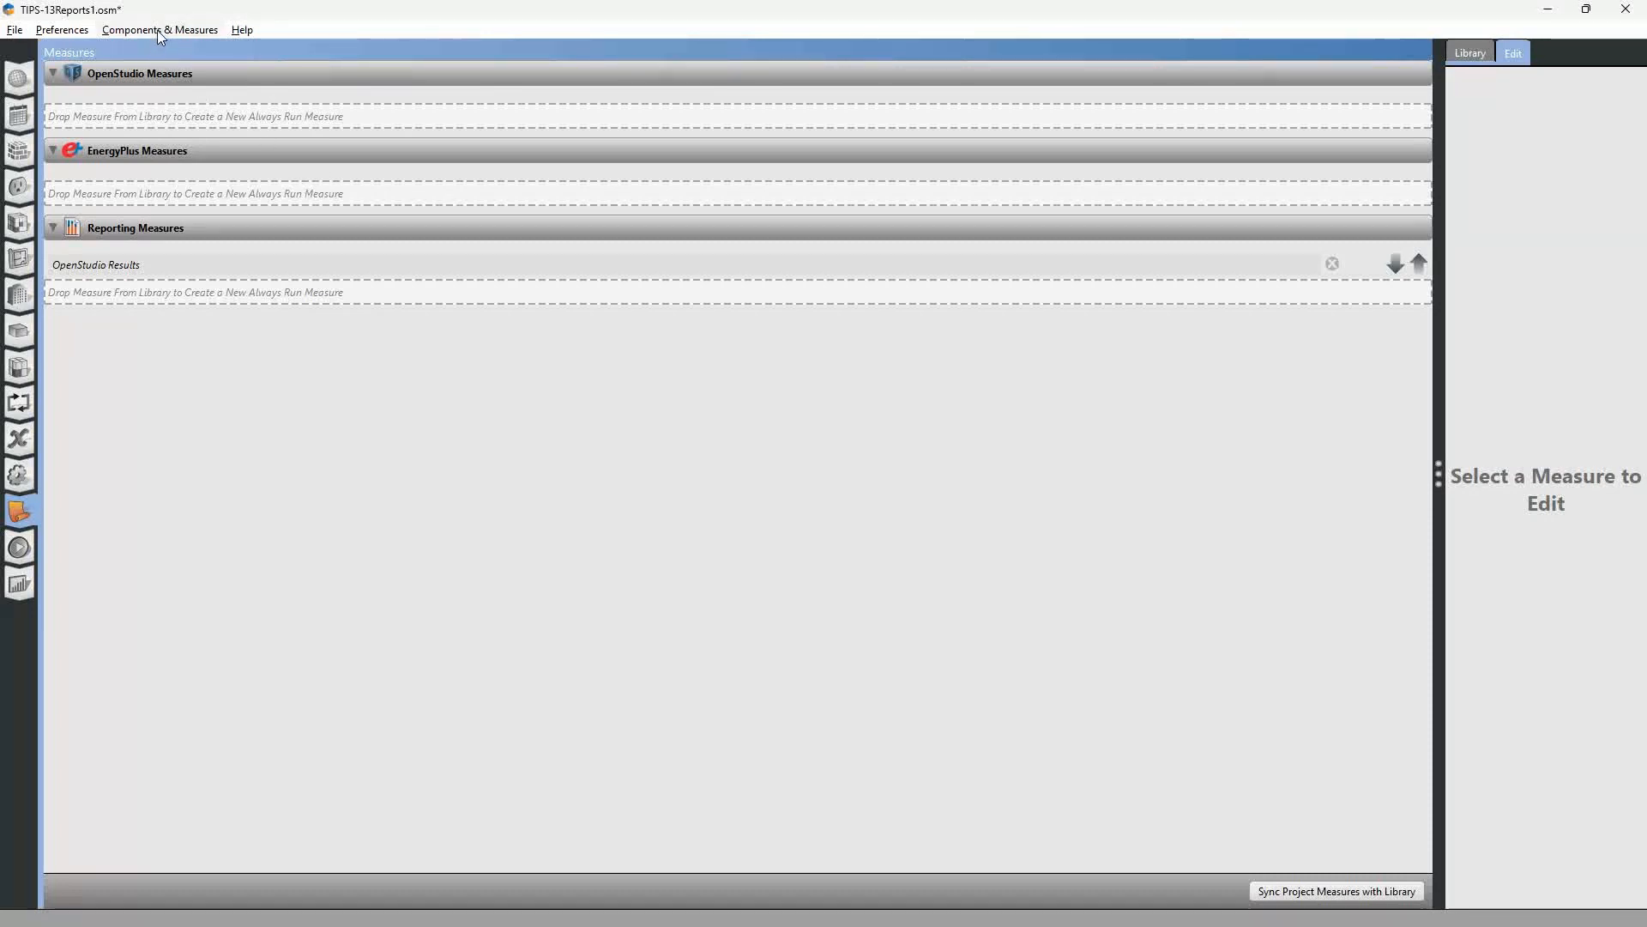
- In the Online BCL Reporting > QAQC list, page 3, tick 'Set output table to ip units v 2'
click(160, 29)
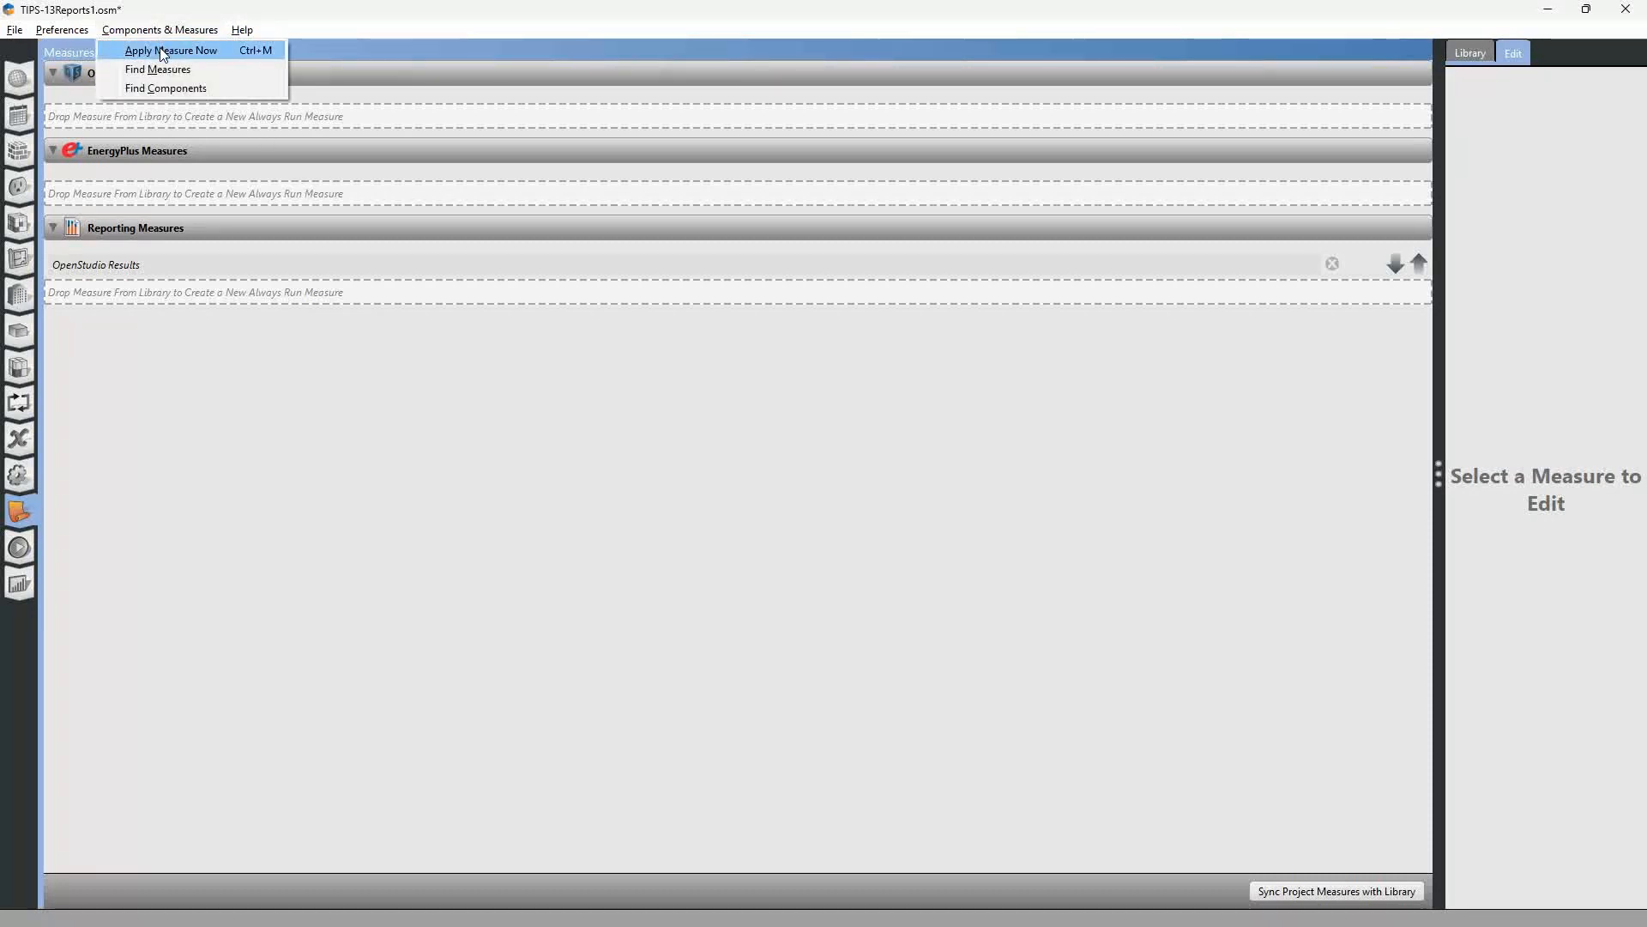
mouse_move(173, 88)
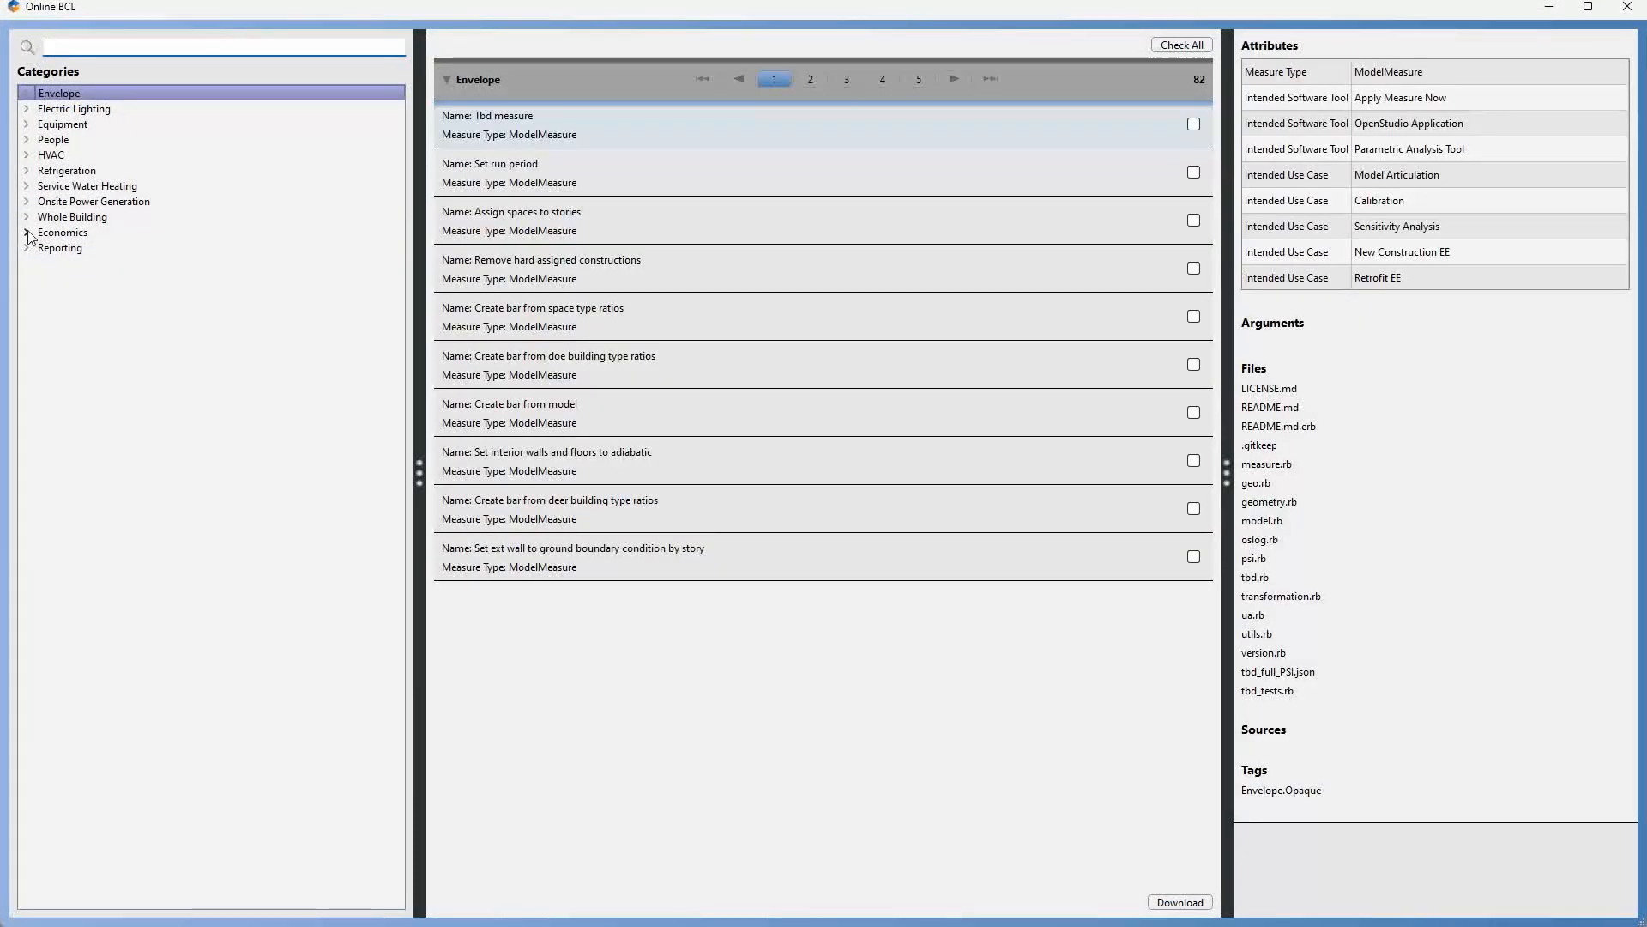
click(27, 247)
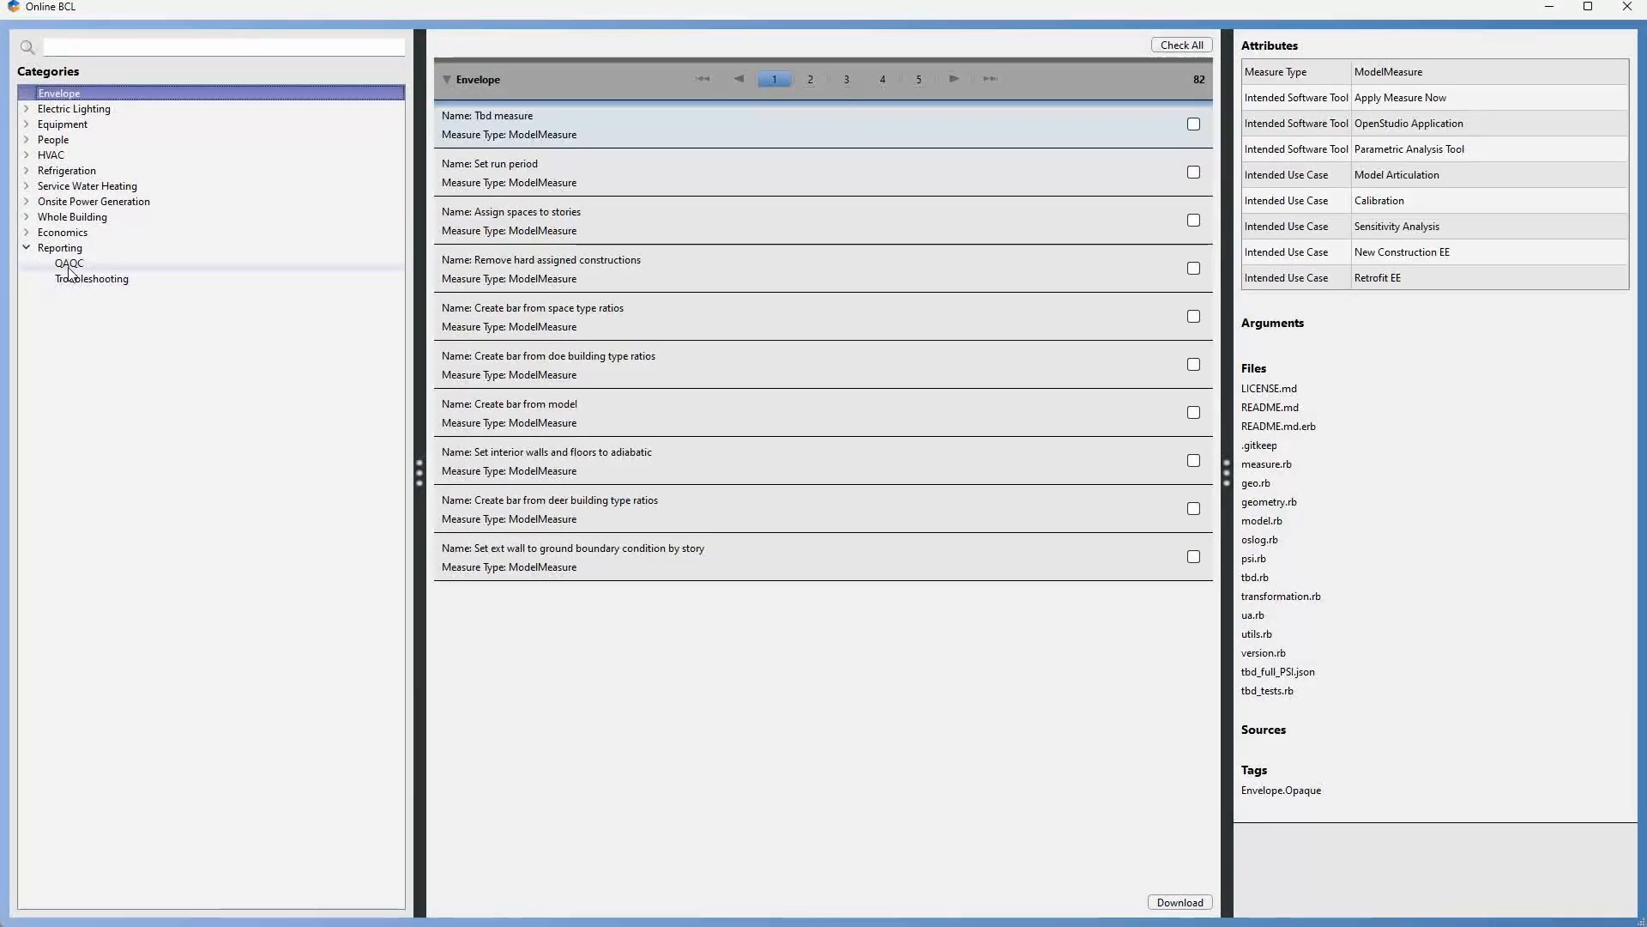
click(70, 262)
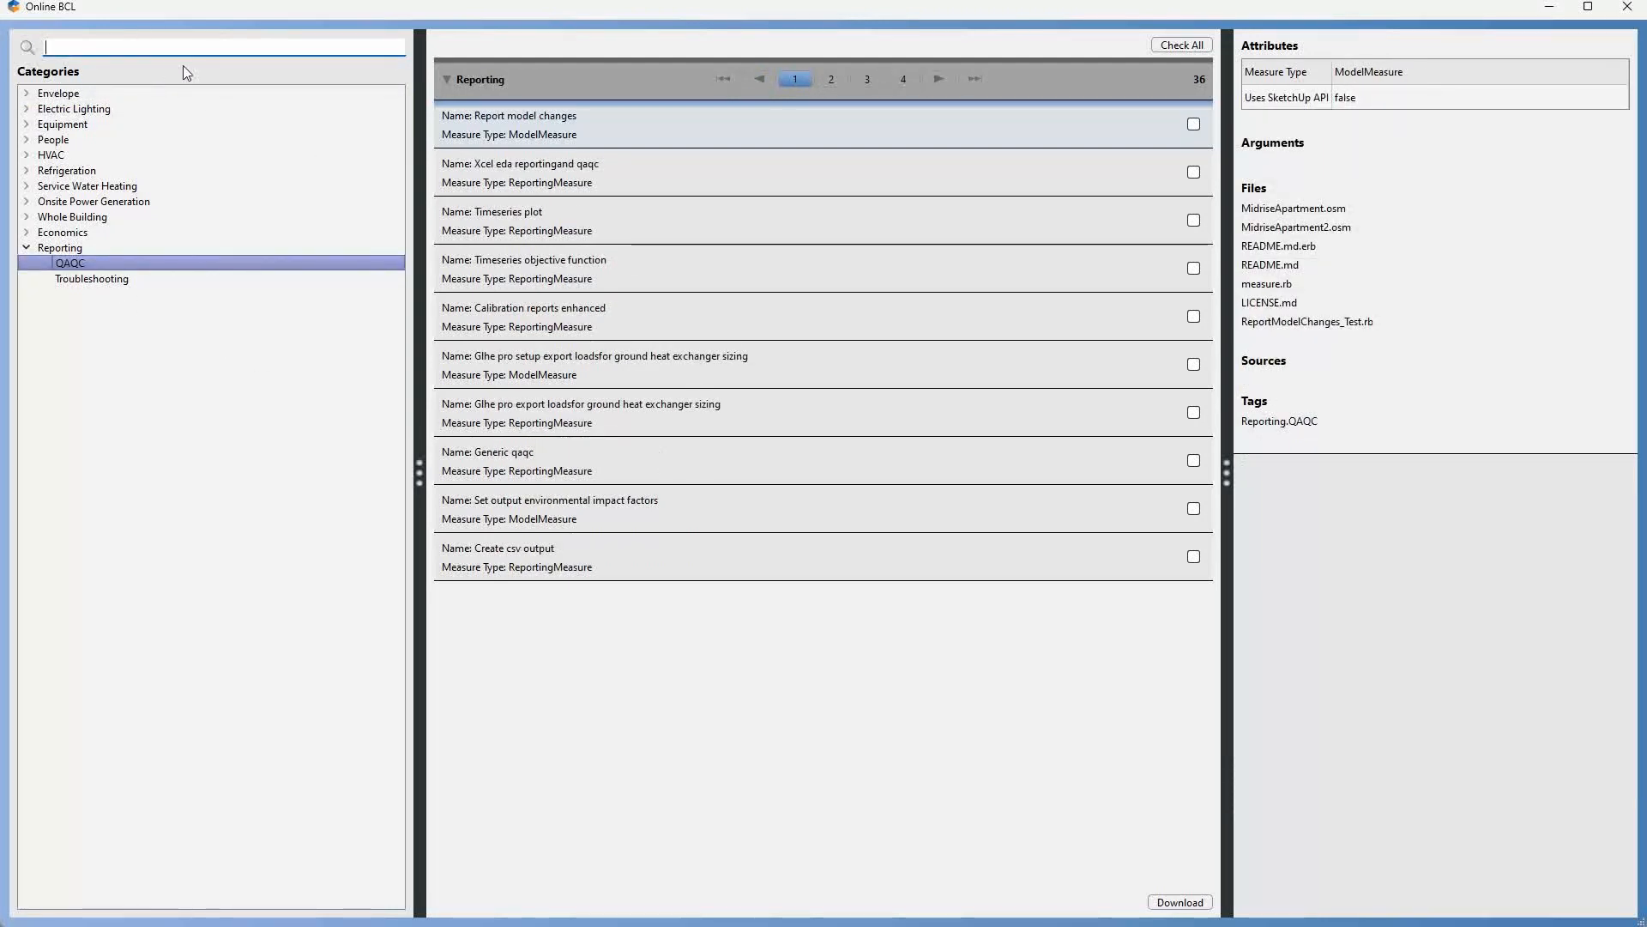
mouse_move(301, 115)
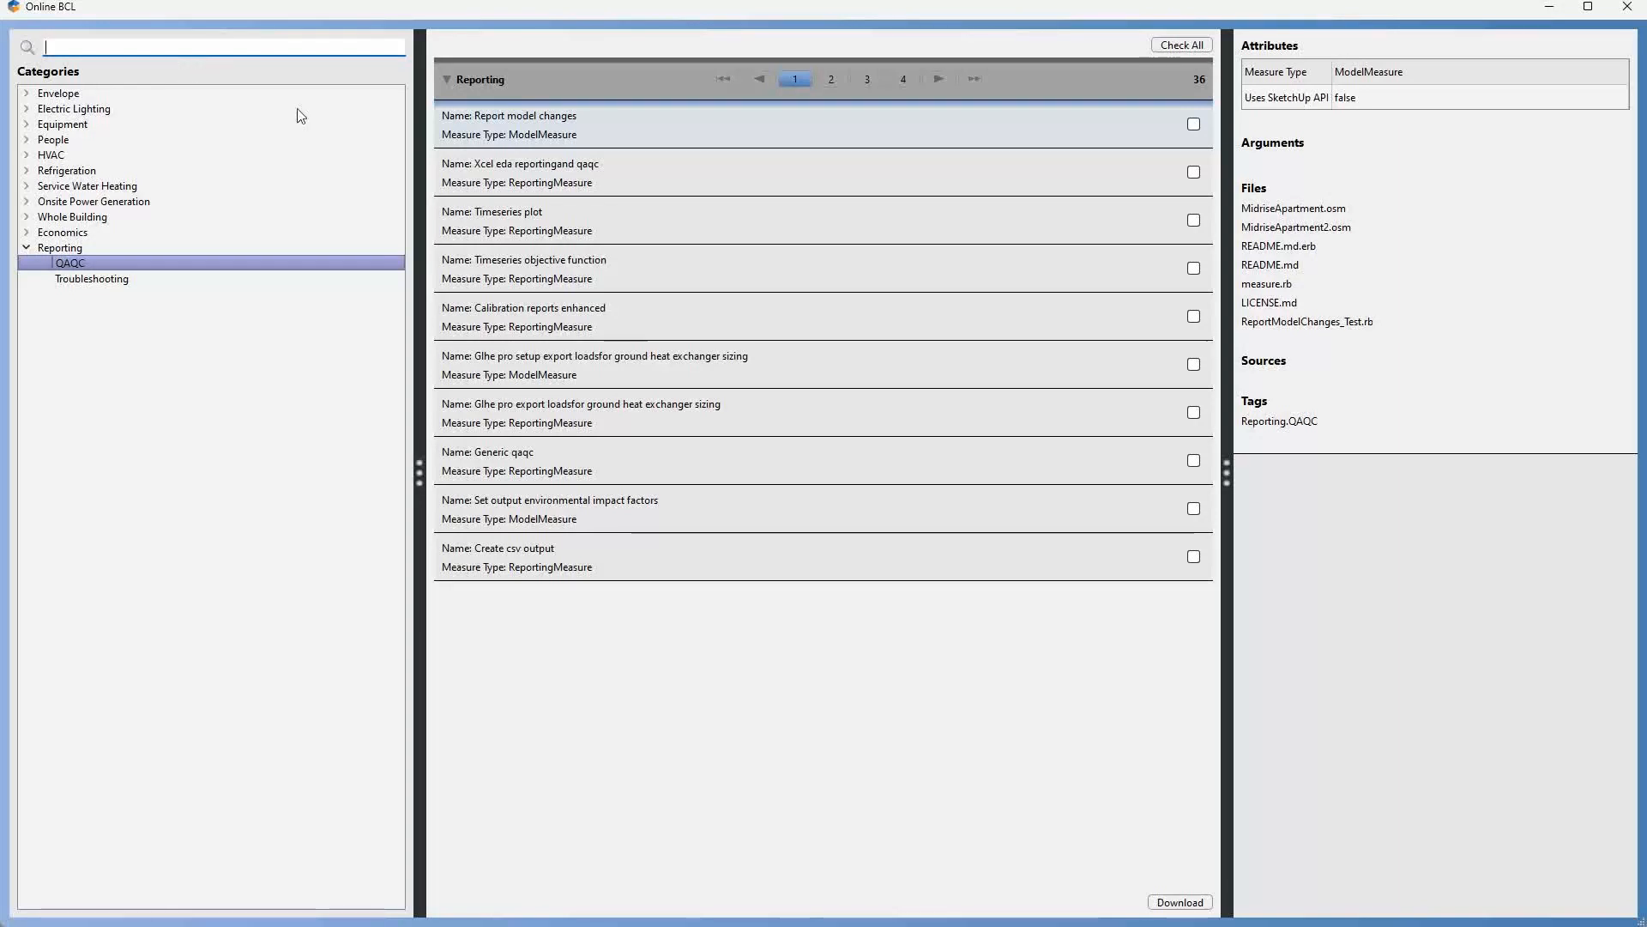
click(830, 79)
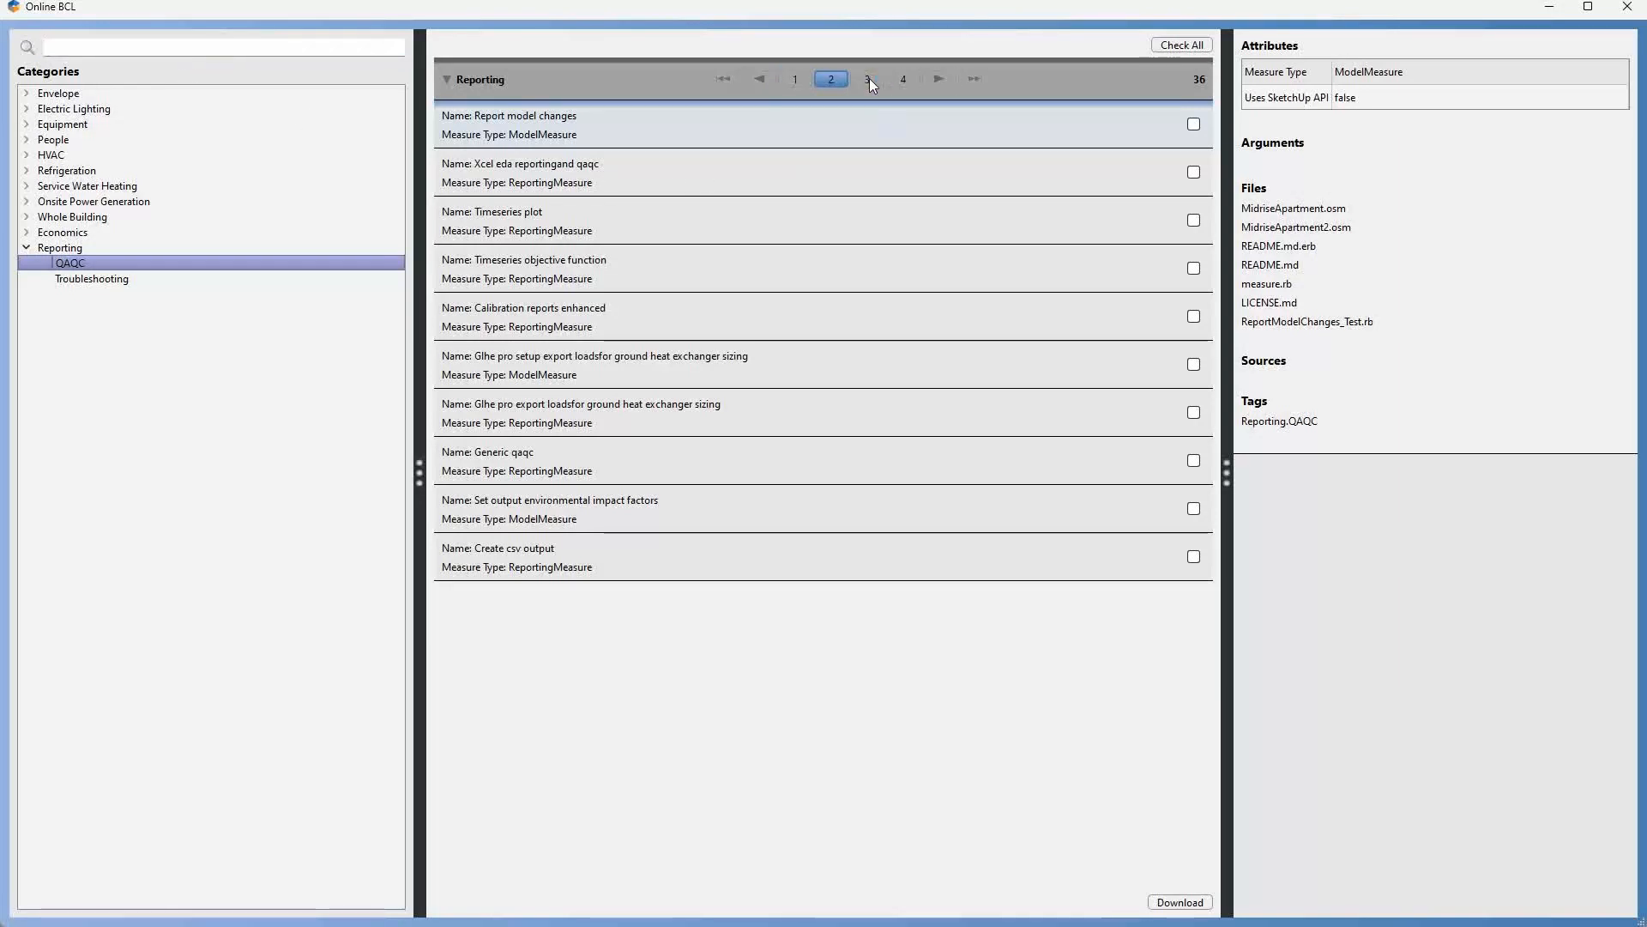
click(865, 78)
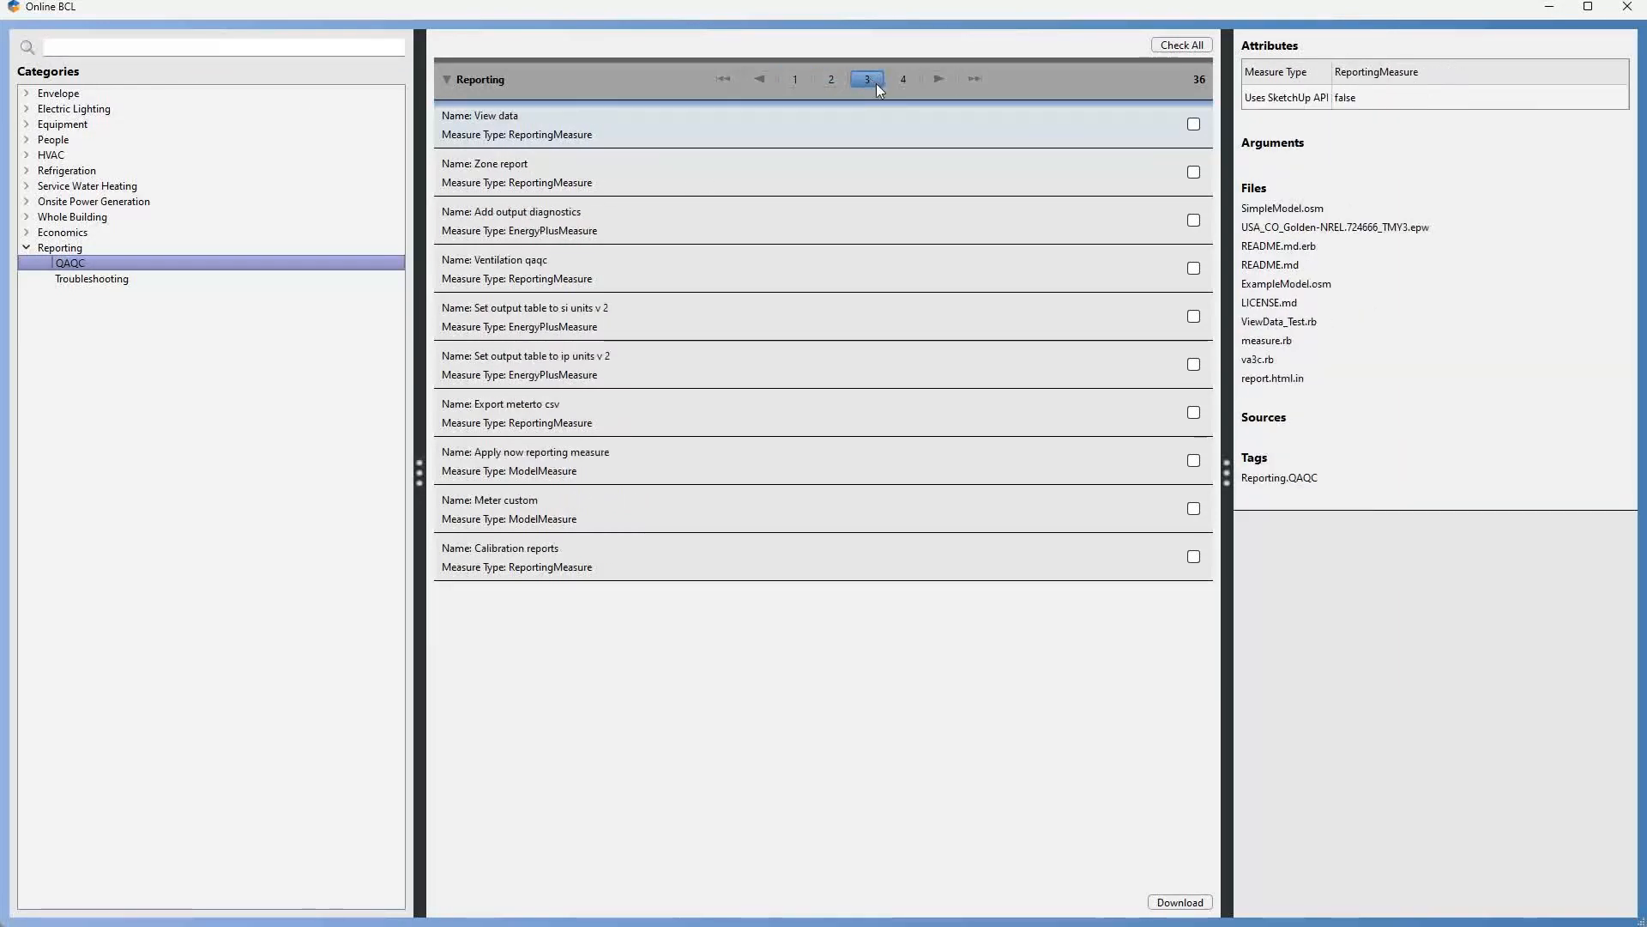
mouse_move(525, 318)
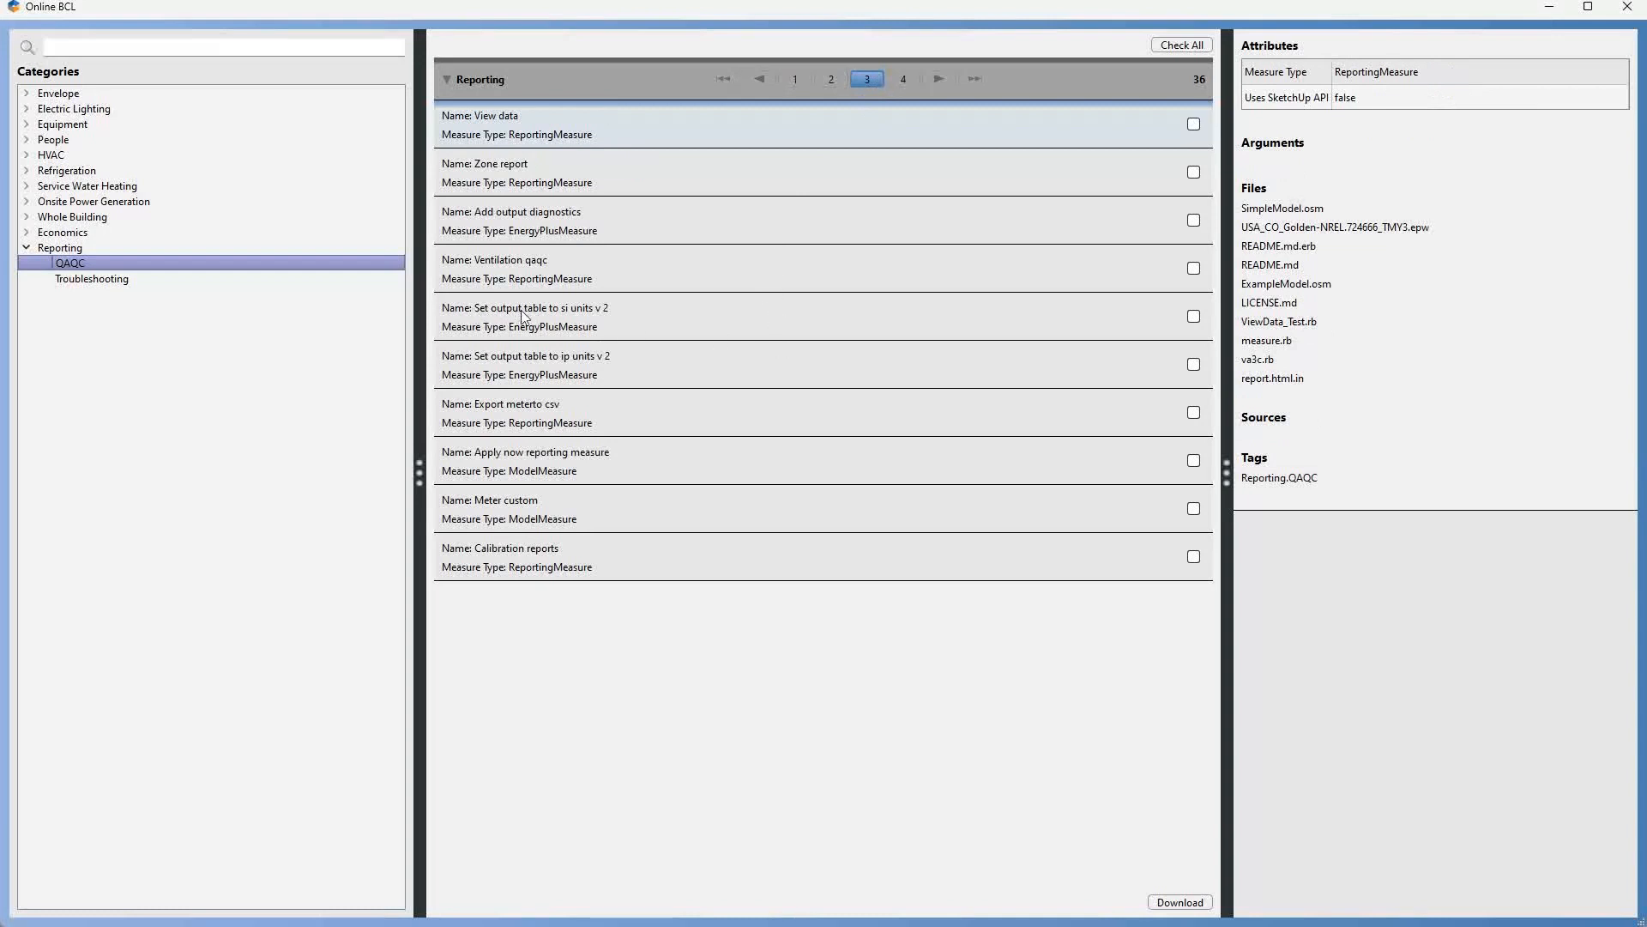
mouse_move(616, 319)
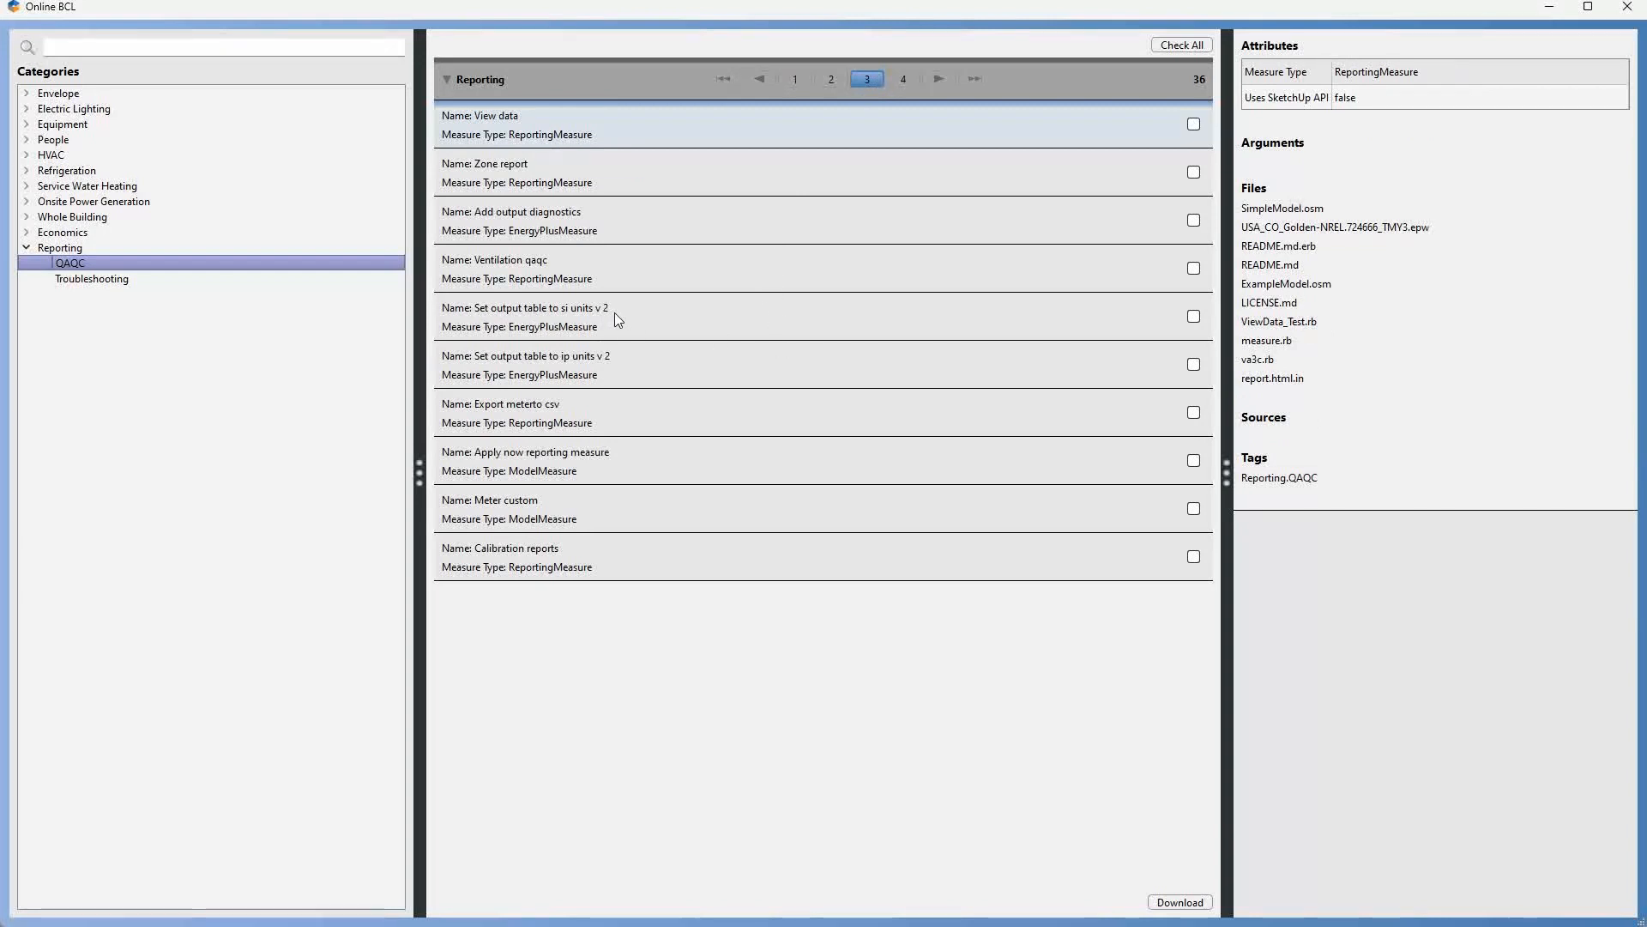
mouse_move(596, 363)
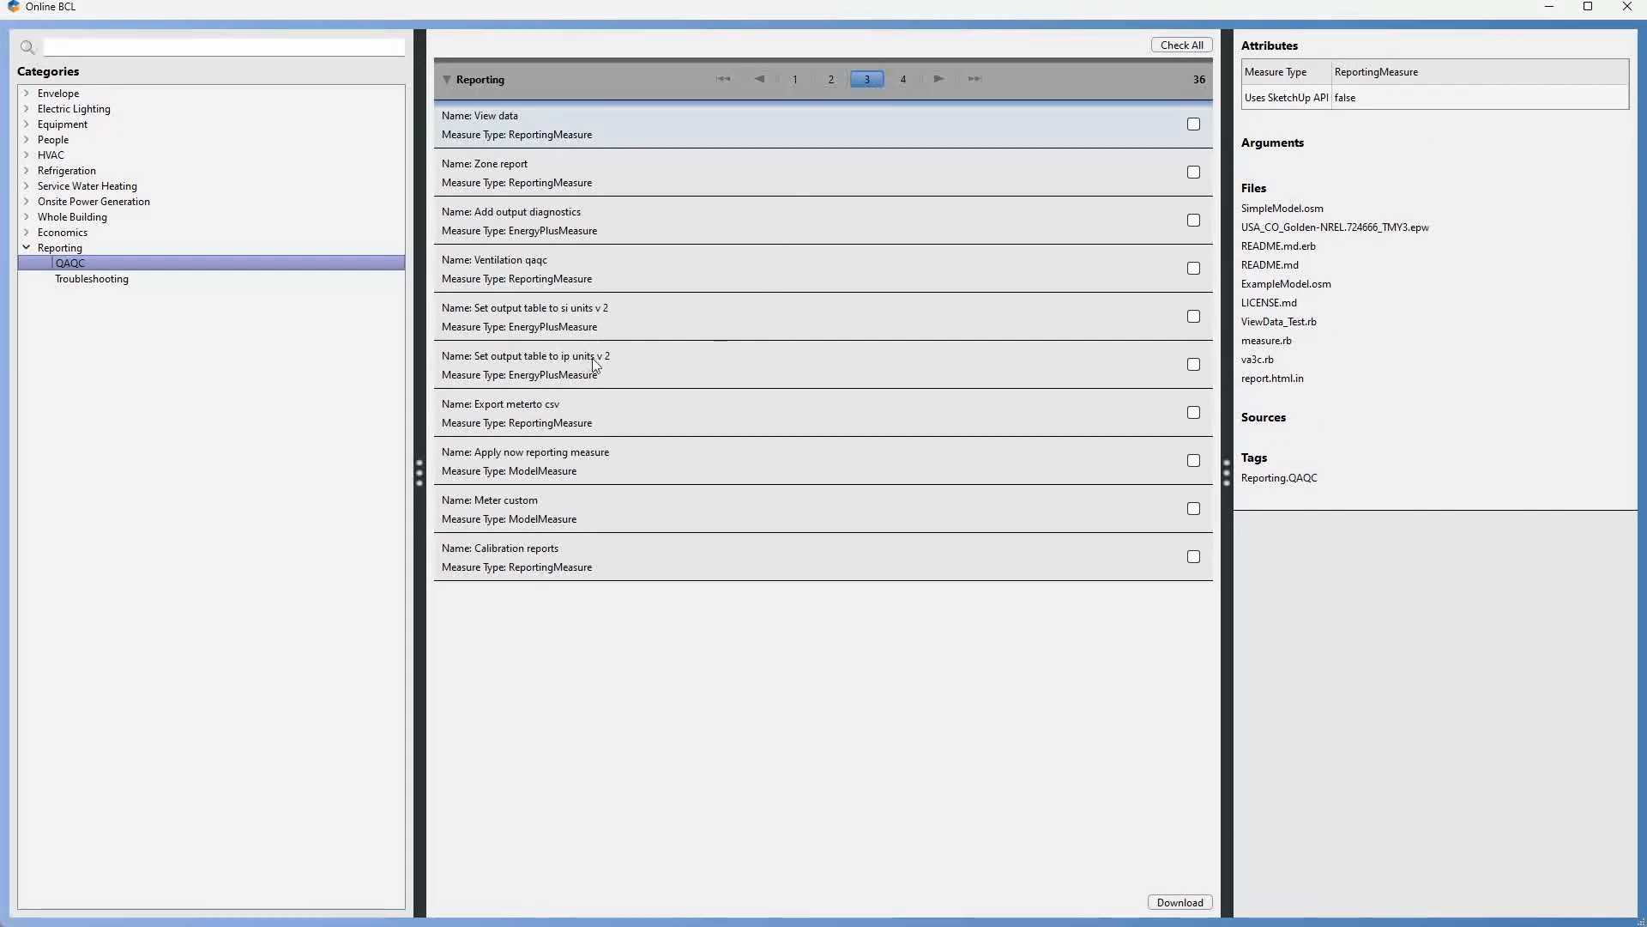
mouse_move(633, 368)
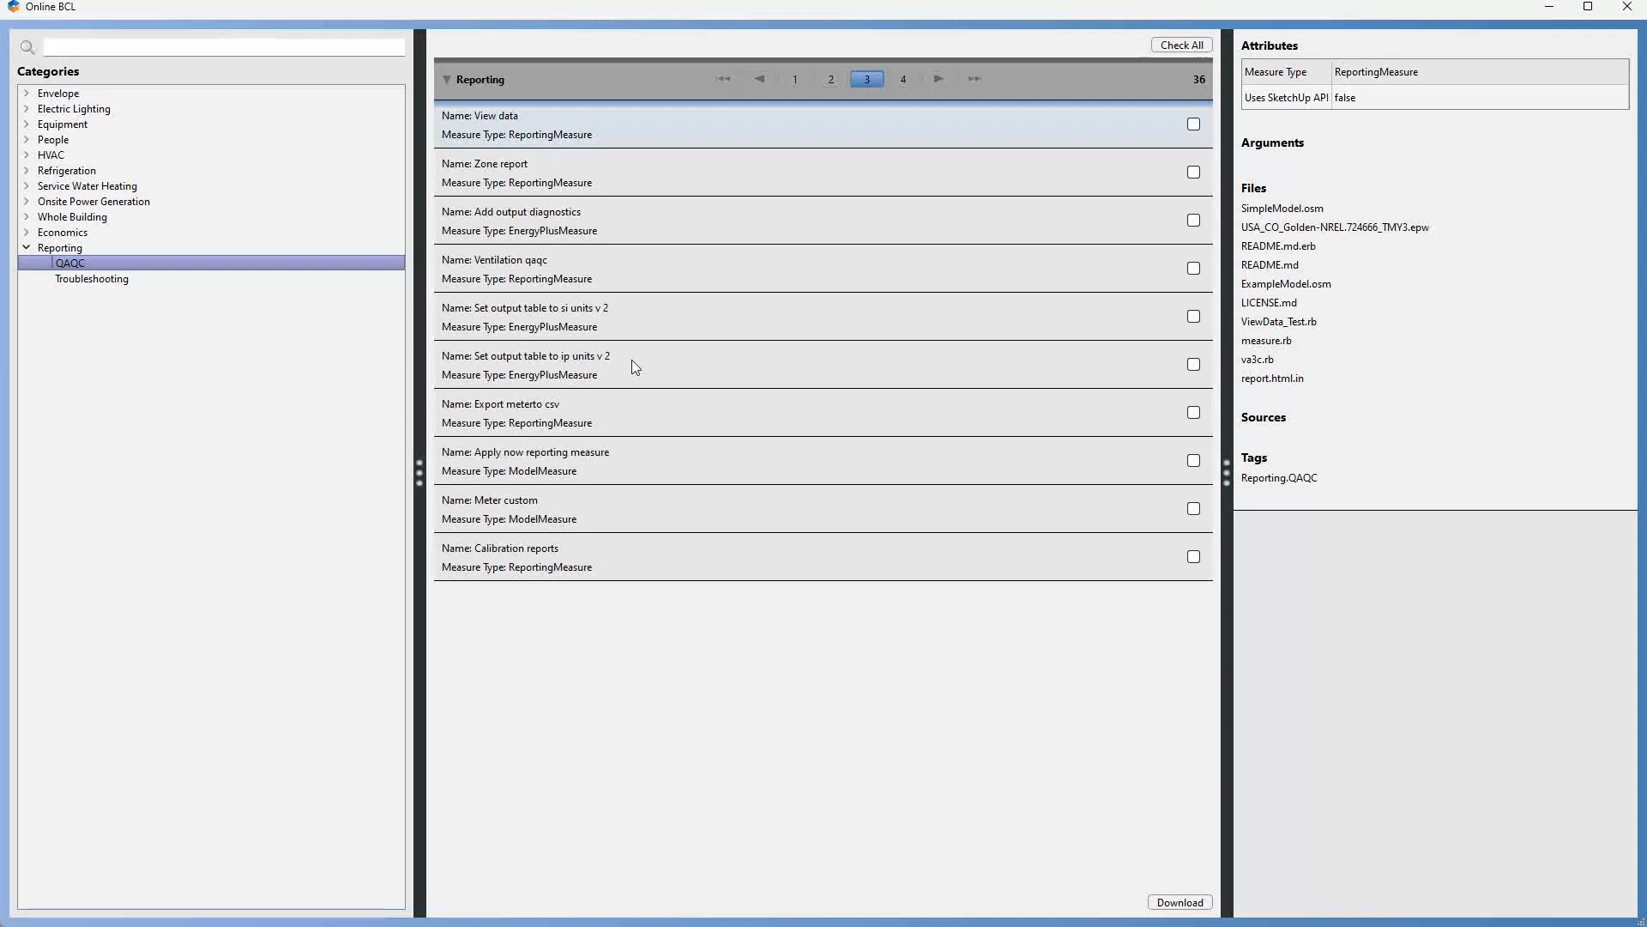
mouse_move(634, 360)
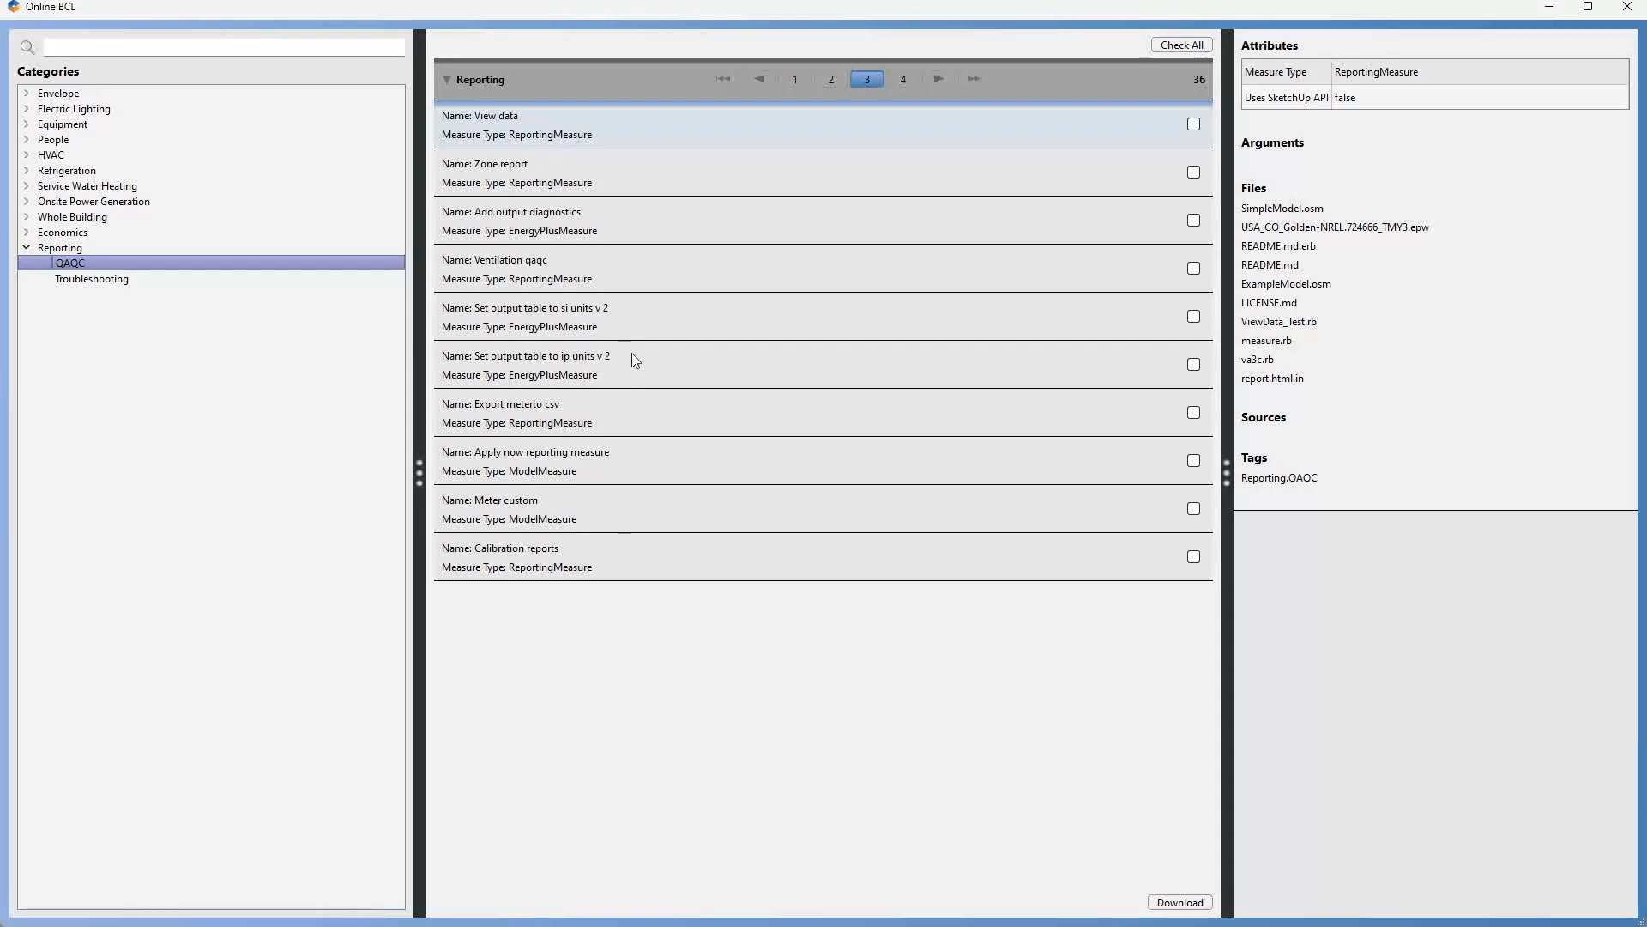
mouse_move(642, 371)
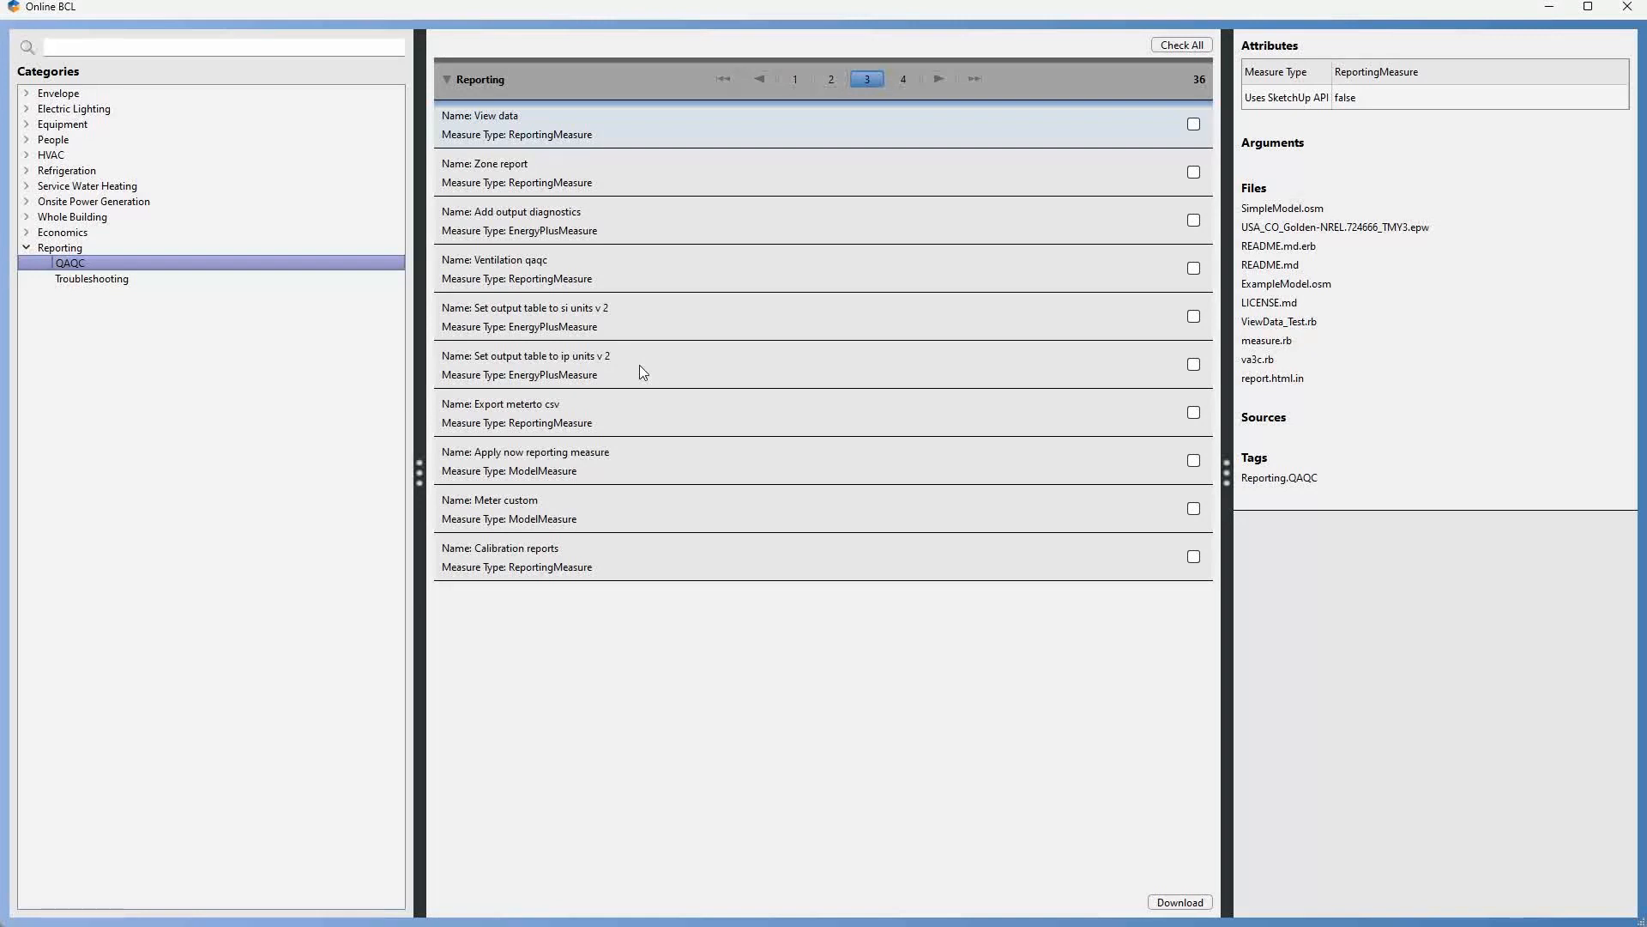
mouse_move(657, 367)
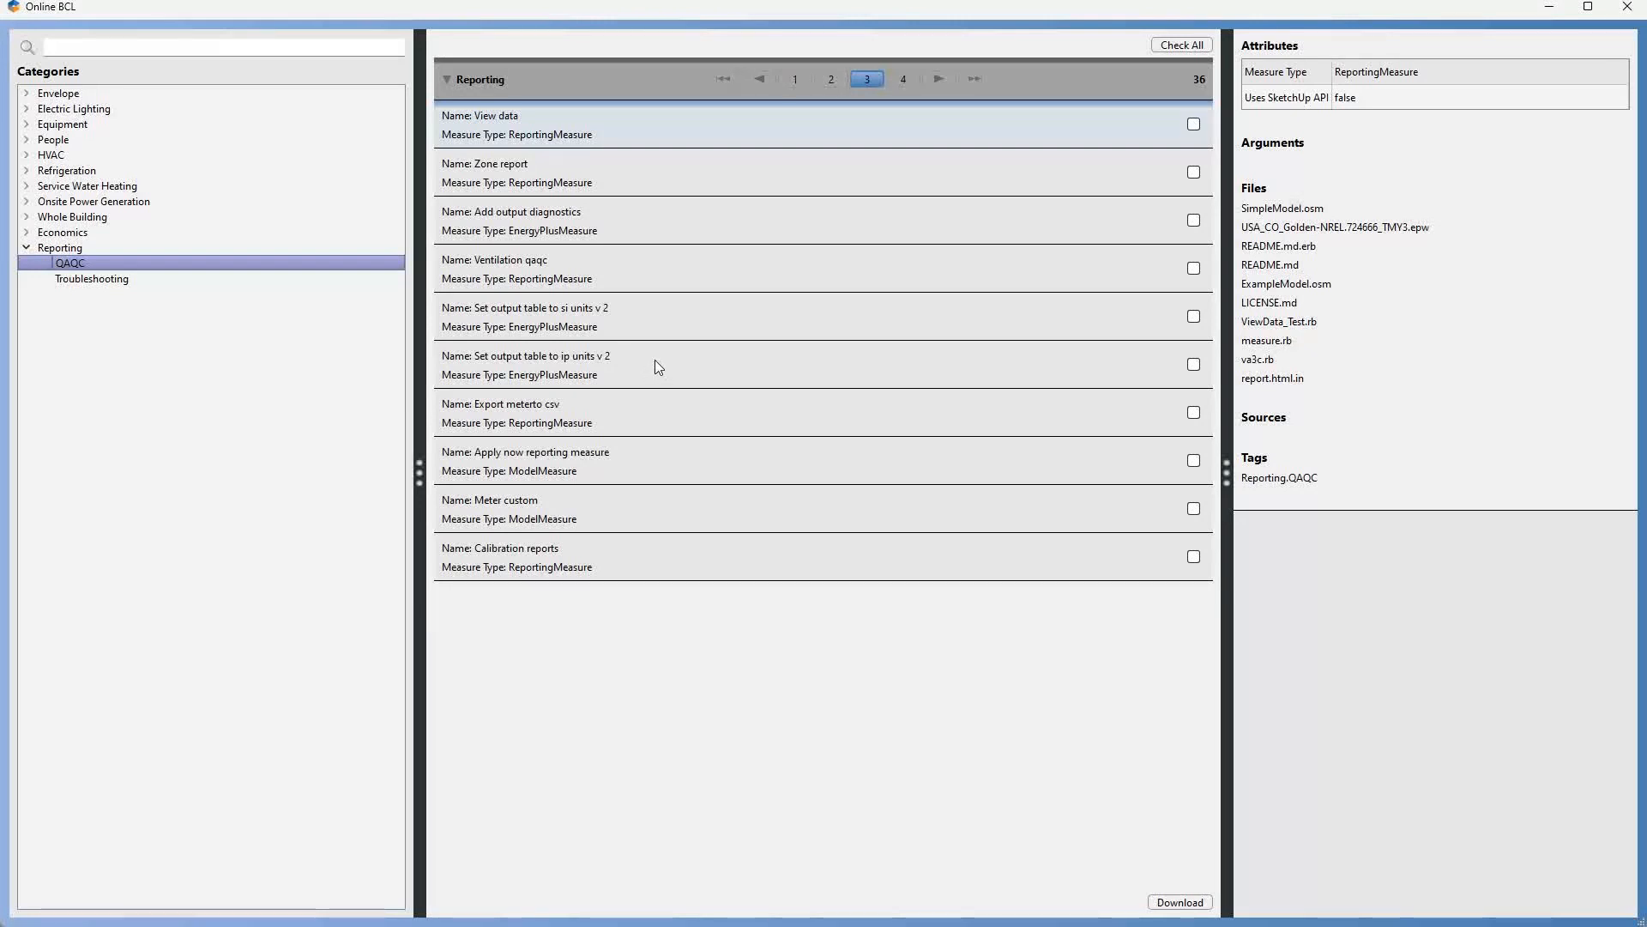
mouse_move(667, 325)
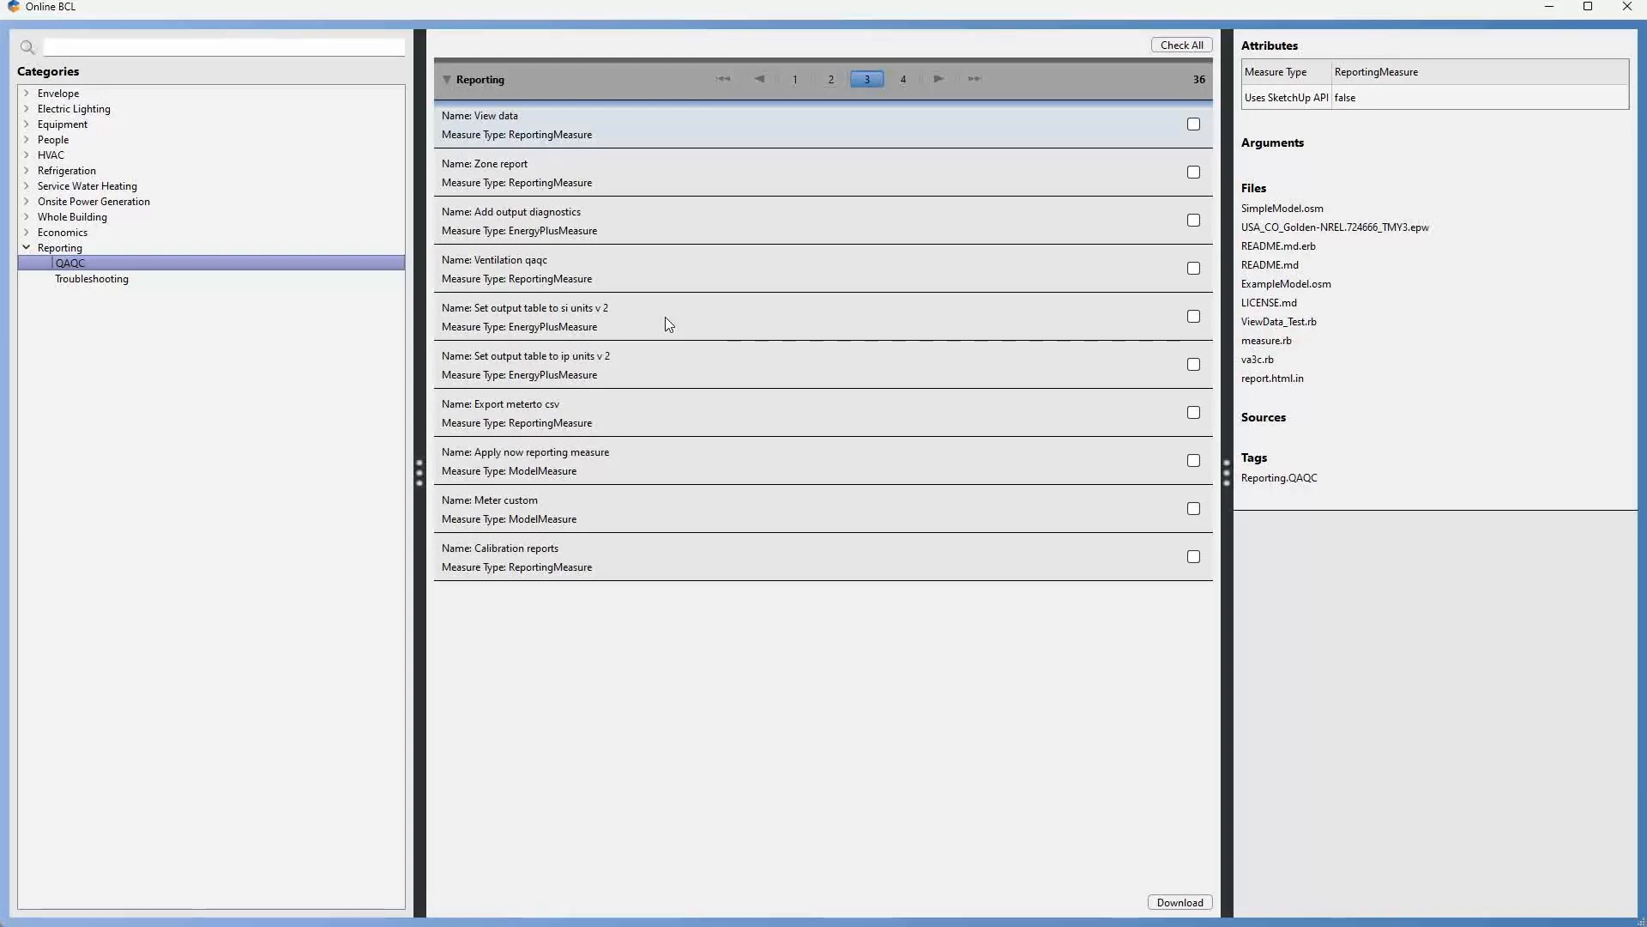
mouse_move(1046, 371)
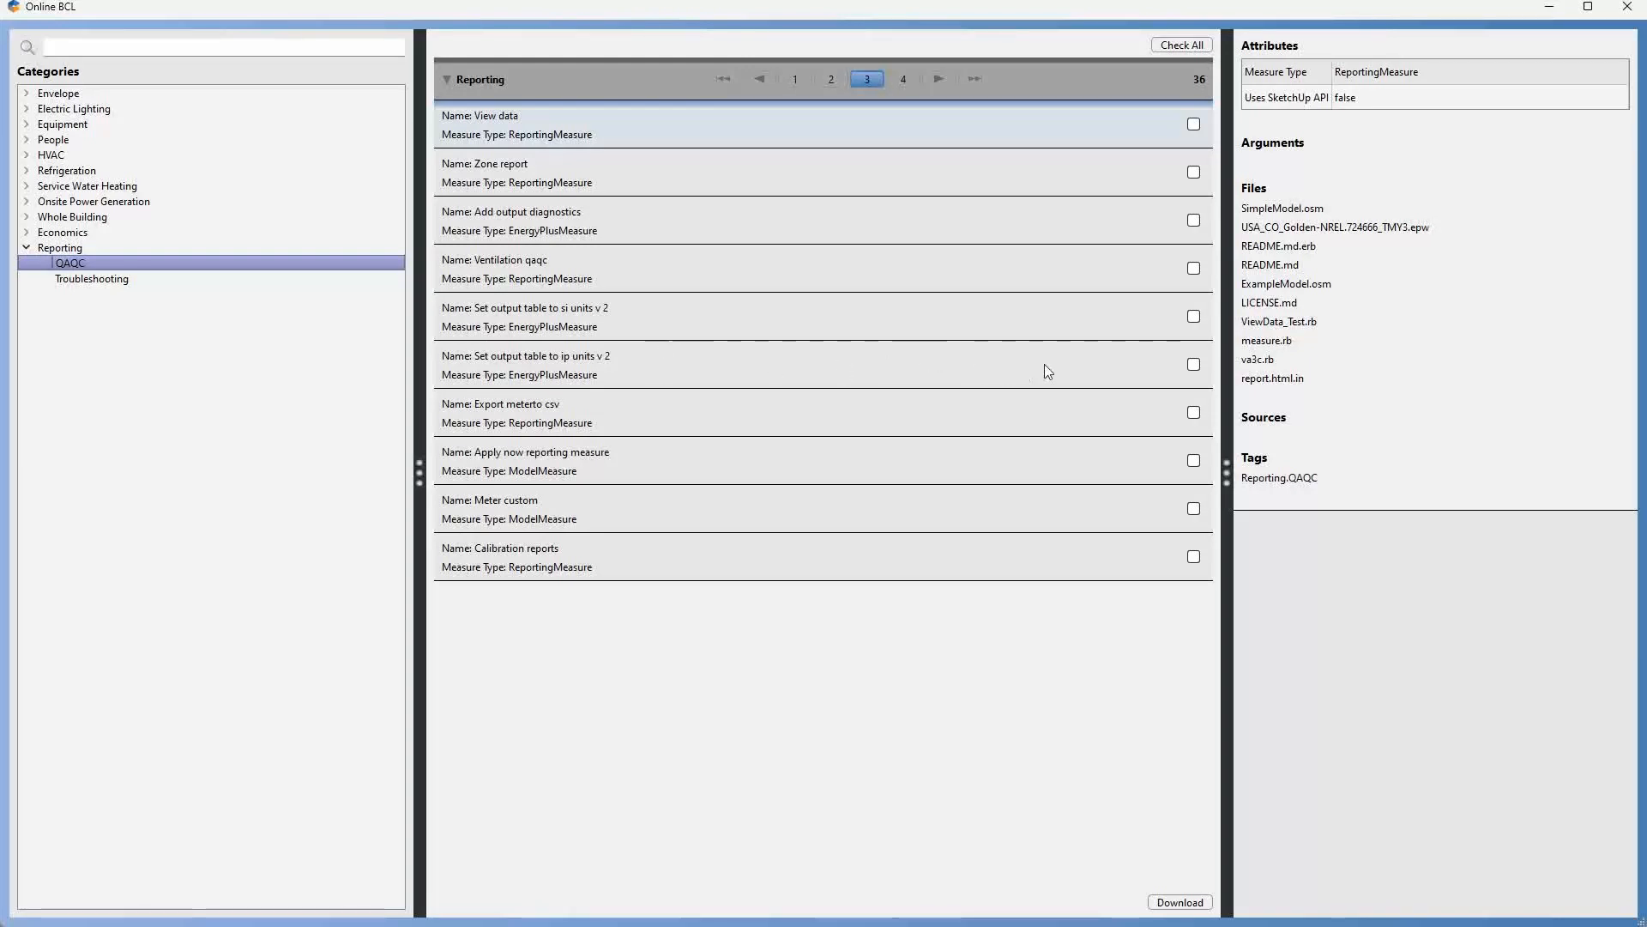
click(1195, 363)
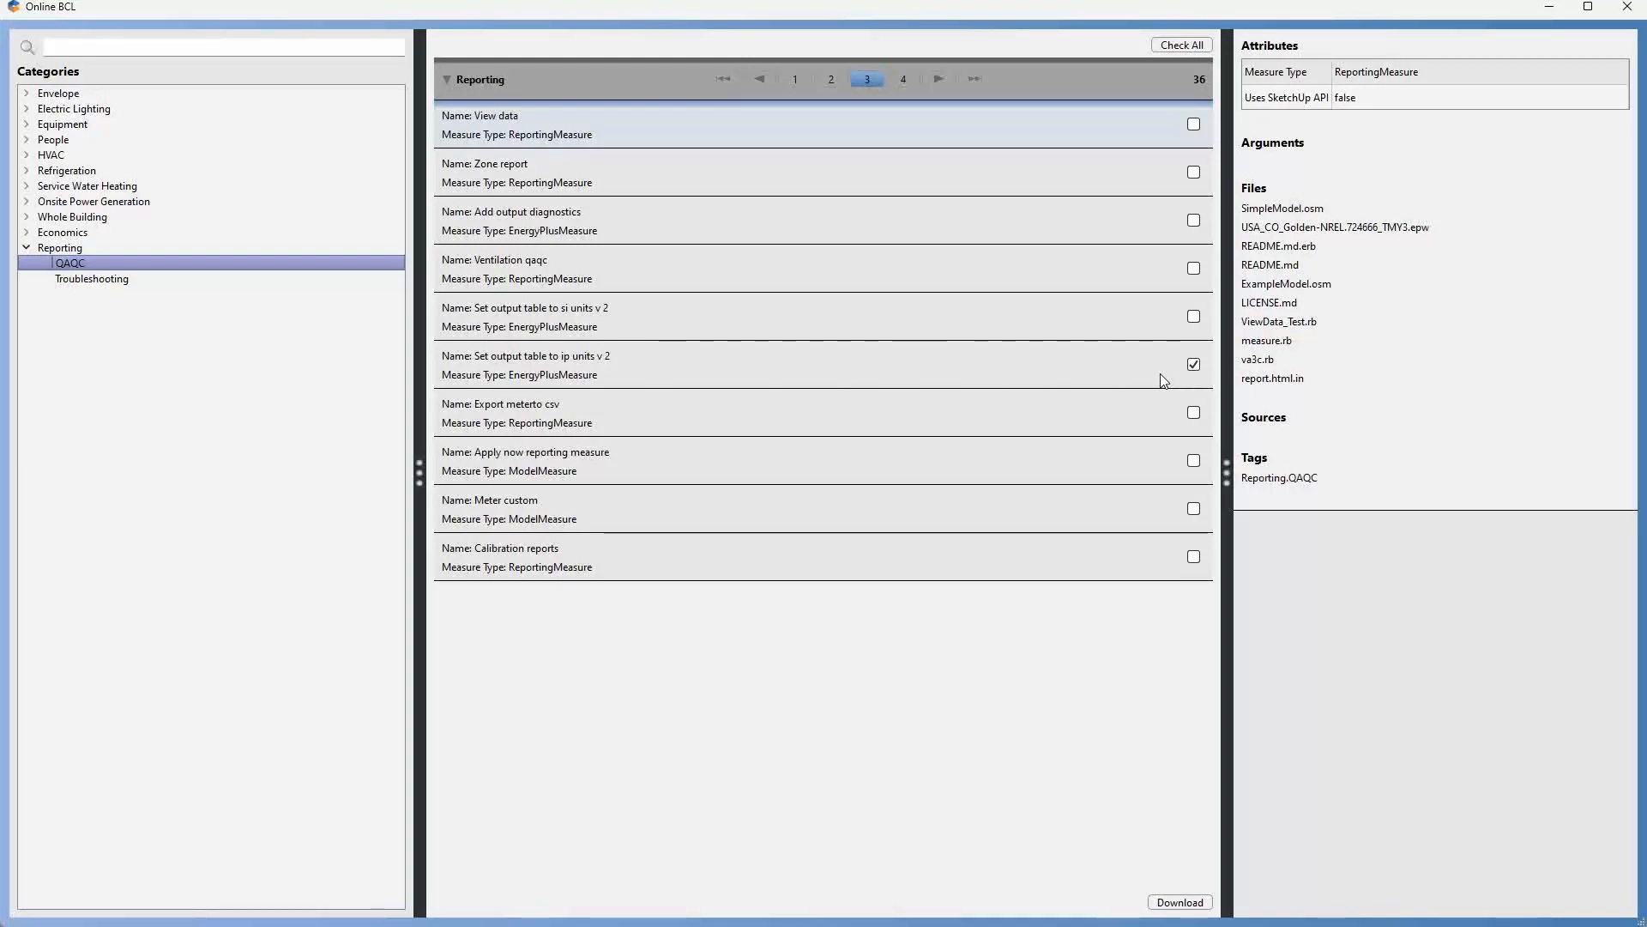
mouse_move(1174, 853)
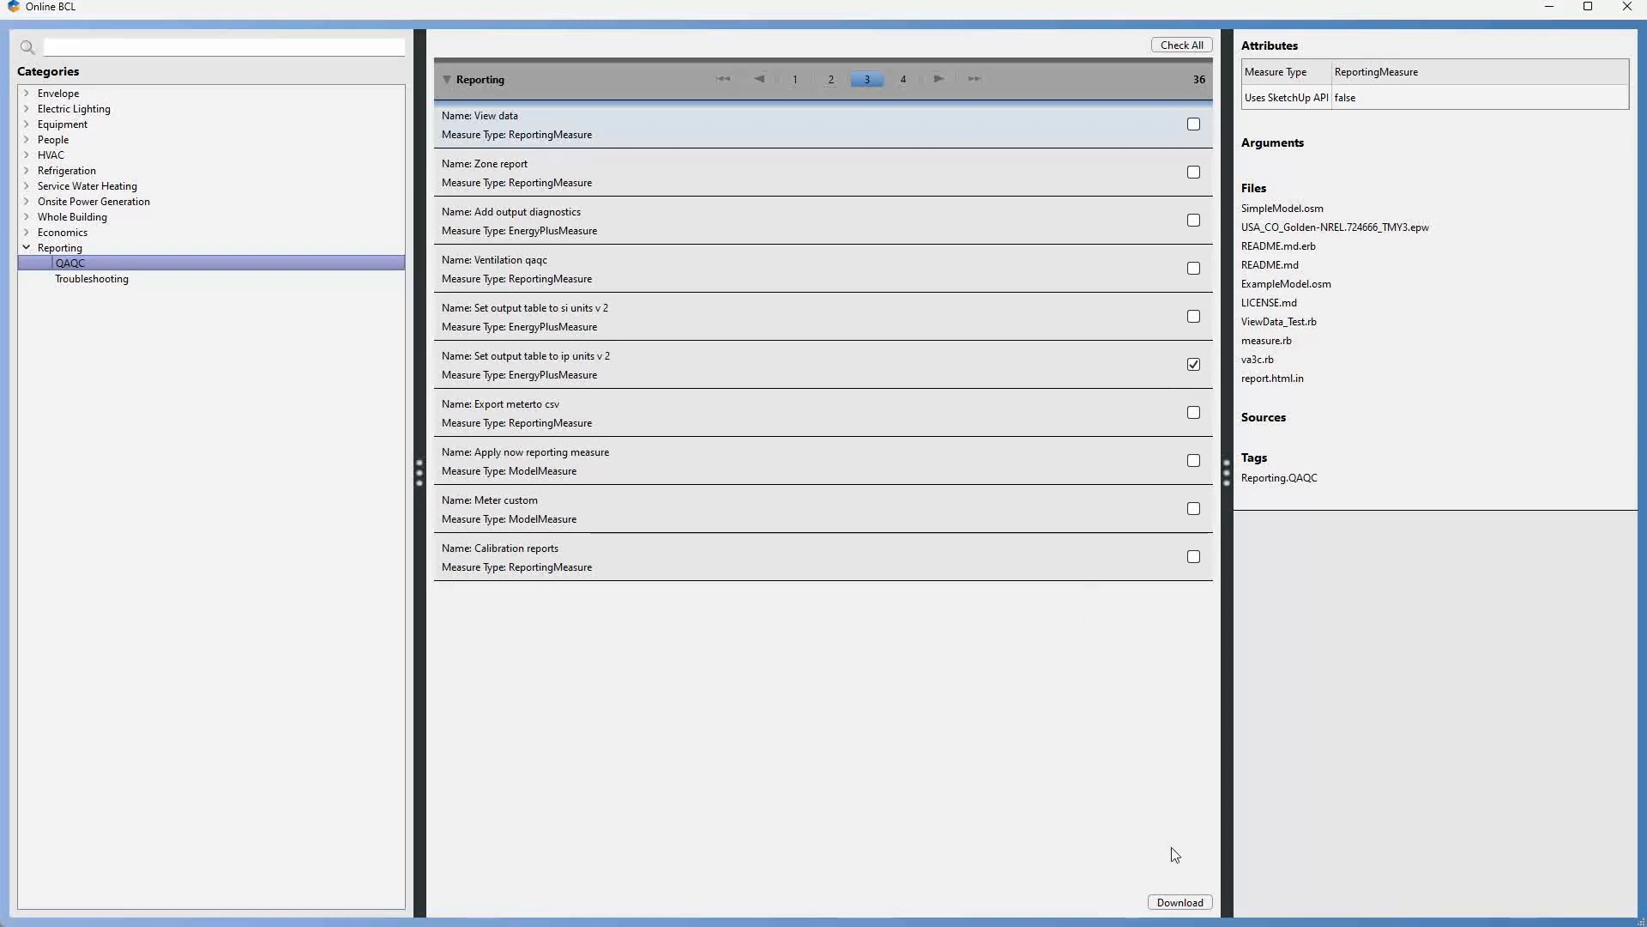
- Download the set_output_table_to_ip_units_v_2 measure into the local library
click(1179, 901)
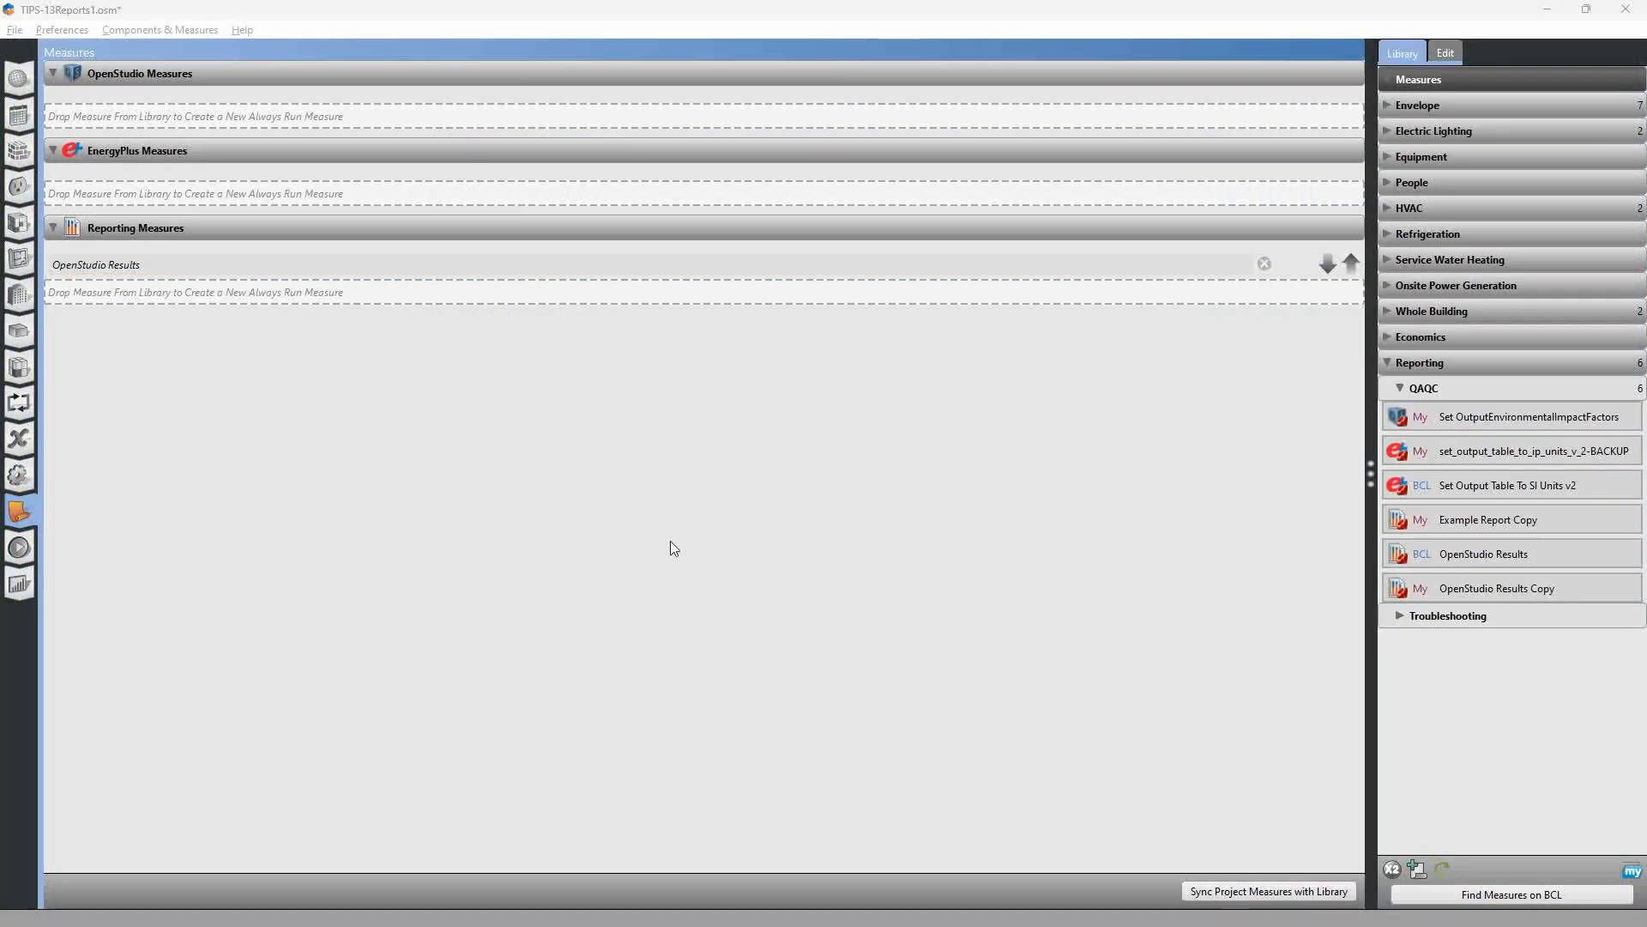
mouse_move(719, 539)
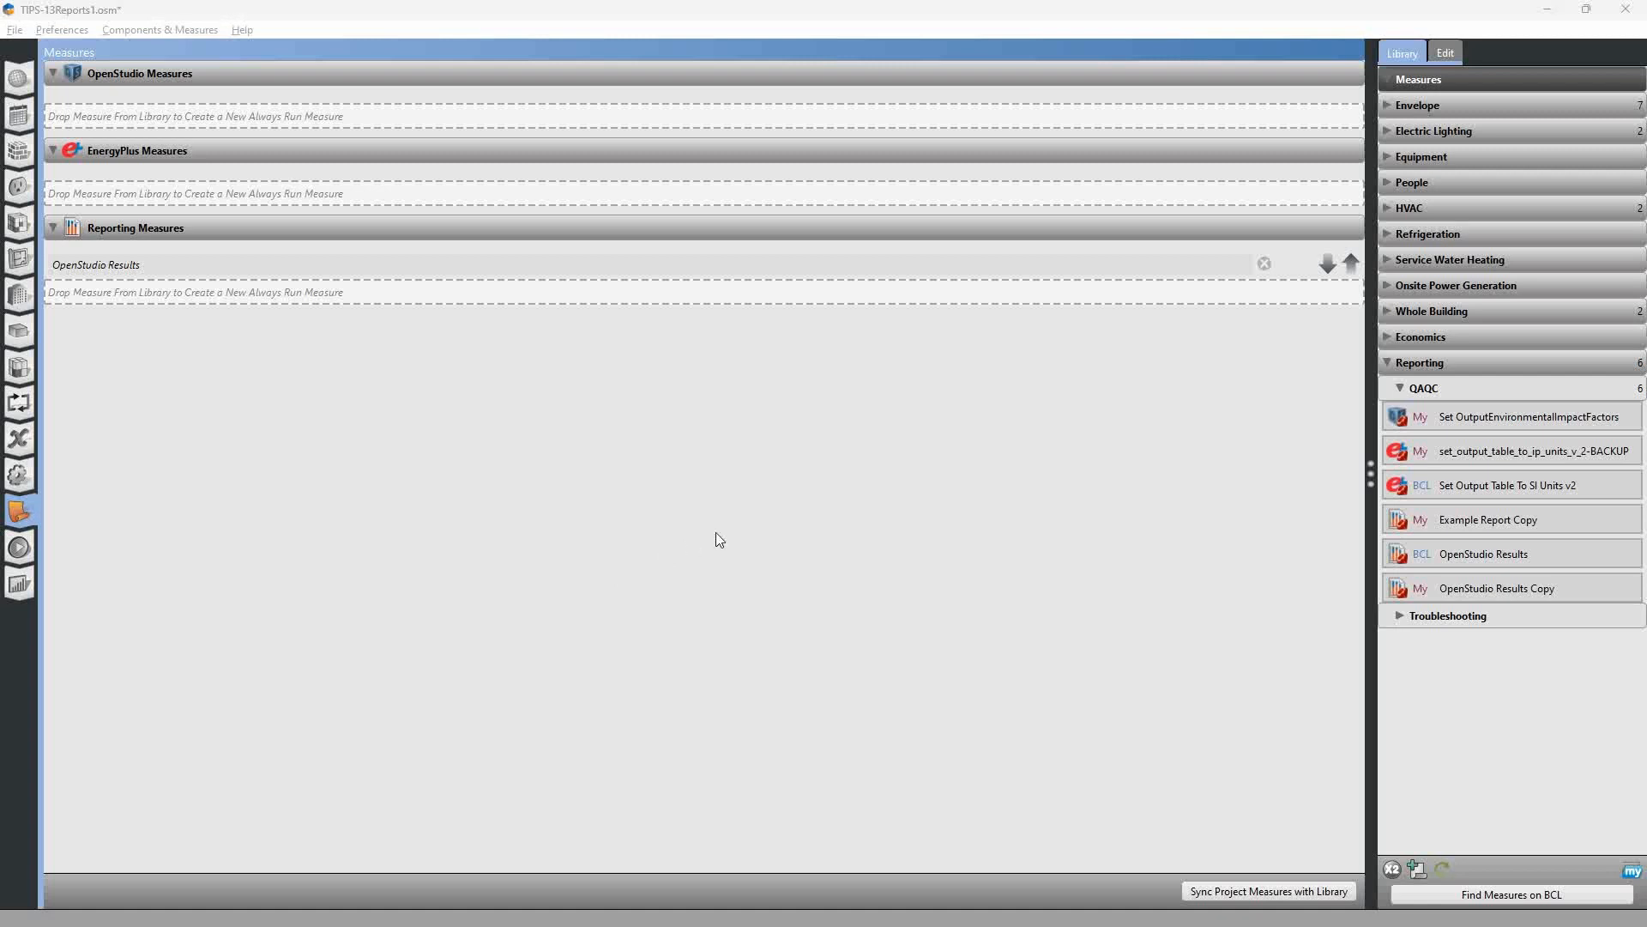
mouse_move(841, 474)
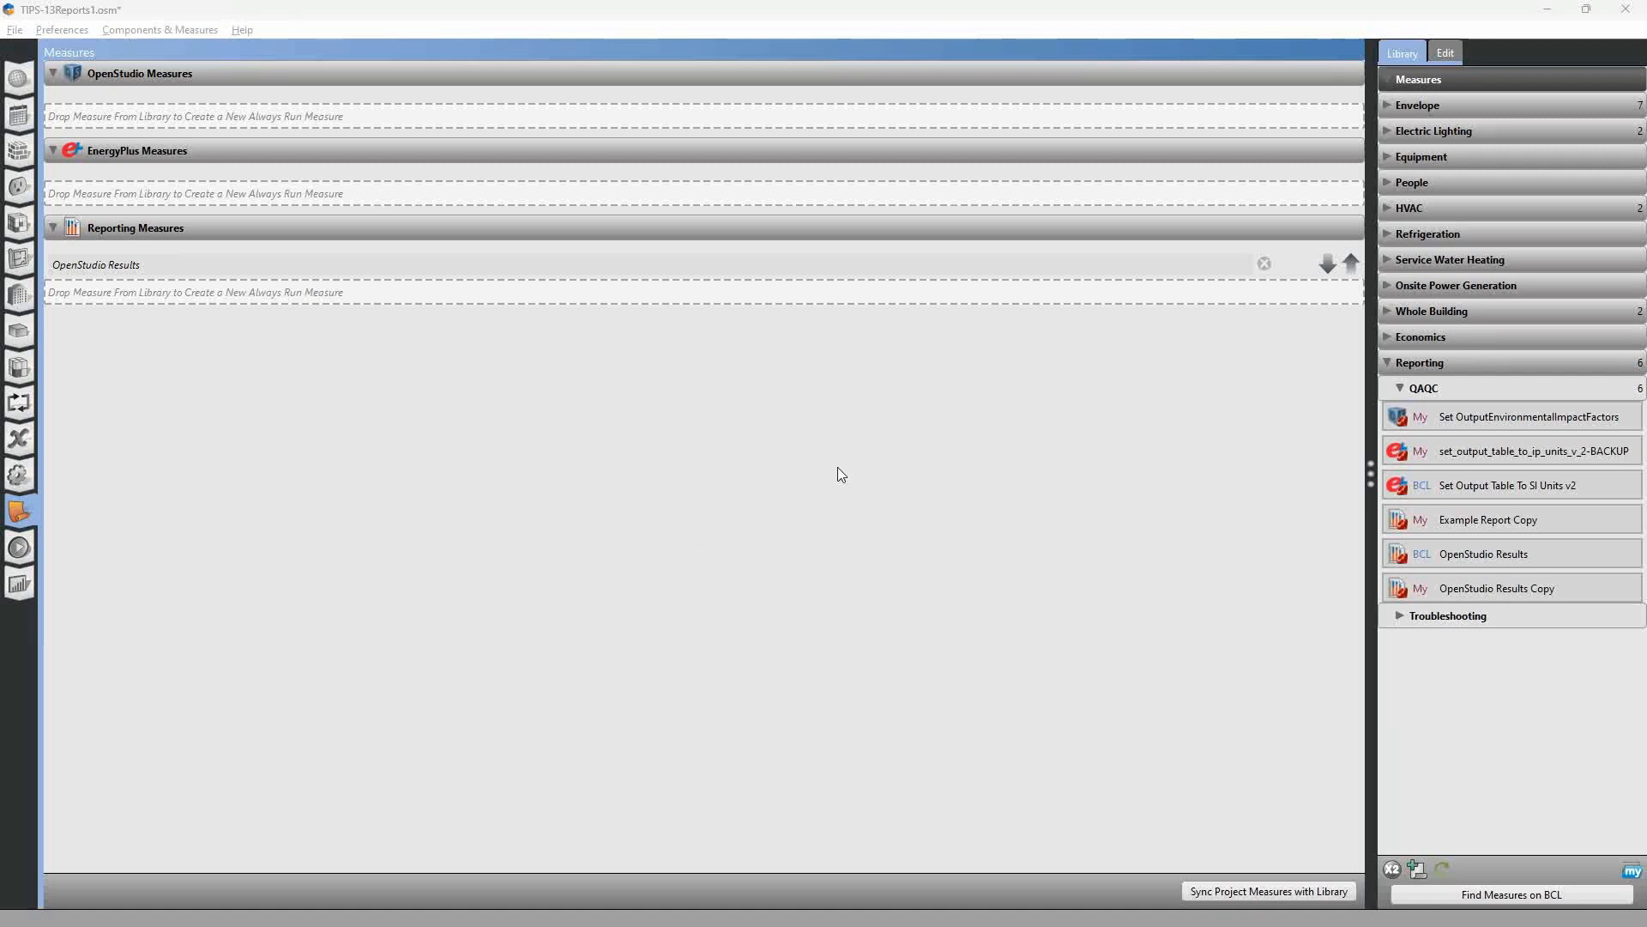
mouse_move(1119, 533)
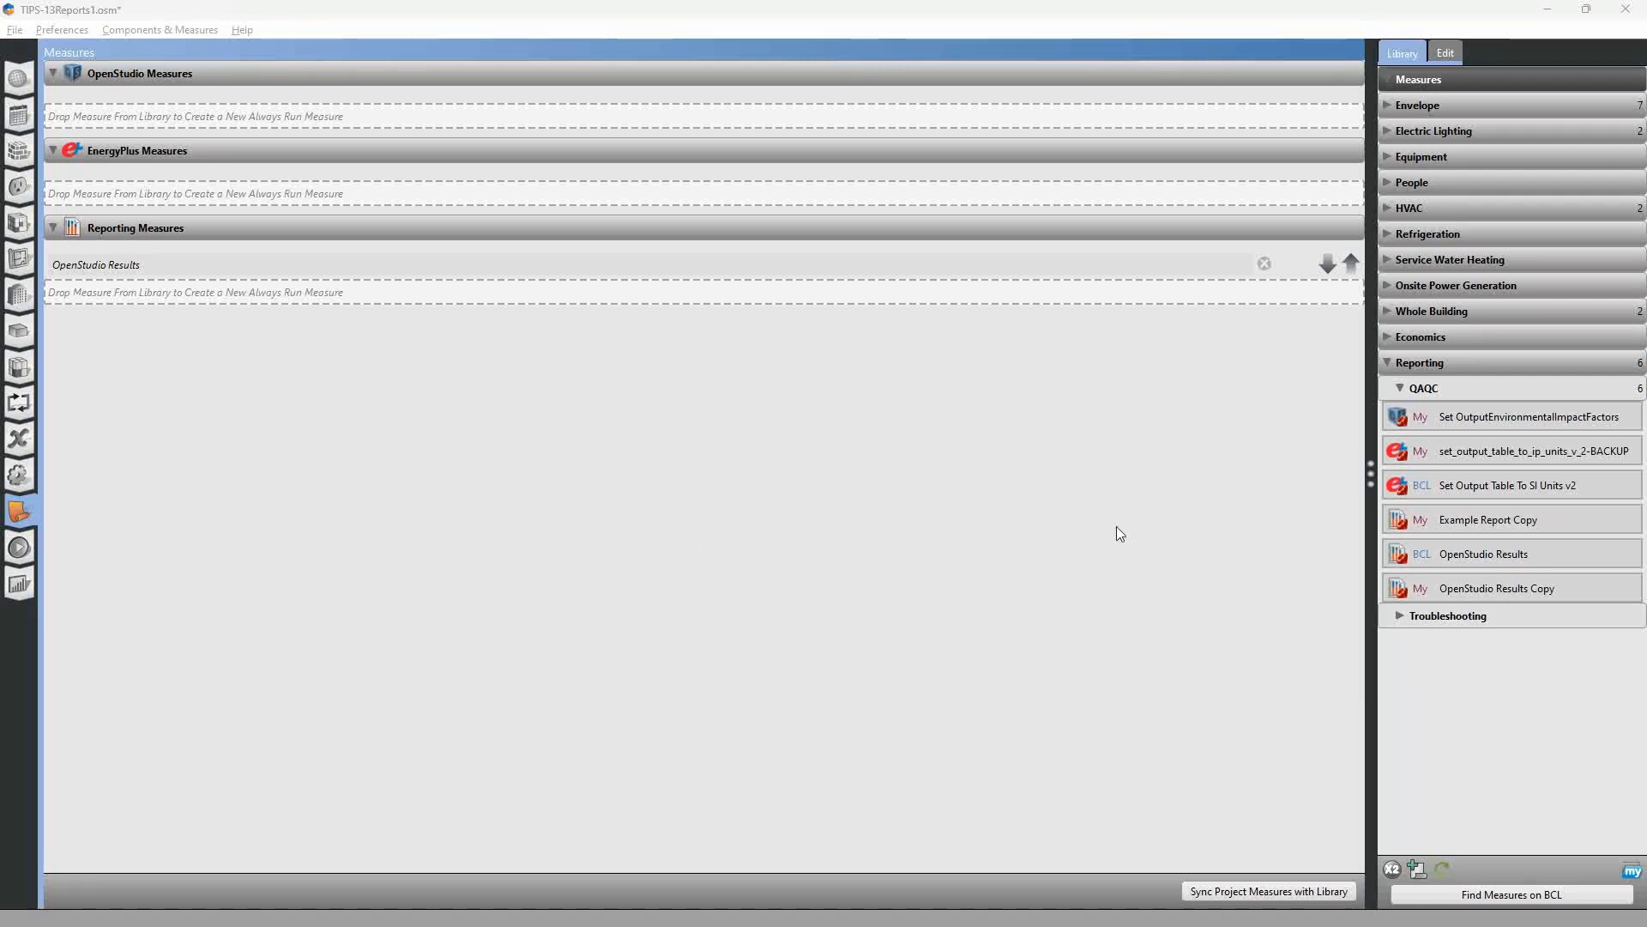
mouse_move(1438, 491)
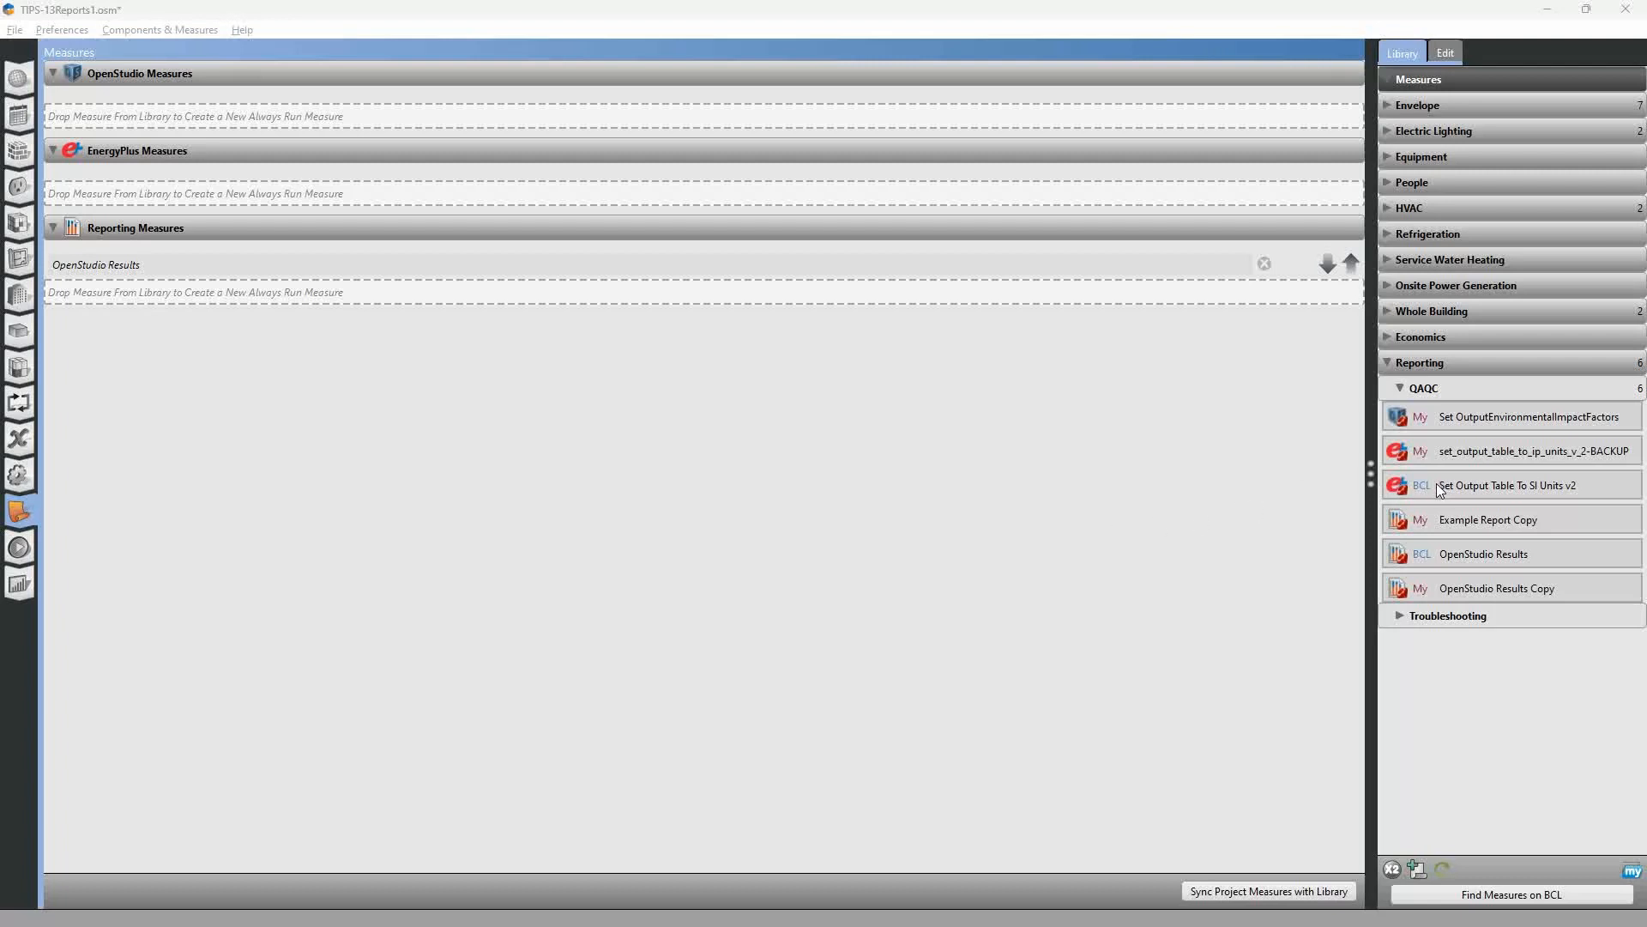
mouse_move(1426, 493)
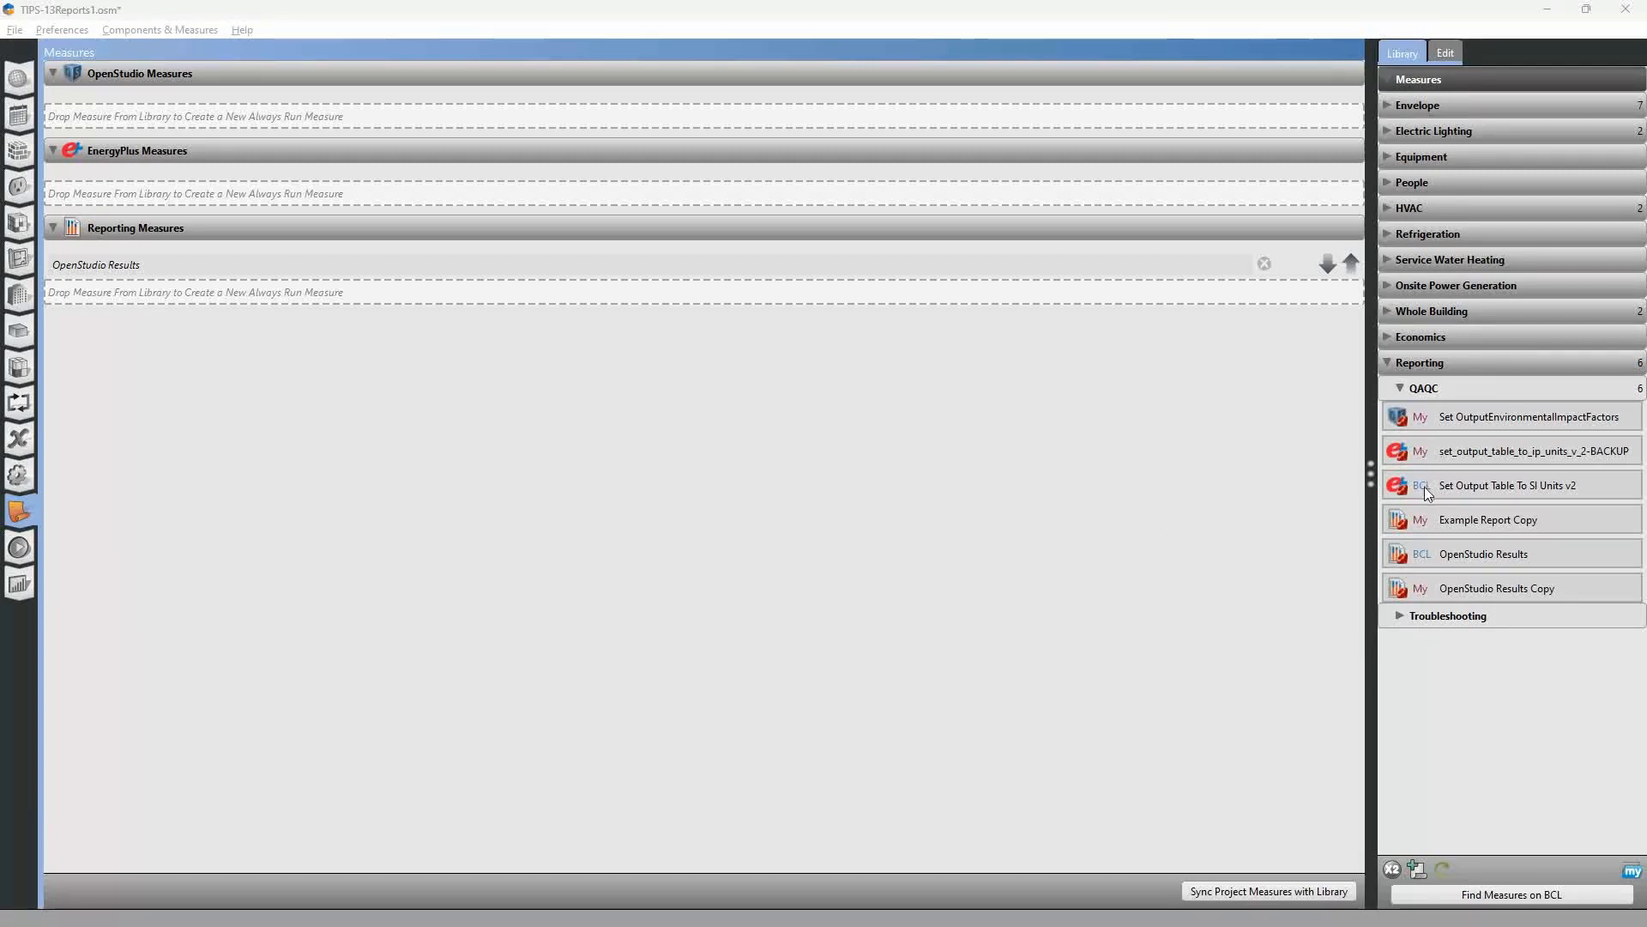
mouse_move(1429, 462)
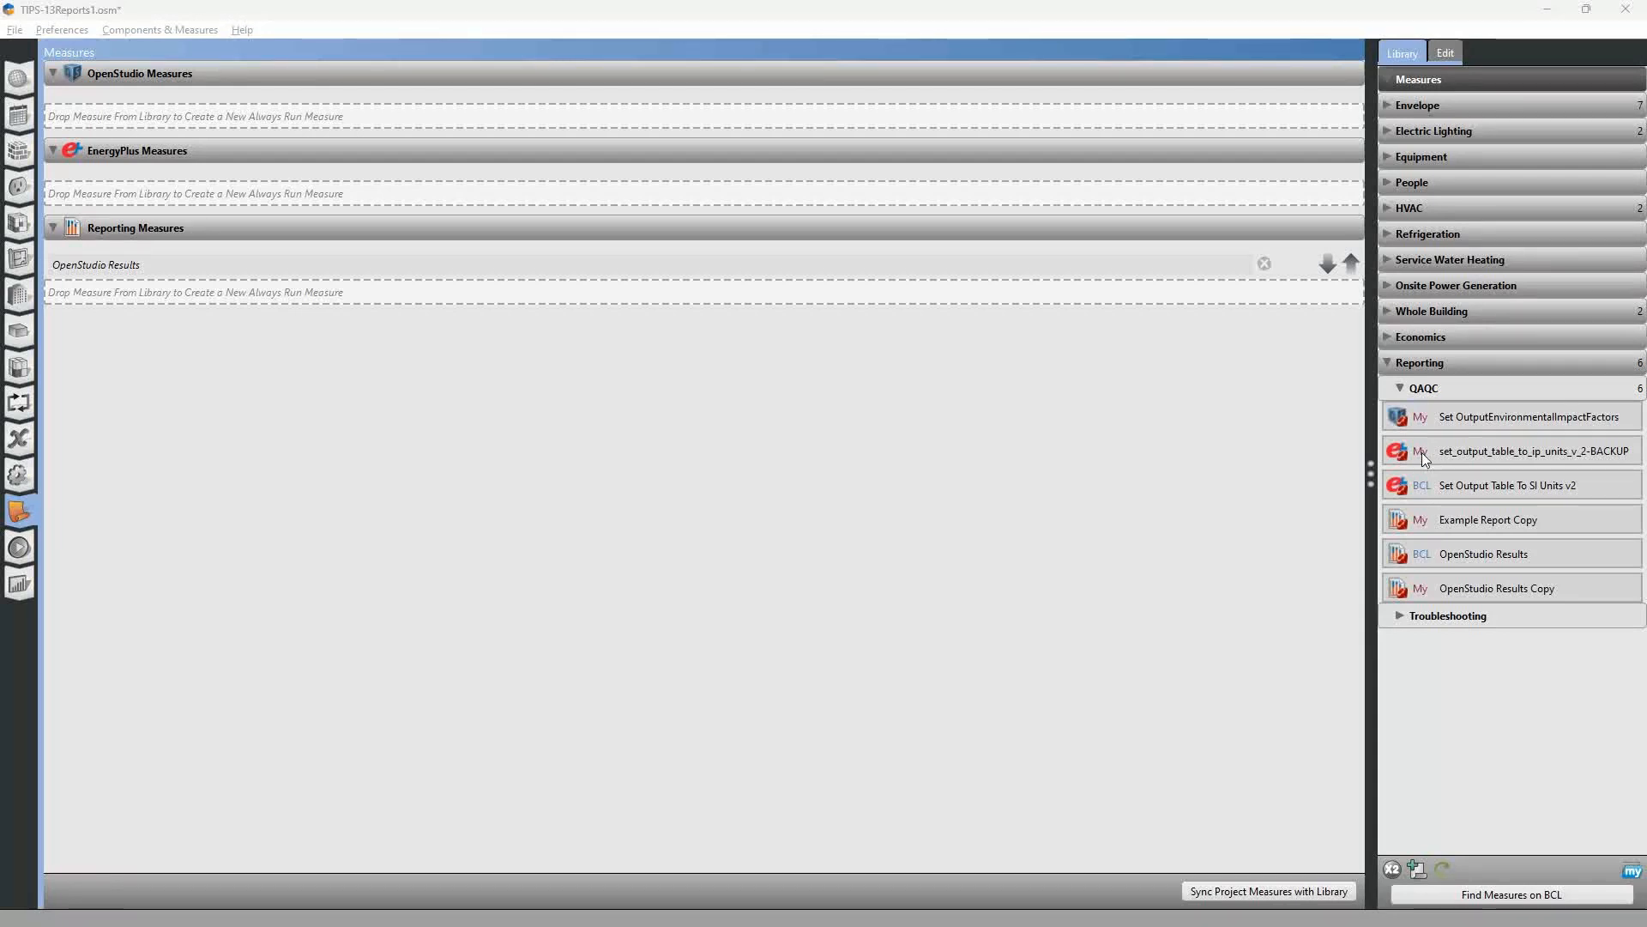
mouse_move(1412, 494)
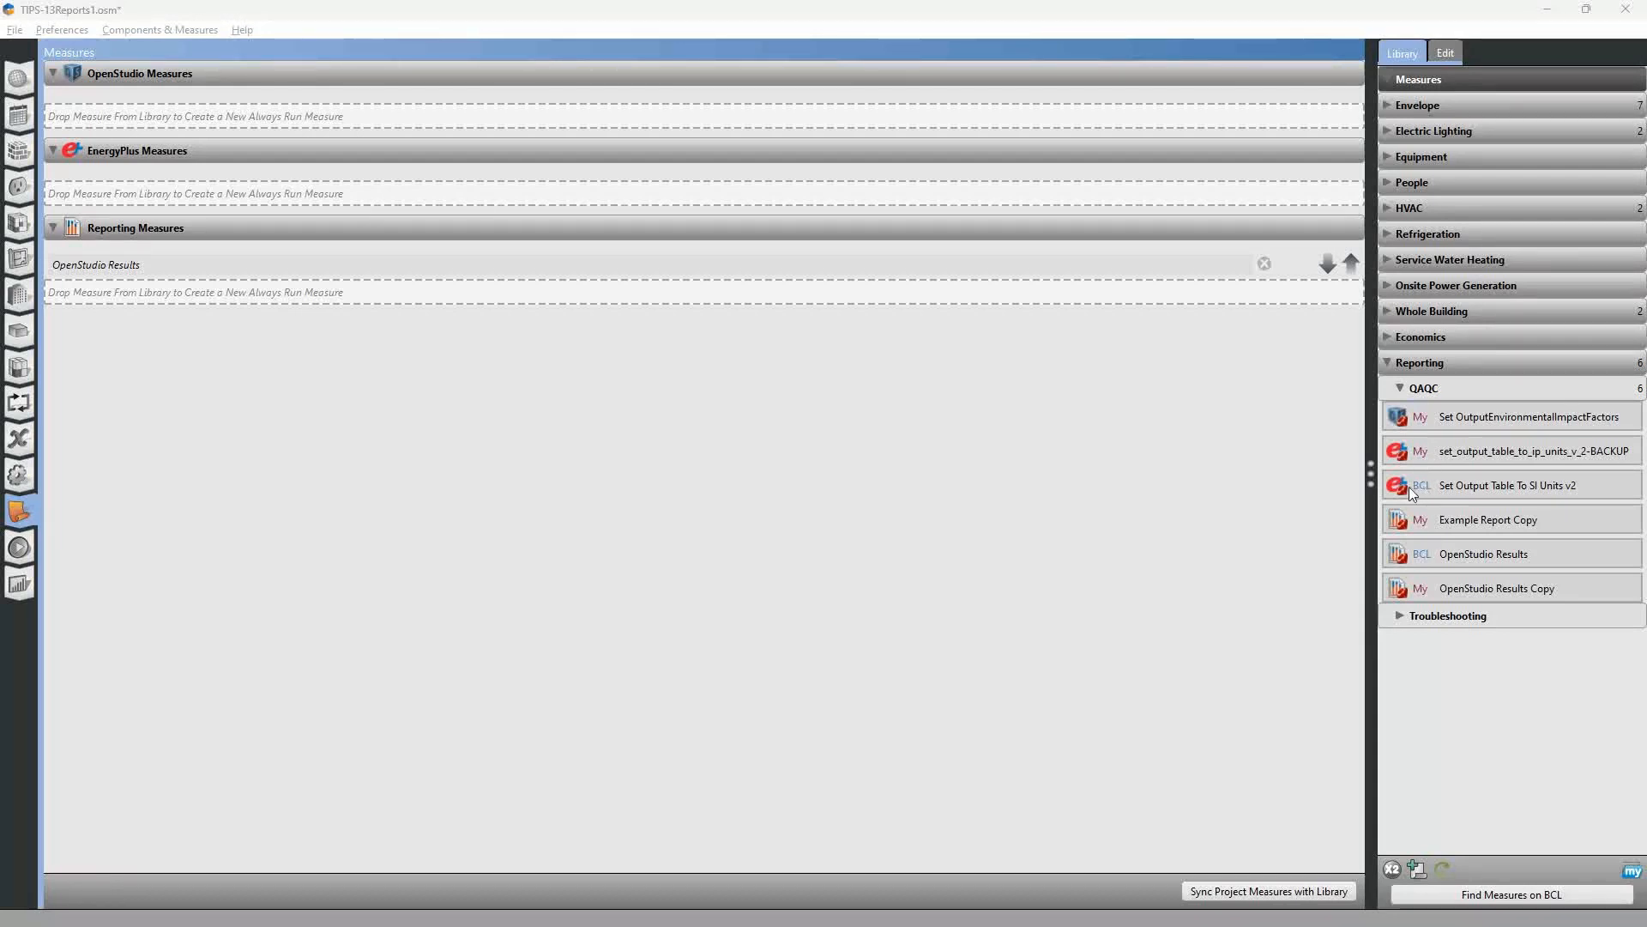
mouse_move(1417, 496)
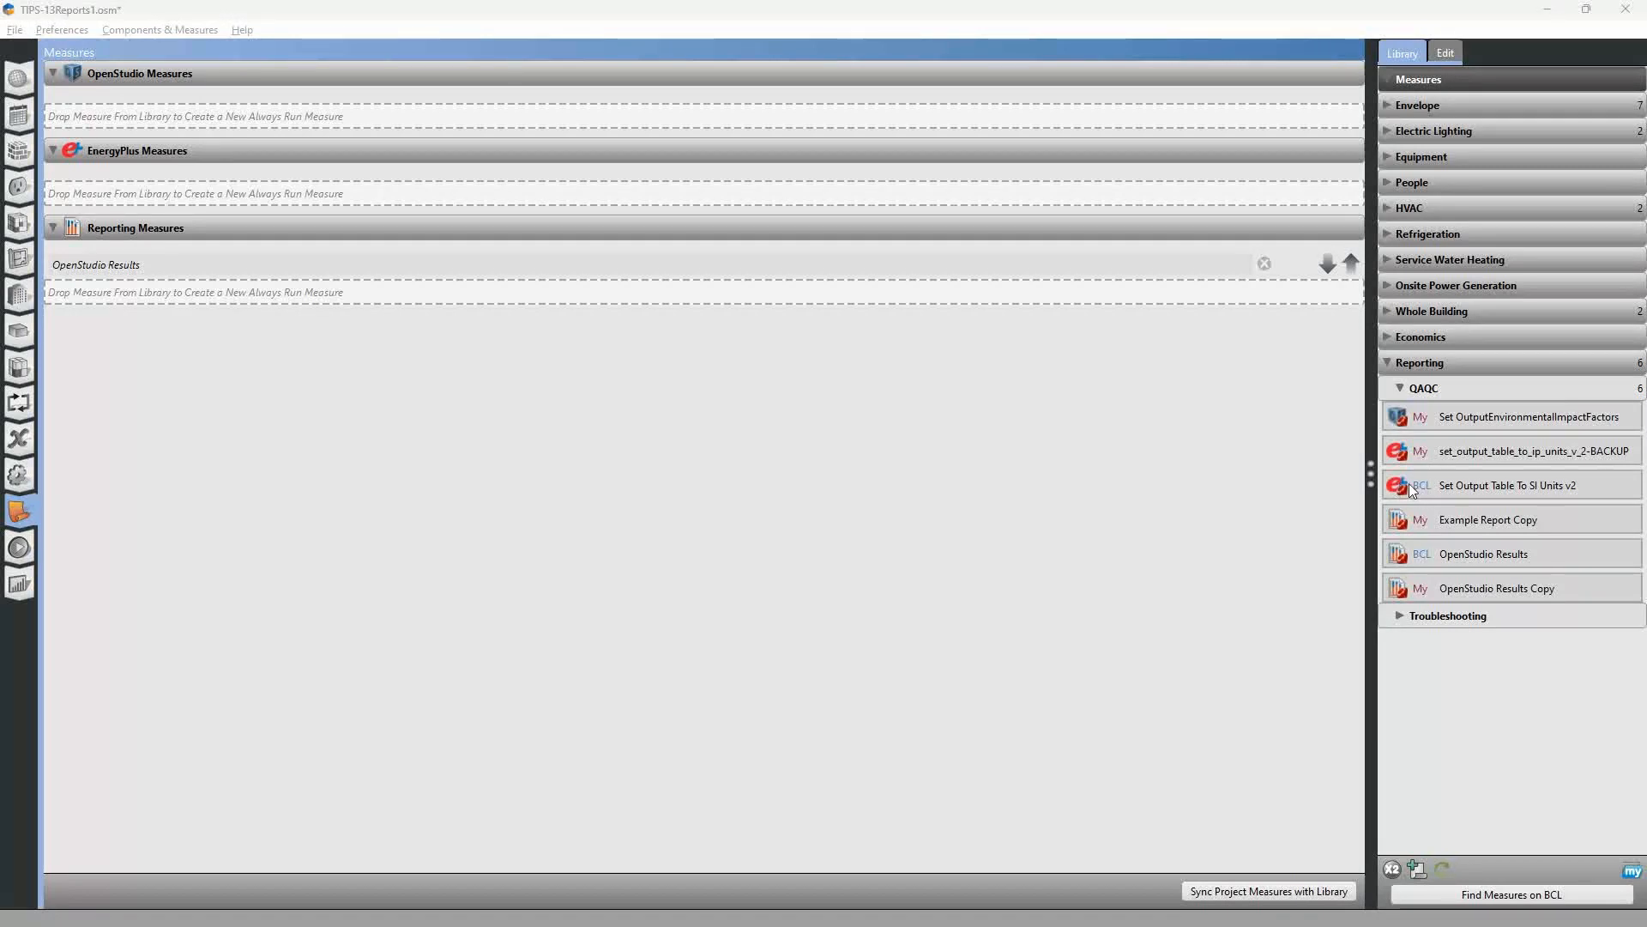
mouse_move(1416, 457)
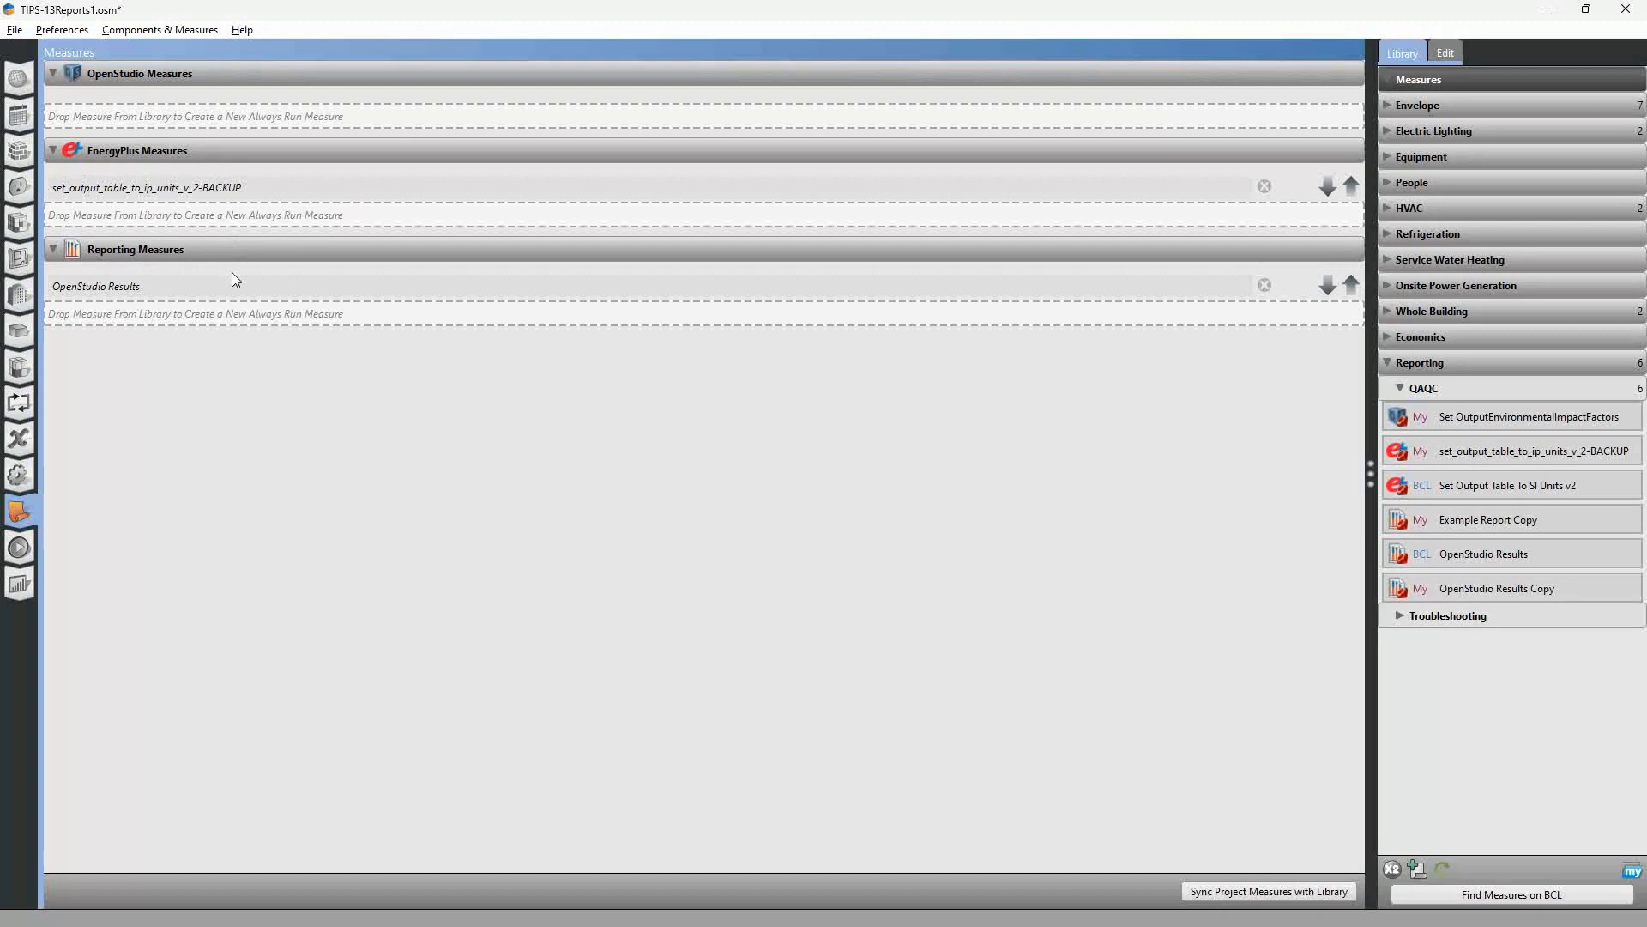
mouse_move(19, 549)
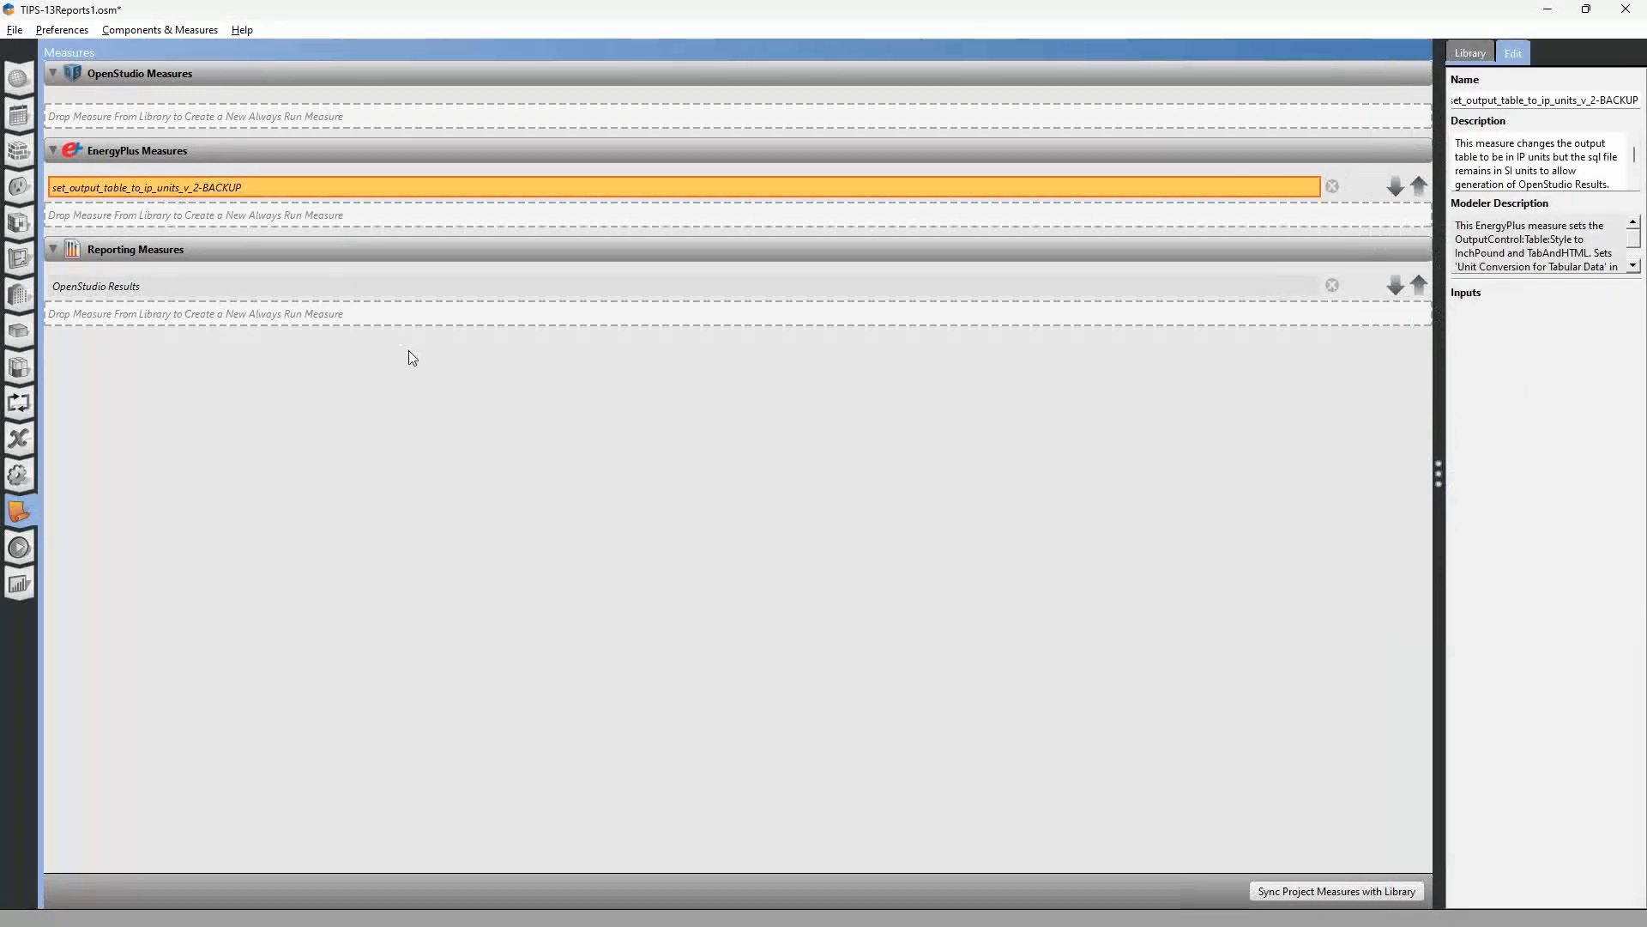
mouse_move(890, 497)
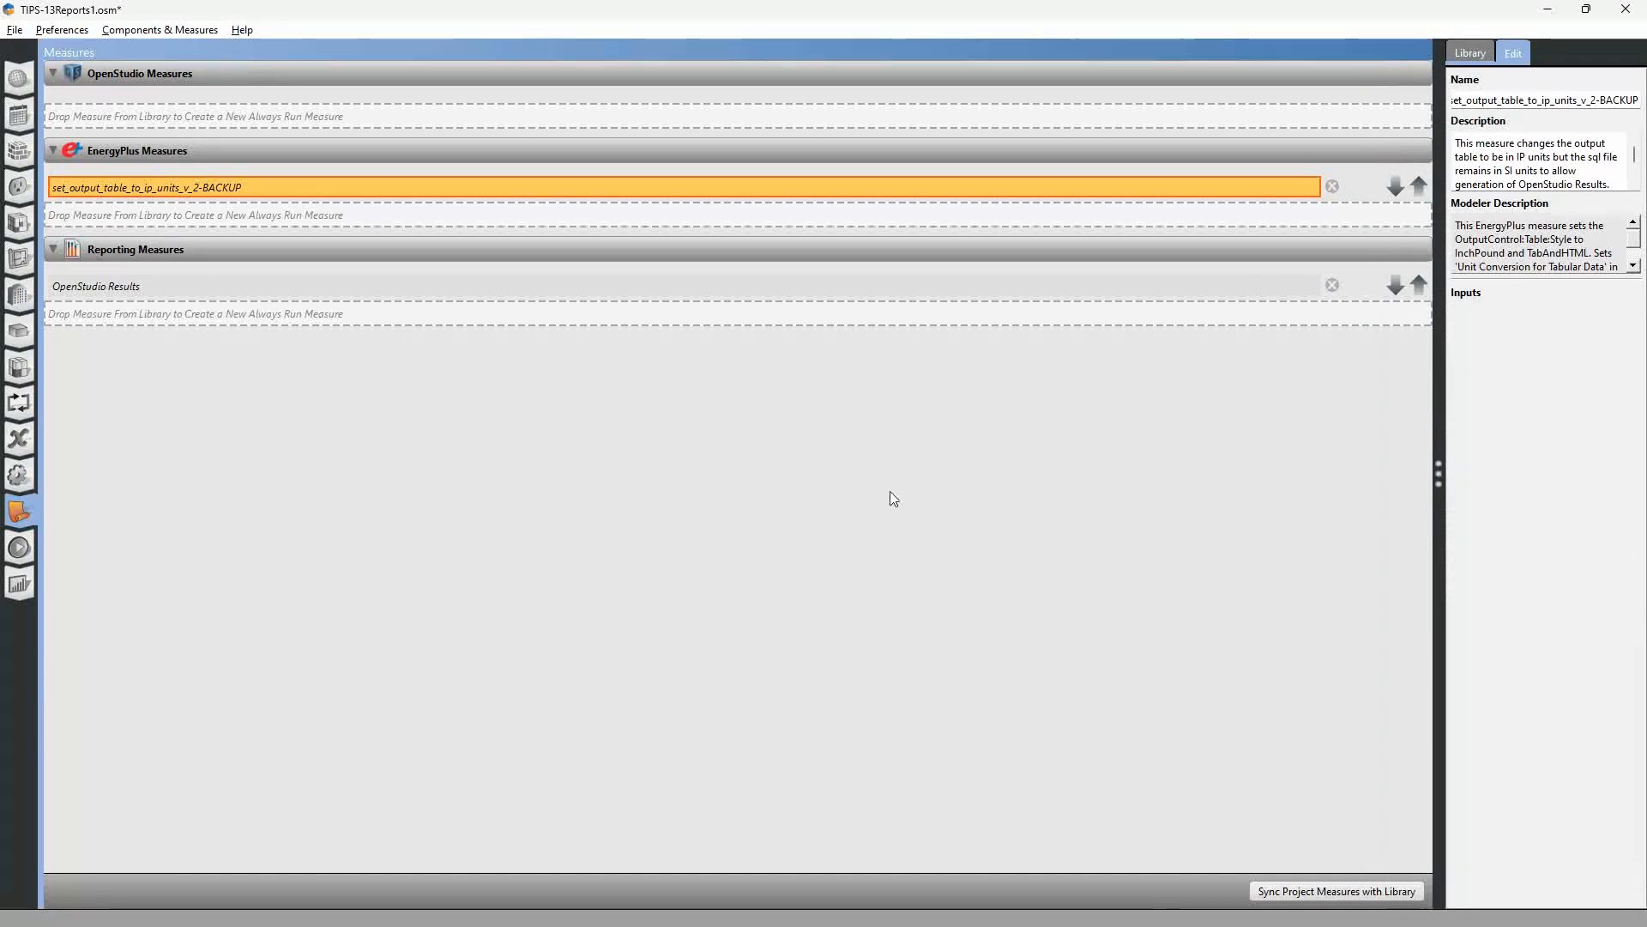
mouse_move(159, 203)
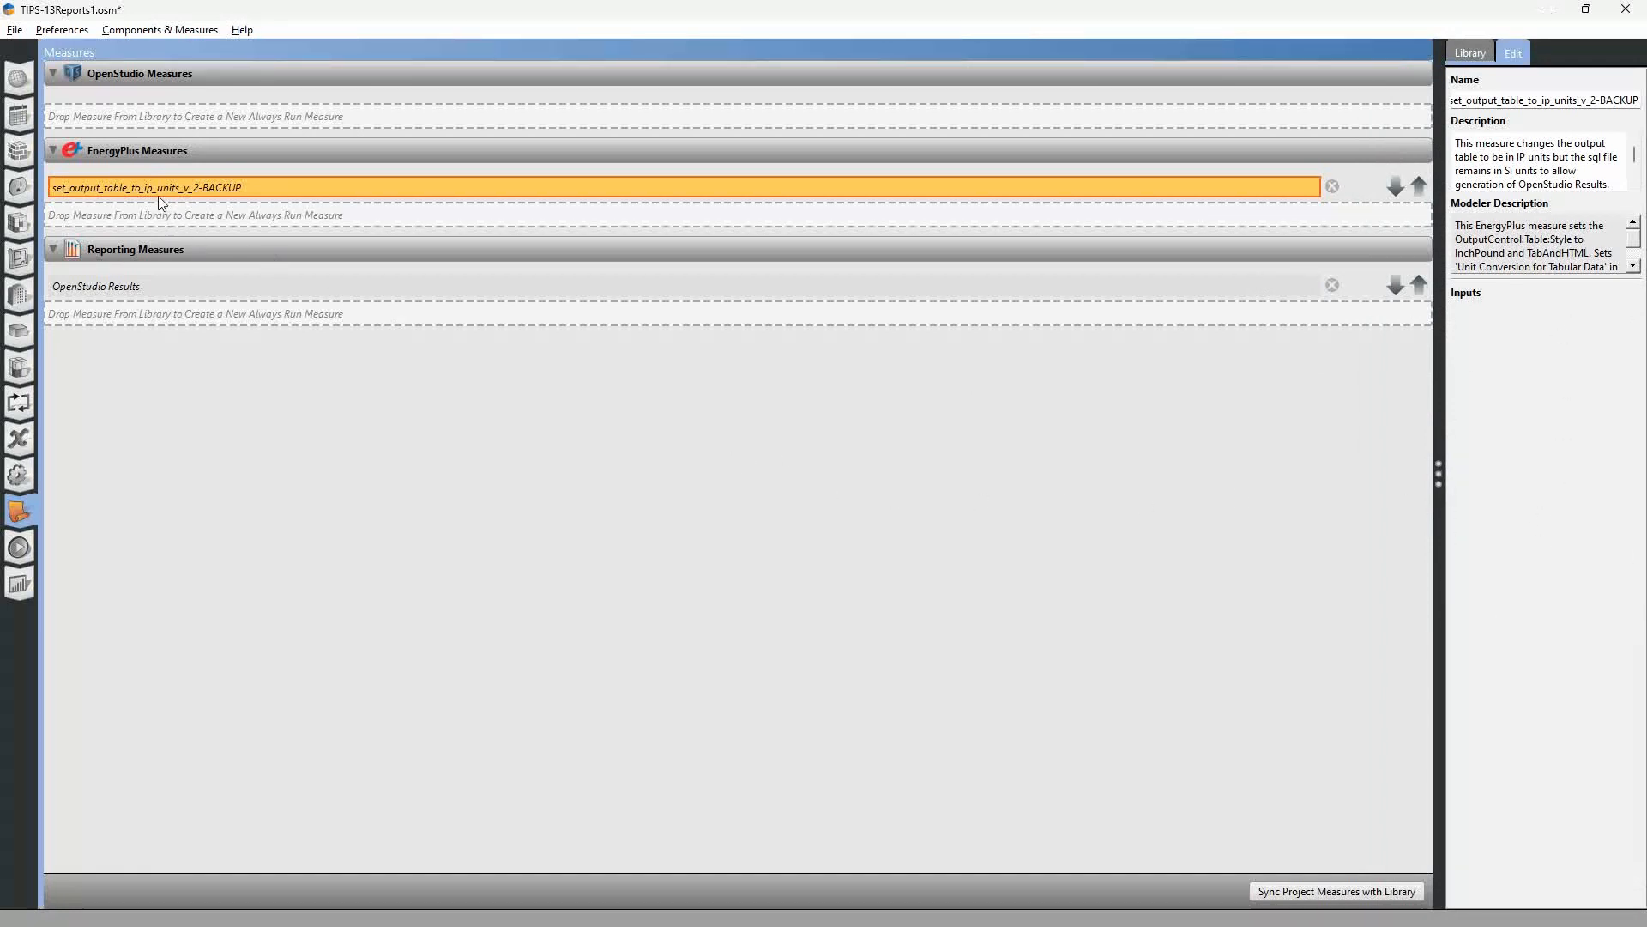
mouse_move(147, 198)
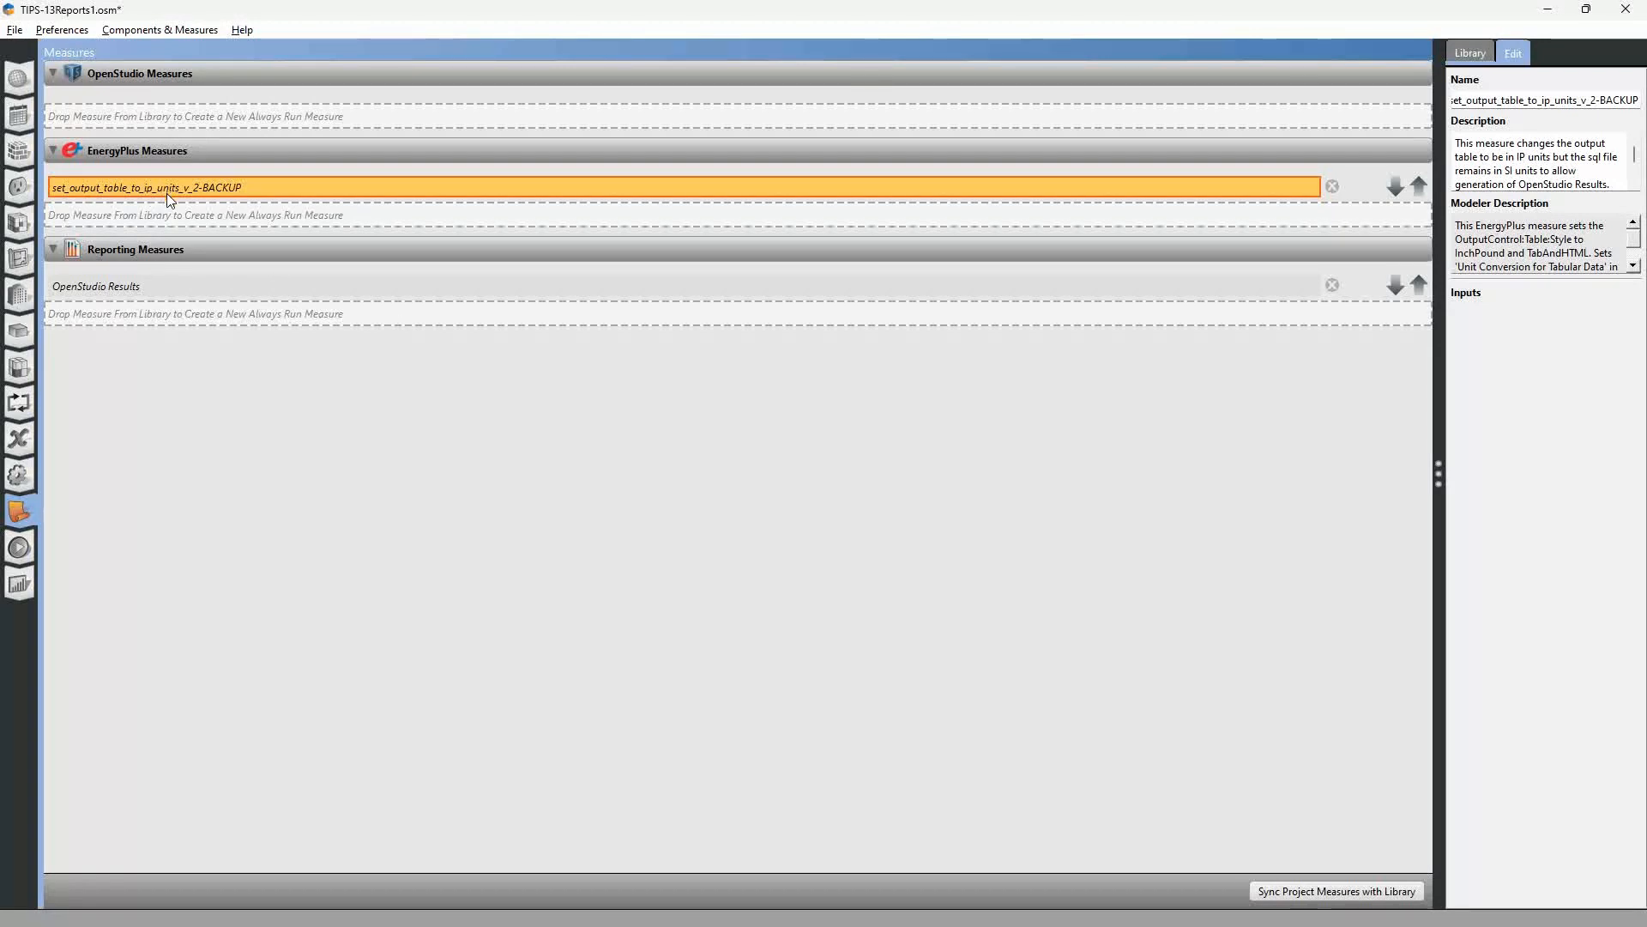
mouse_move(179, 202)
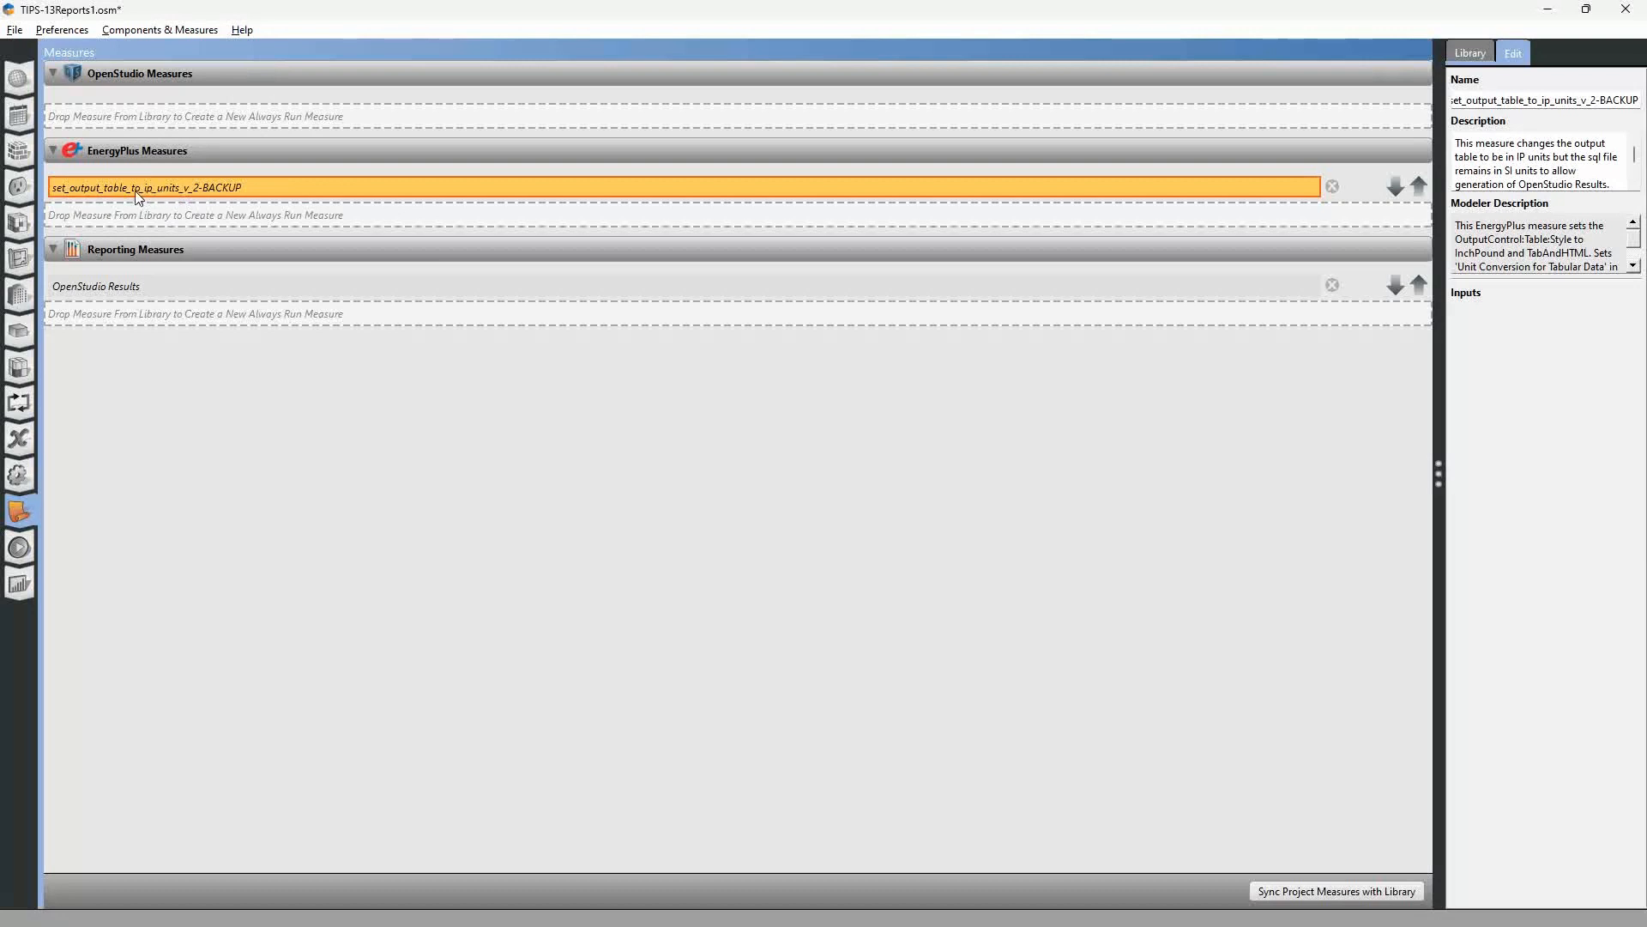
mouse_move(147, 273)
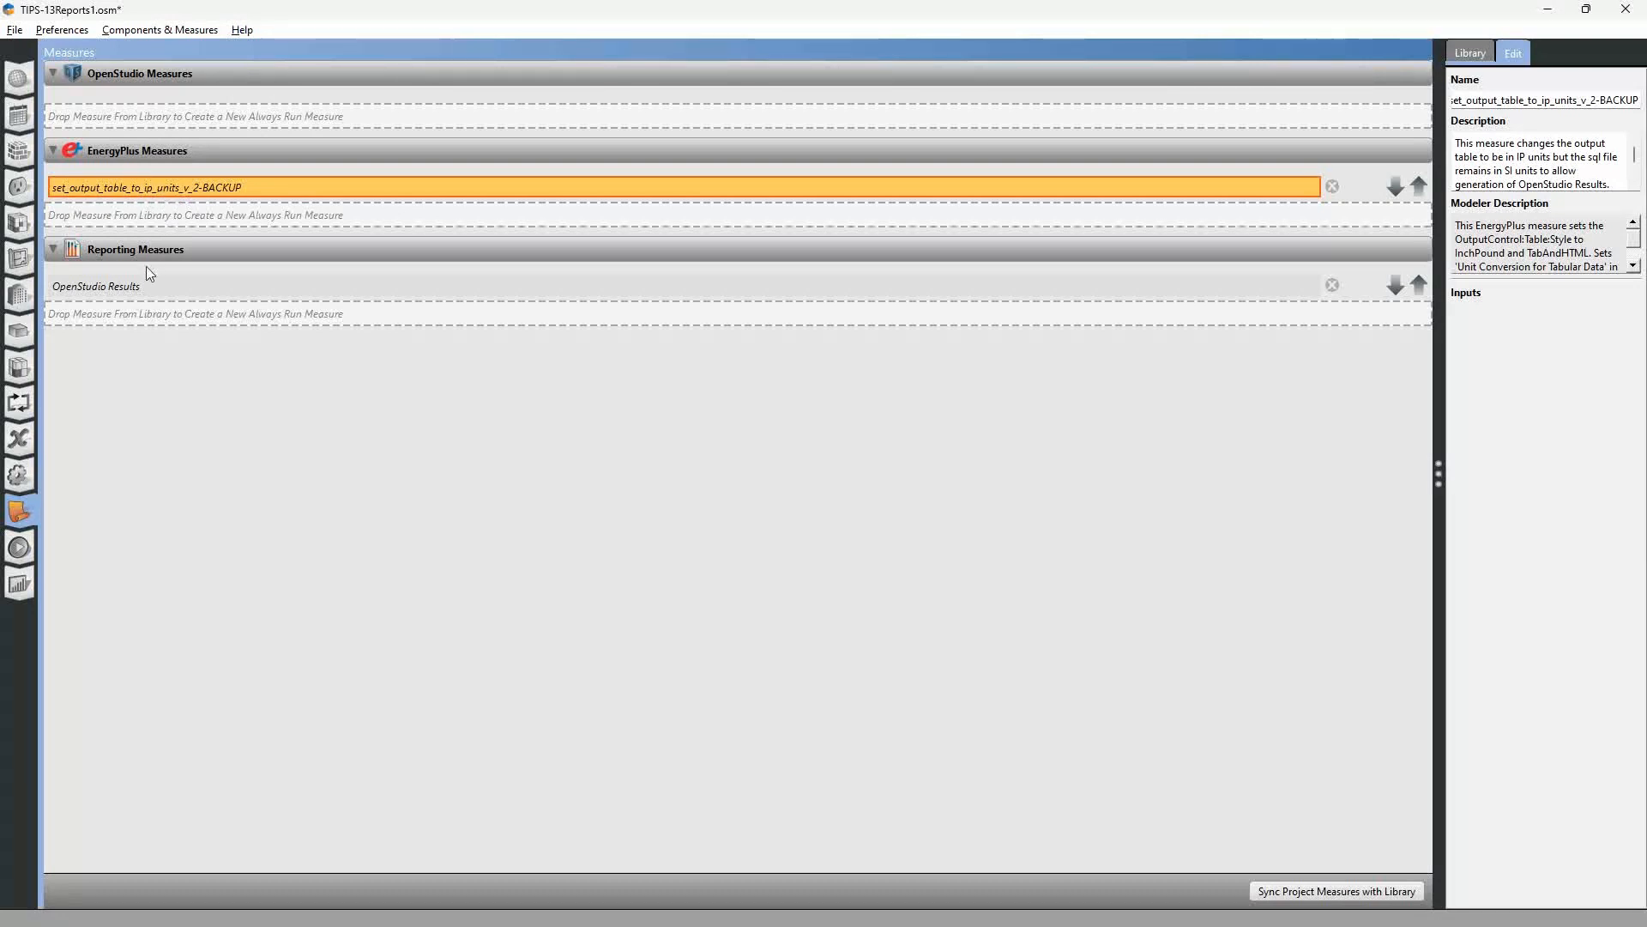
mouse_move(89, 297)
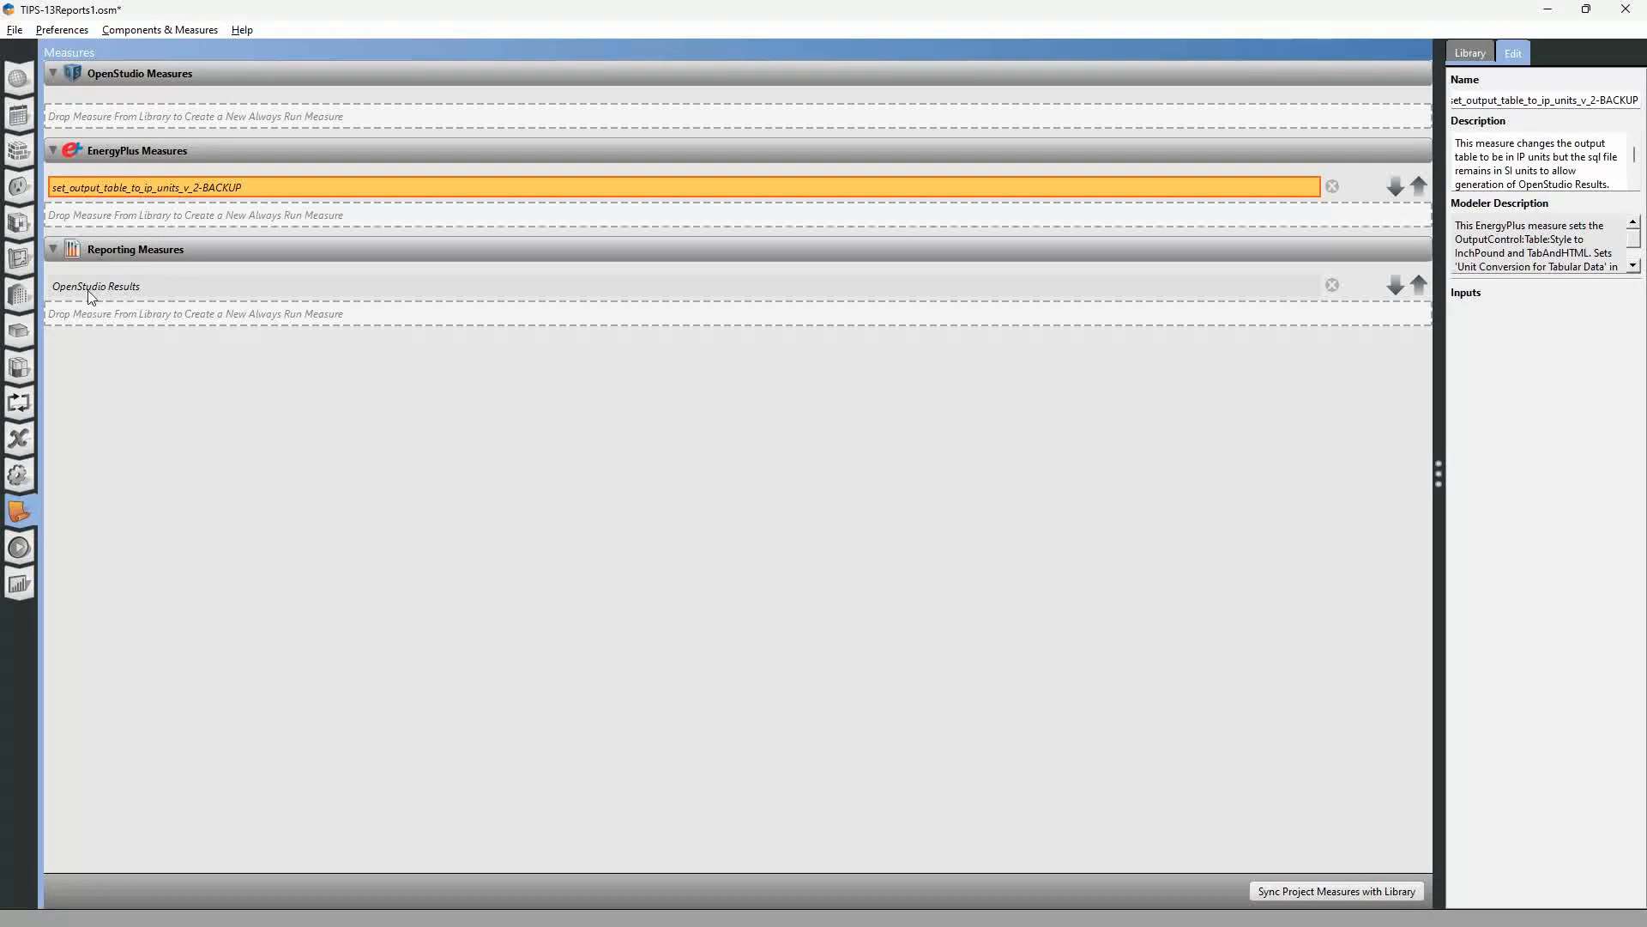
mouse_move(120, 297)
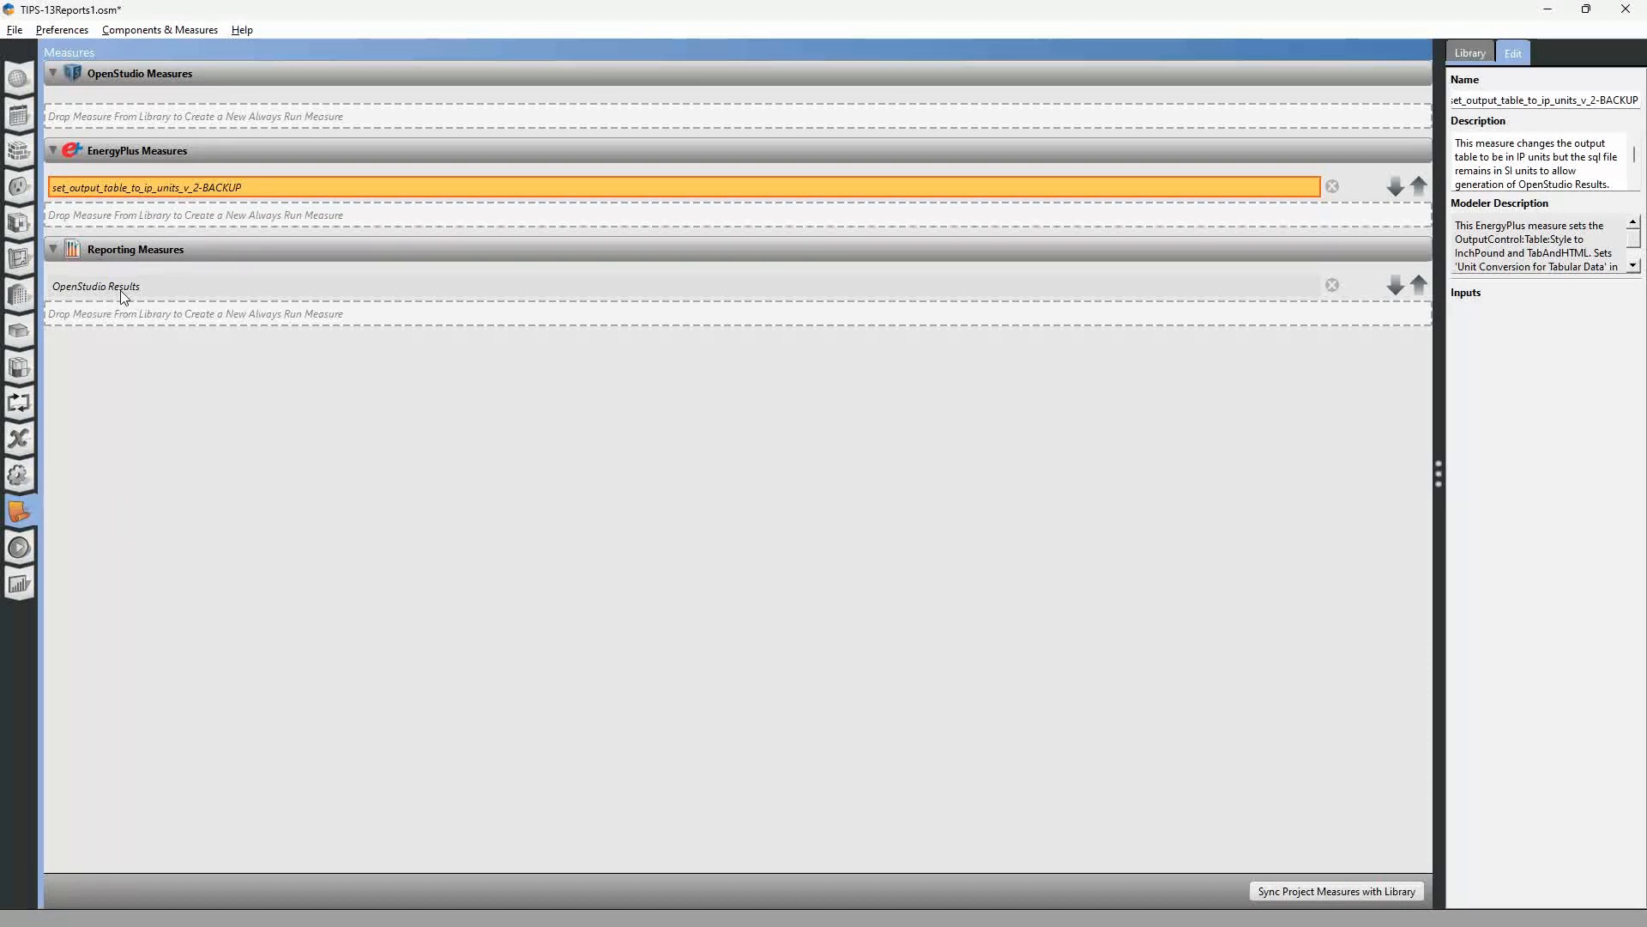
mouse_move(137, 424)
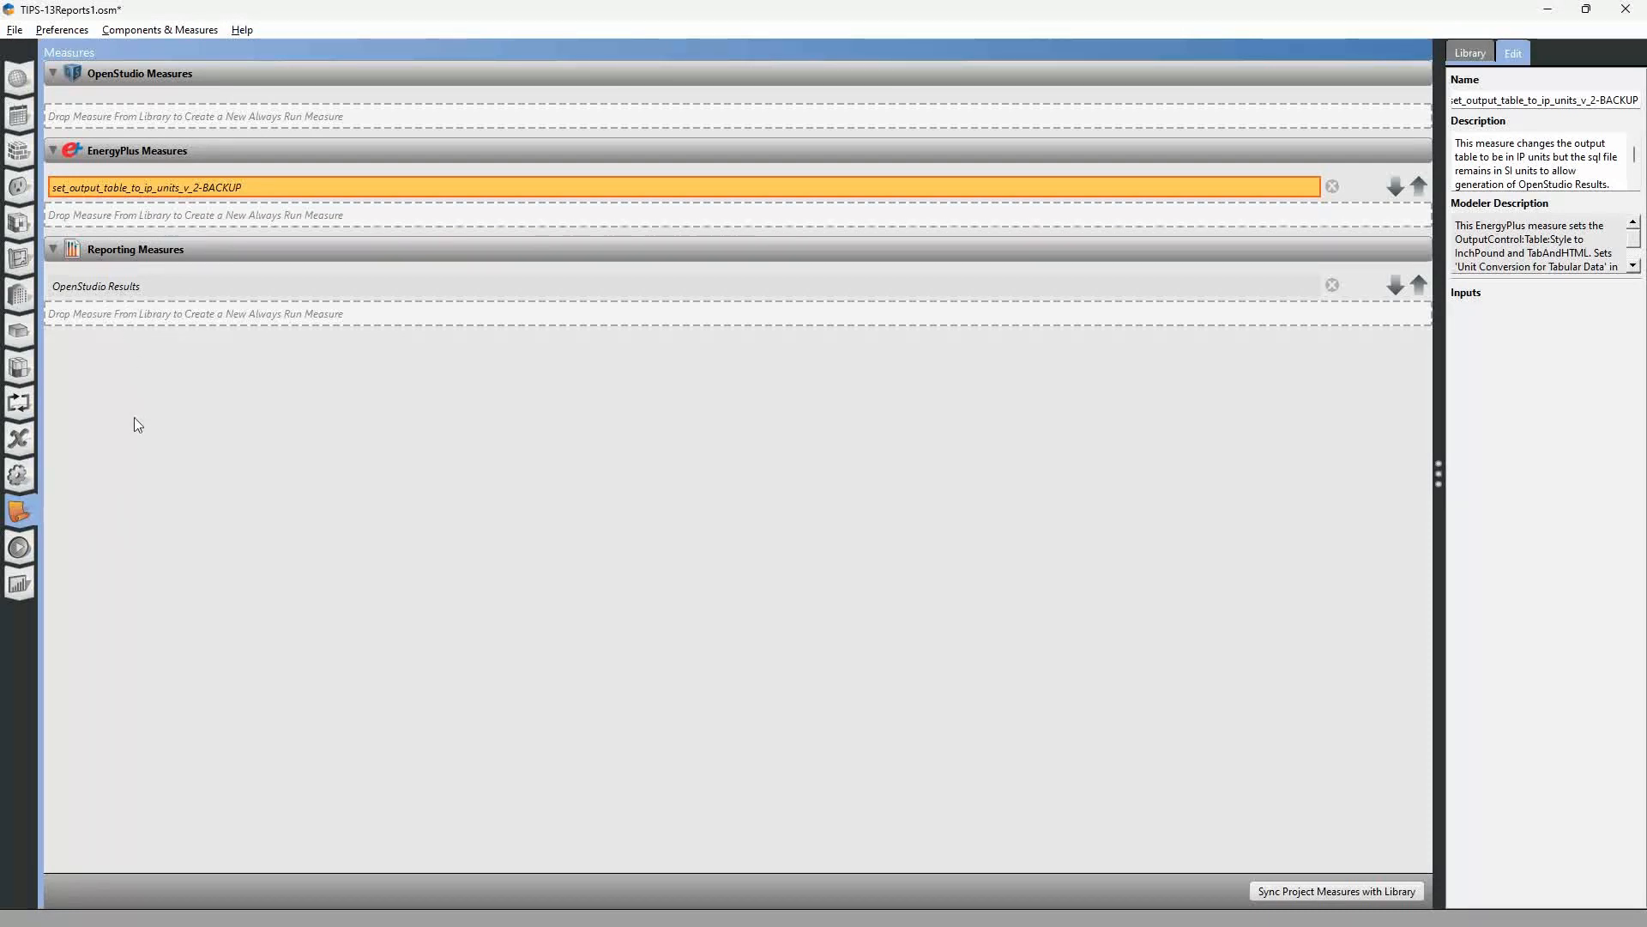
- Run the simulation until reports are gathered and the run directory is cleaned up
click(19, 545)
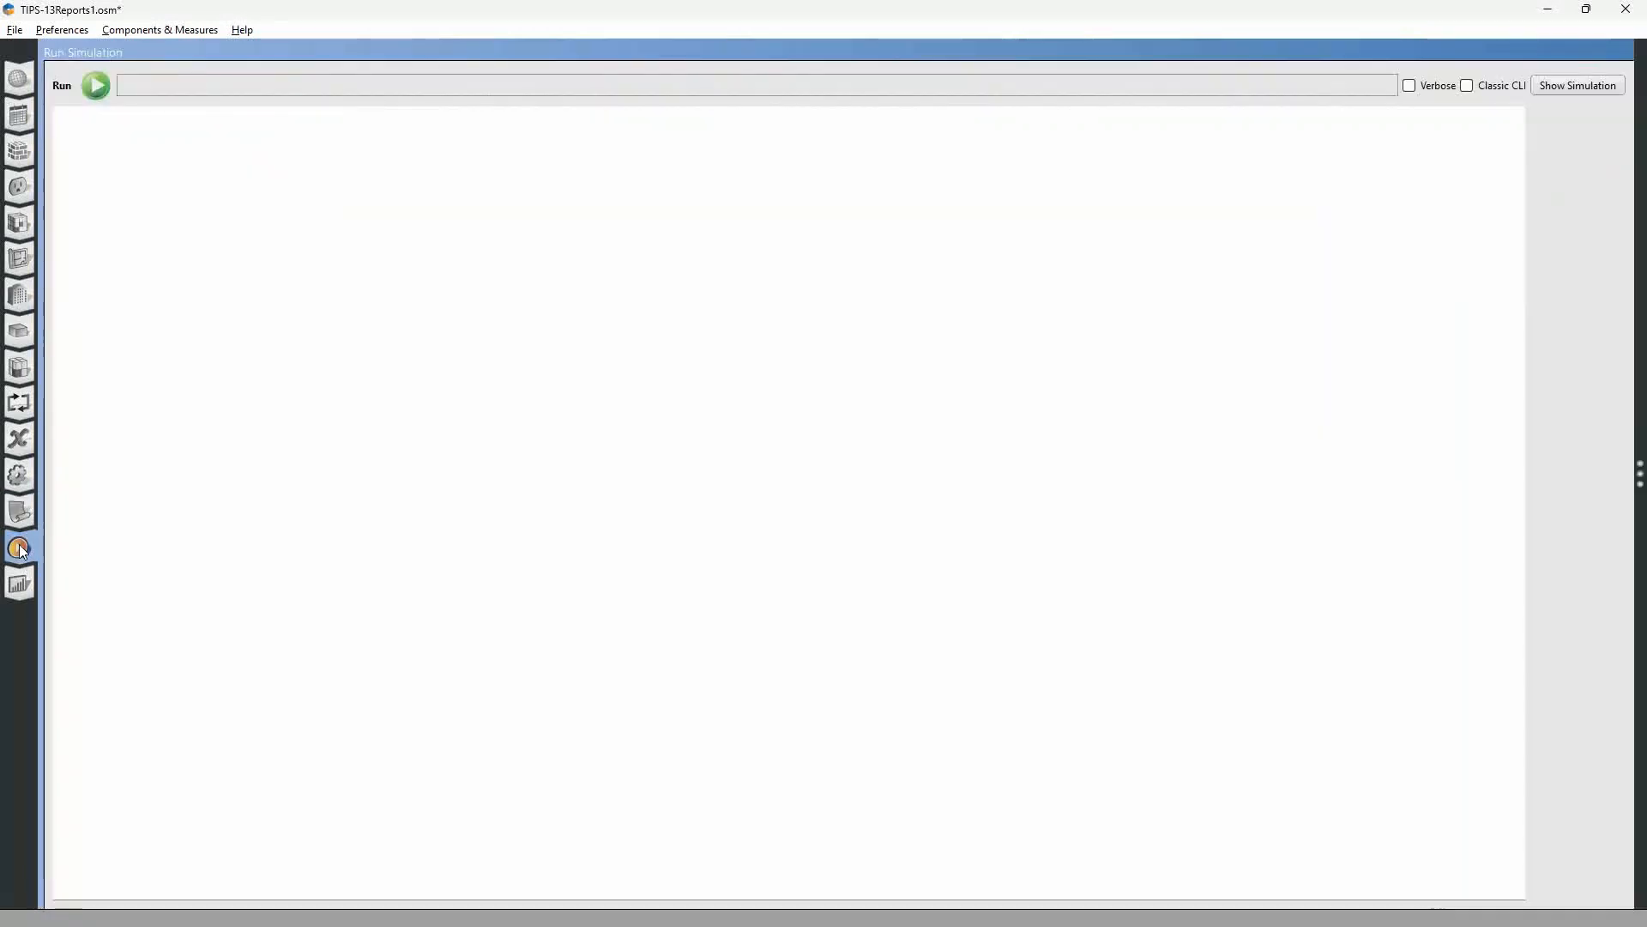
click(94, 85)
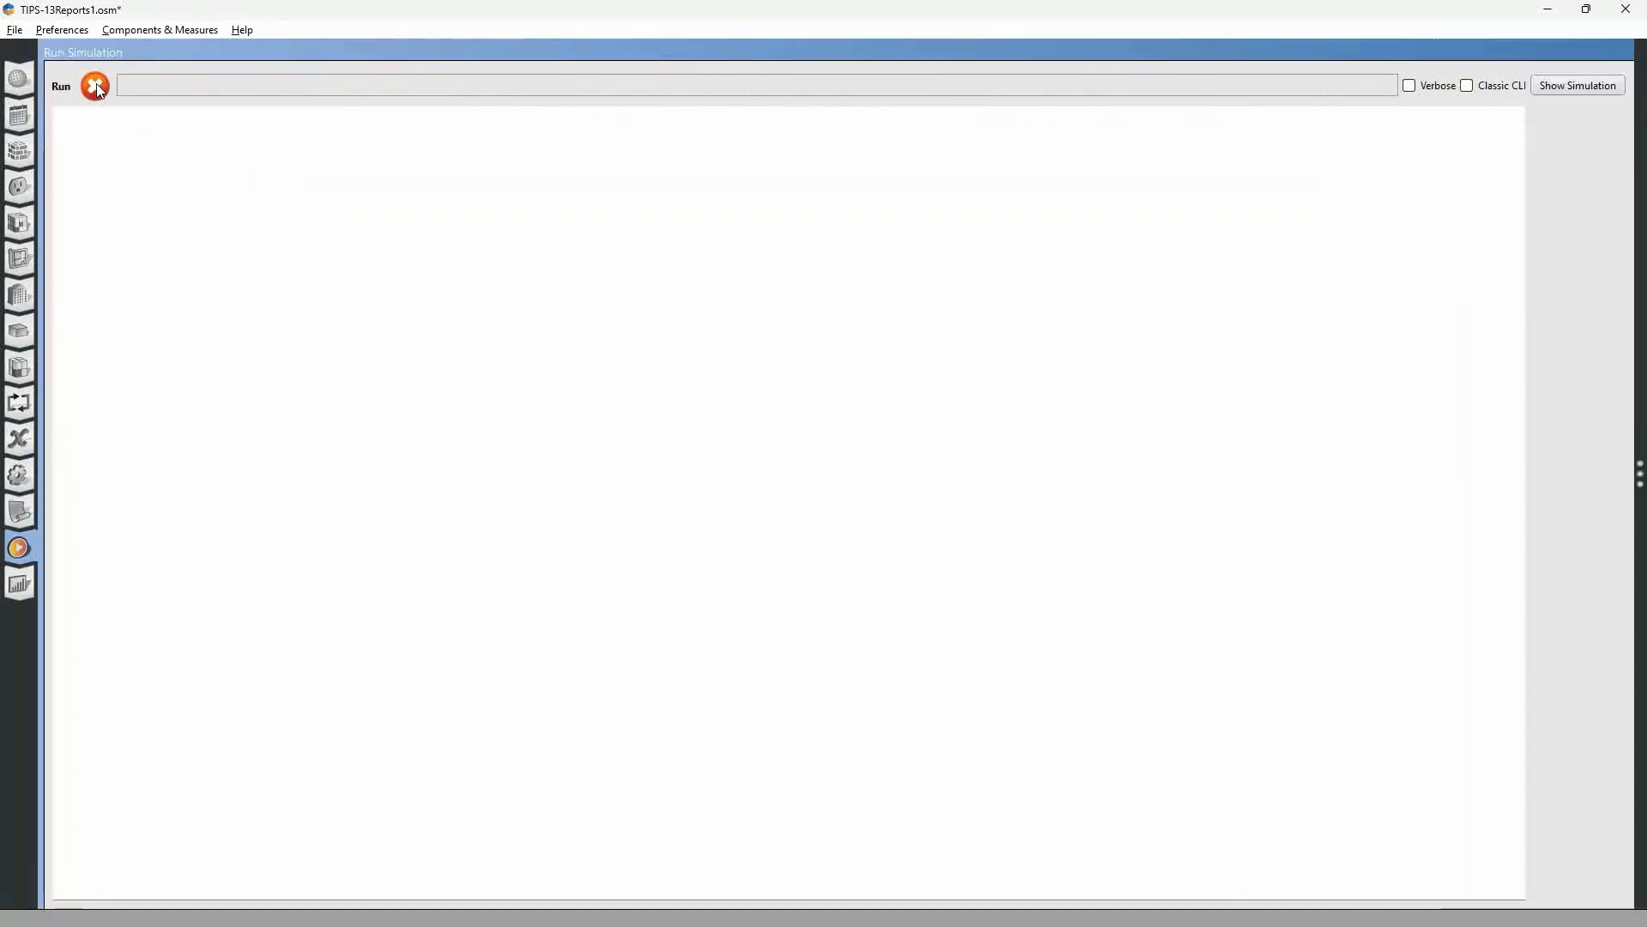
click(94, 85)
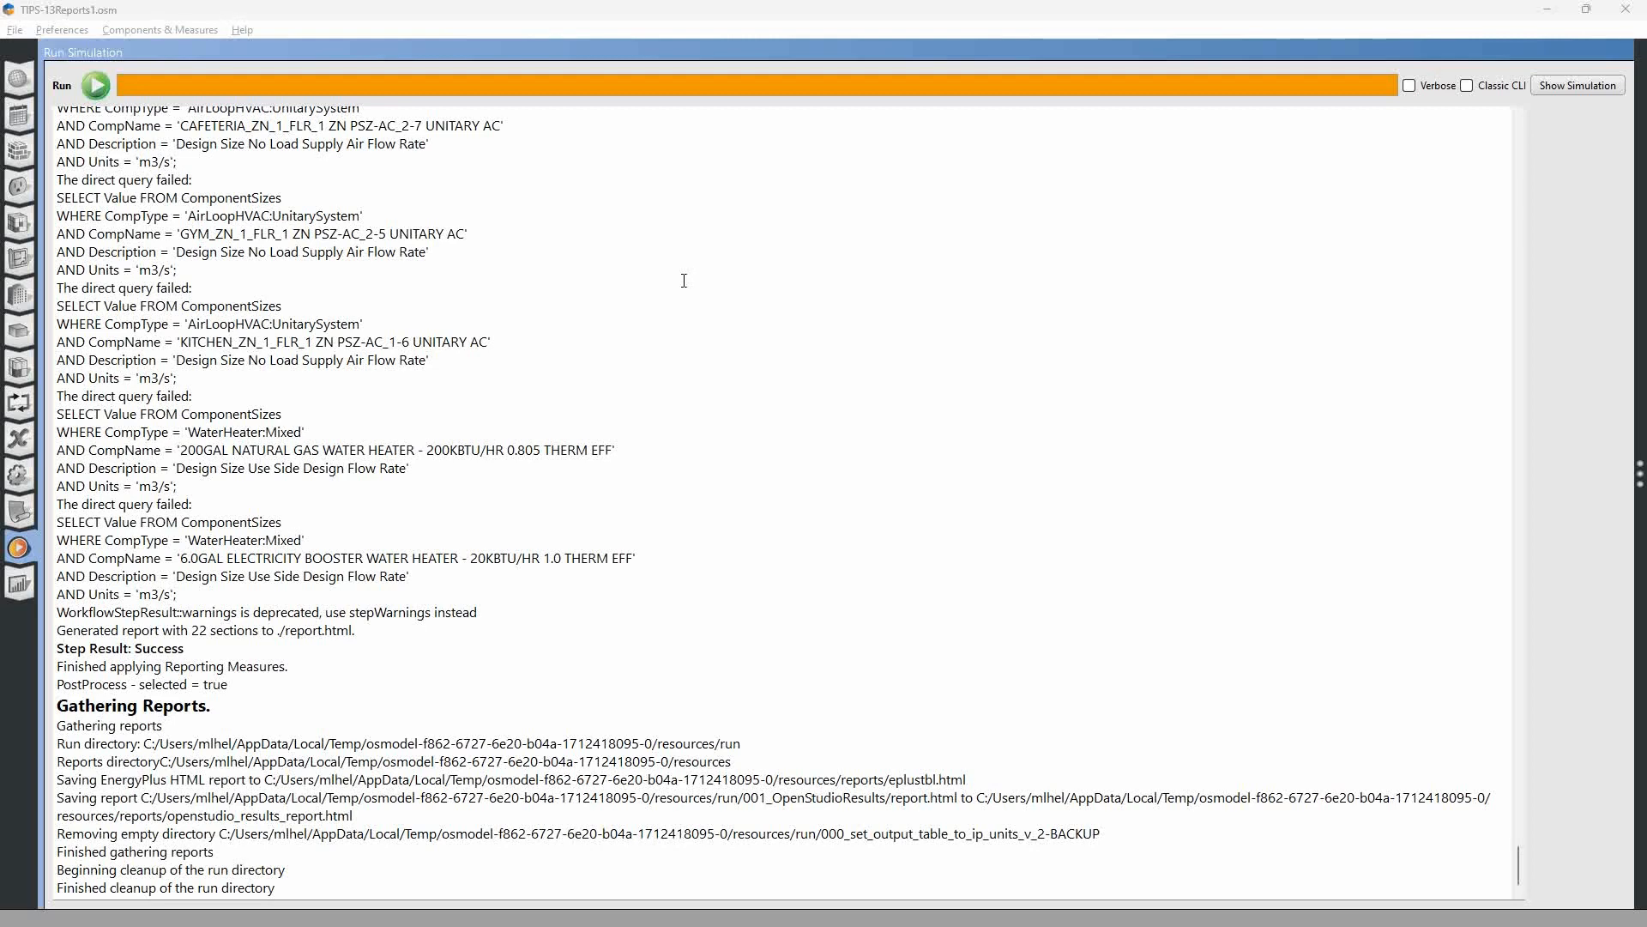
mouse_move(750, 501)
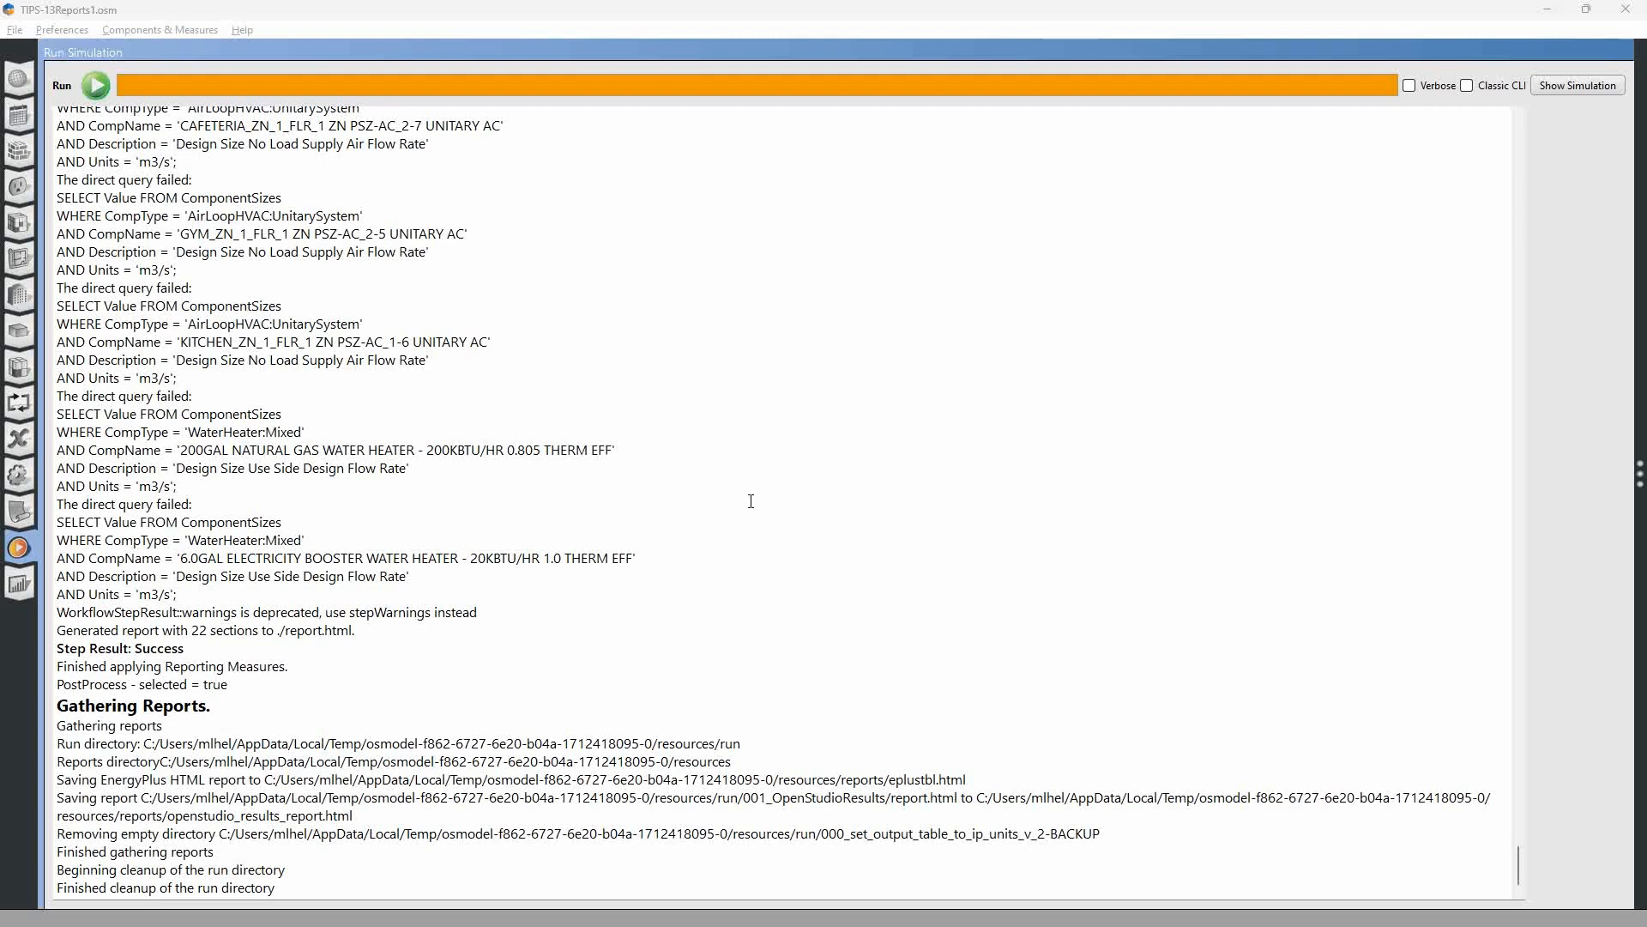
key(alt+tab)
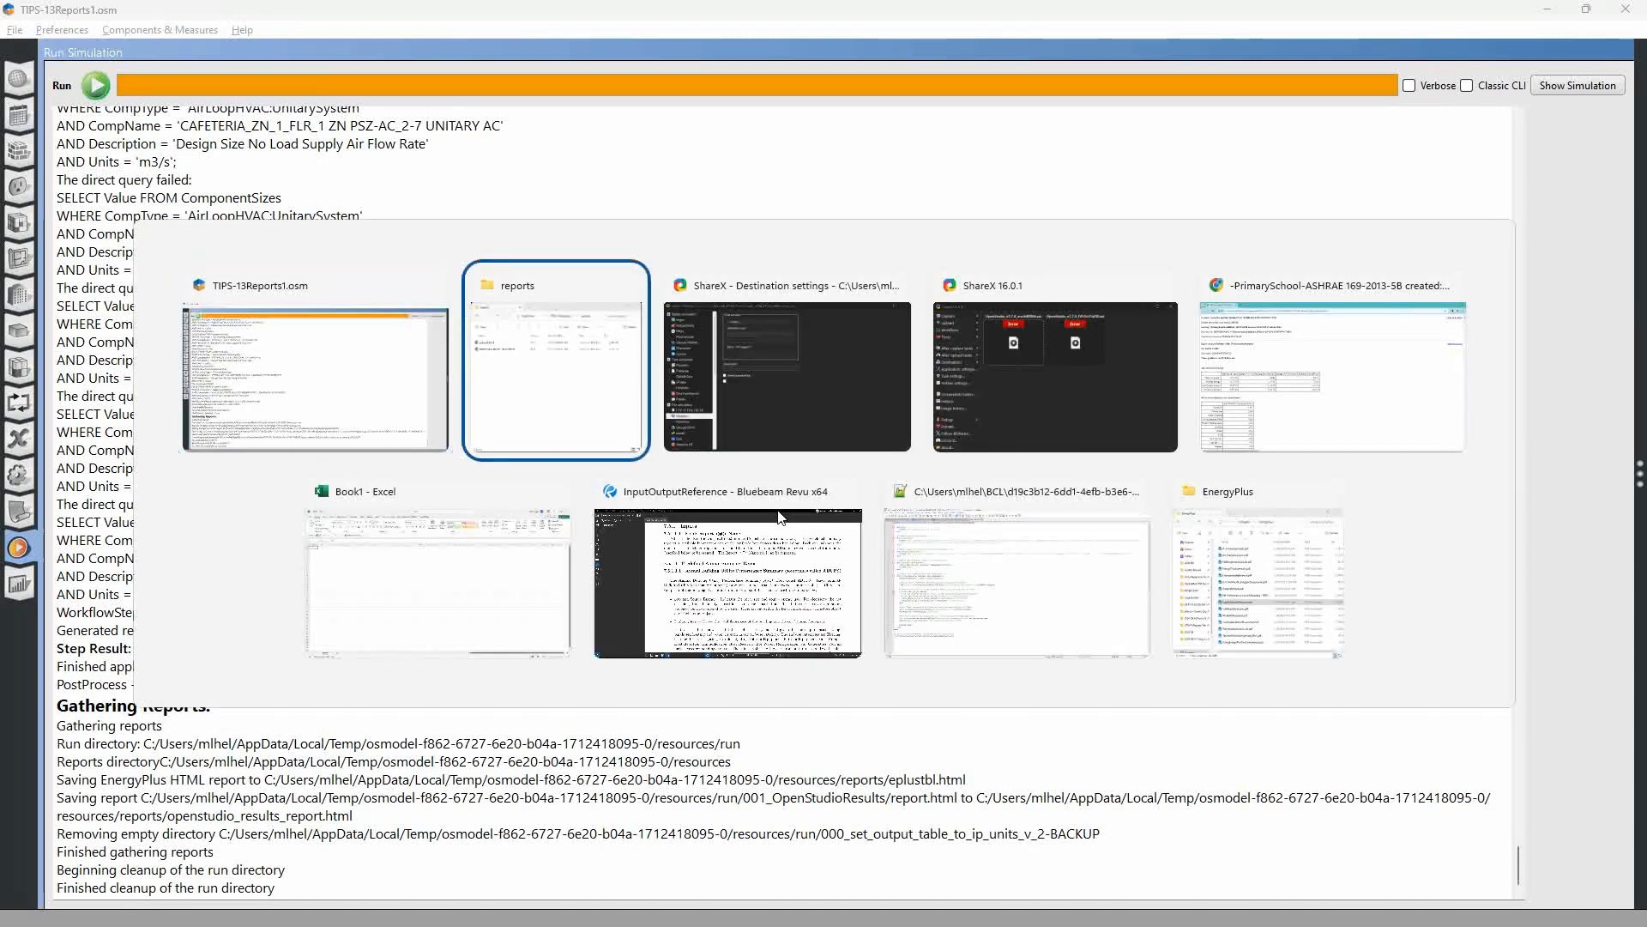
- Reload the tabular report in Chrome so it shows kBtu and kBtu/ft2 IP units
click(1331, 372)
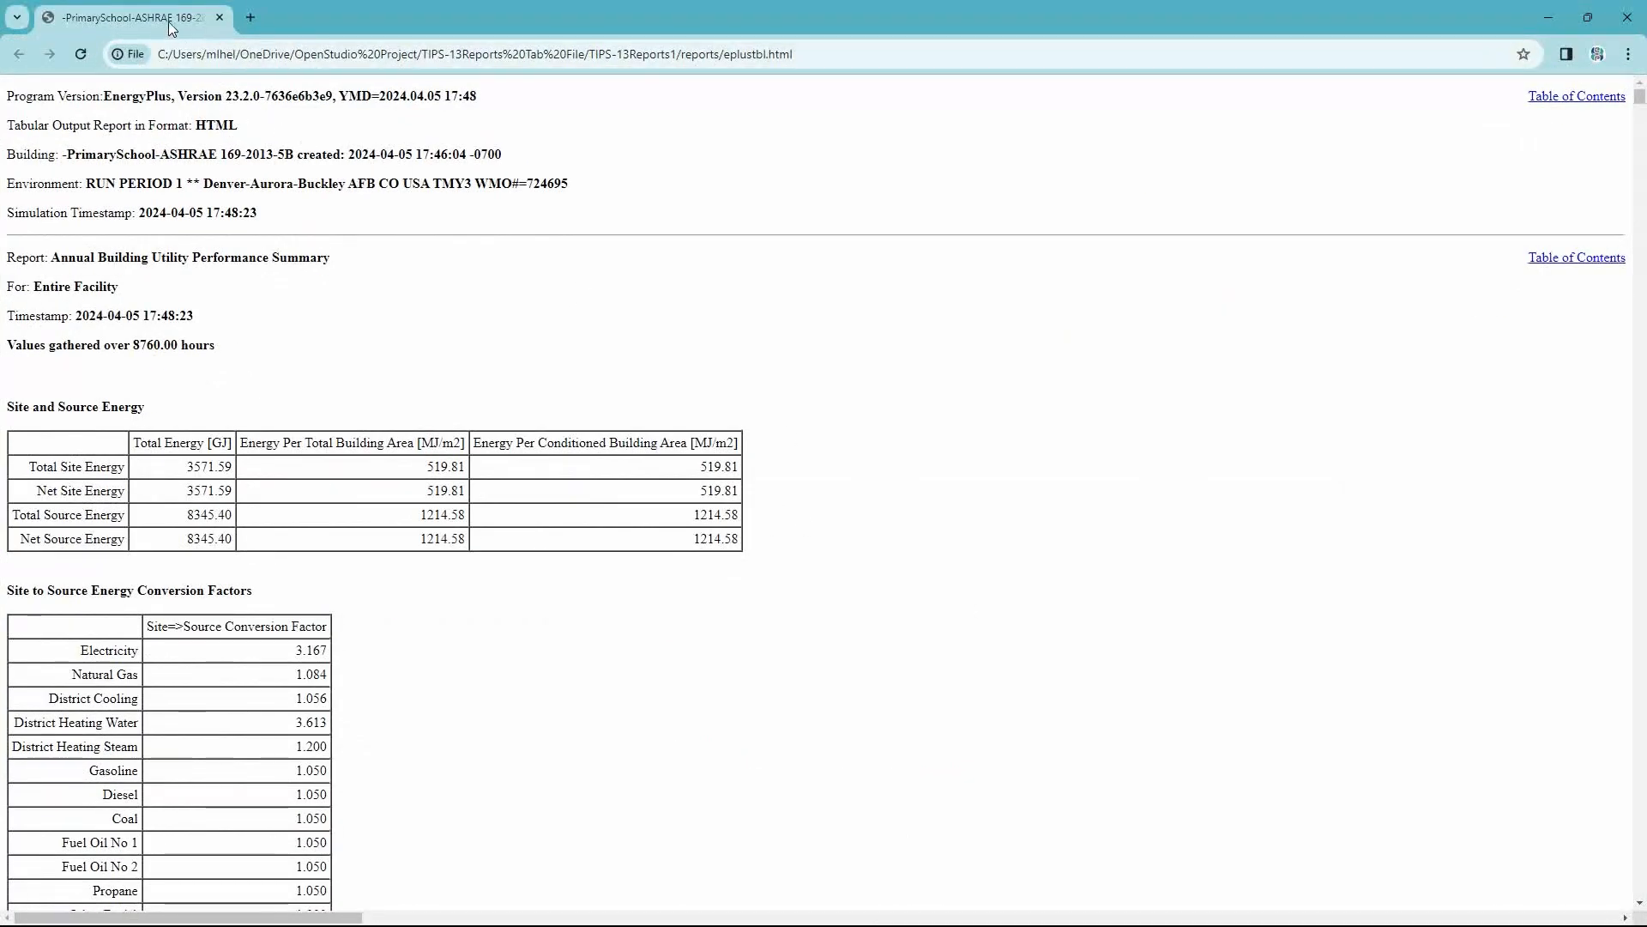
mouse_move(583, 338)
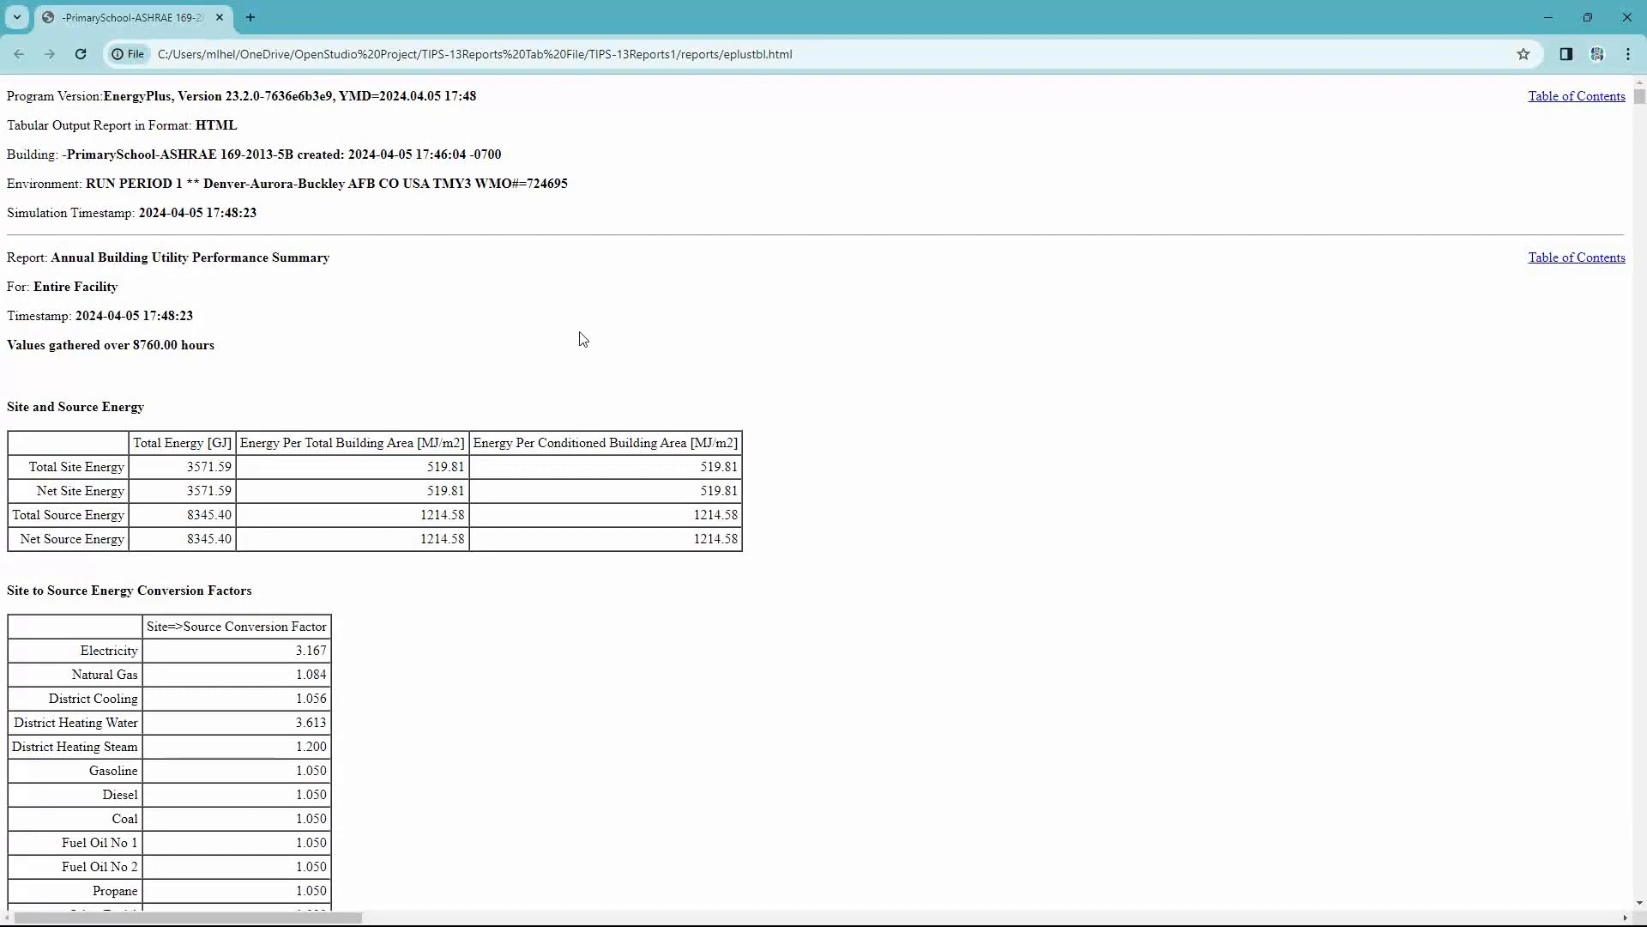
mouse_move(81, 55)
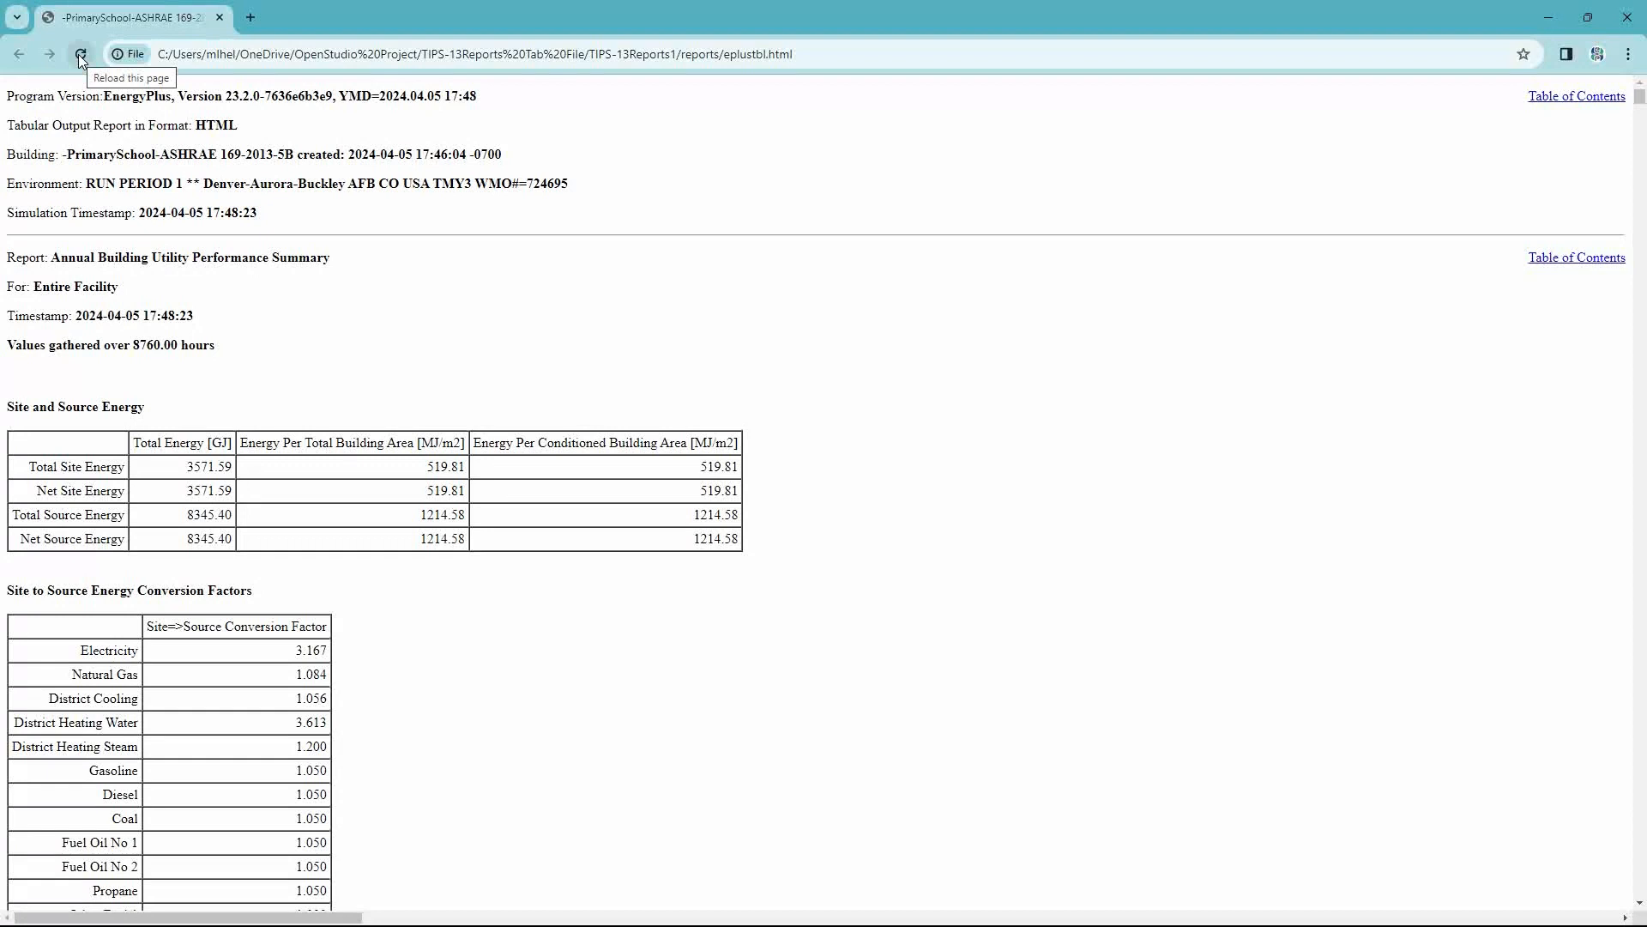
click(80, 53)
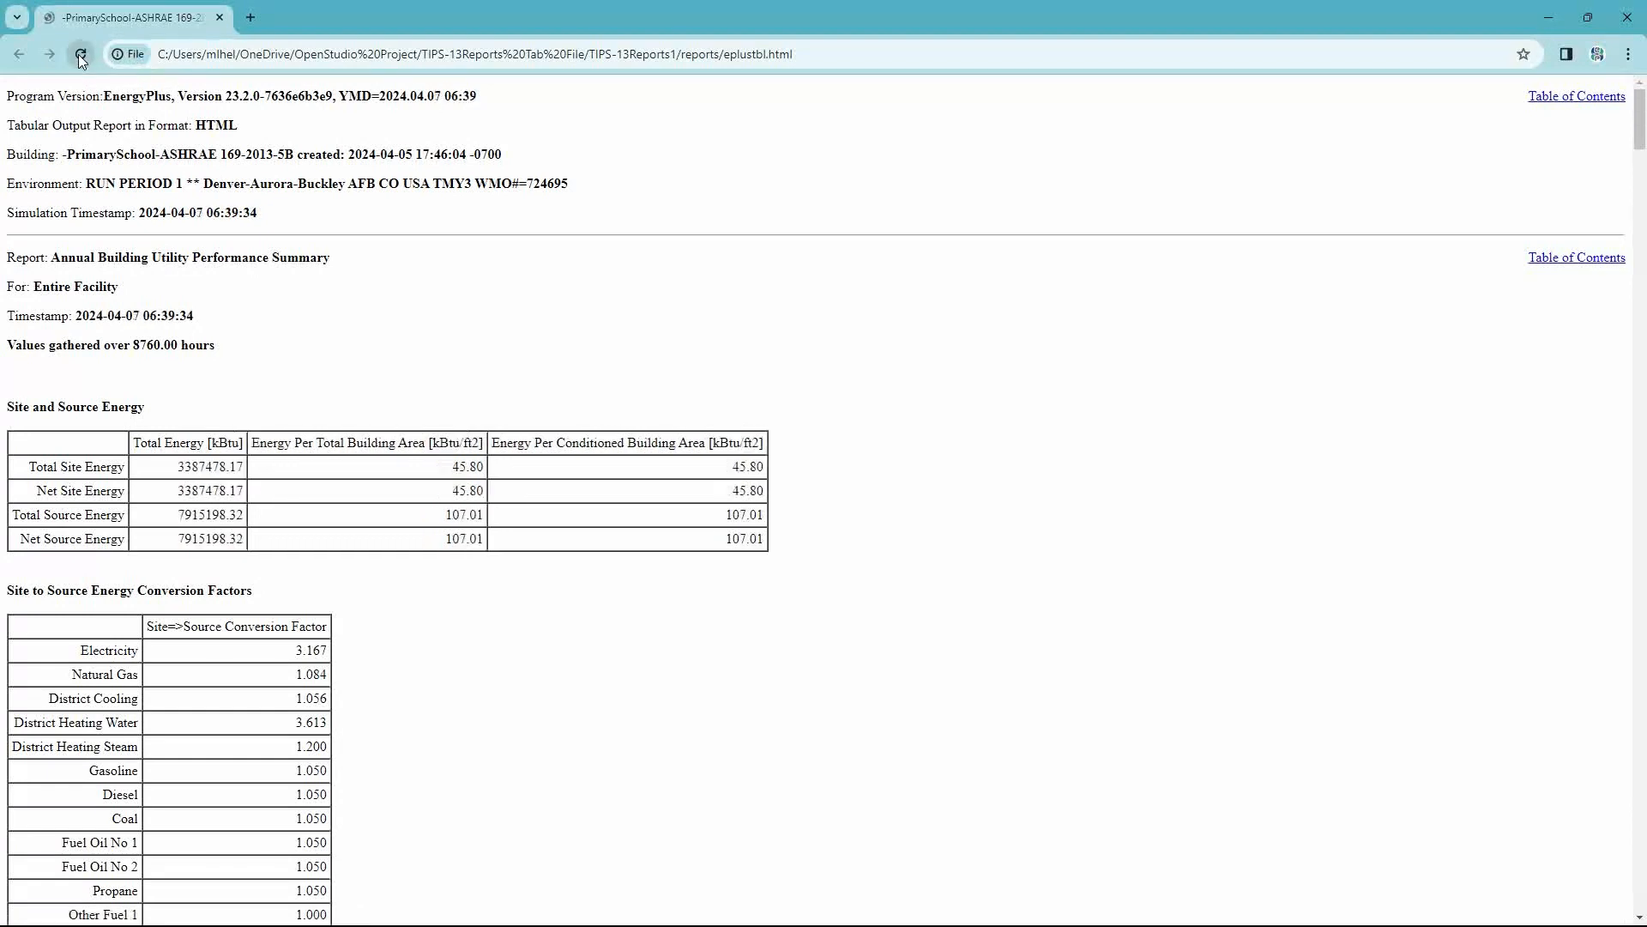
click(81, 55)
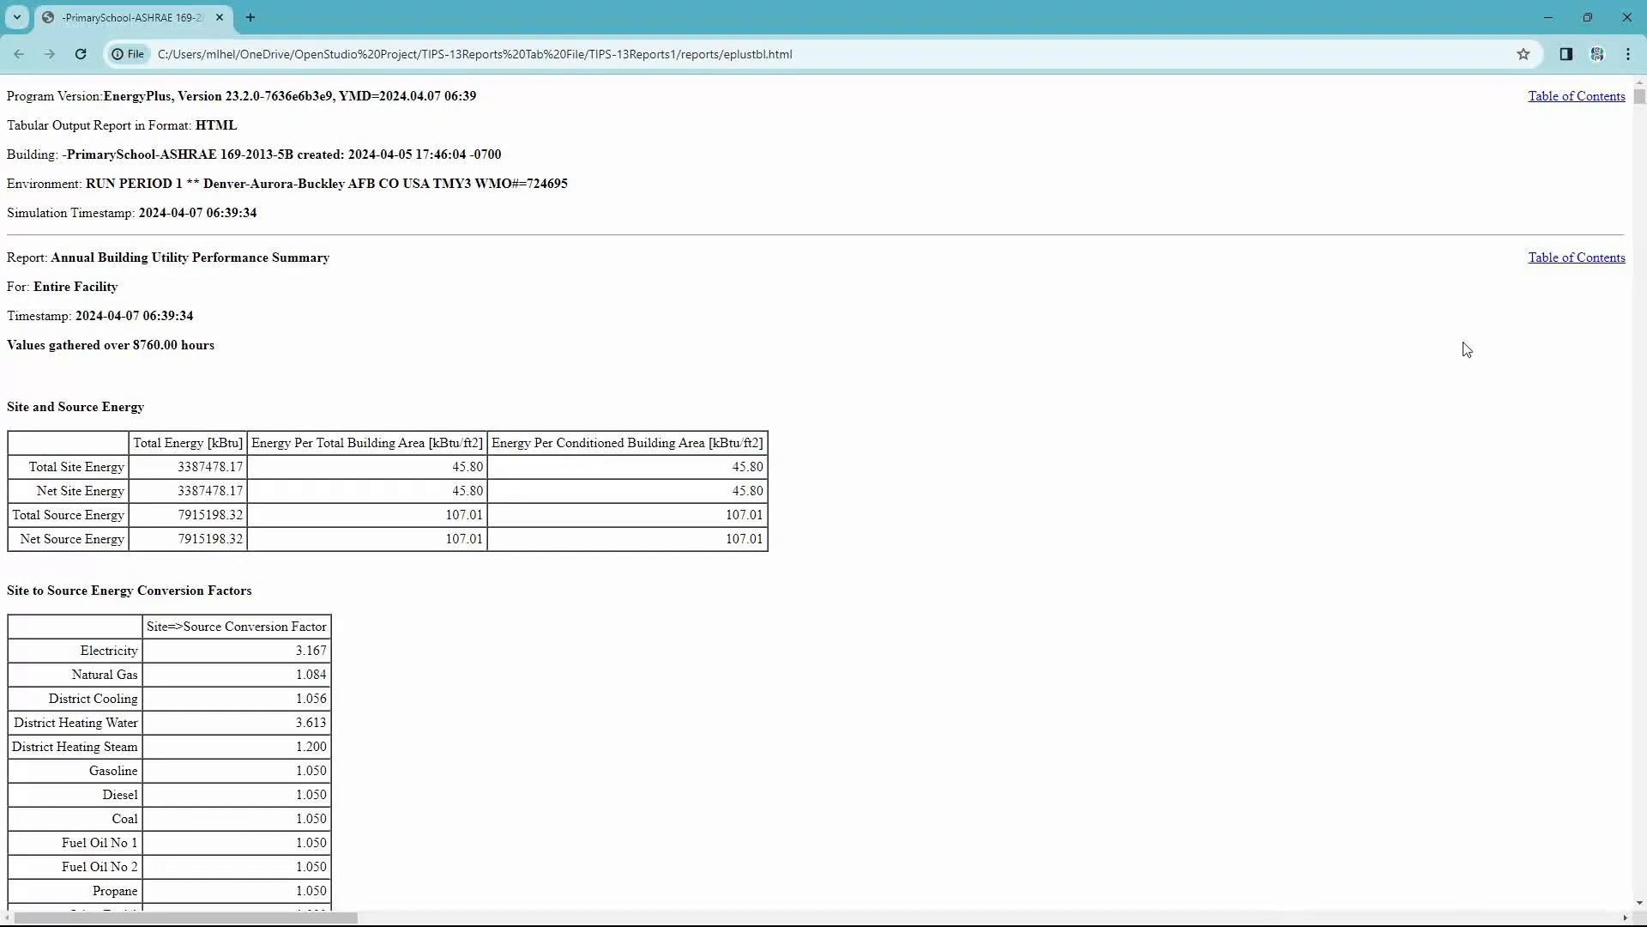
- Show the report's Table of Contents down to the Zone Component Load Summary links
click(1575, 96)
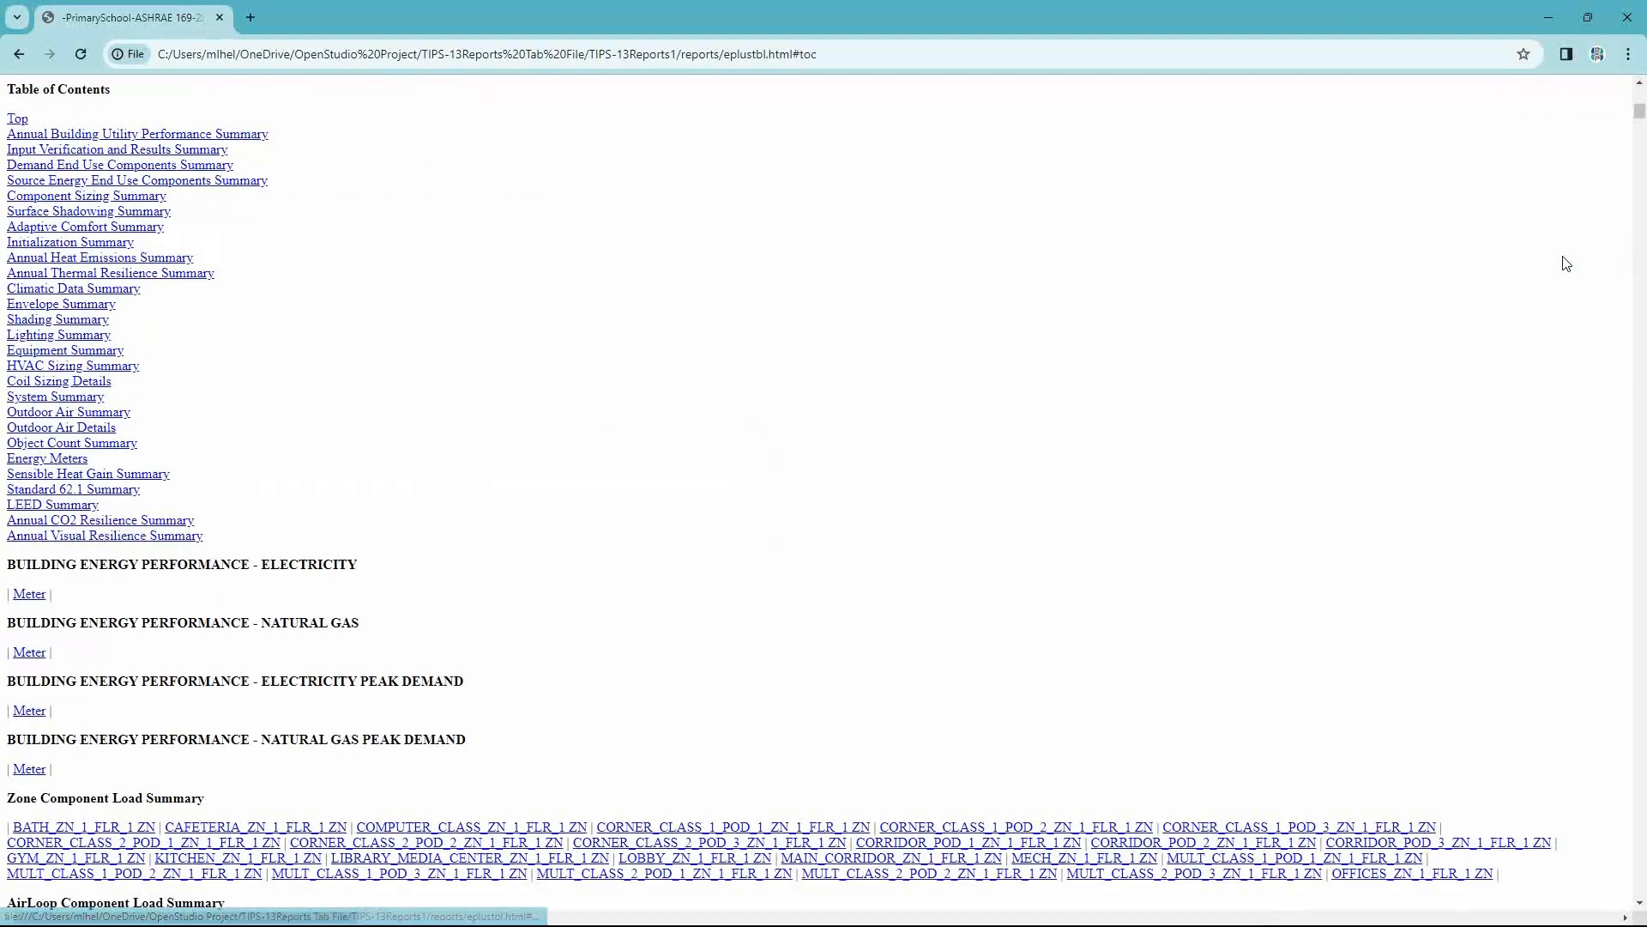
mouse_move(576, 503)
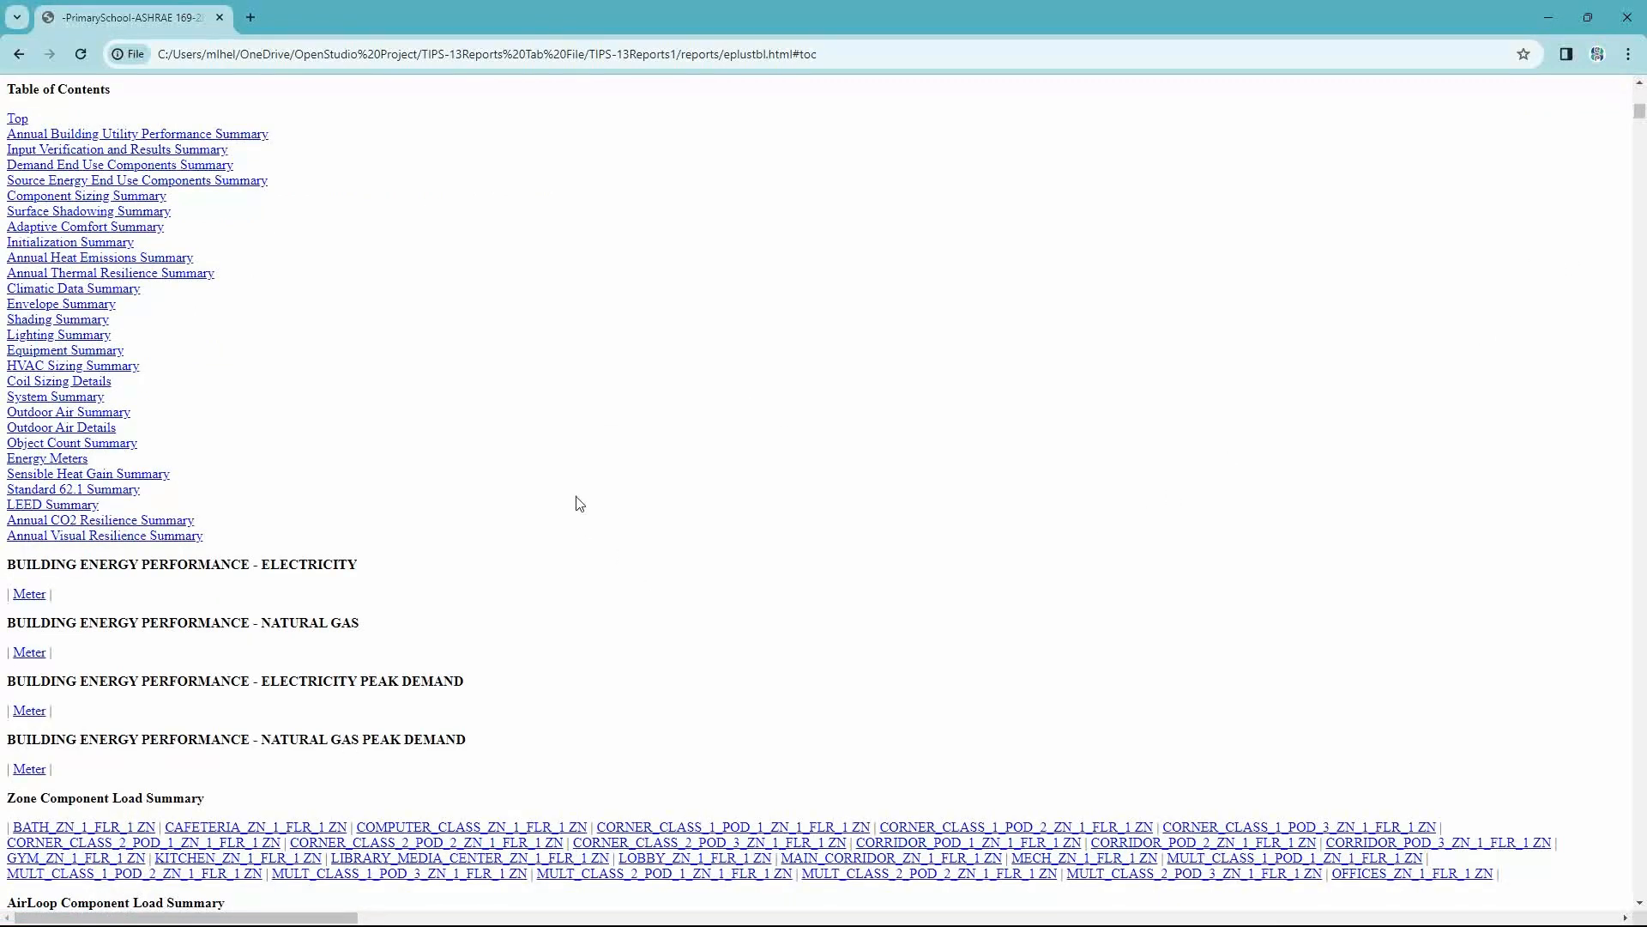
scroll(down, 3)
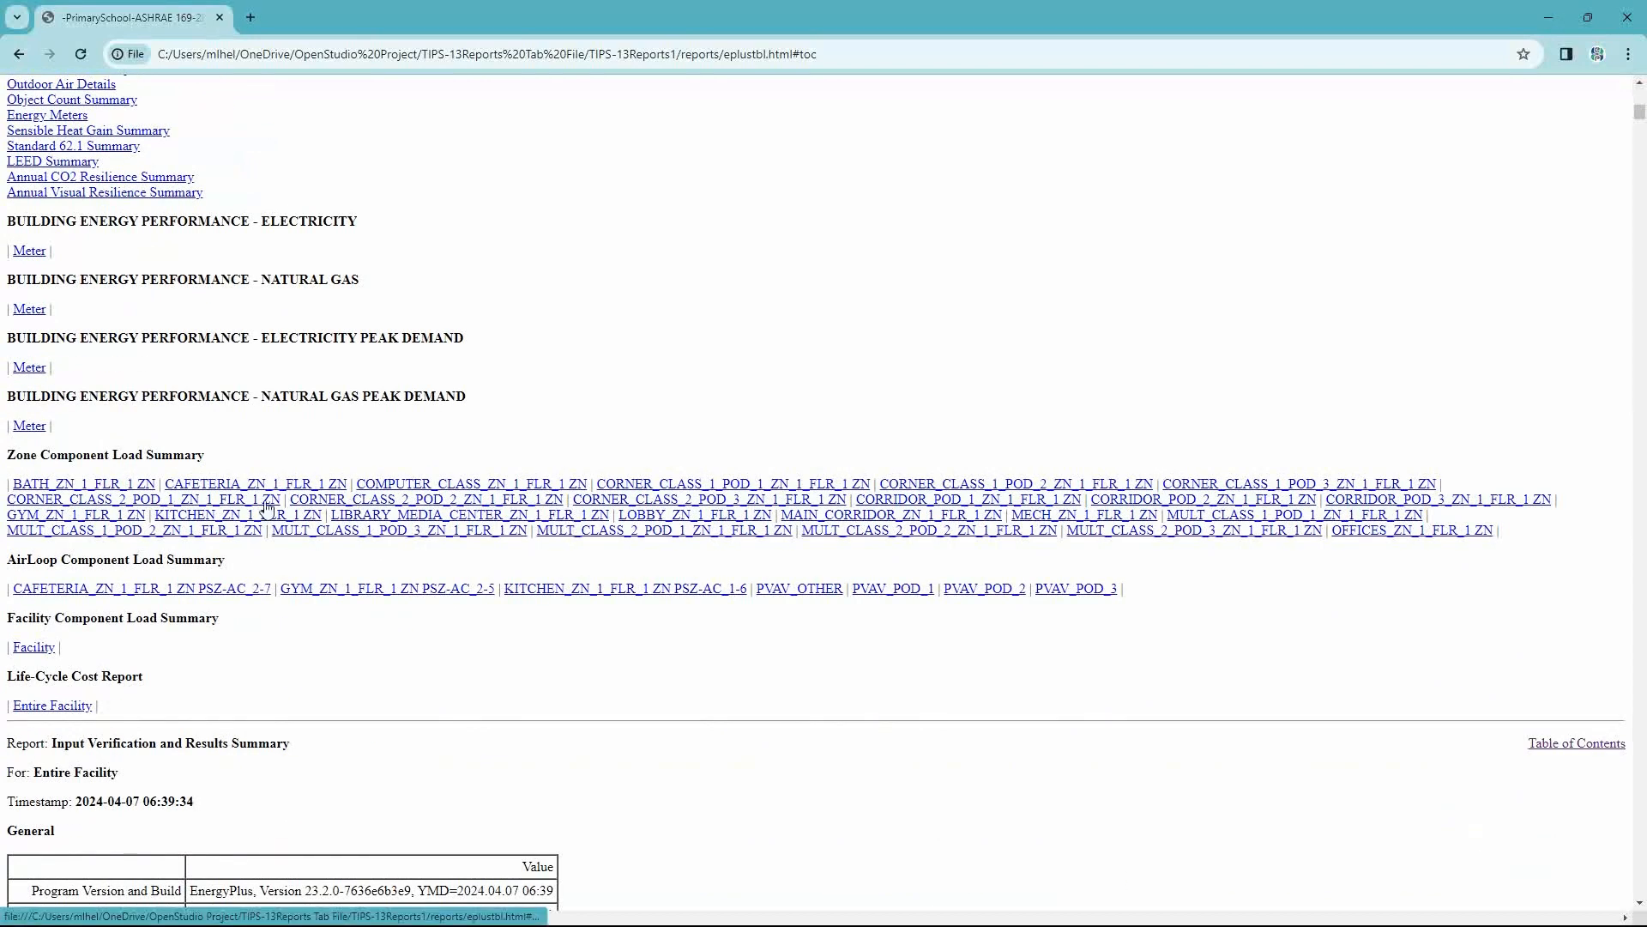
mouse_move(168, 457)
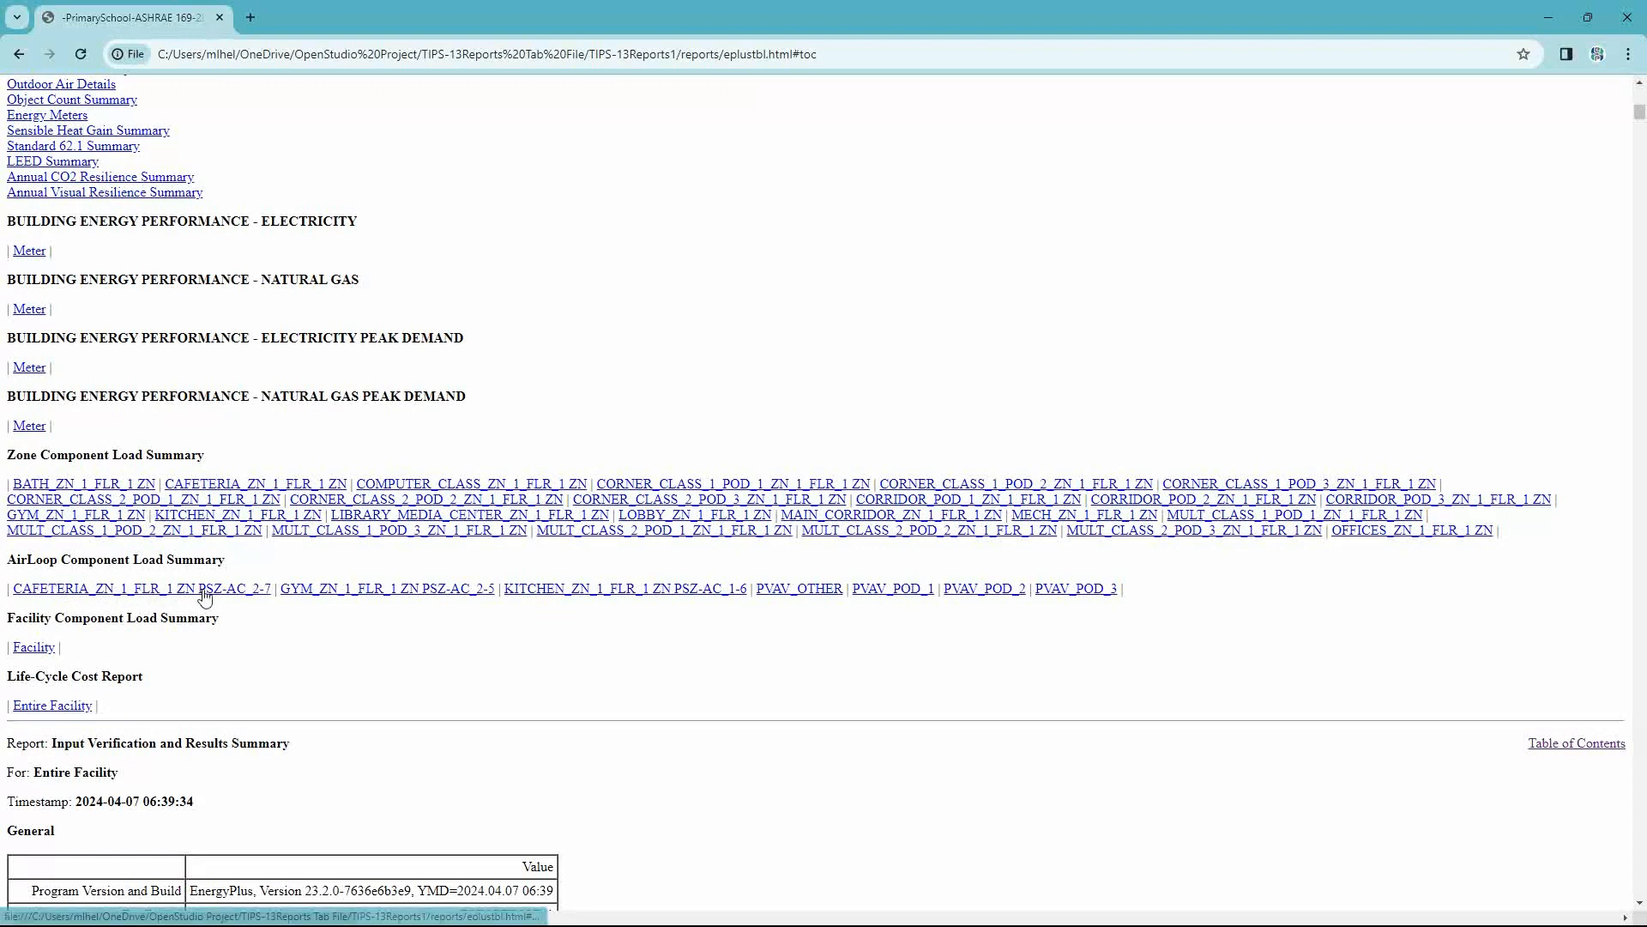
mouse_move(309, 595)
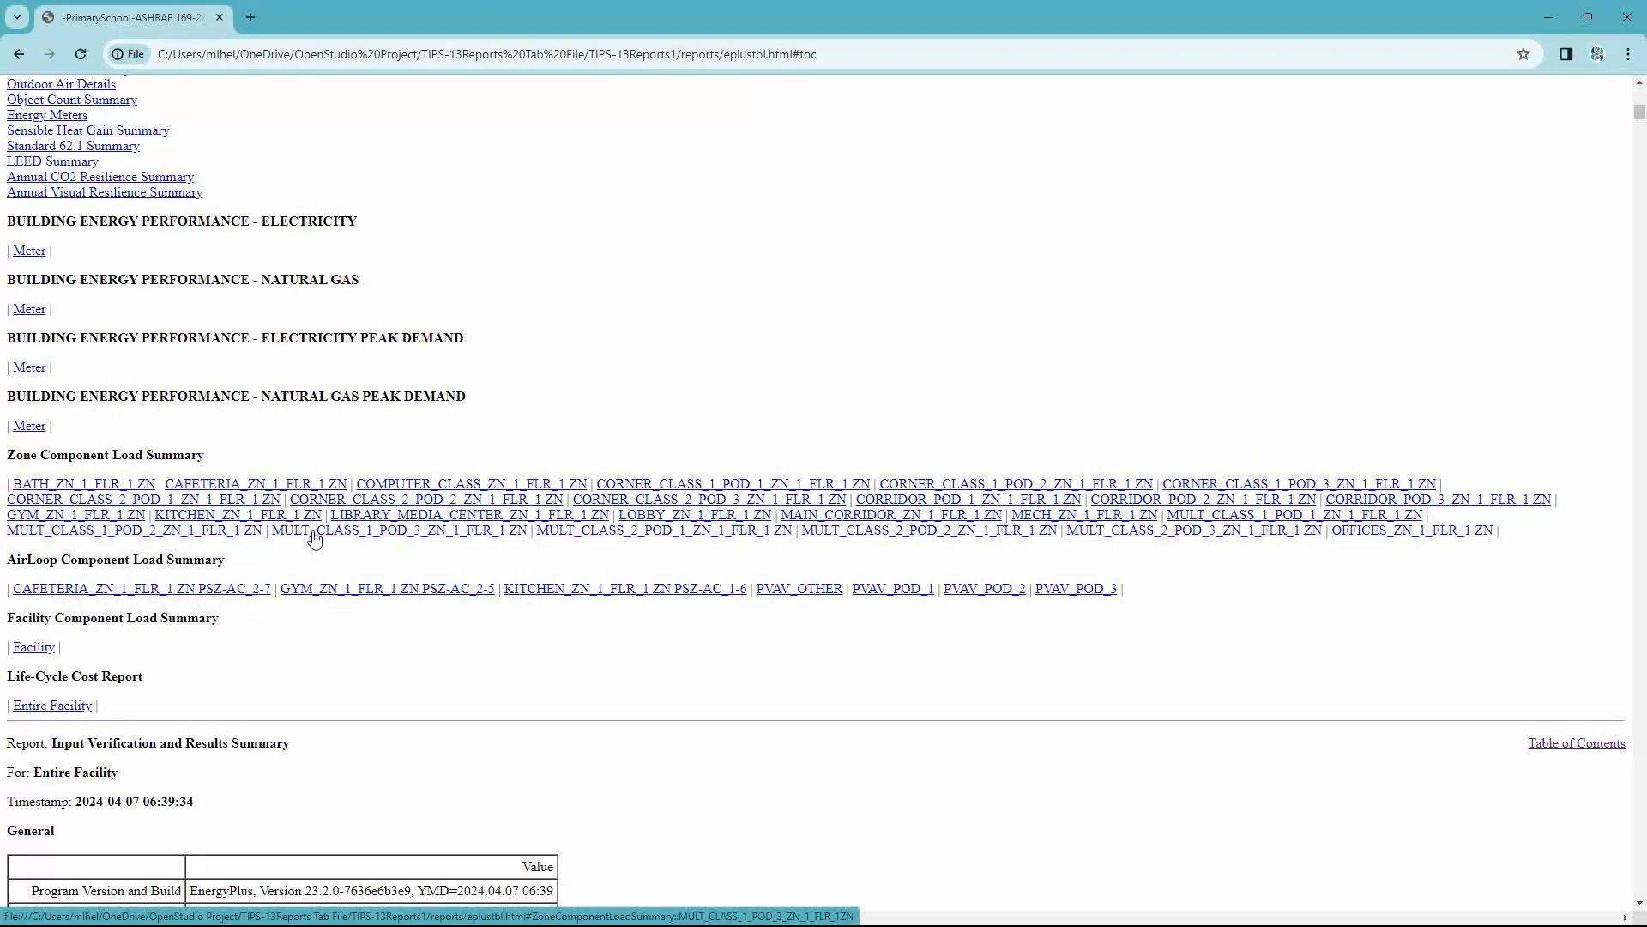
mouse_move(68, 489)
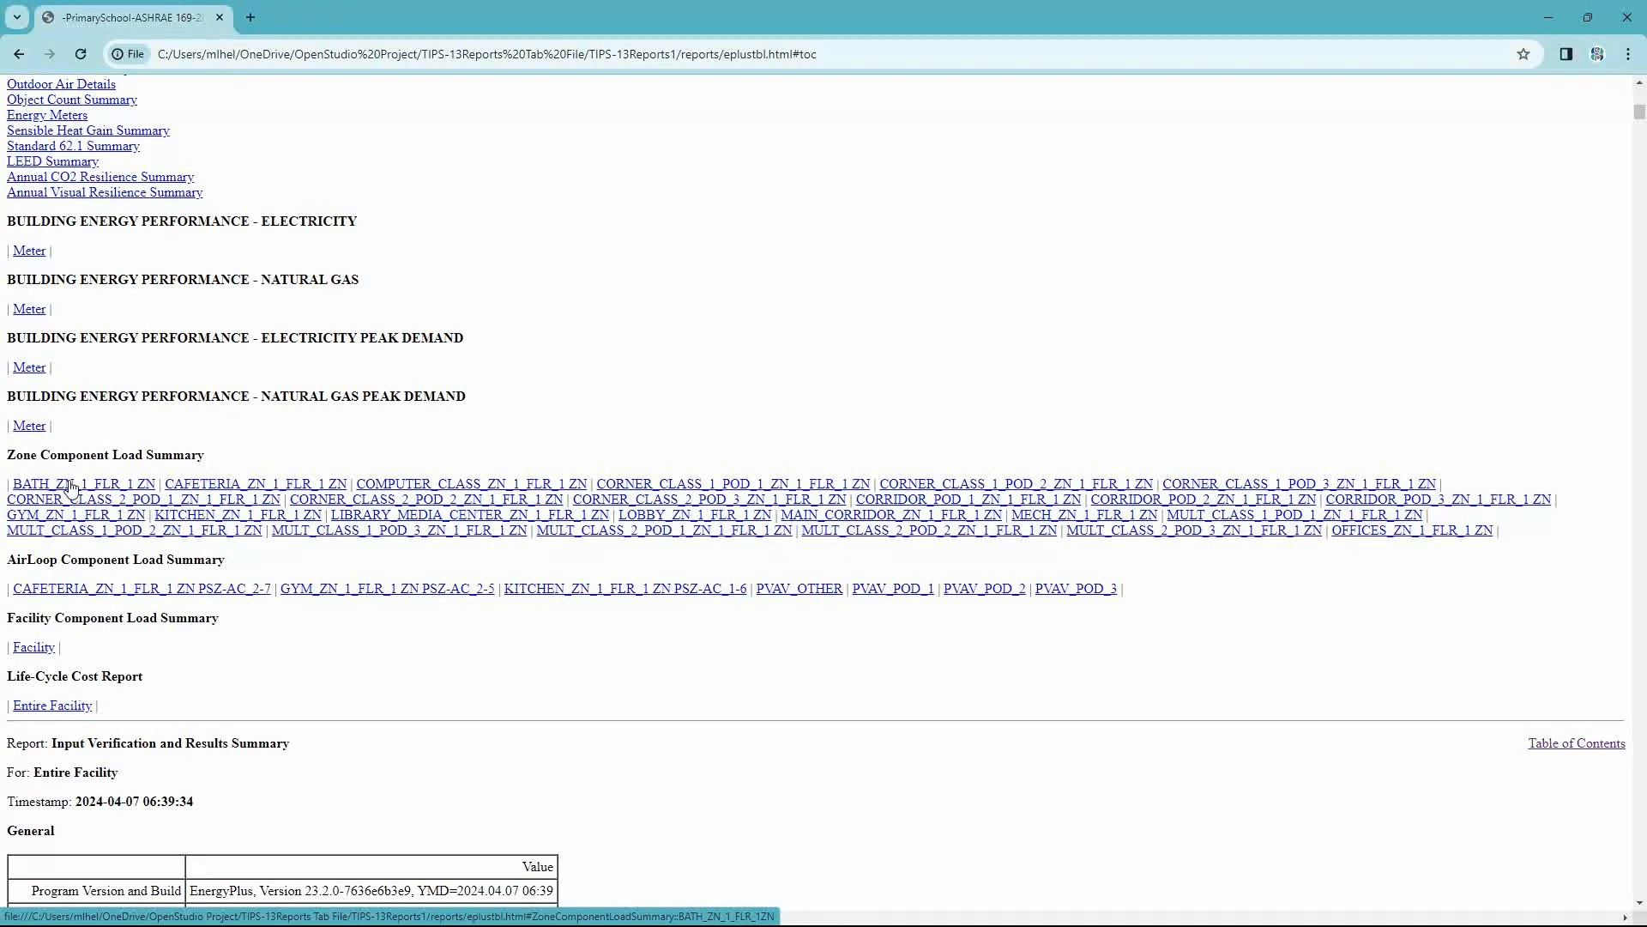
- Review BATH_ZN_1_FLR_1 ZN's cooling peak load and peak conditions tables, then switch windows
click(80, 482)
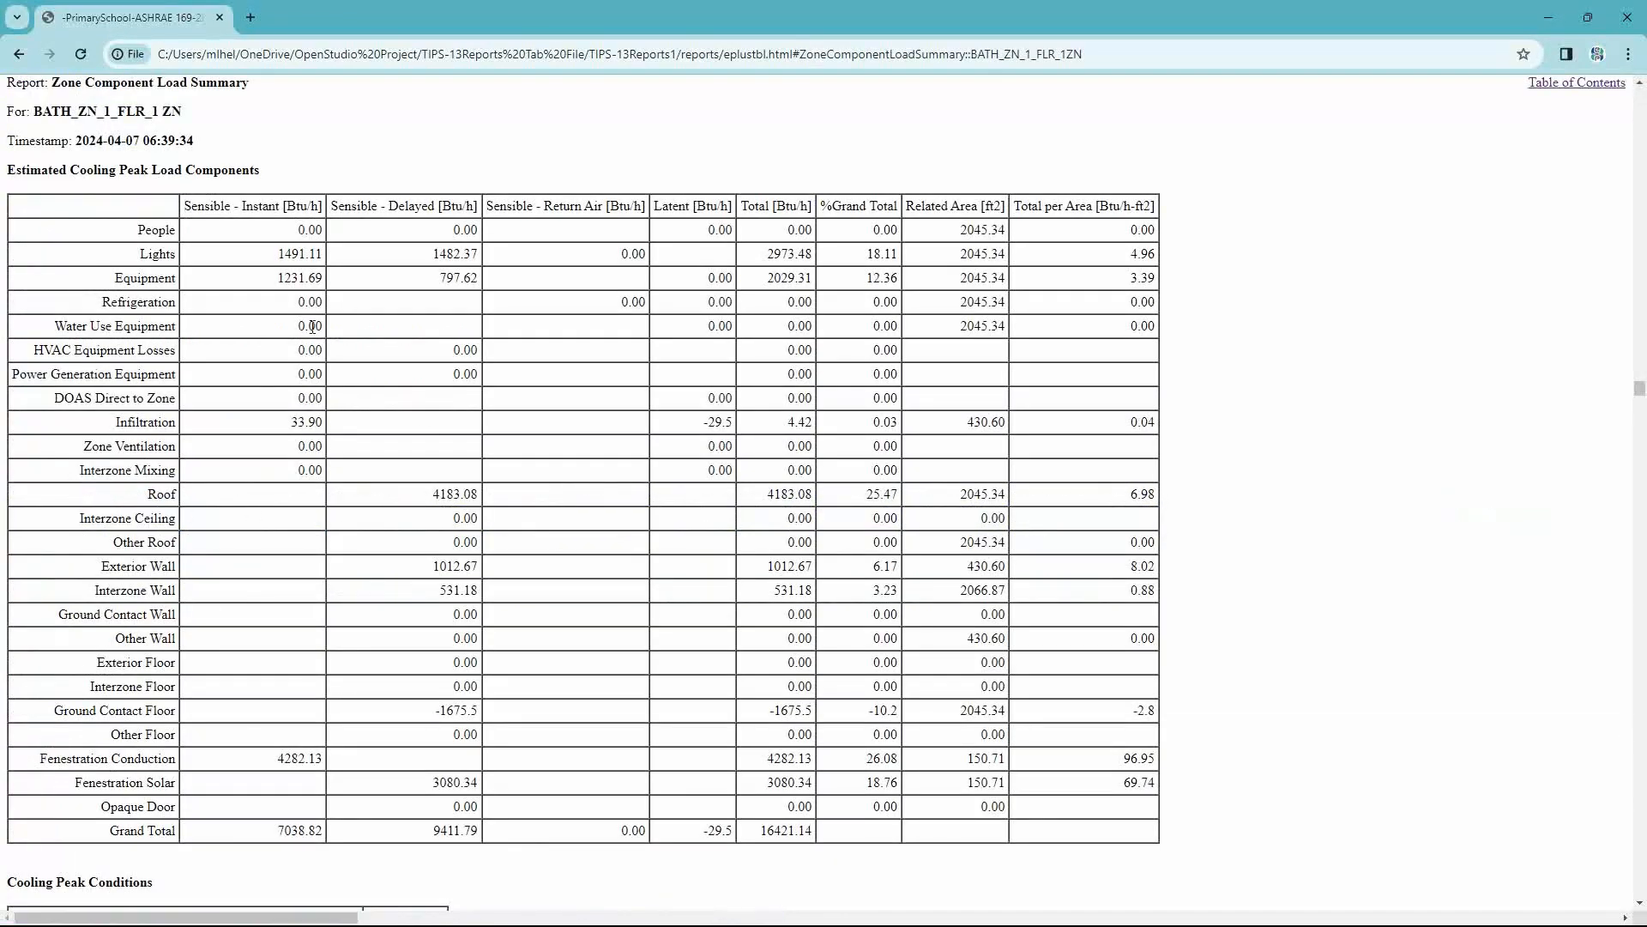
mouse_move(259, 252)
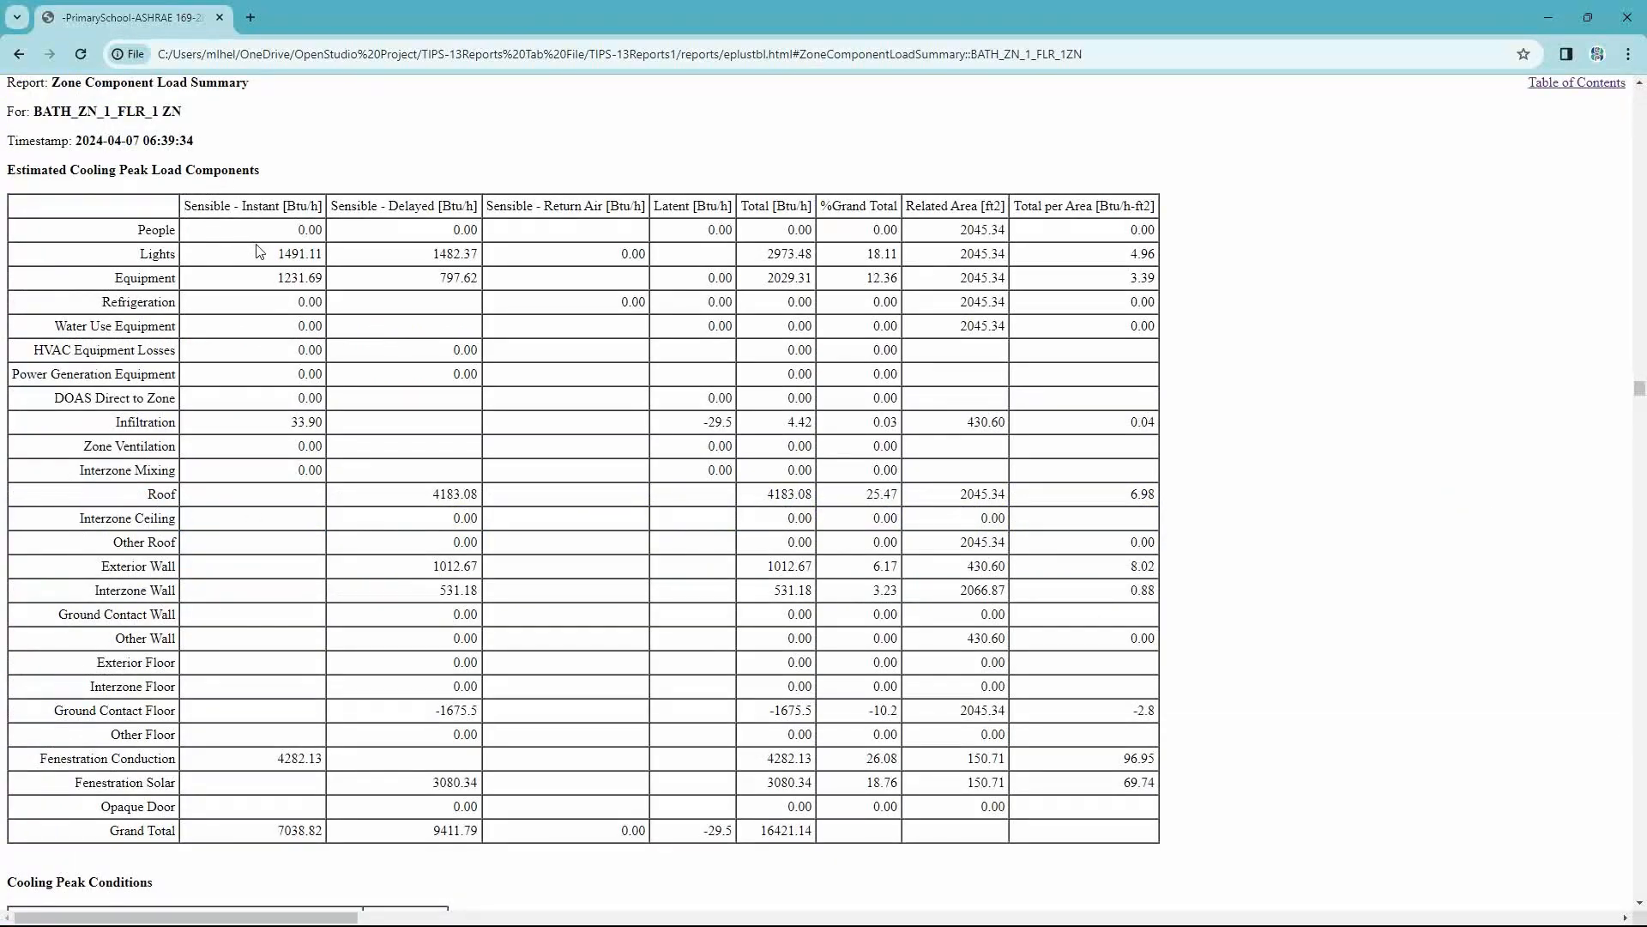
mouse_move(228, 336)
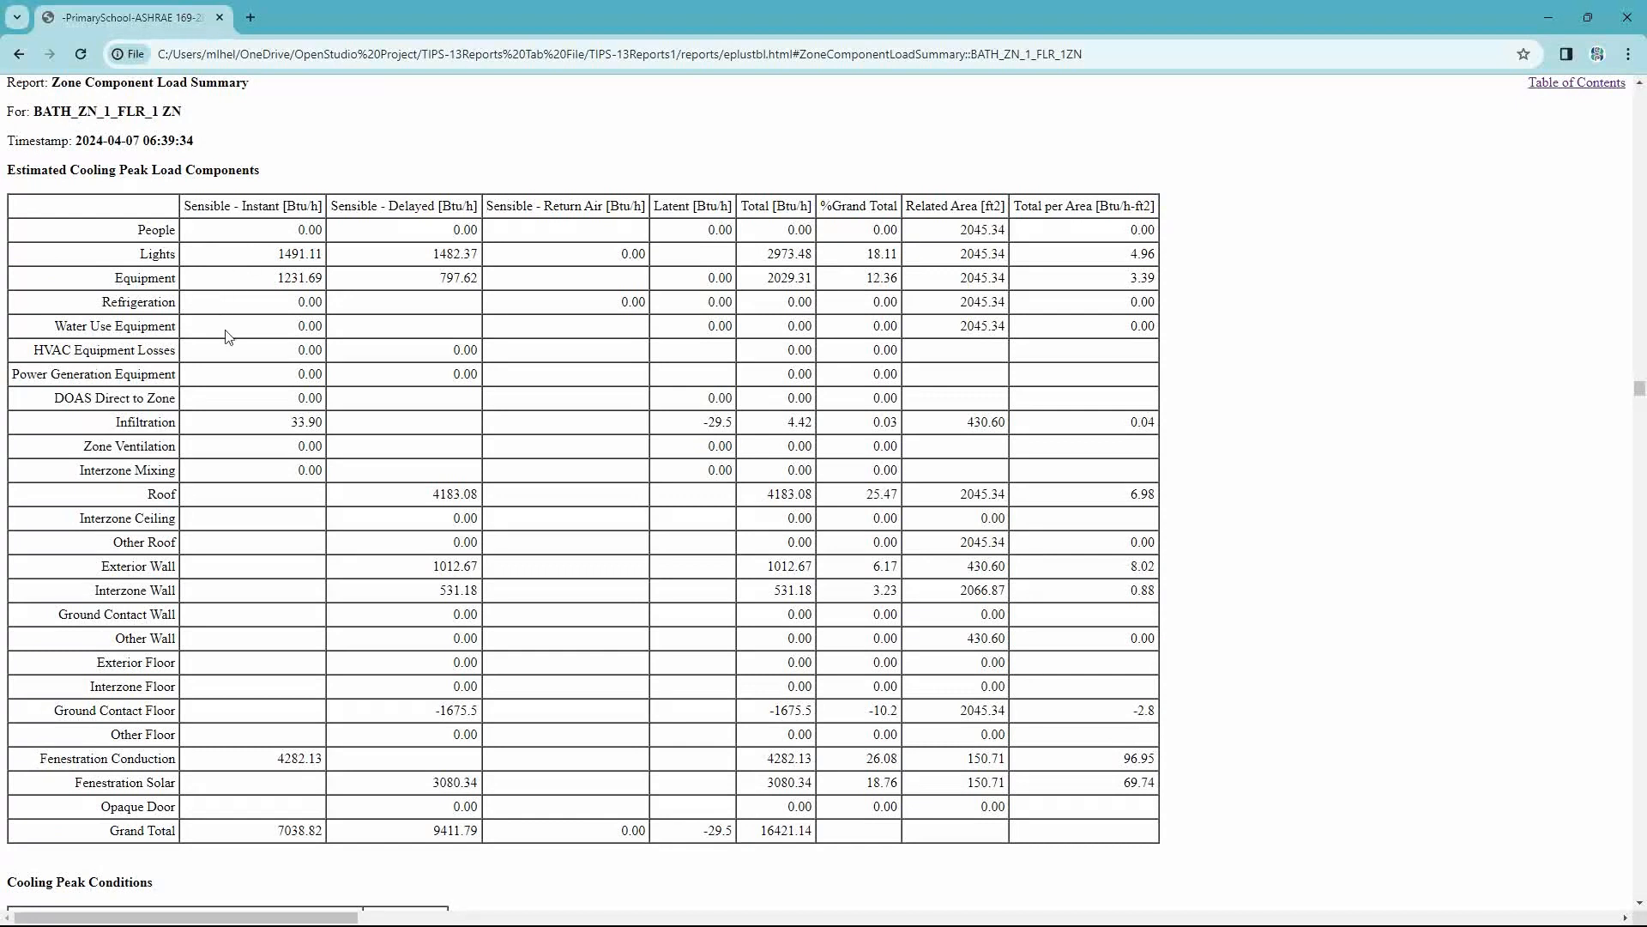
mouse_move(652, 494)
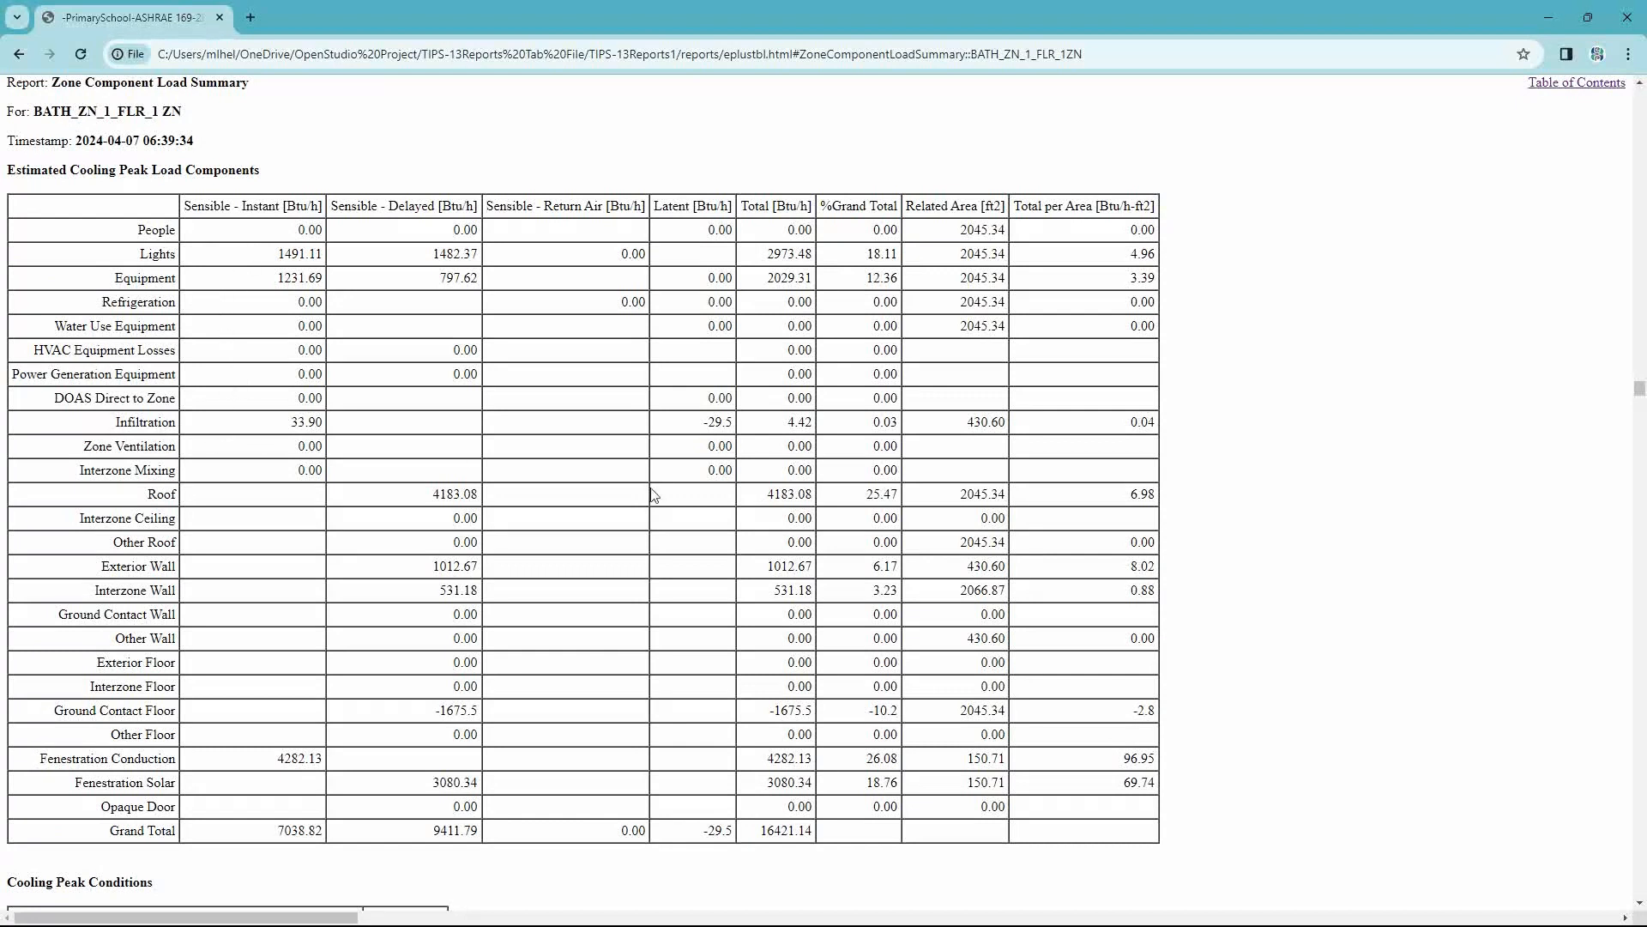
mouse_move(652, 443)
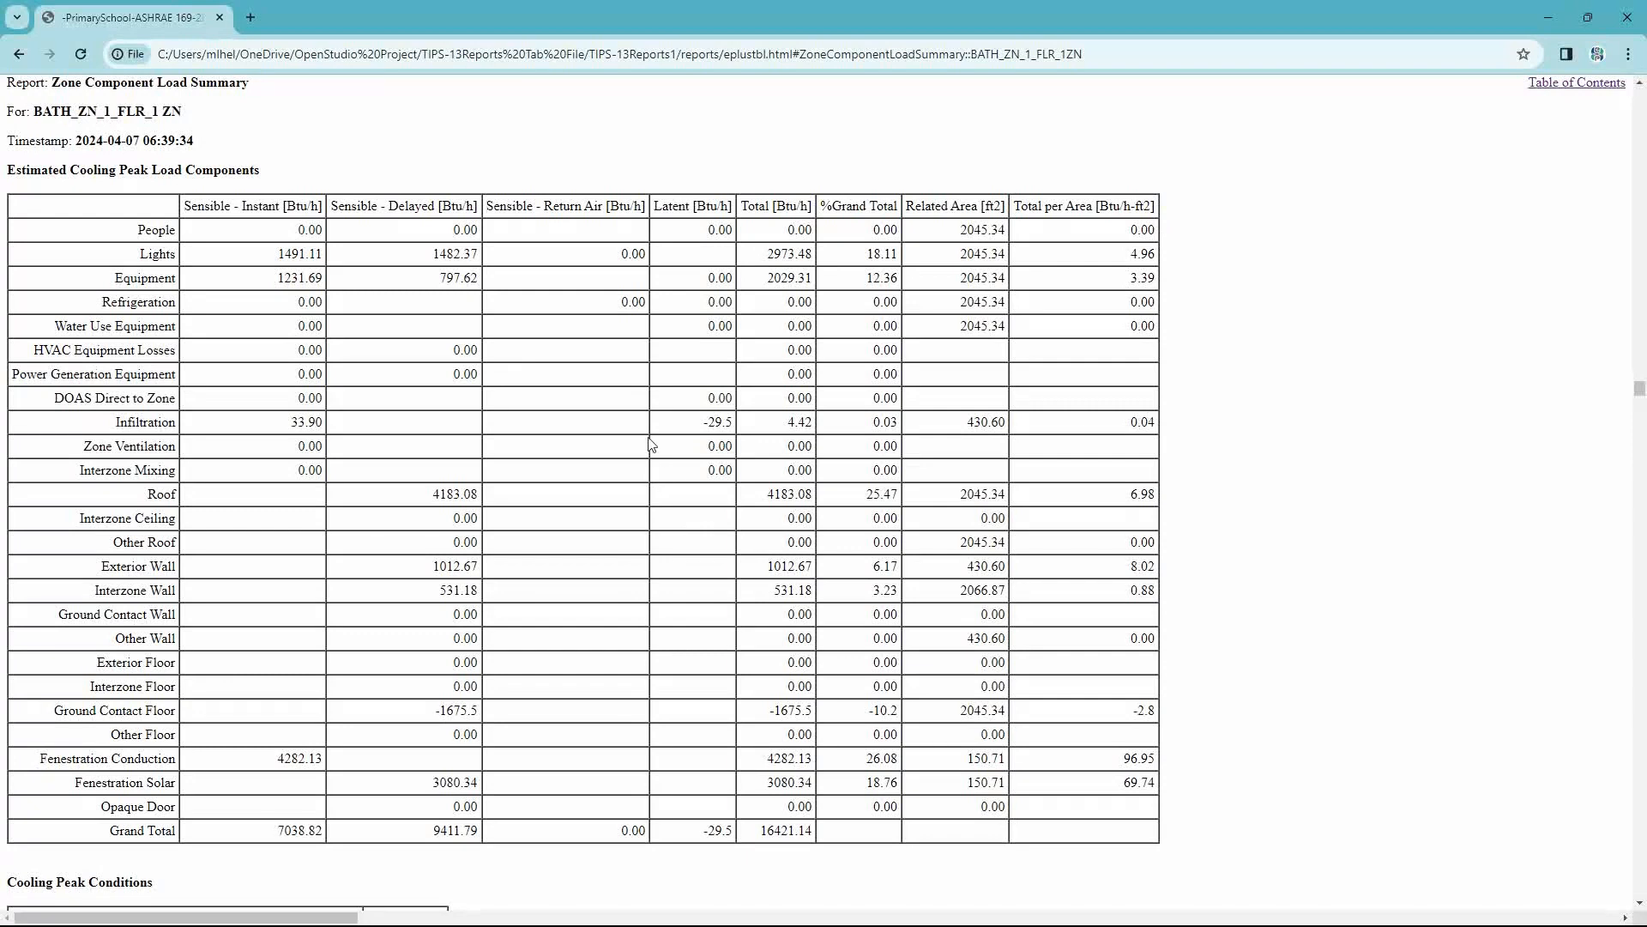
scroll(down, 3)
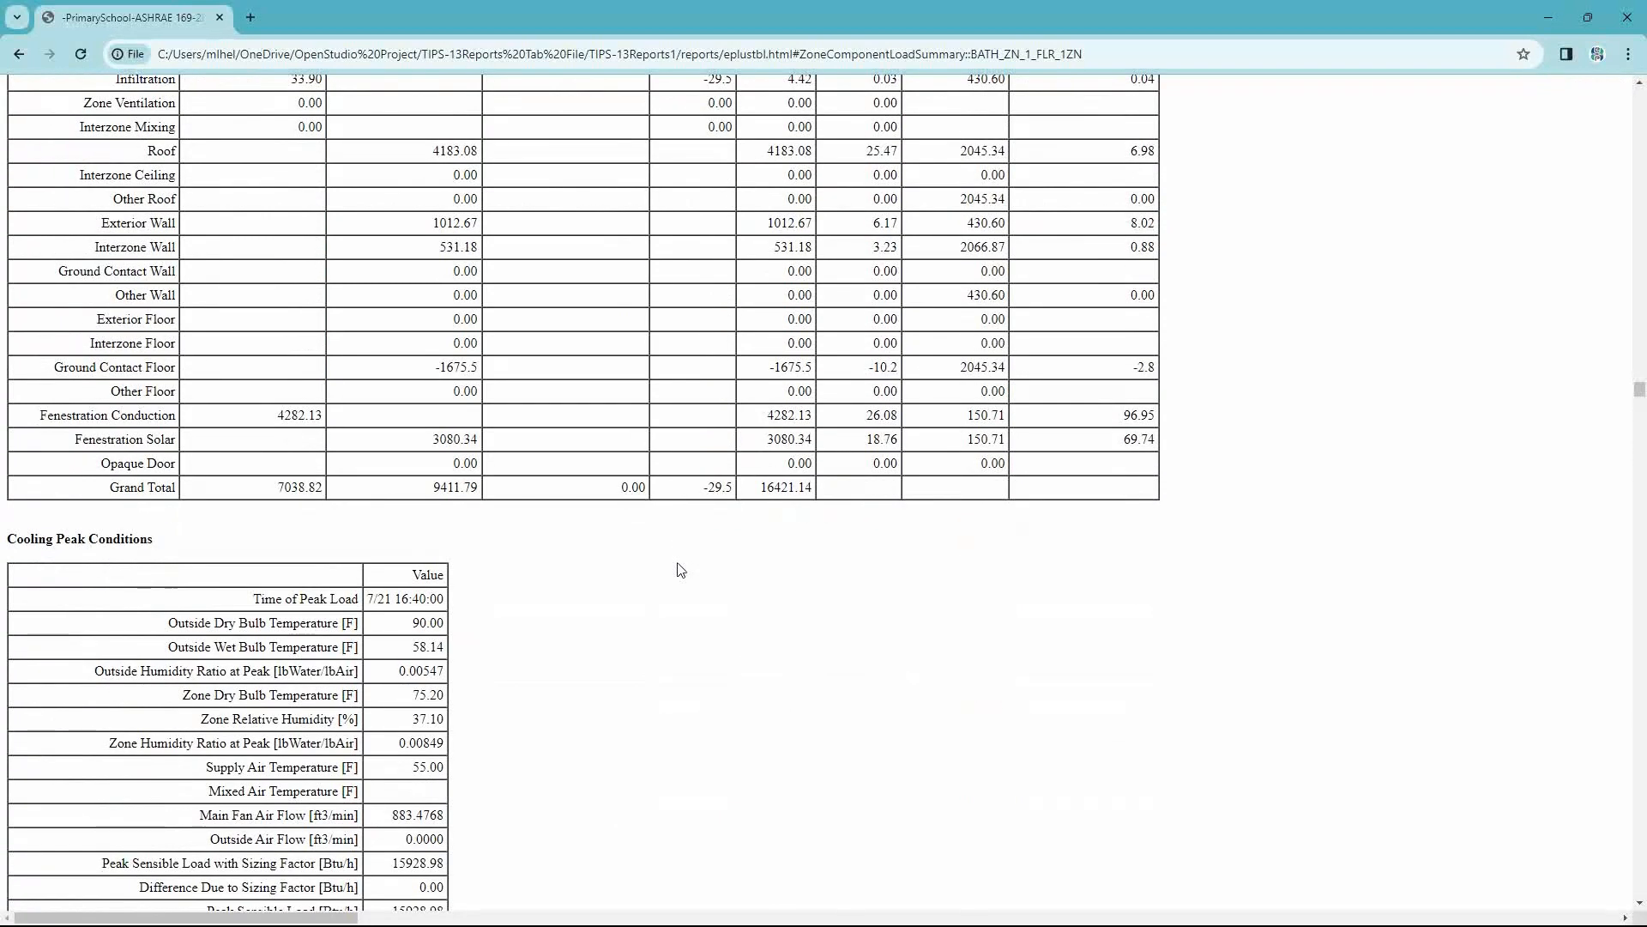
scroll(down, 3)
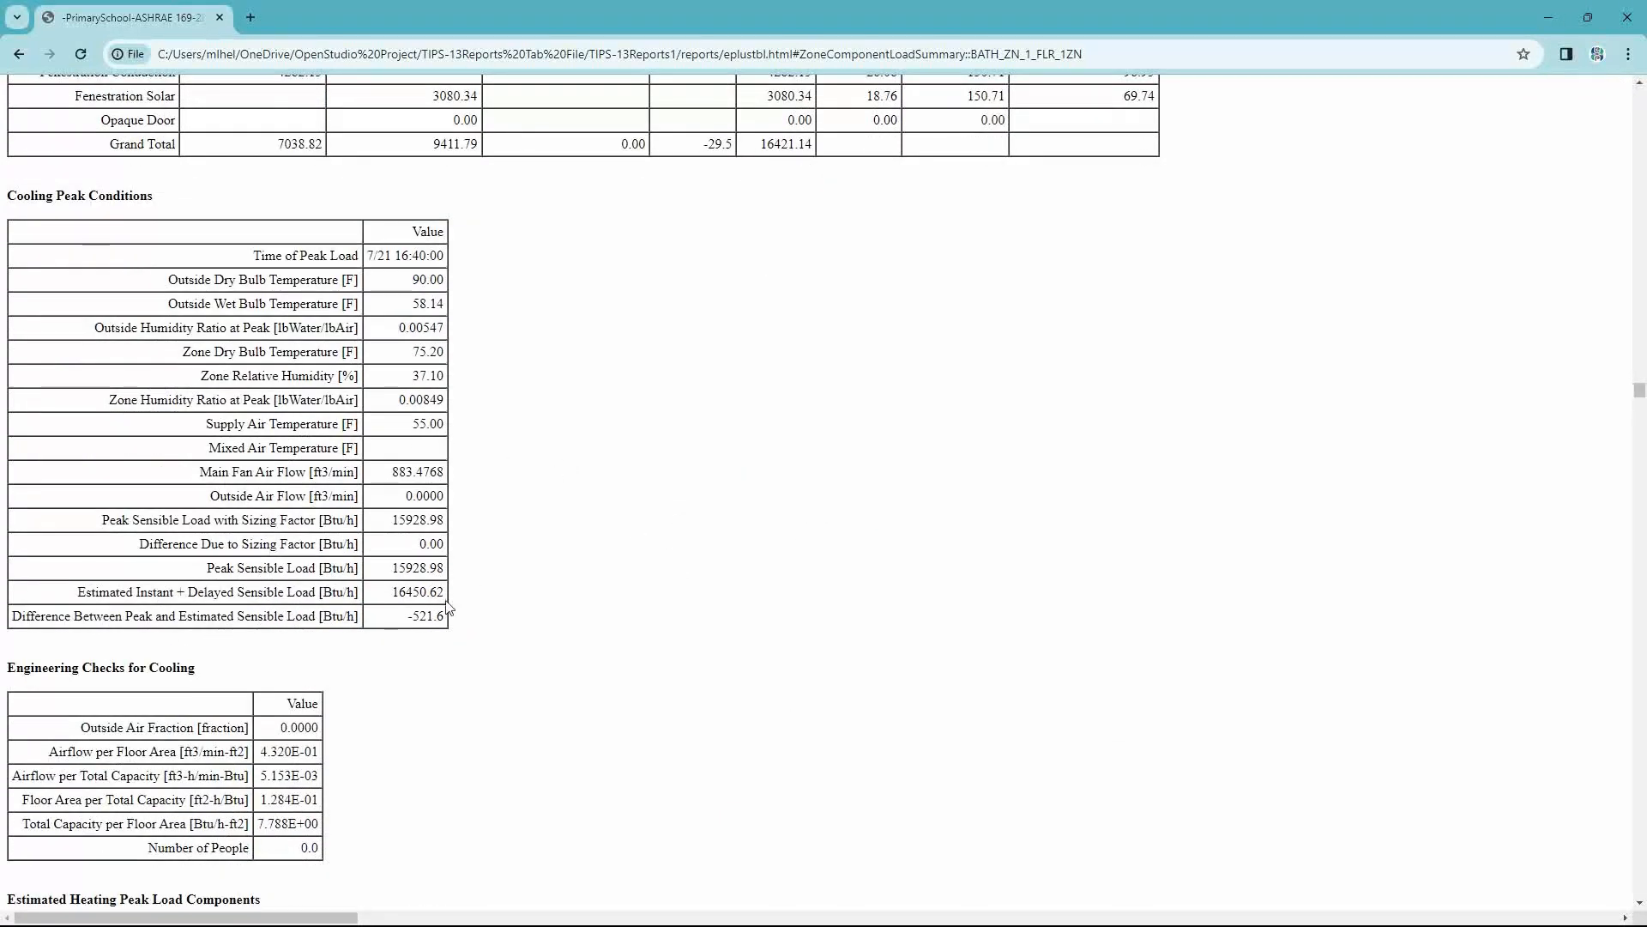
mouse_move(360, 647)
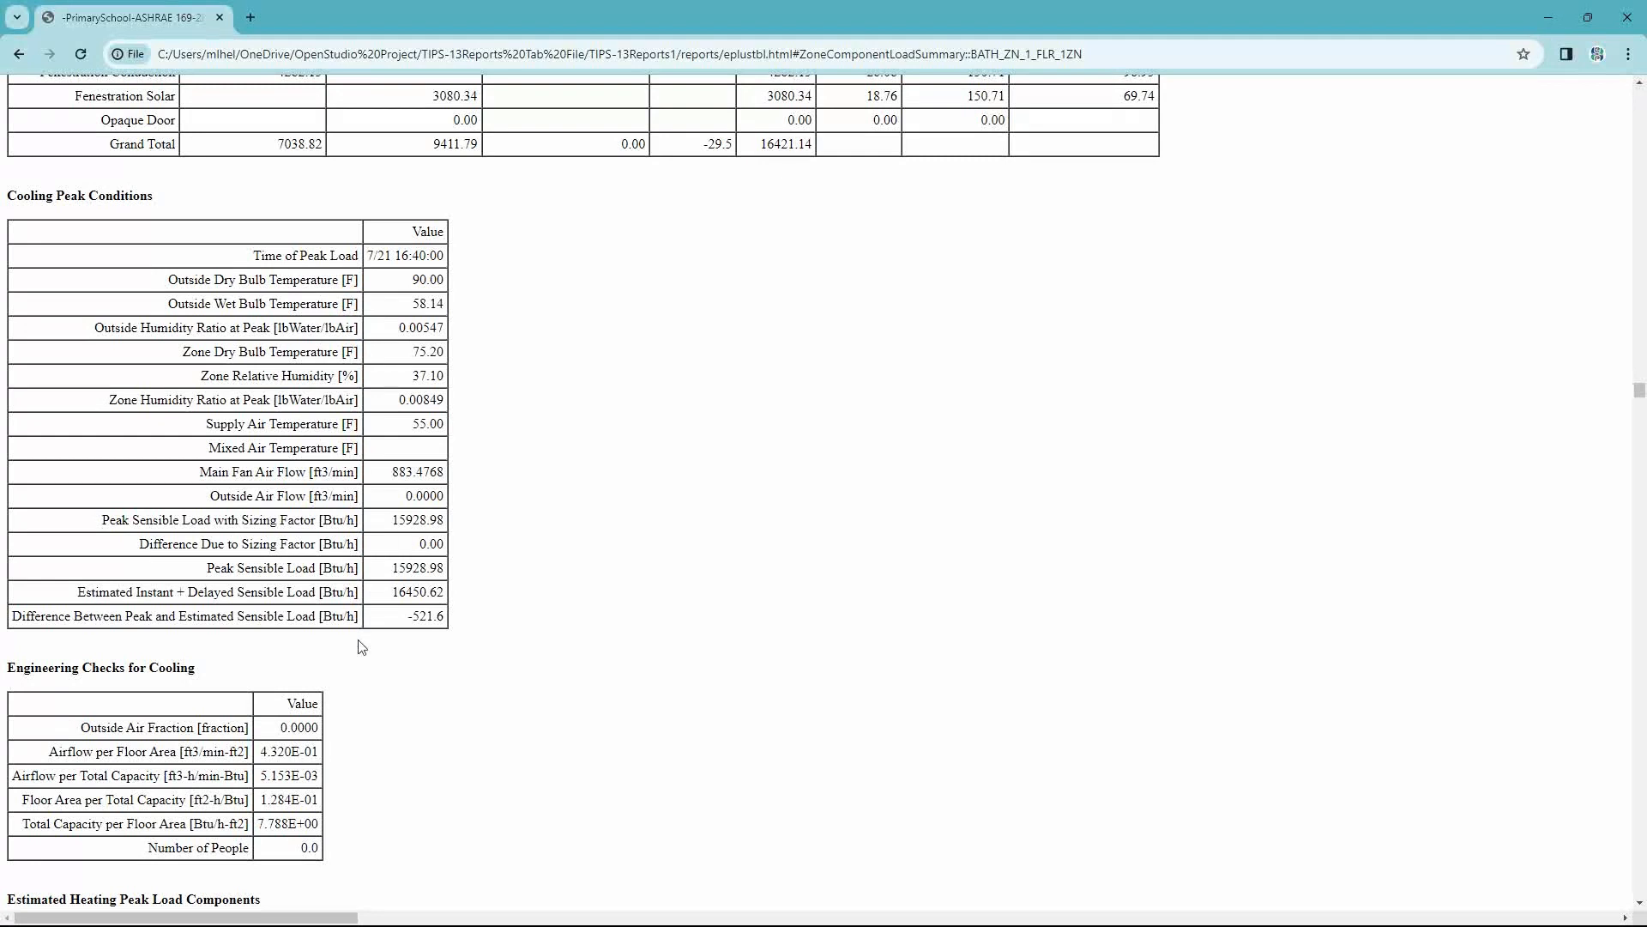
mouse_move(371, 629)
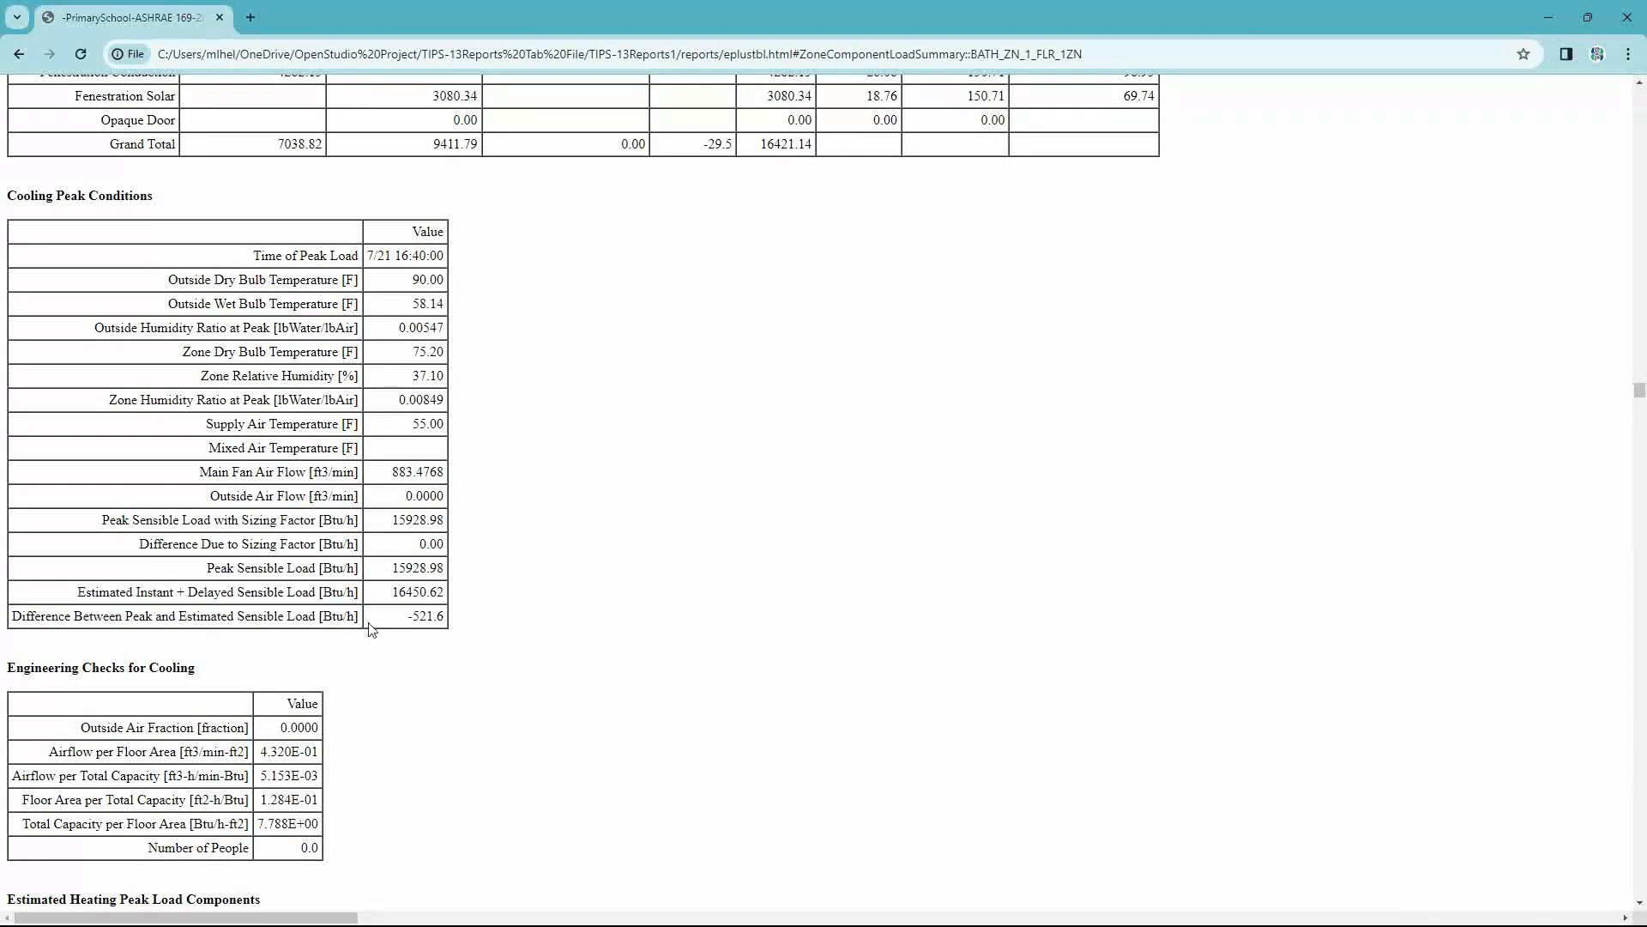
mouse_move(405, 513)
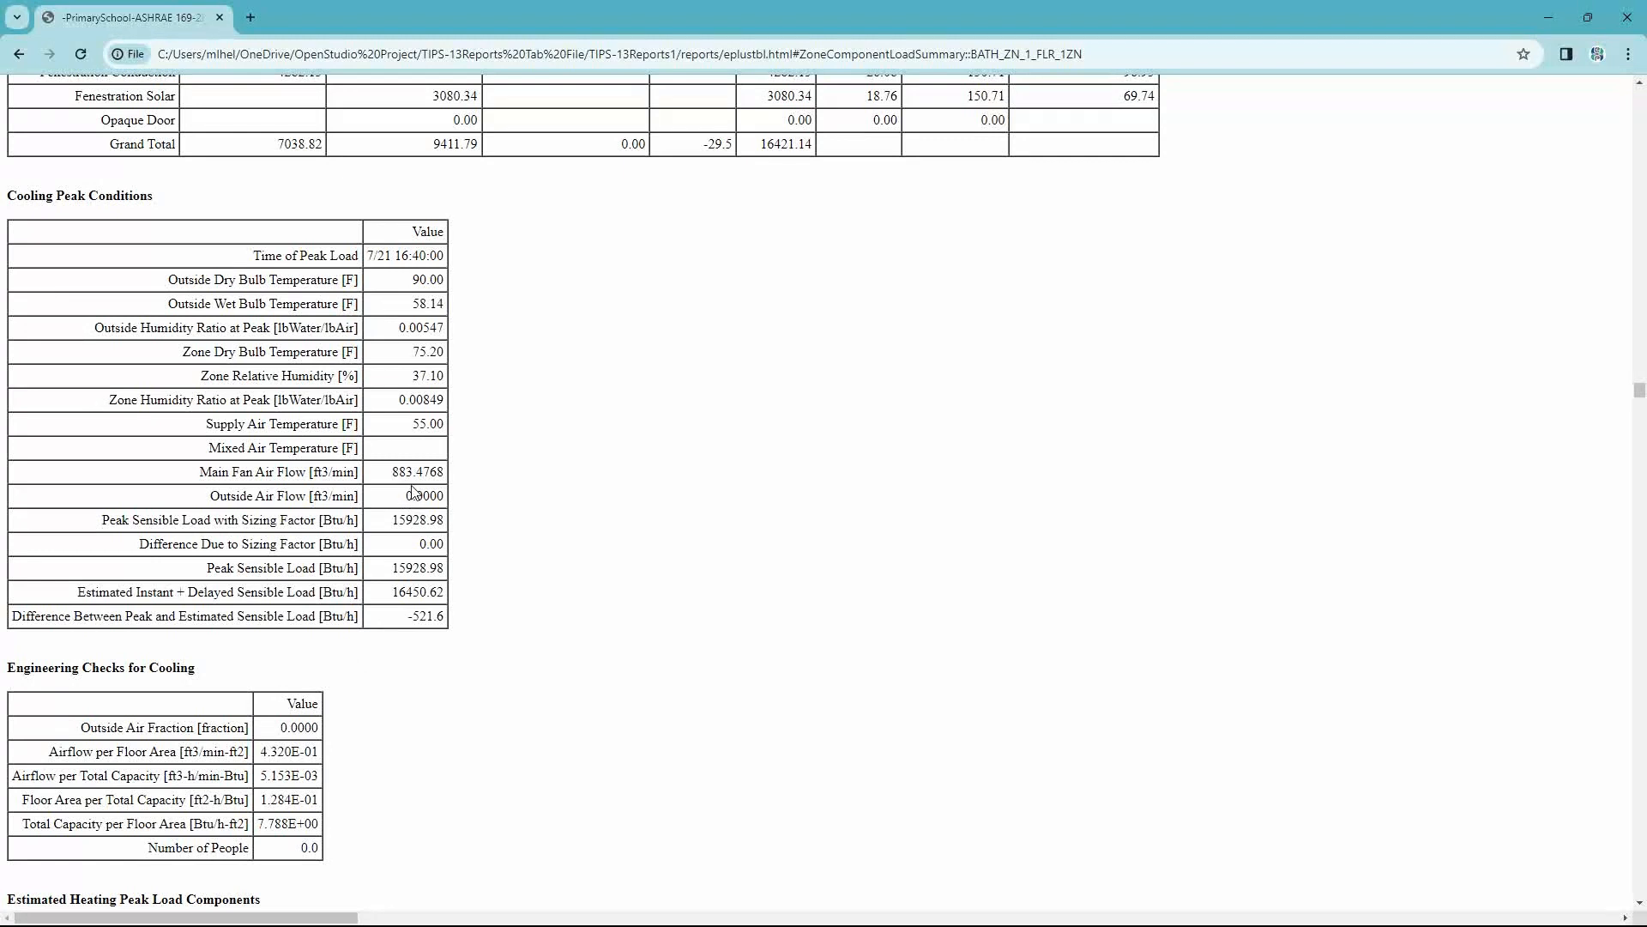
mouse_move(770, 453)
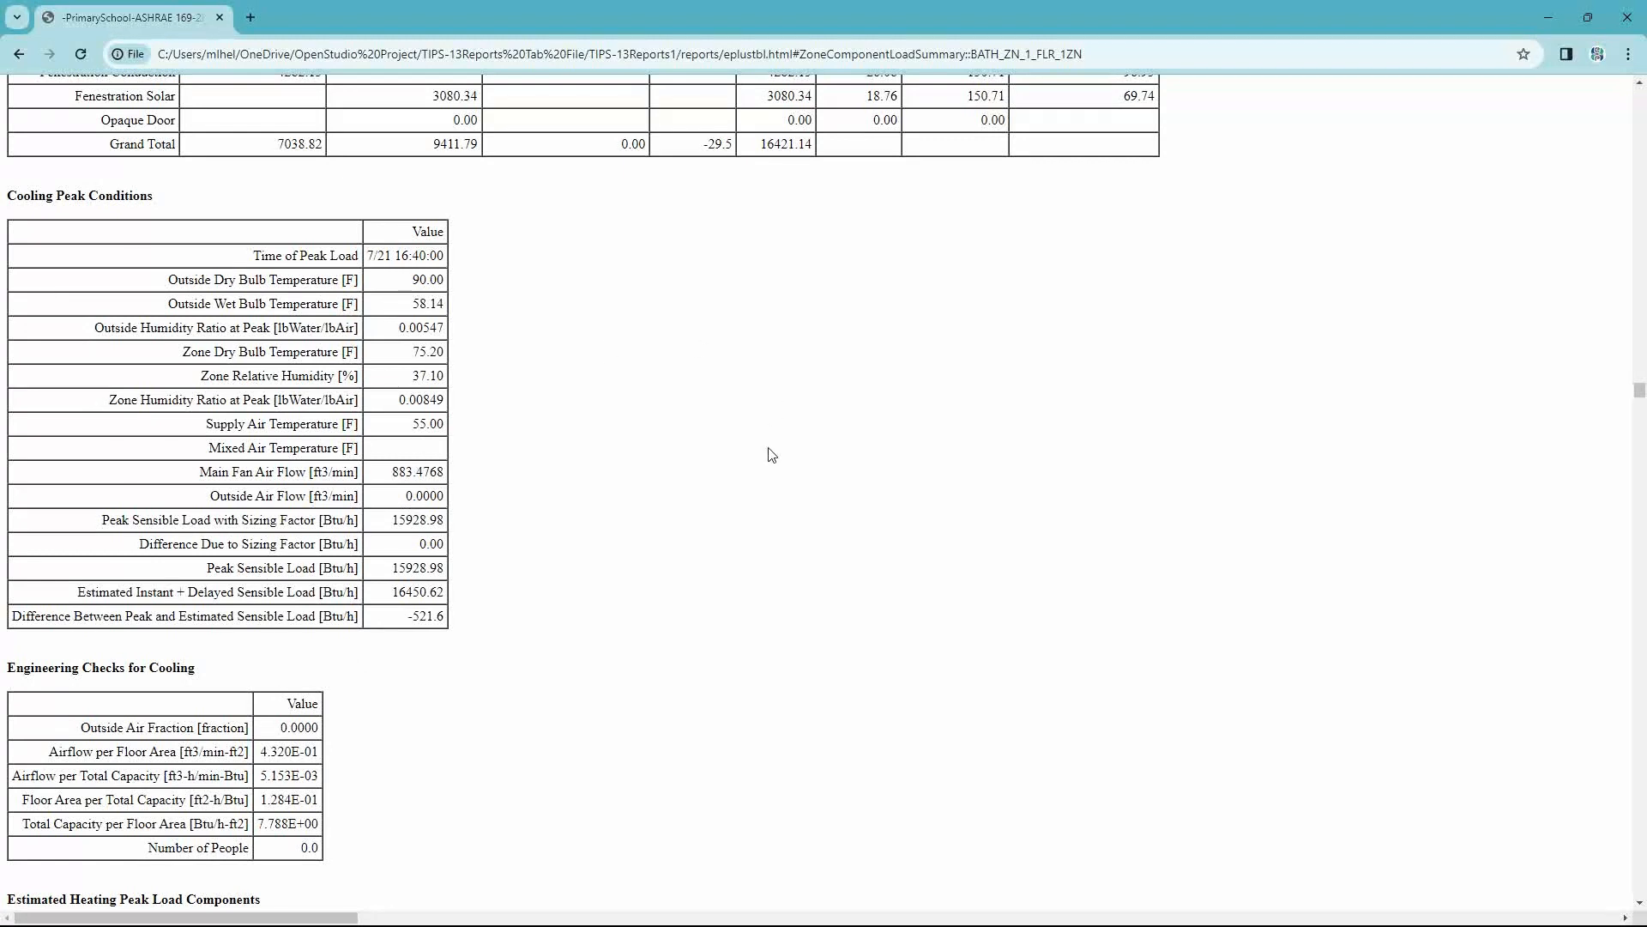
mouse_move(712, 527)
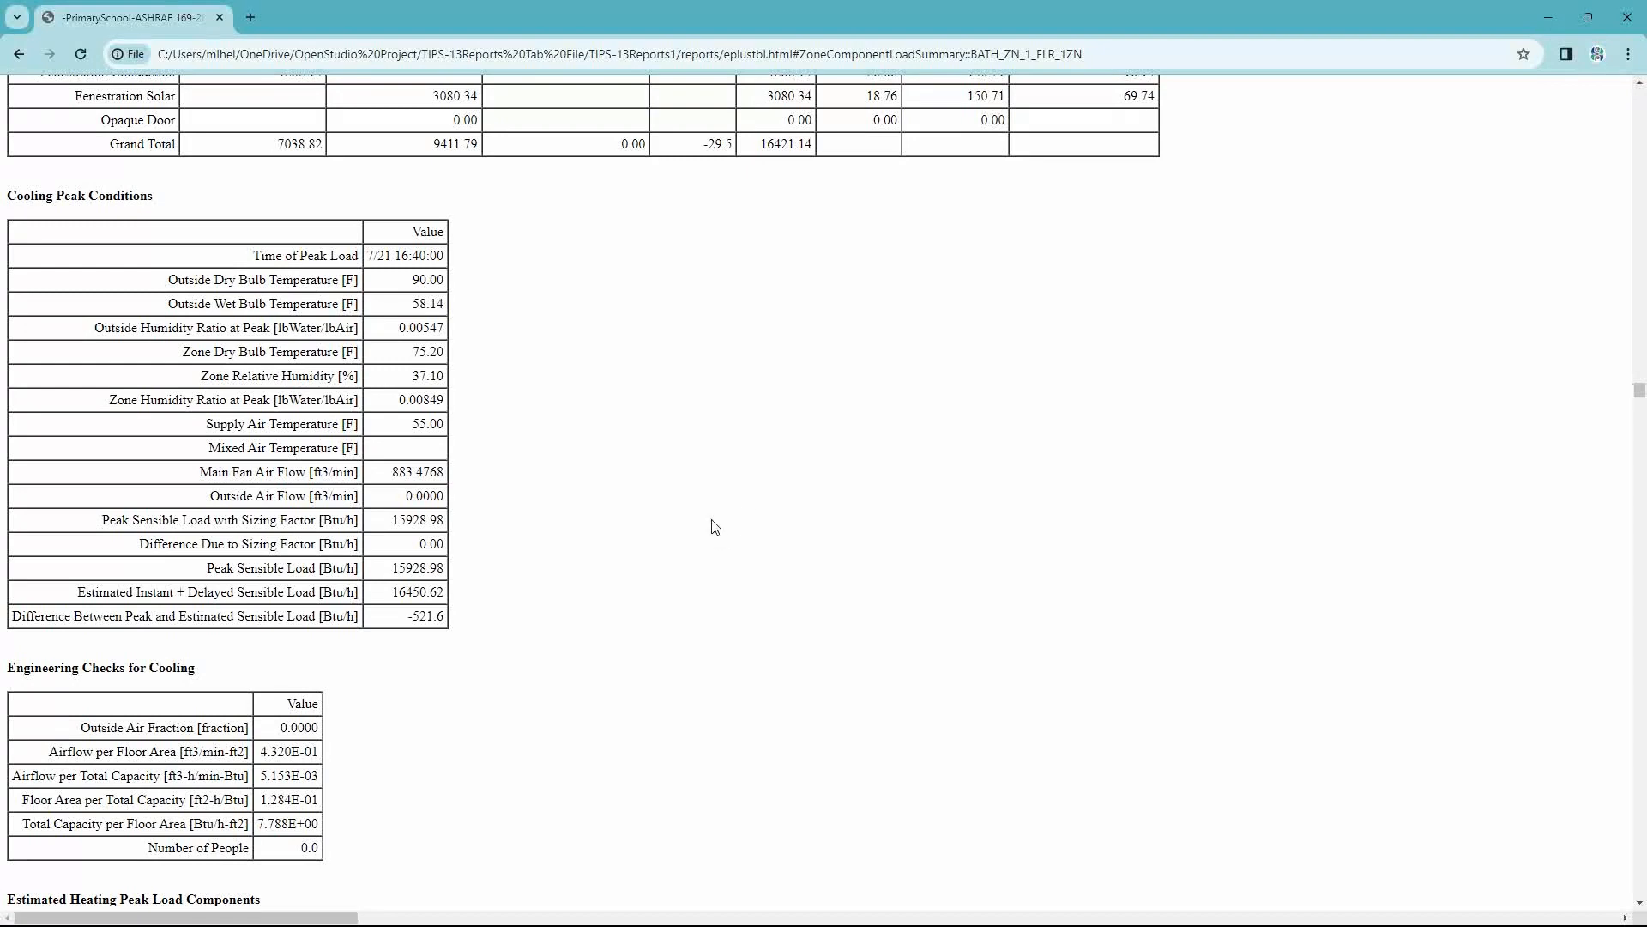
scroll(up, 3)
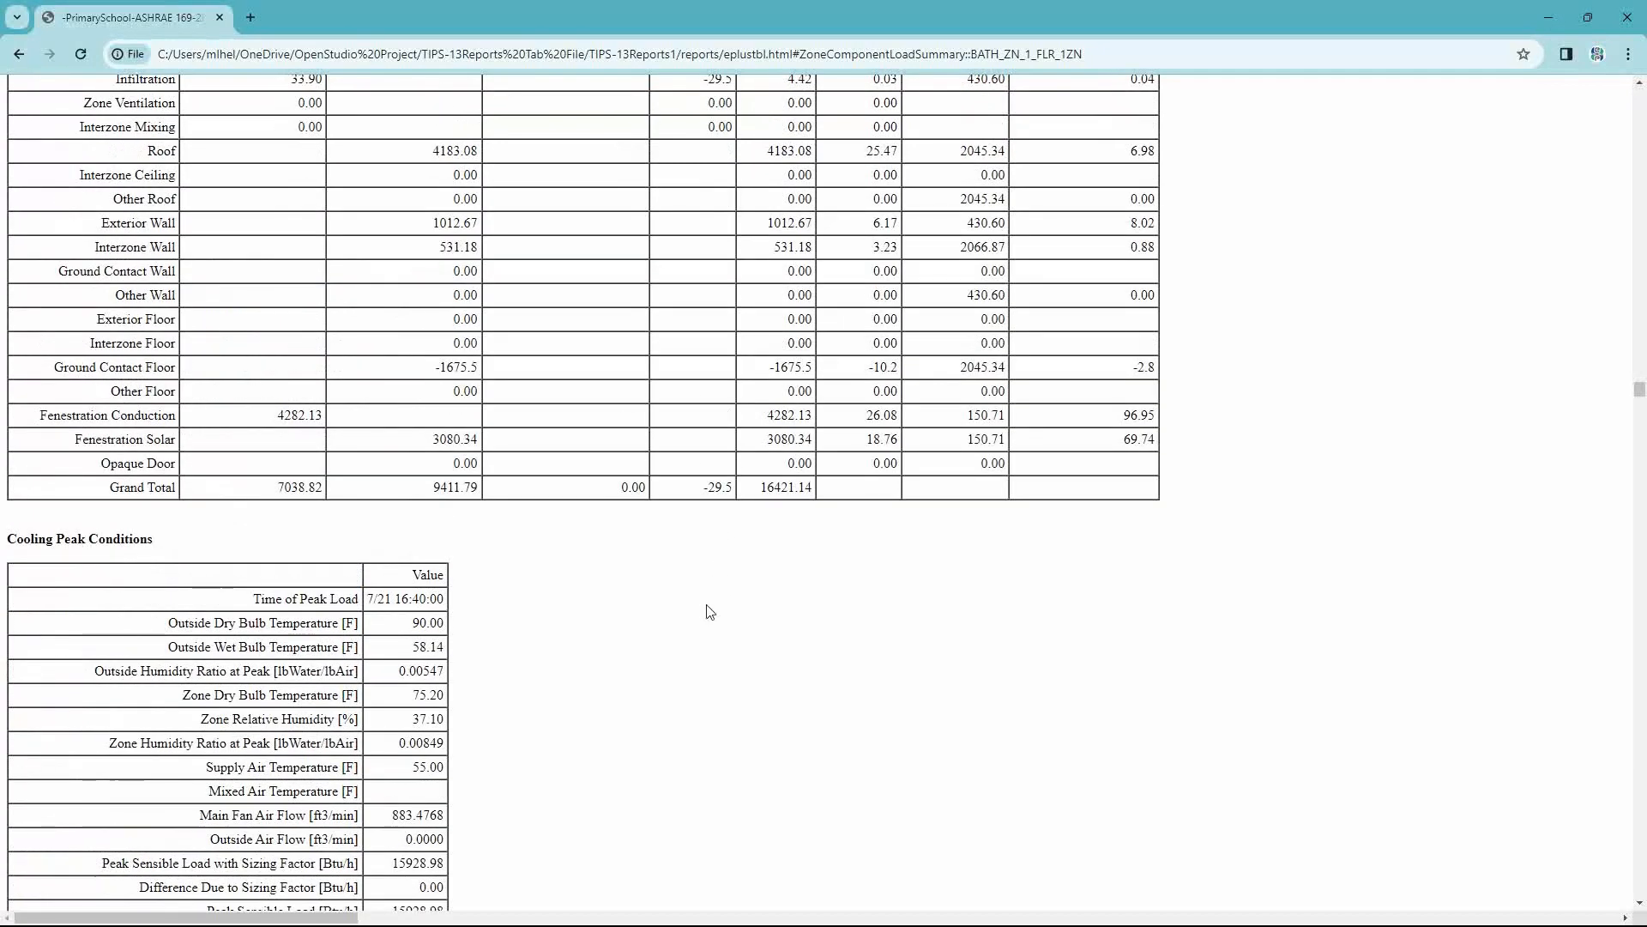
key(alt+tab)
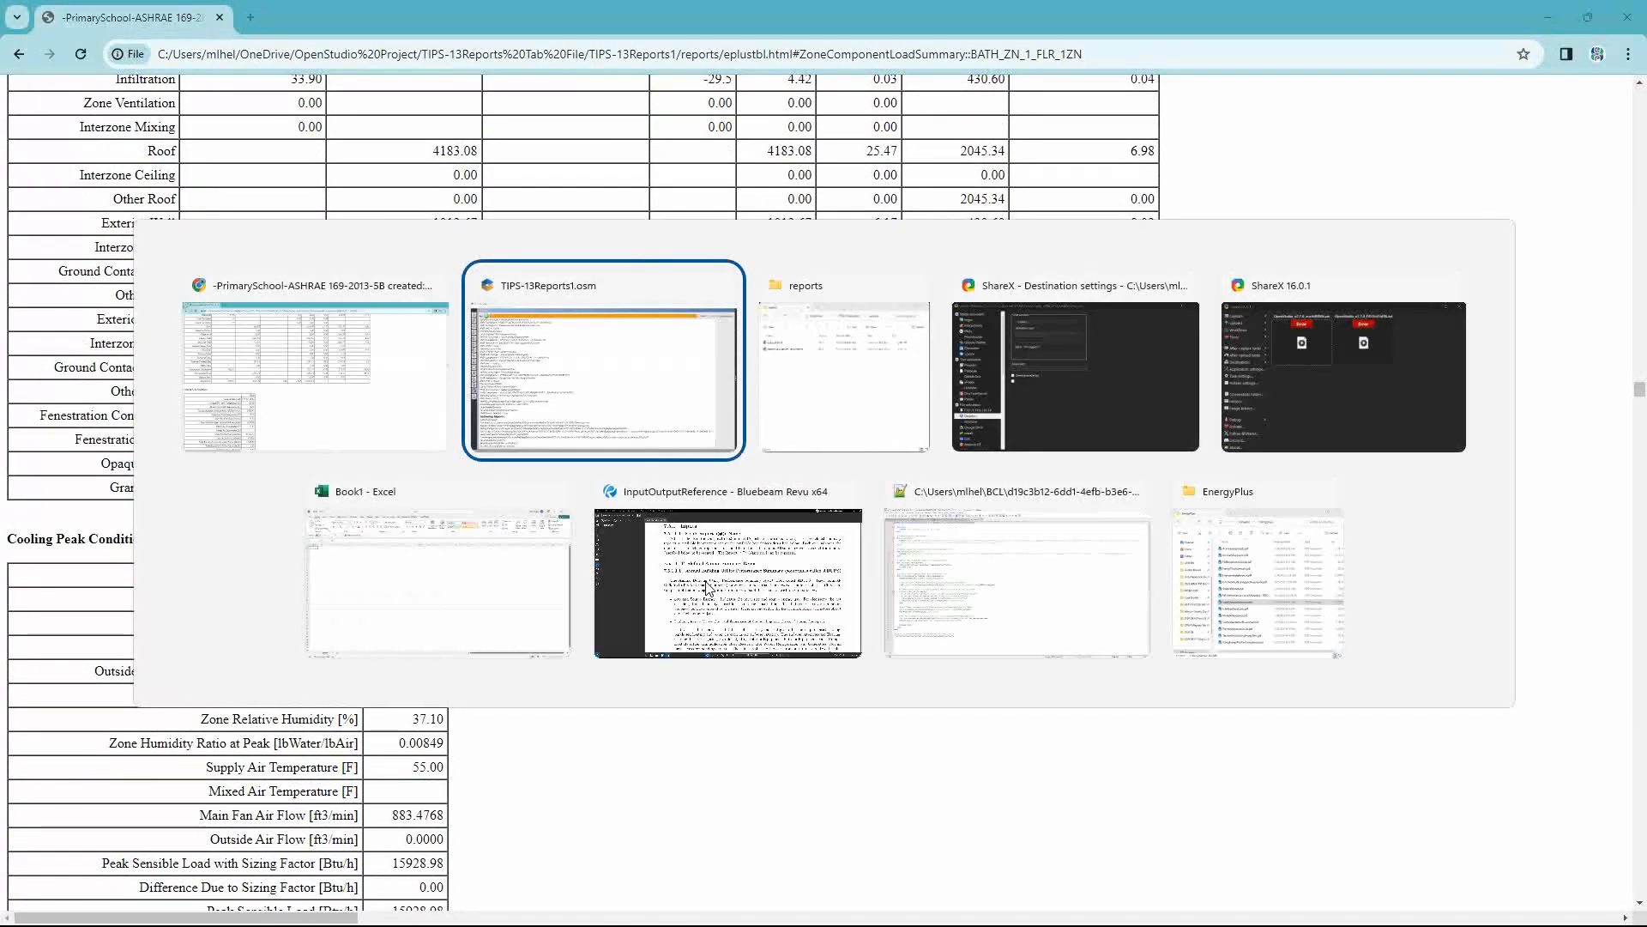
- Navigate up from the reports folder into the TIPS-13Reports1 project folder
click(844, 376)
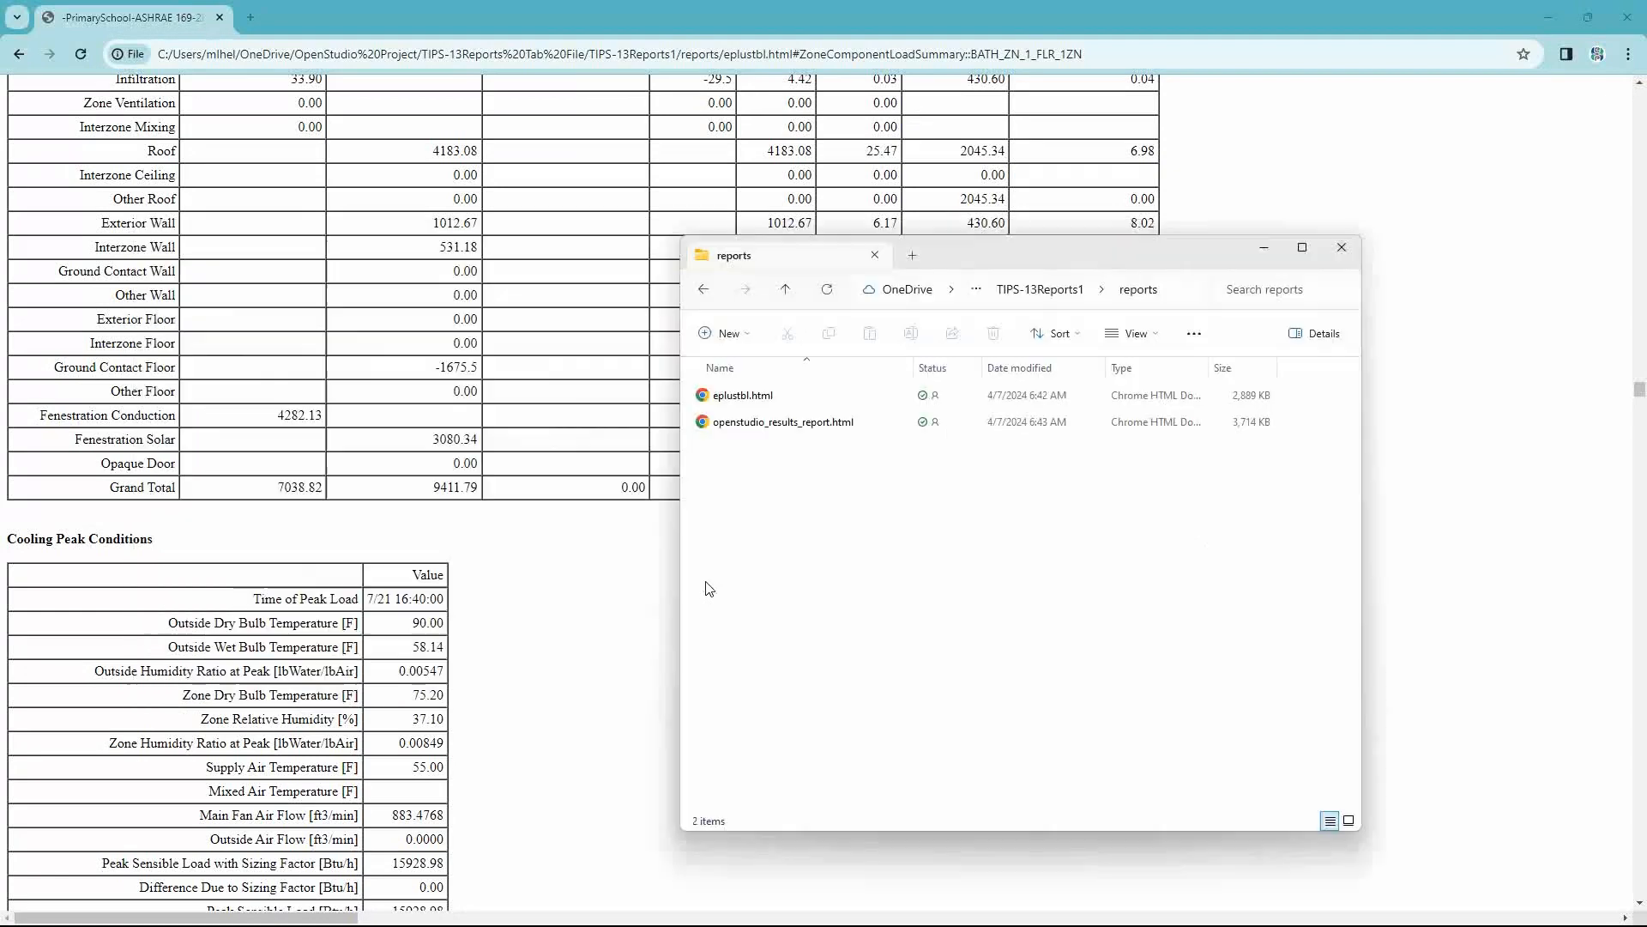
click(785, 290)
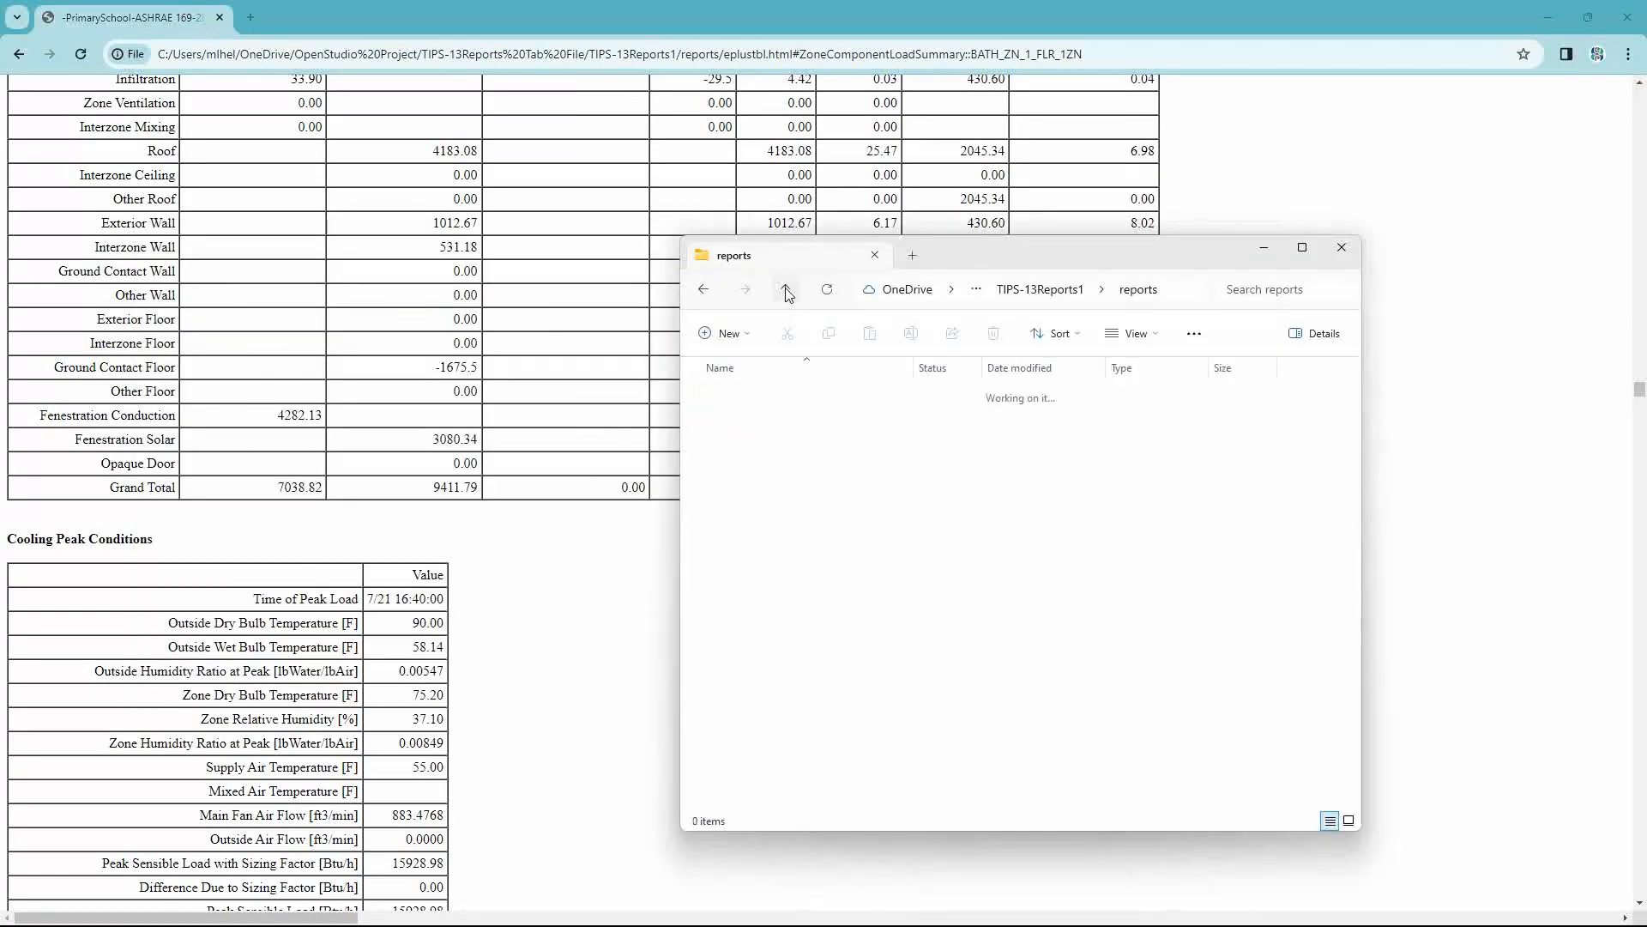
click(785, 288)
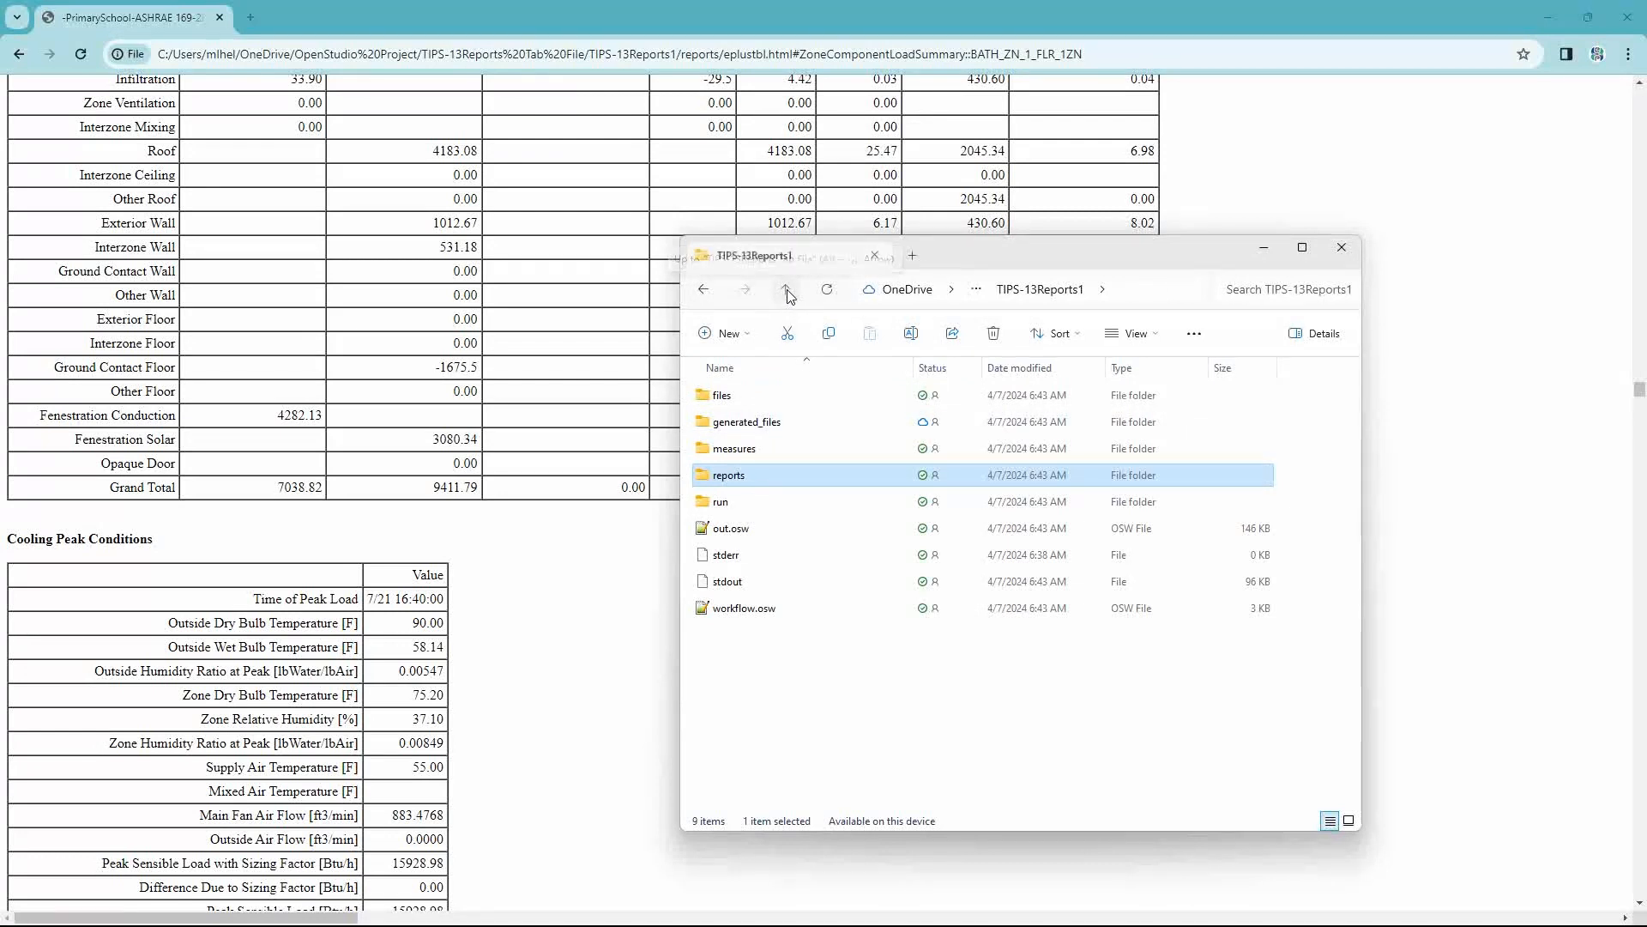
click(784, 289)
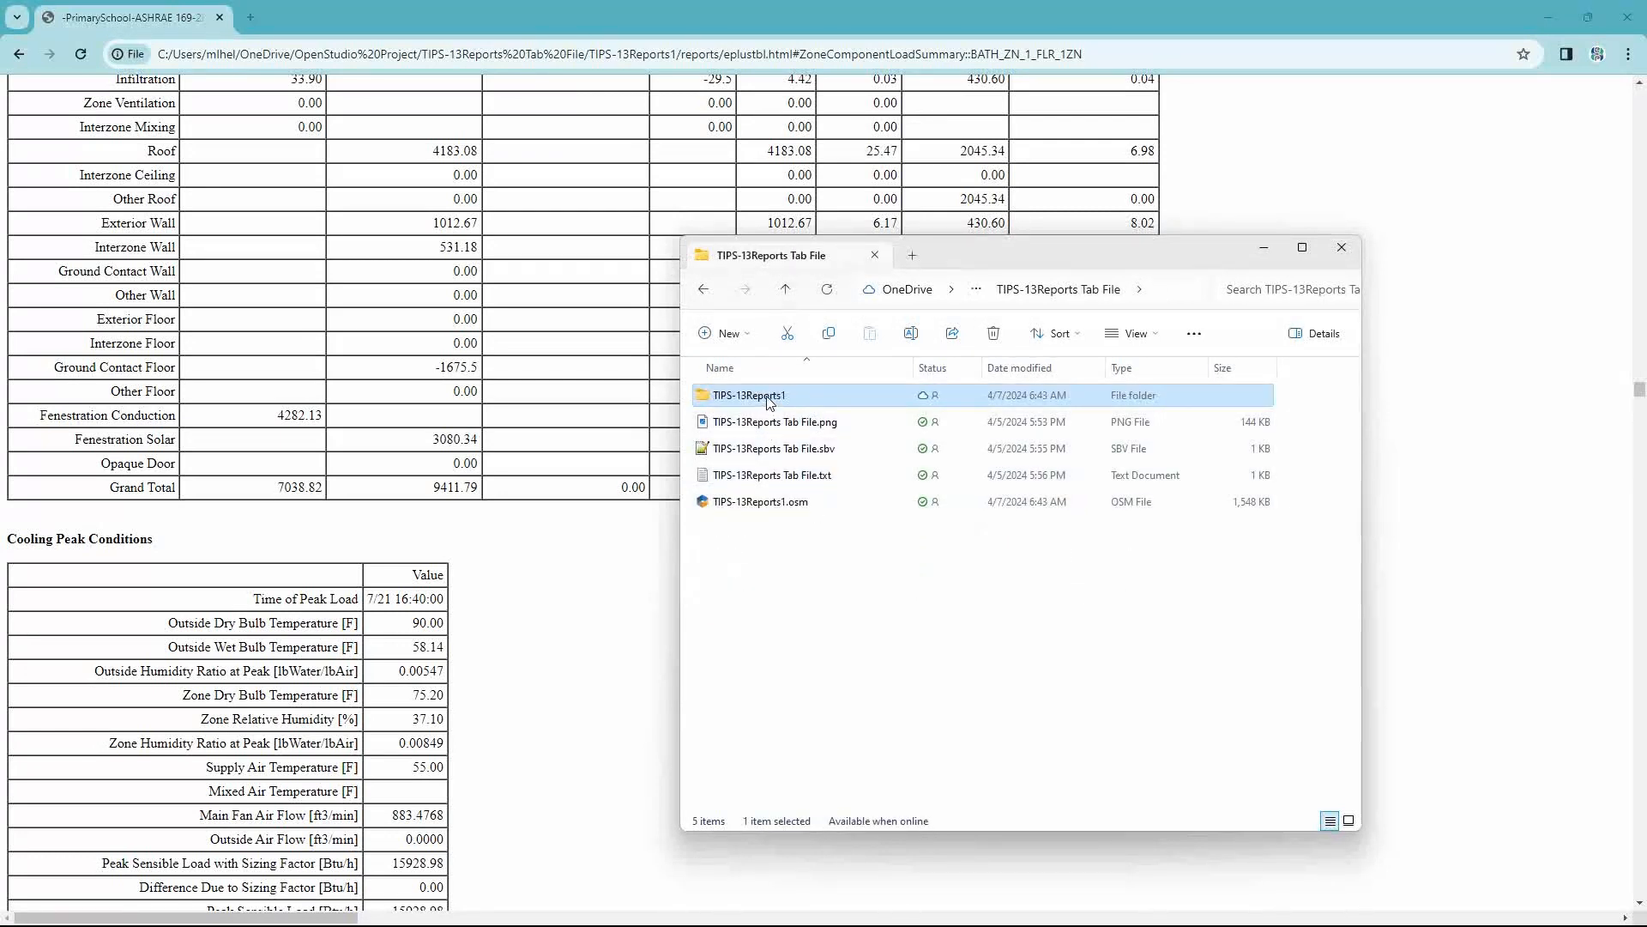
double_click(748, 394)
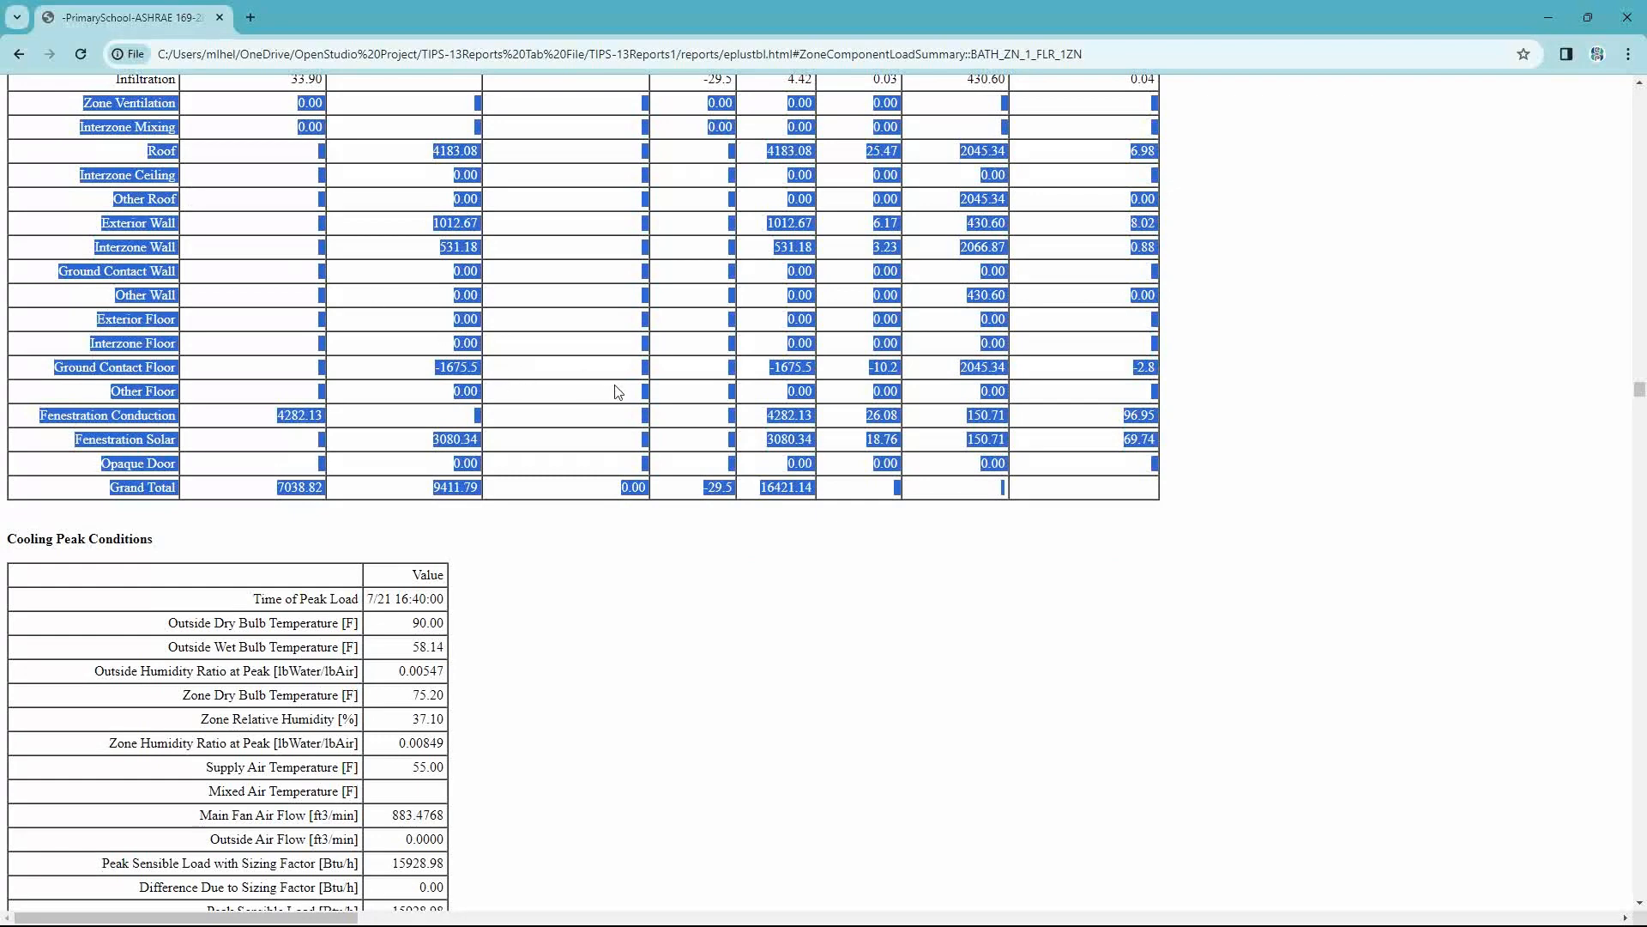
- Enter the run folder and select eplustbl.tab among the EnergyPlus output files
key(alt+tab)
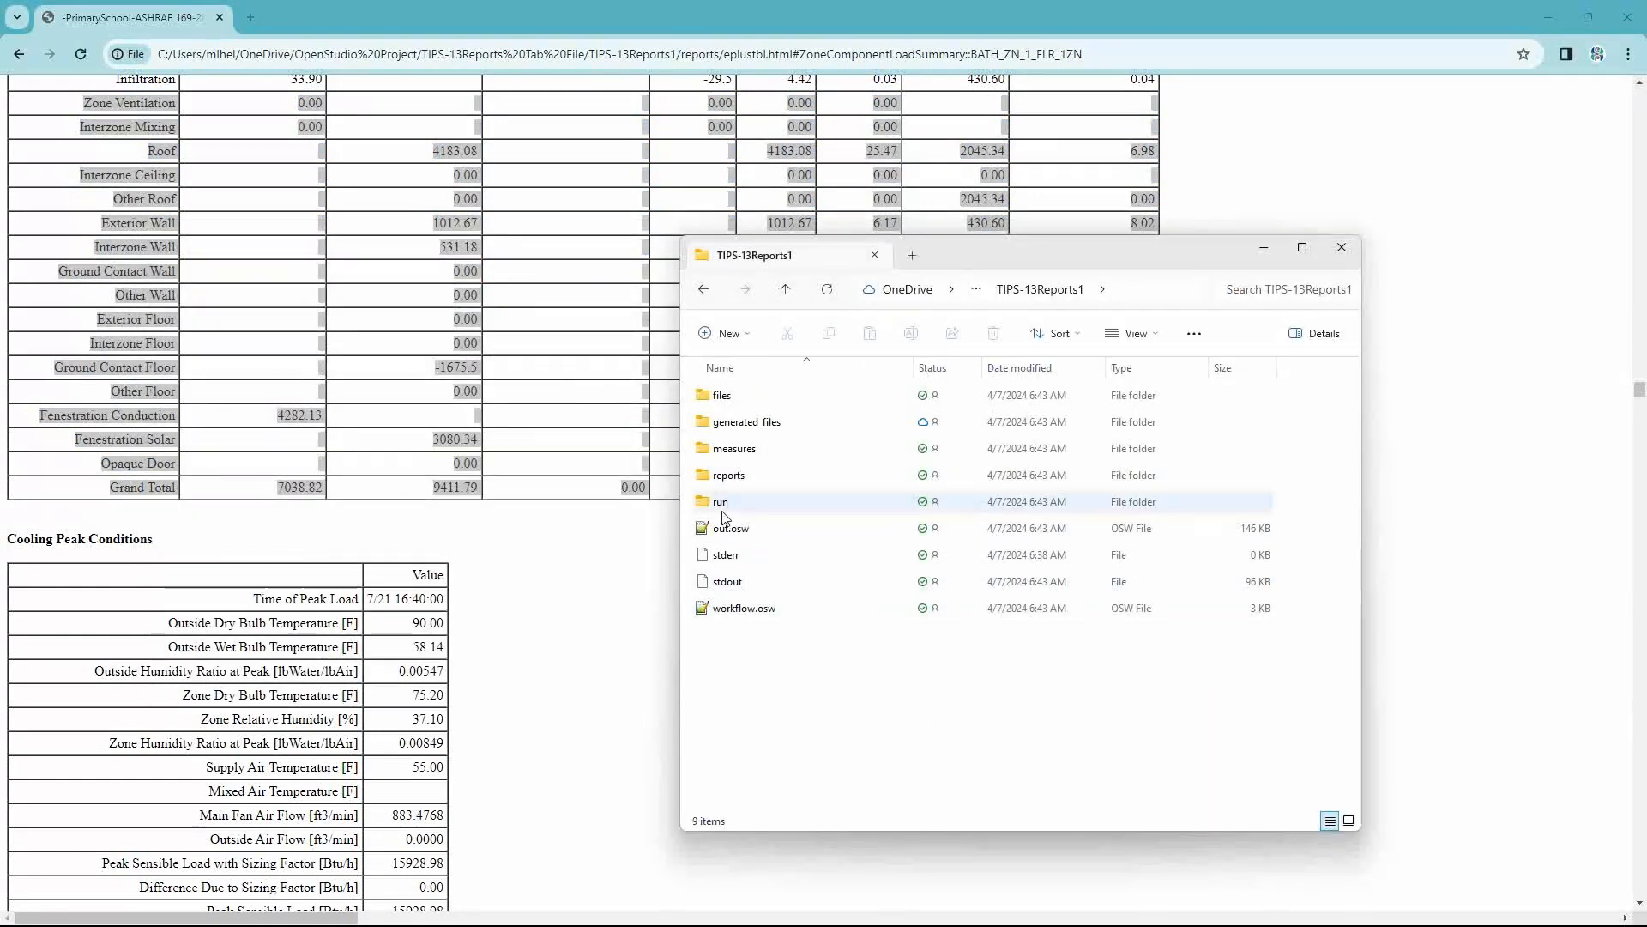
mouse_move(722, 510)
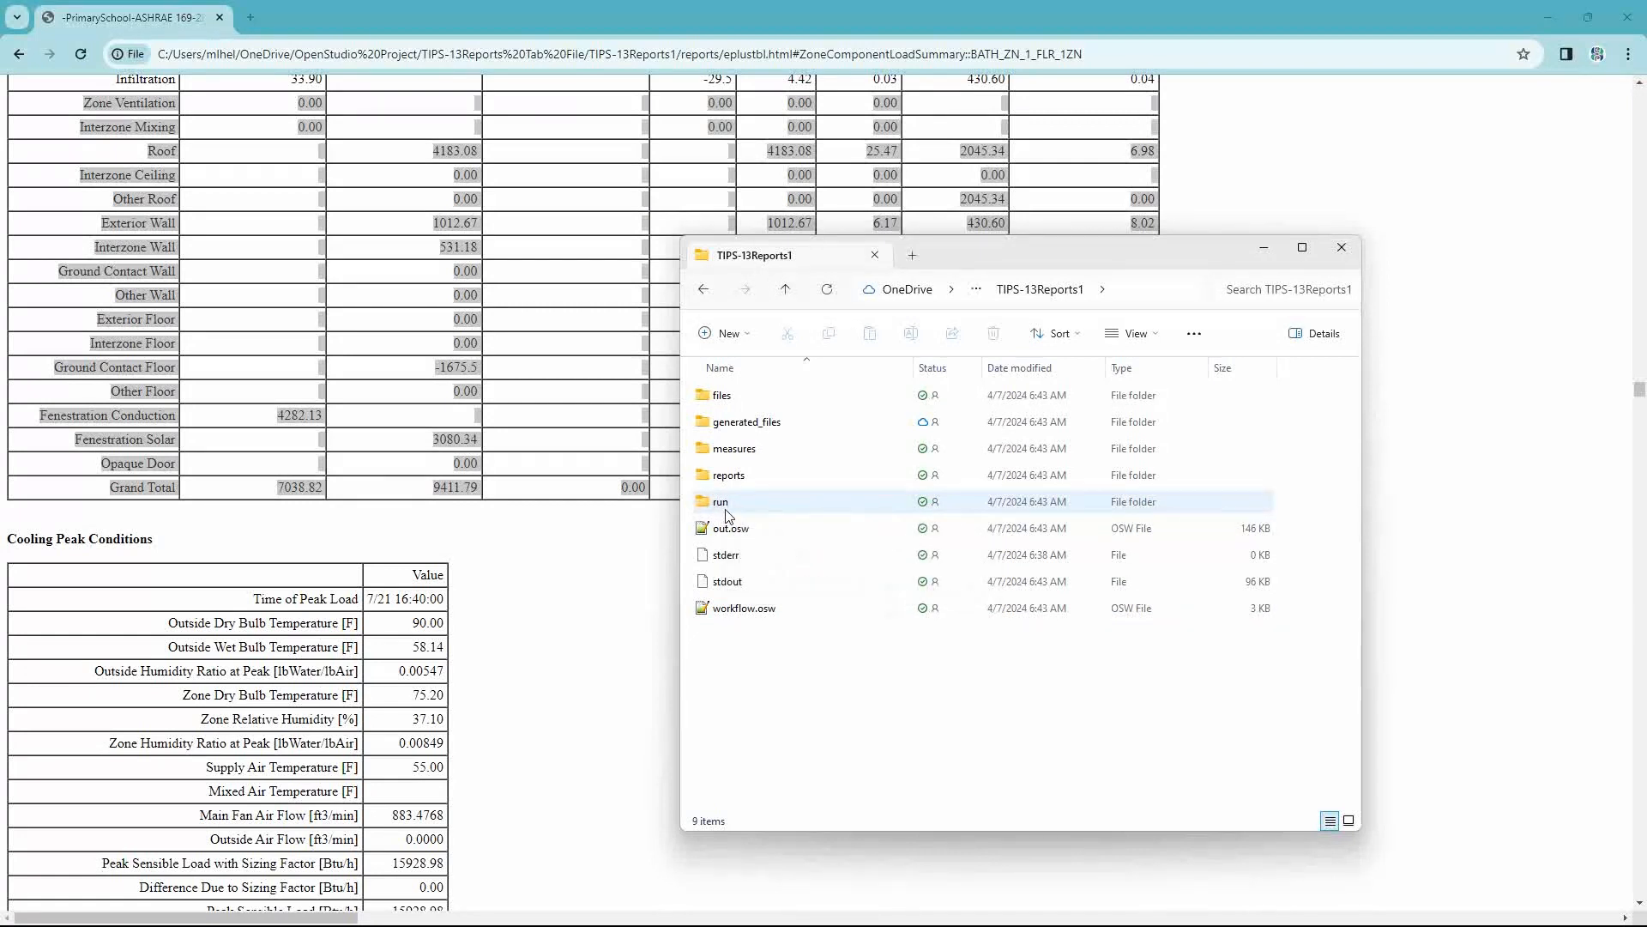
click(723, 501)
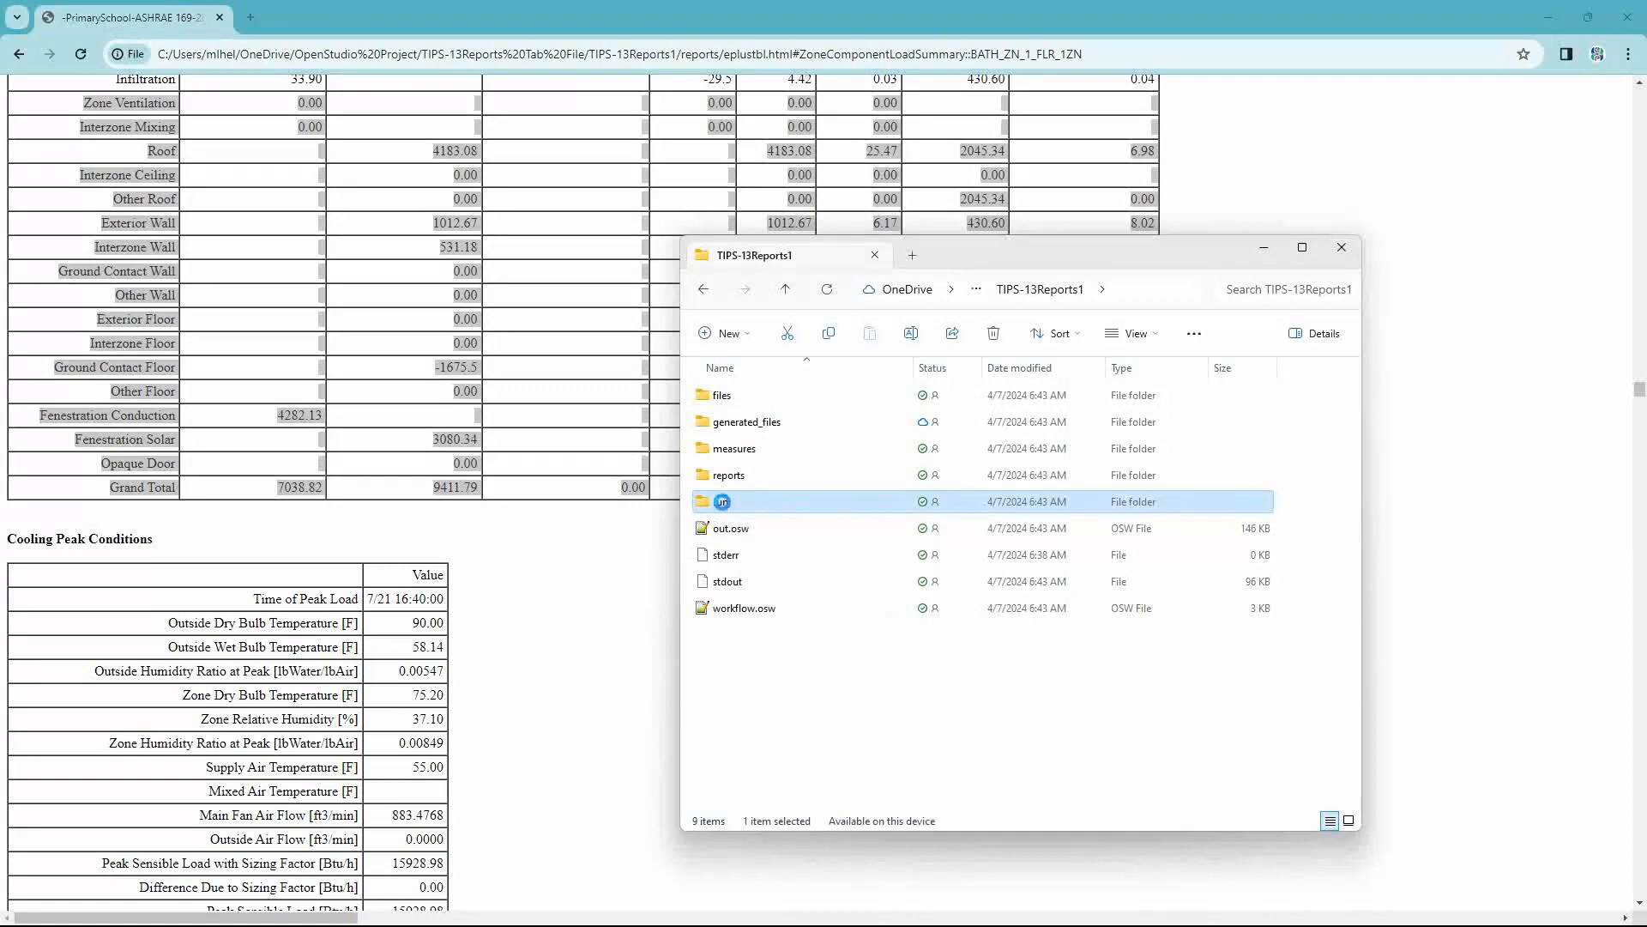
double_click(722, 501)
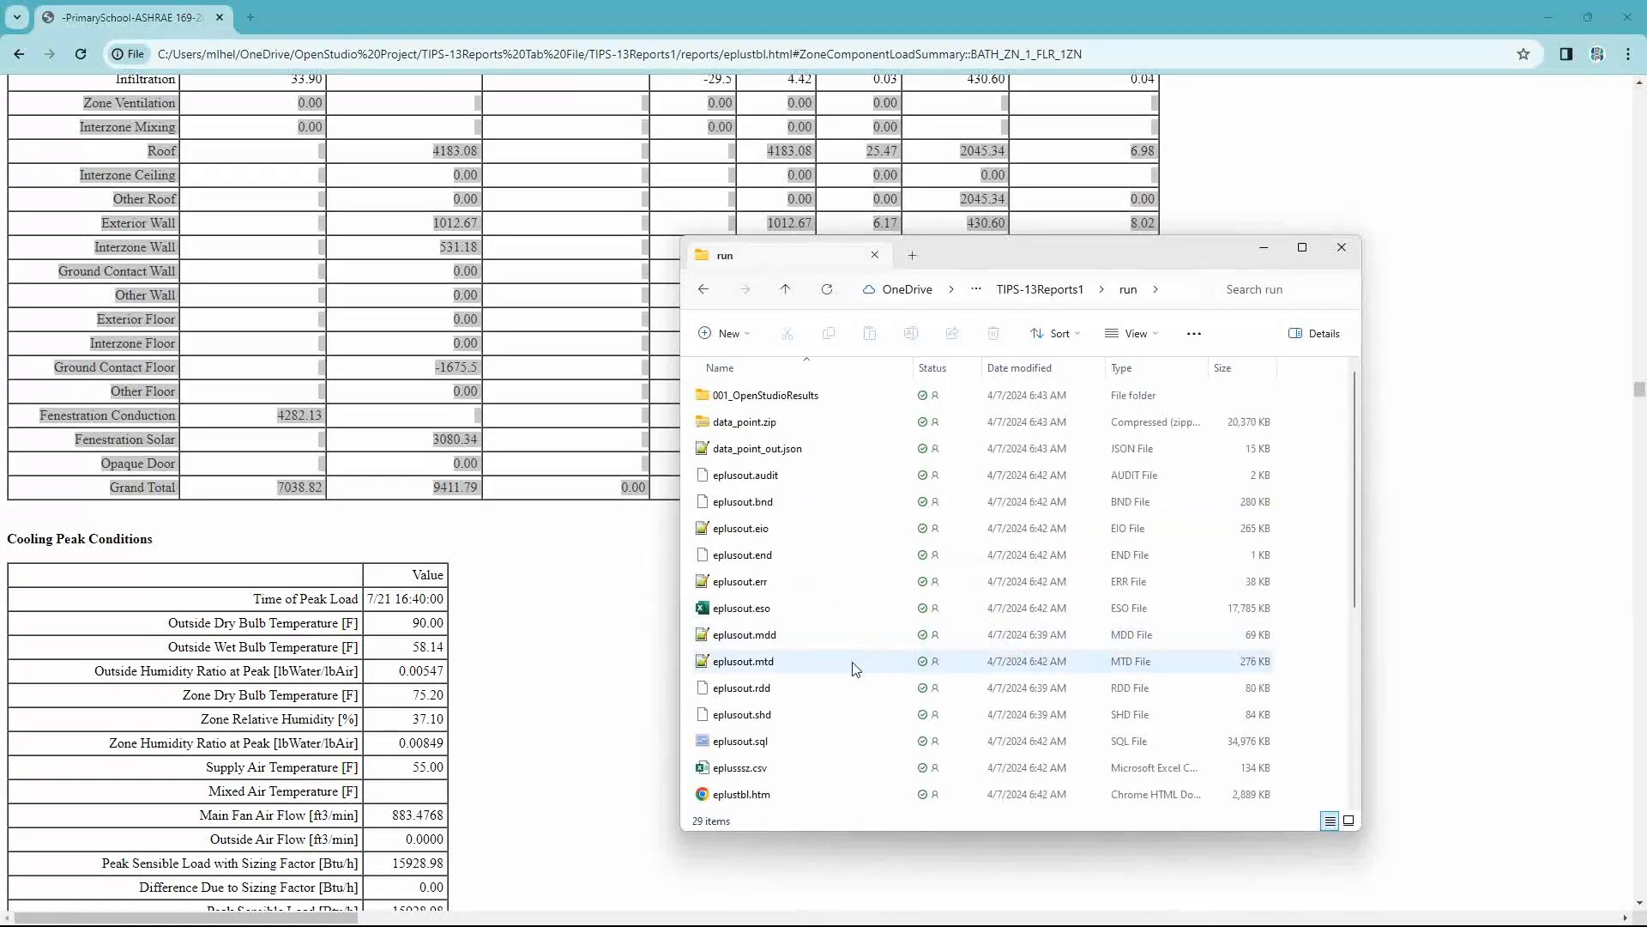
scroll(down, 3)
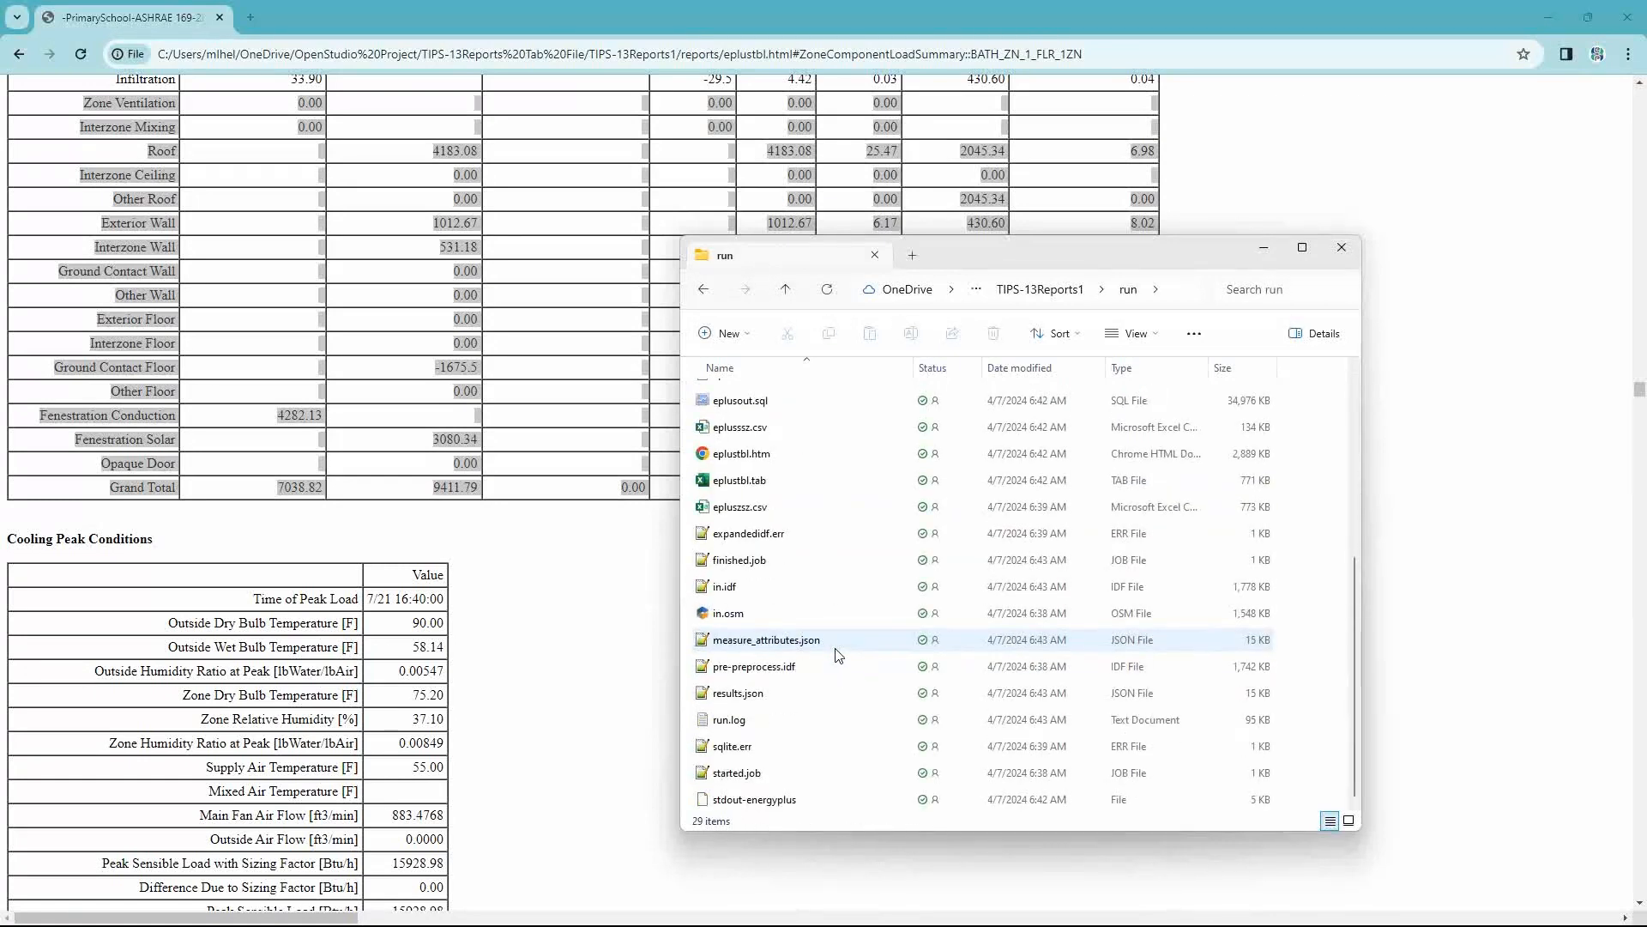
click(737, 481)
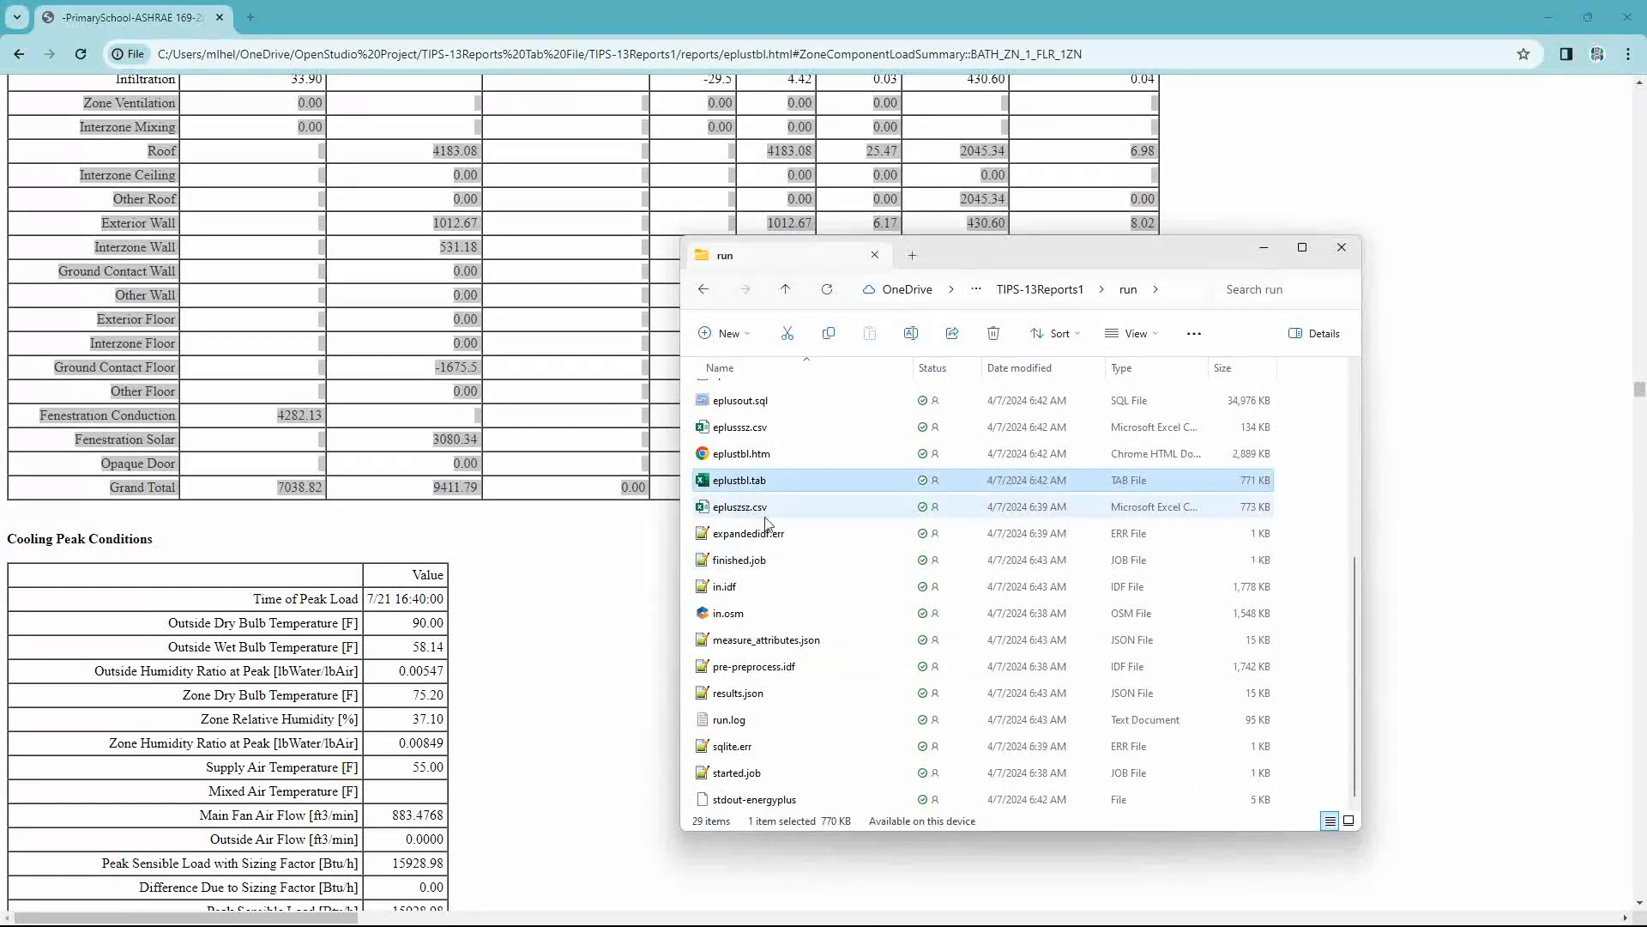
mouse_move(738, 486)
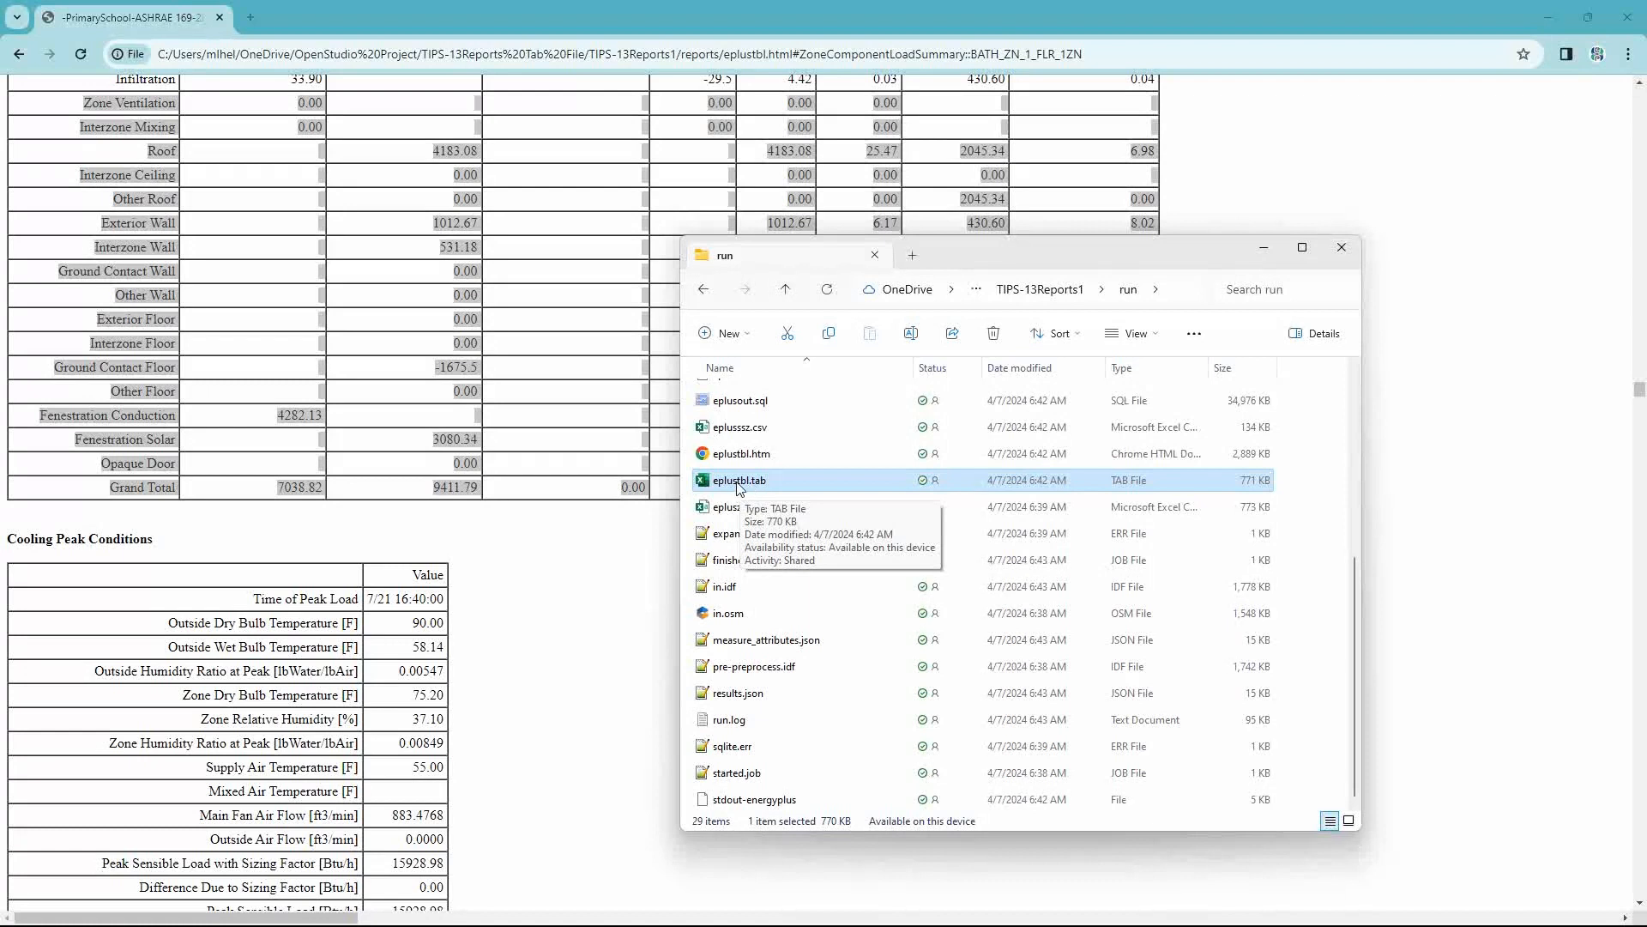
mouse_move(530, 407)
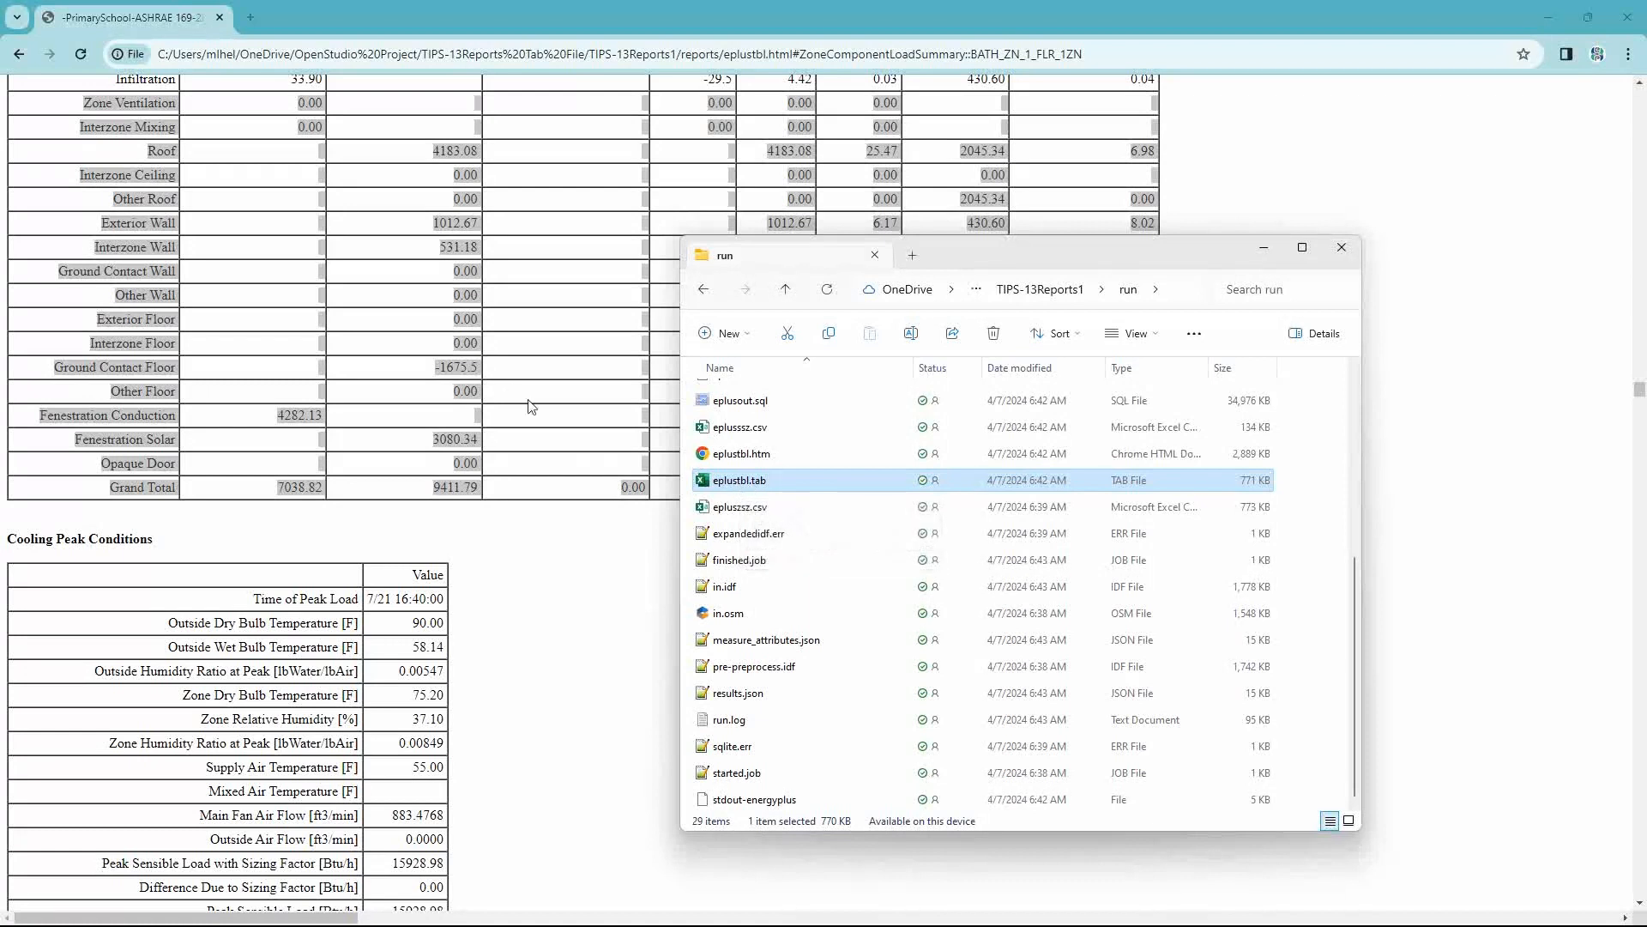
mouse_move(510, 431)
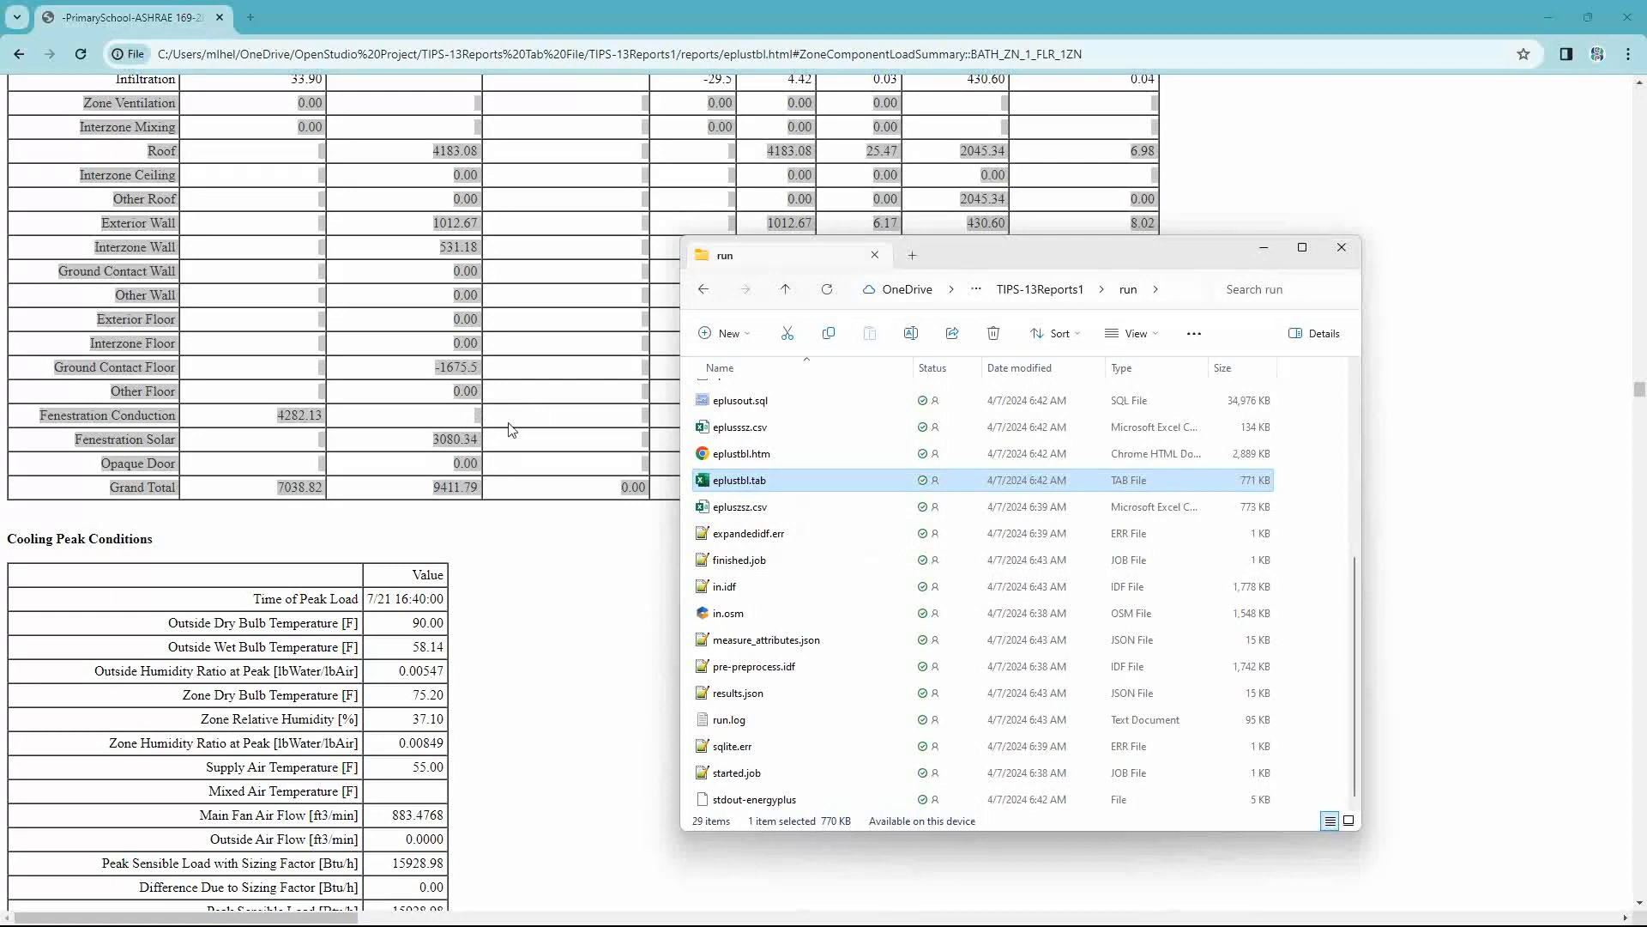
mouse_move(712, 494)
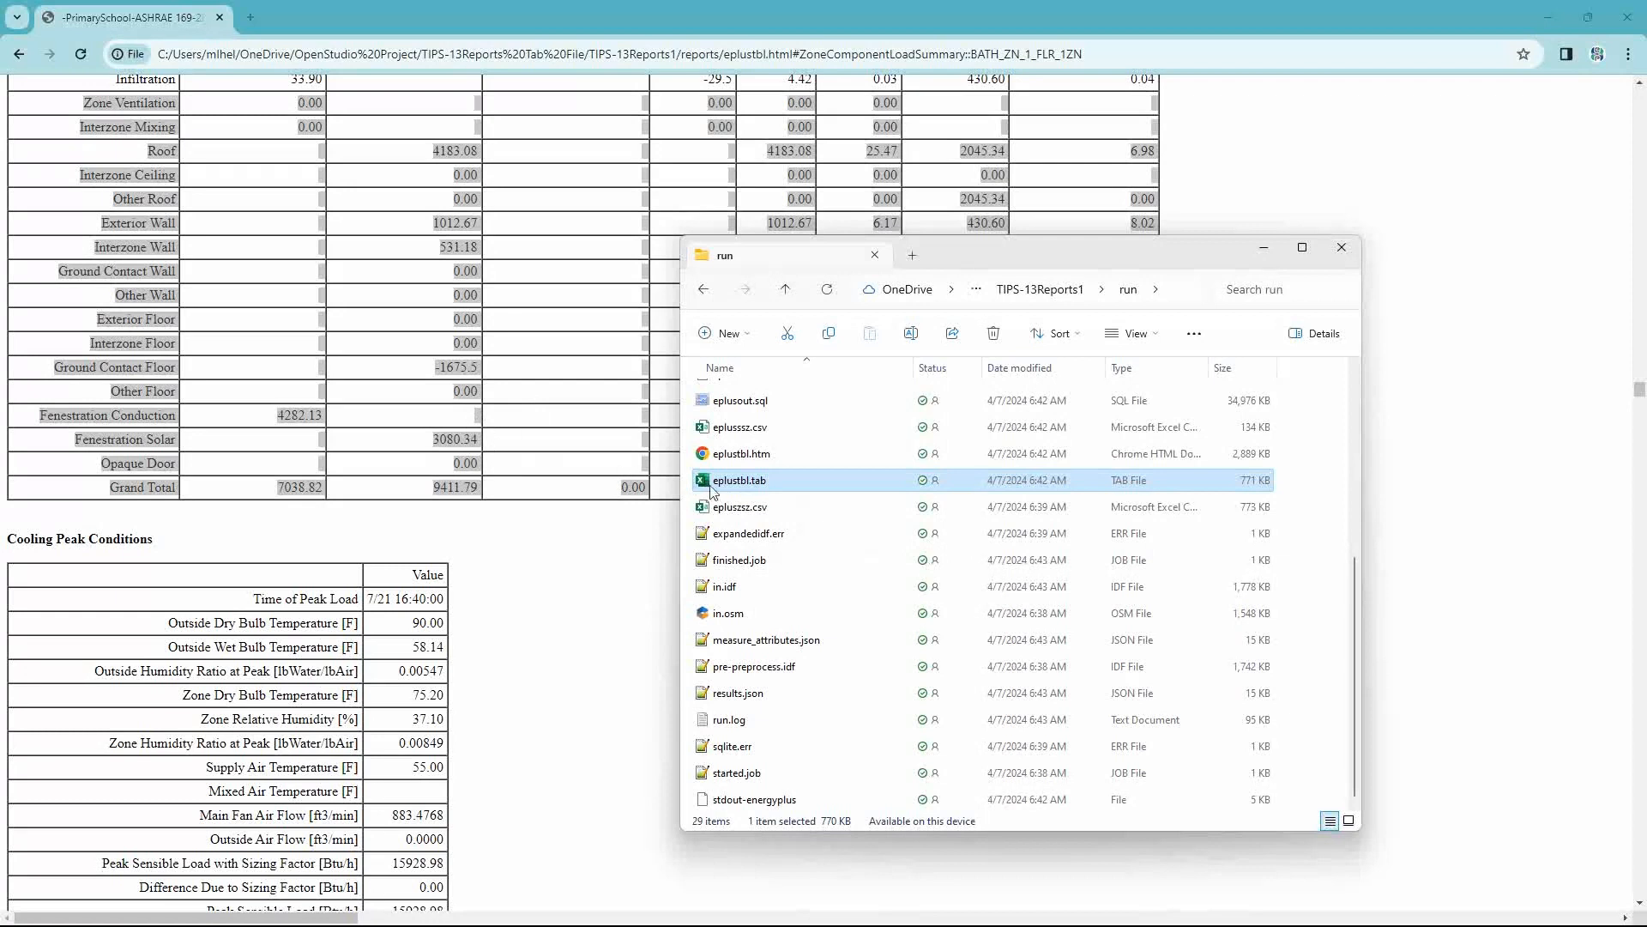
mouse_move(741, 486)
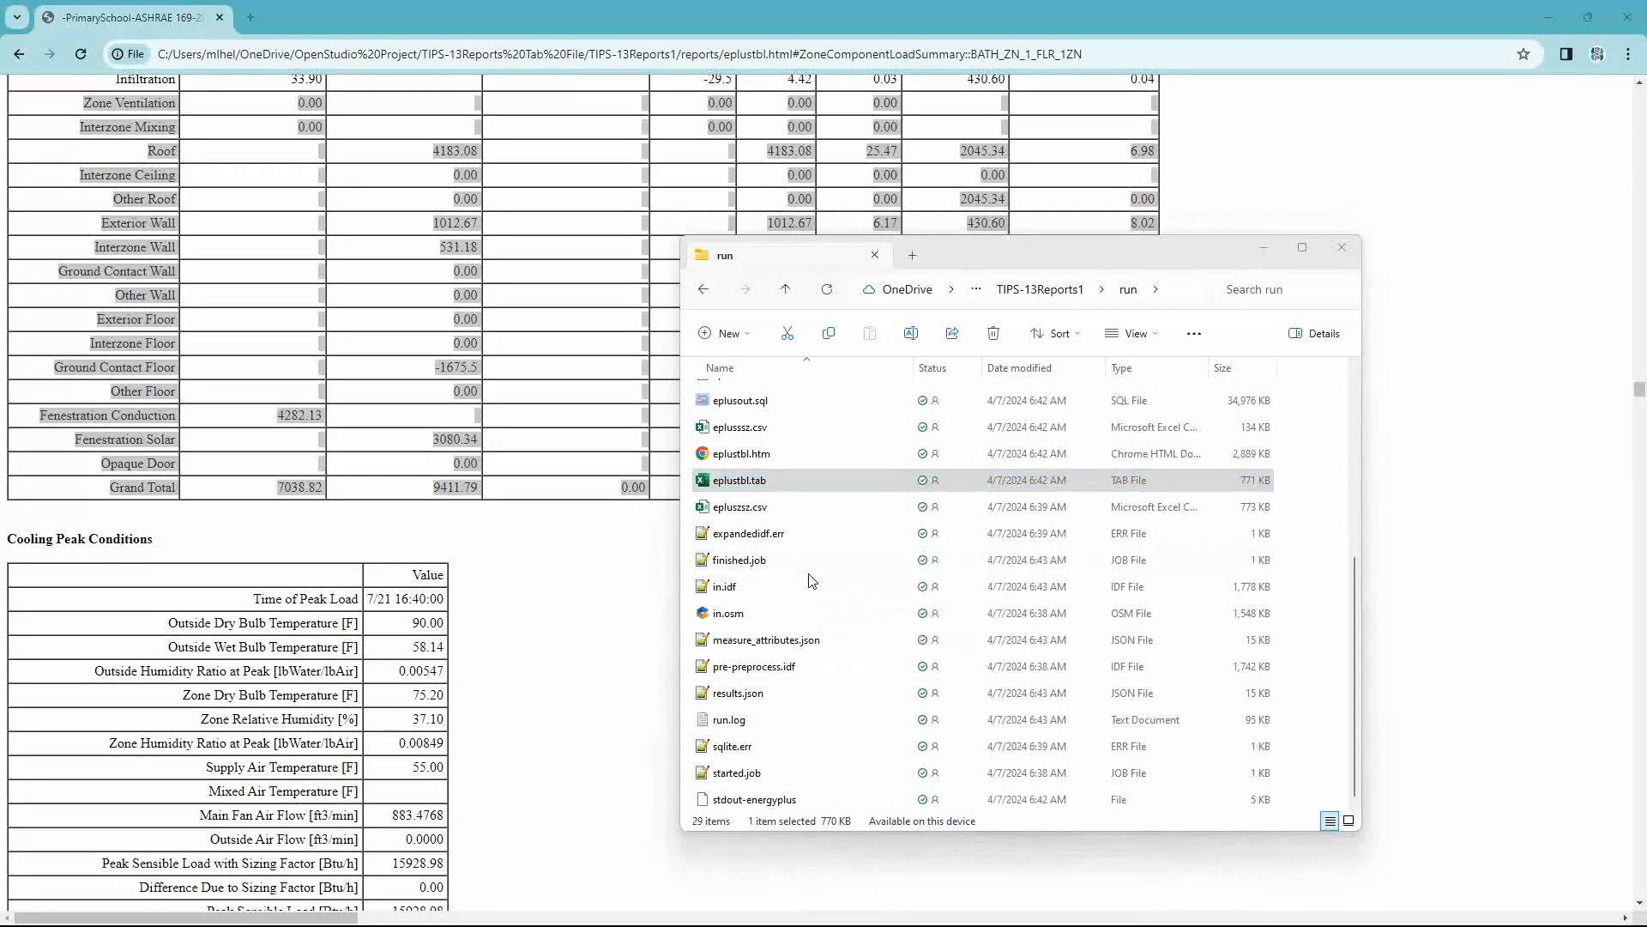
- Load eplustbl.tab in Excel, declining conversion of digits to scientific notation
double_click(738, 480)
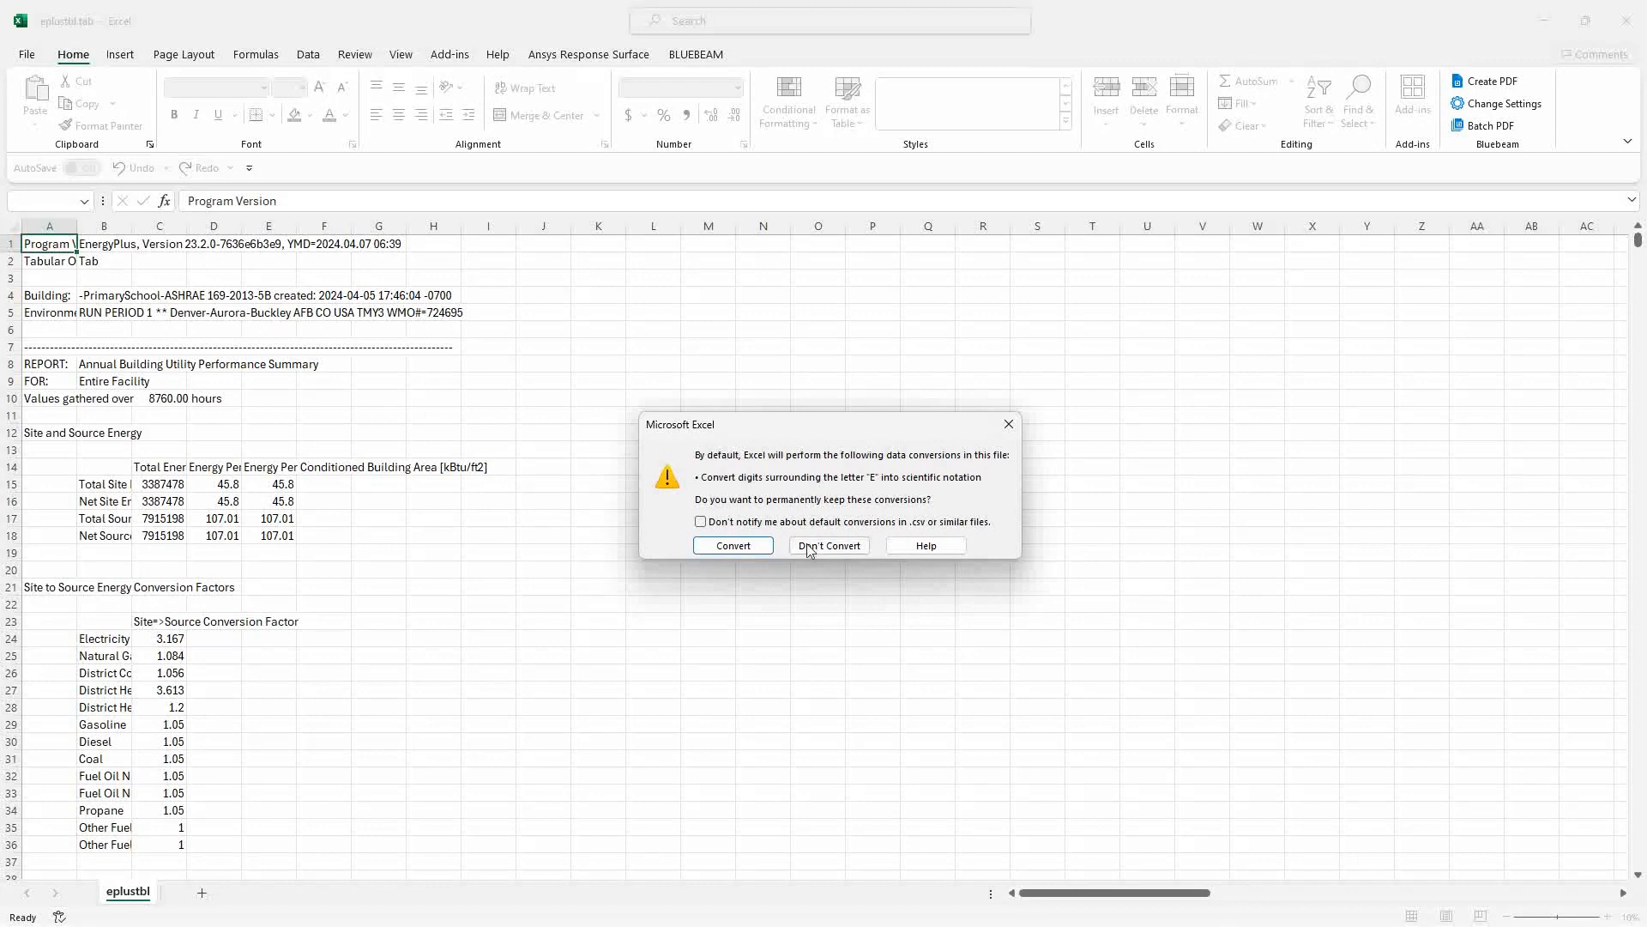
click(827, 546)
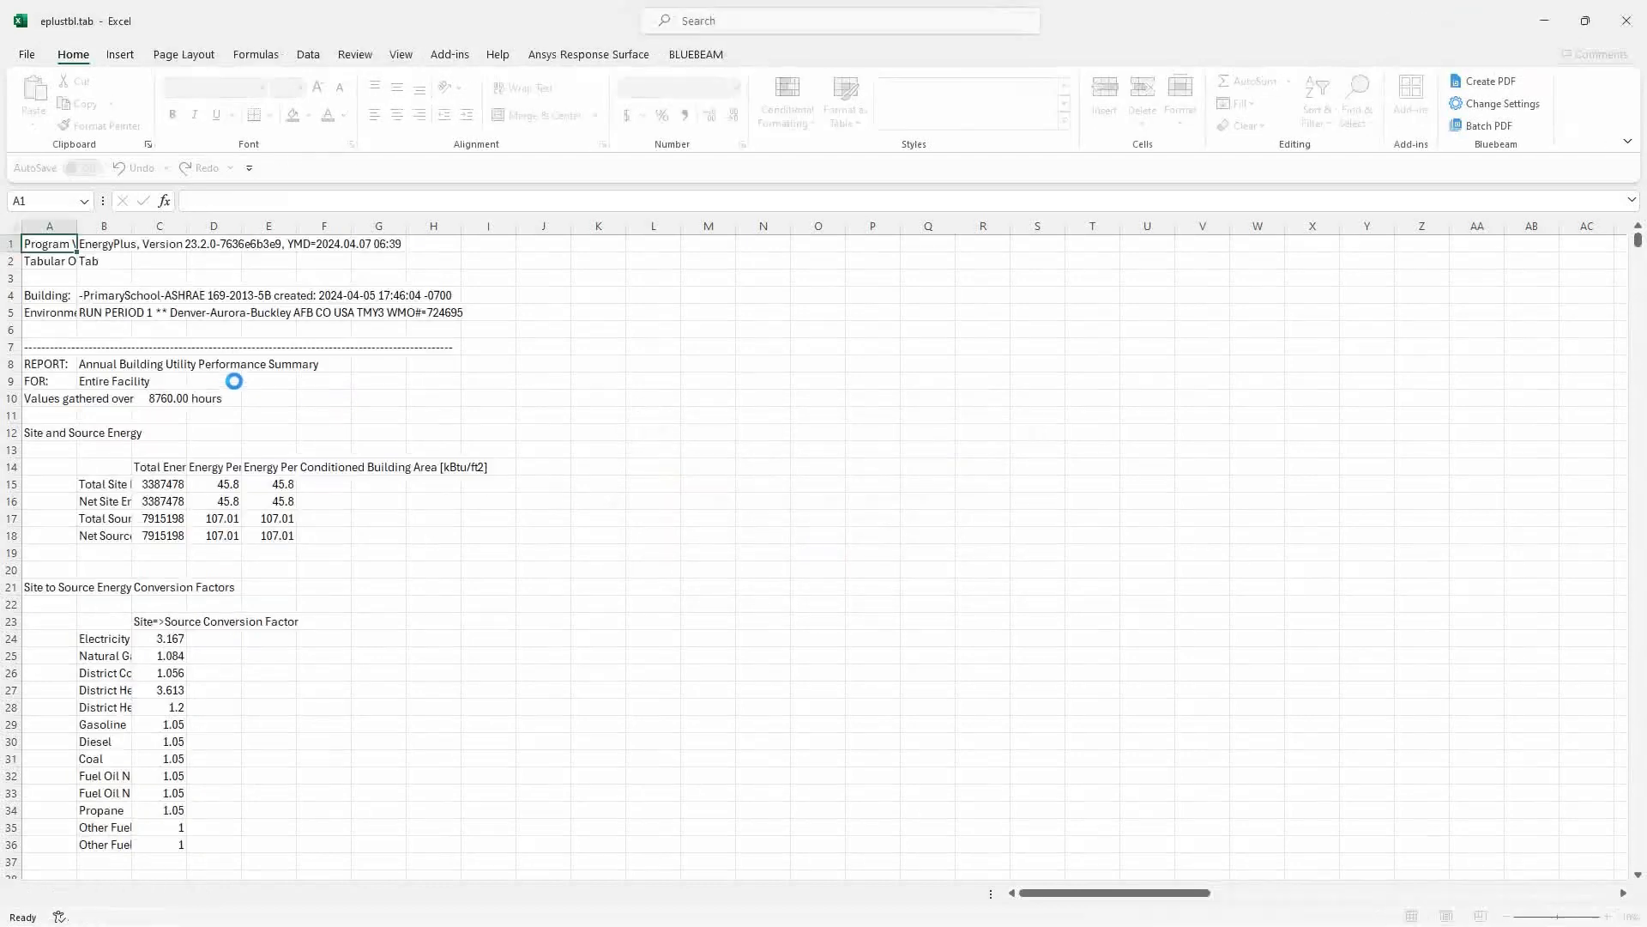
scroll(down, 3)
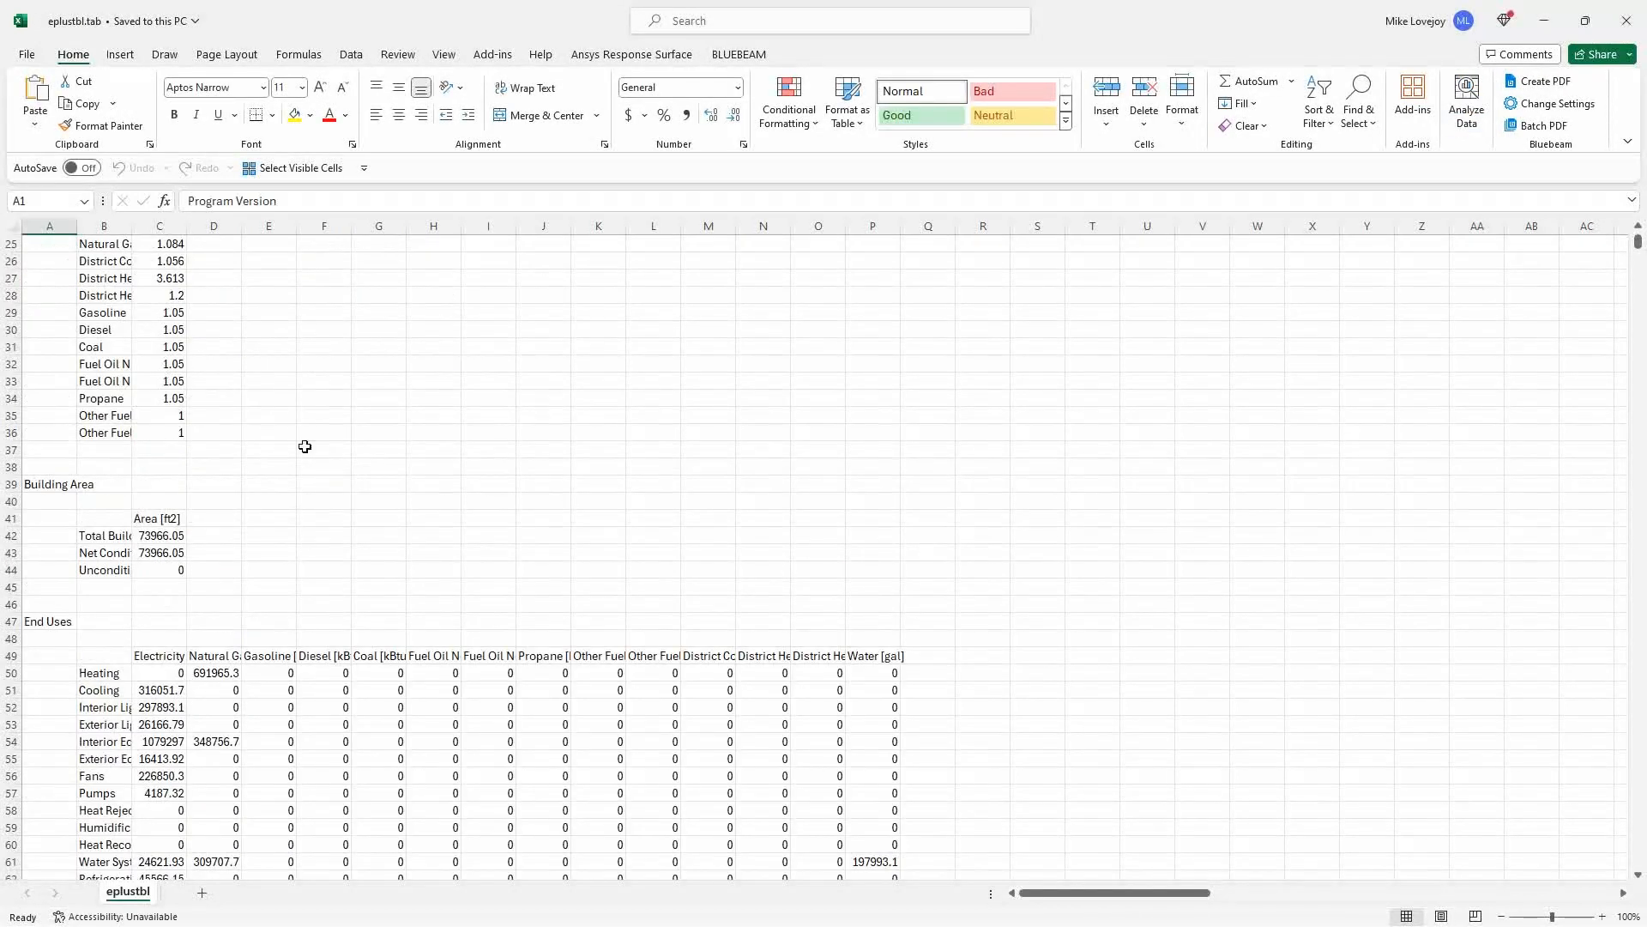
- Find 'zone' to jump to the Zone Sizing Information heading
click(377, 433)
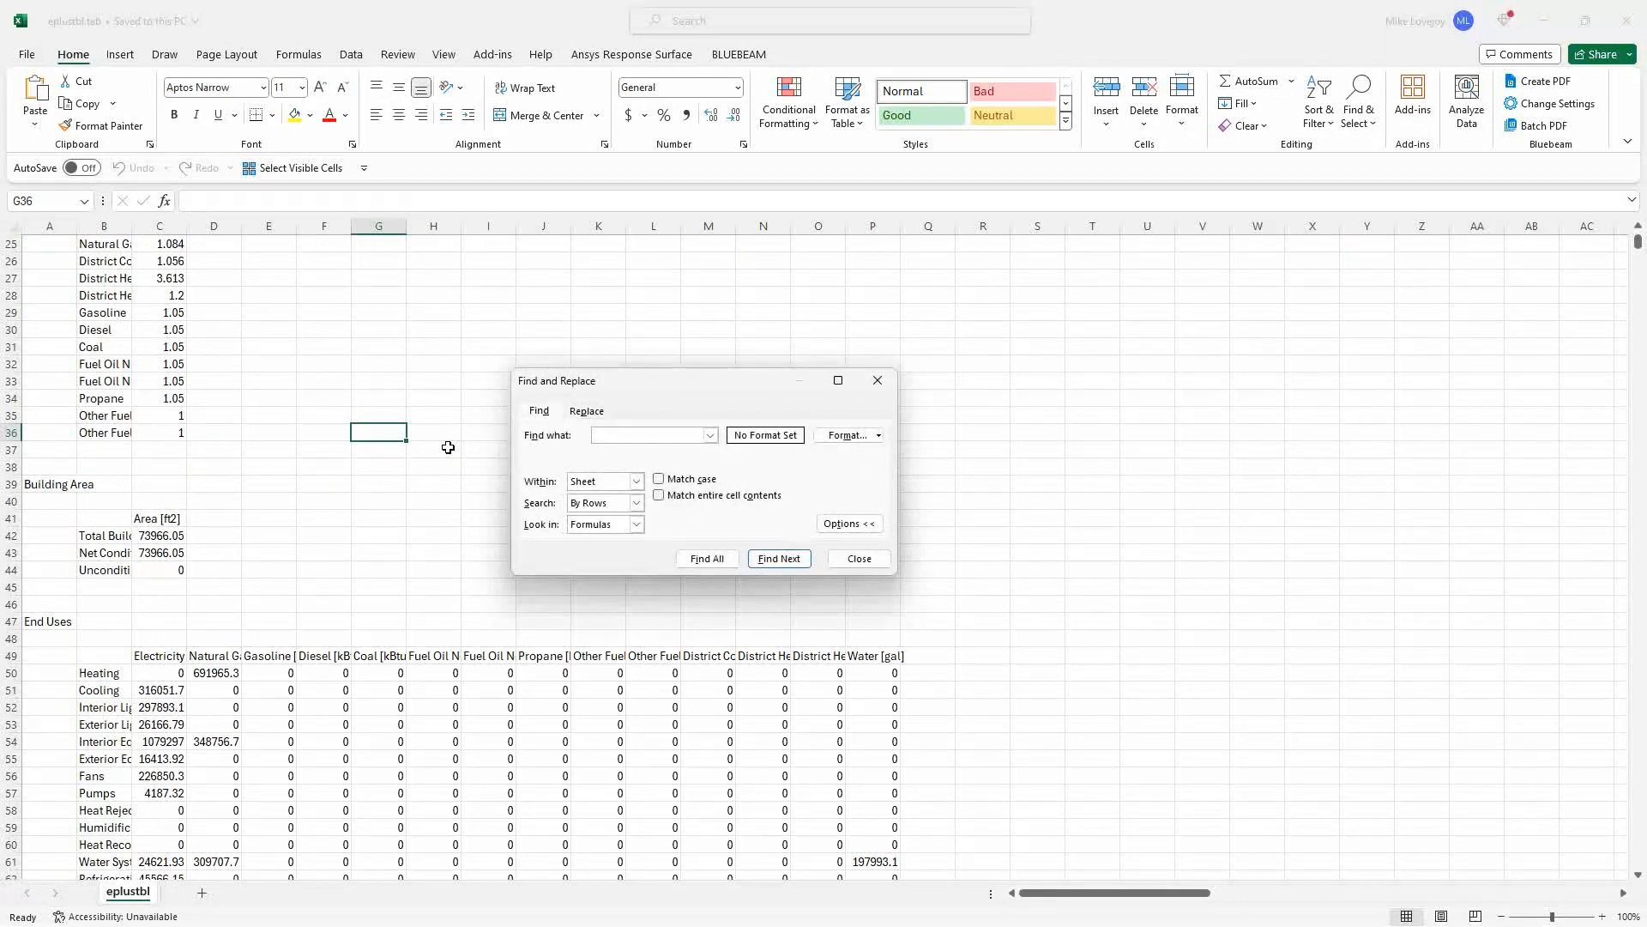
text(zone sizing inf)
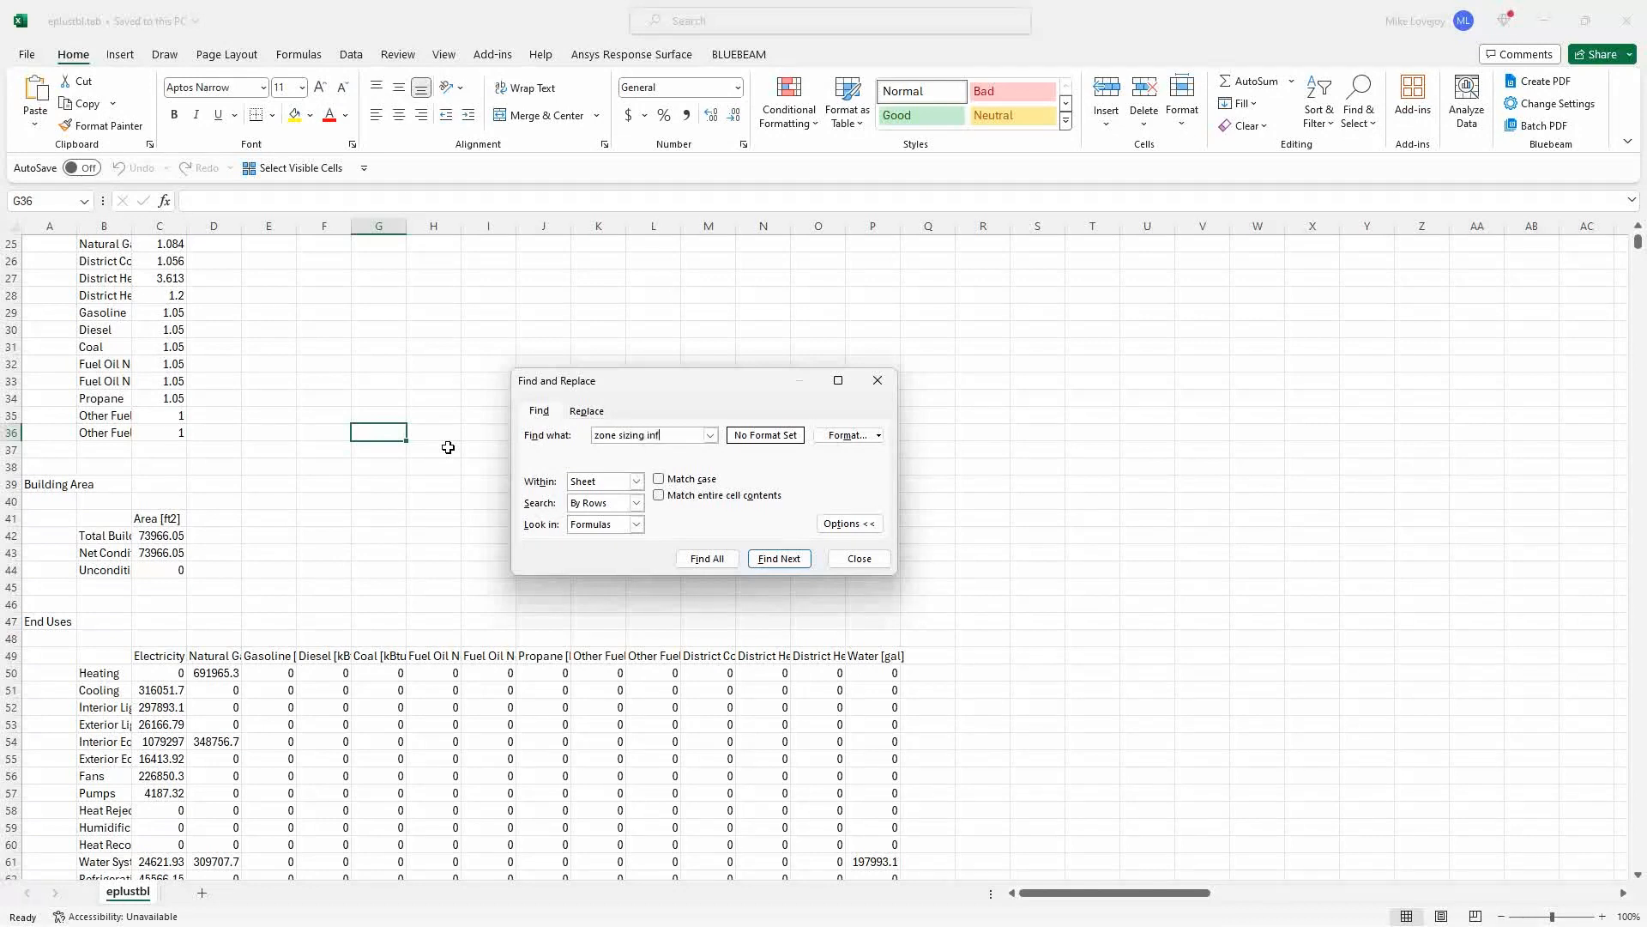
click(779, 557)
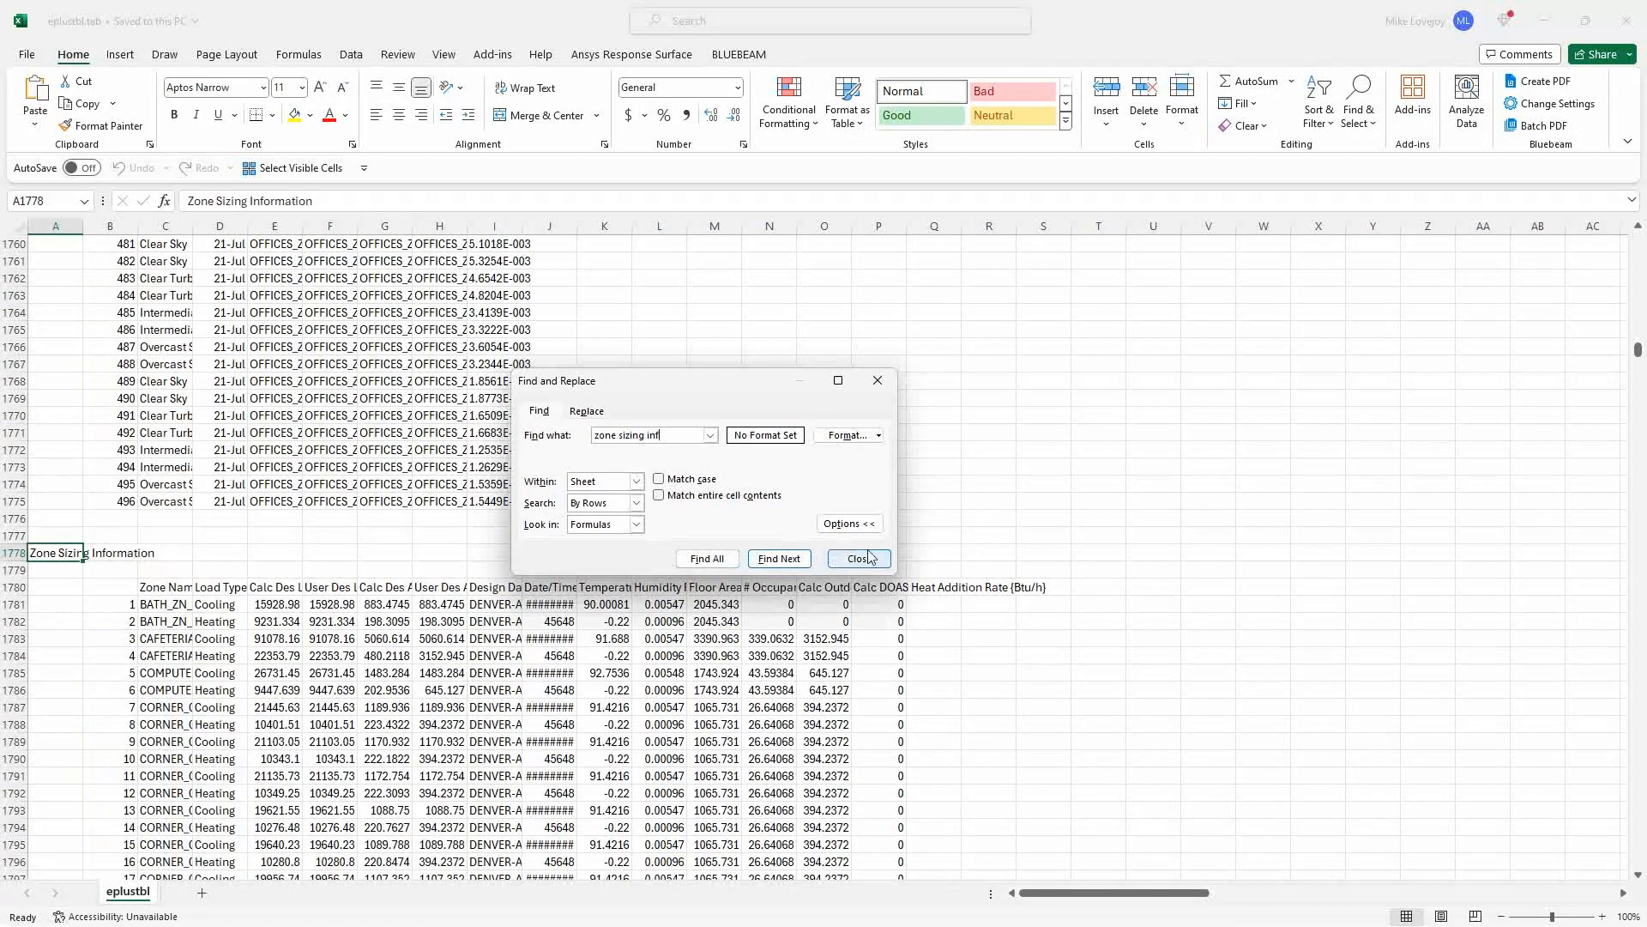
click(858, 558)
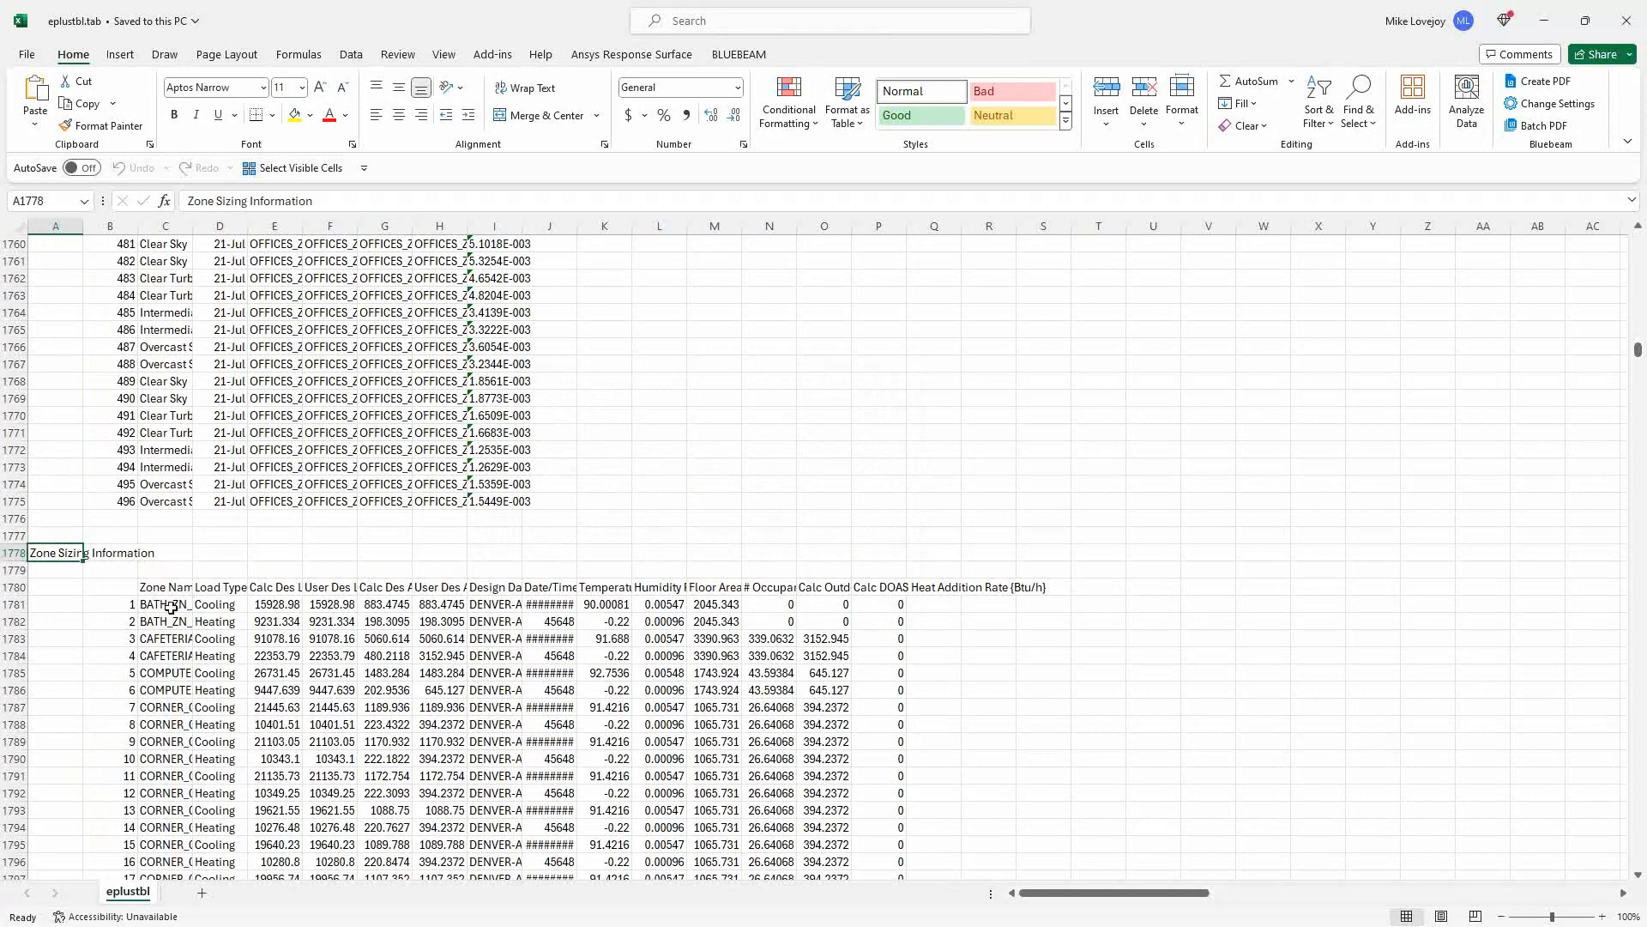
- Copy the zone sizing table and paste it into Book1 via Paste Special > Paste Link
click(110, 587)
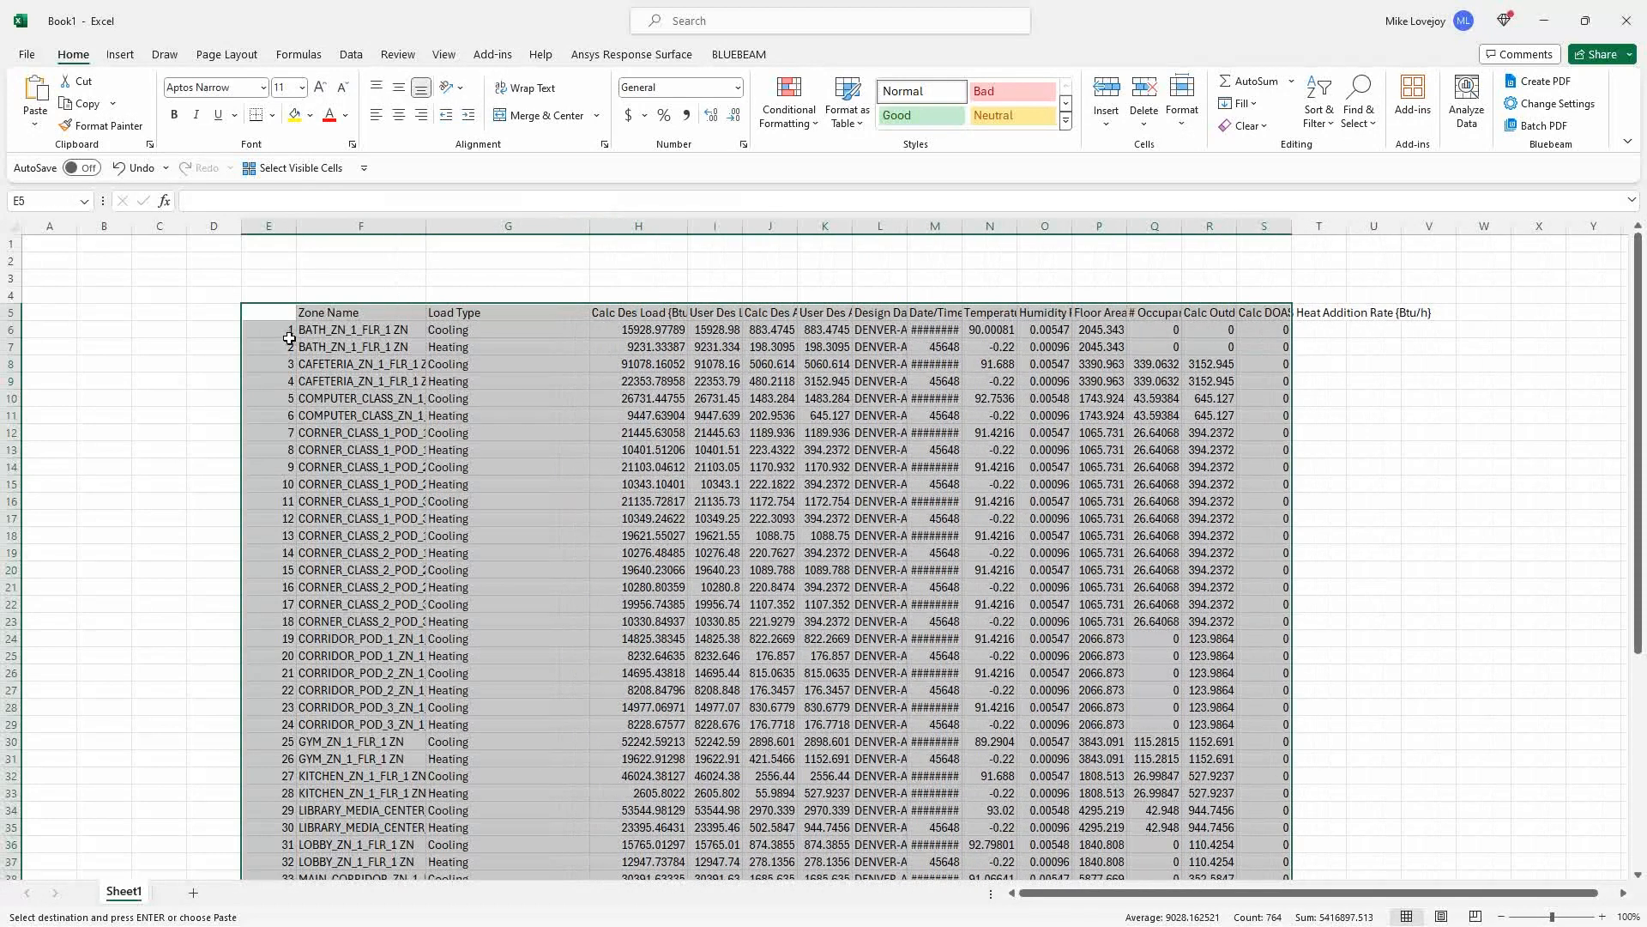
right_click(283, 335)
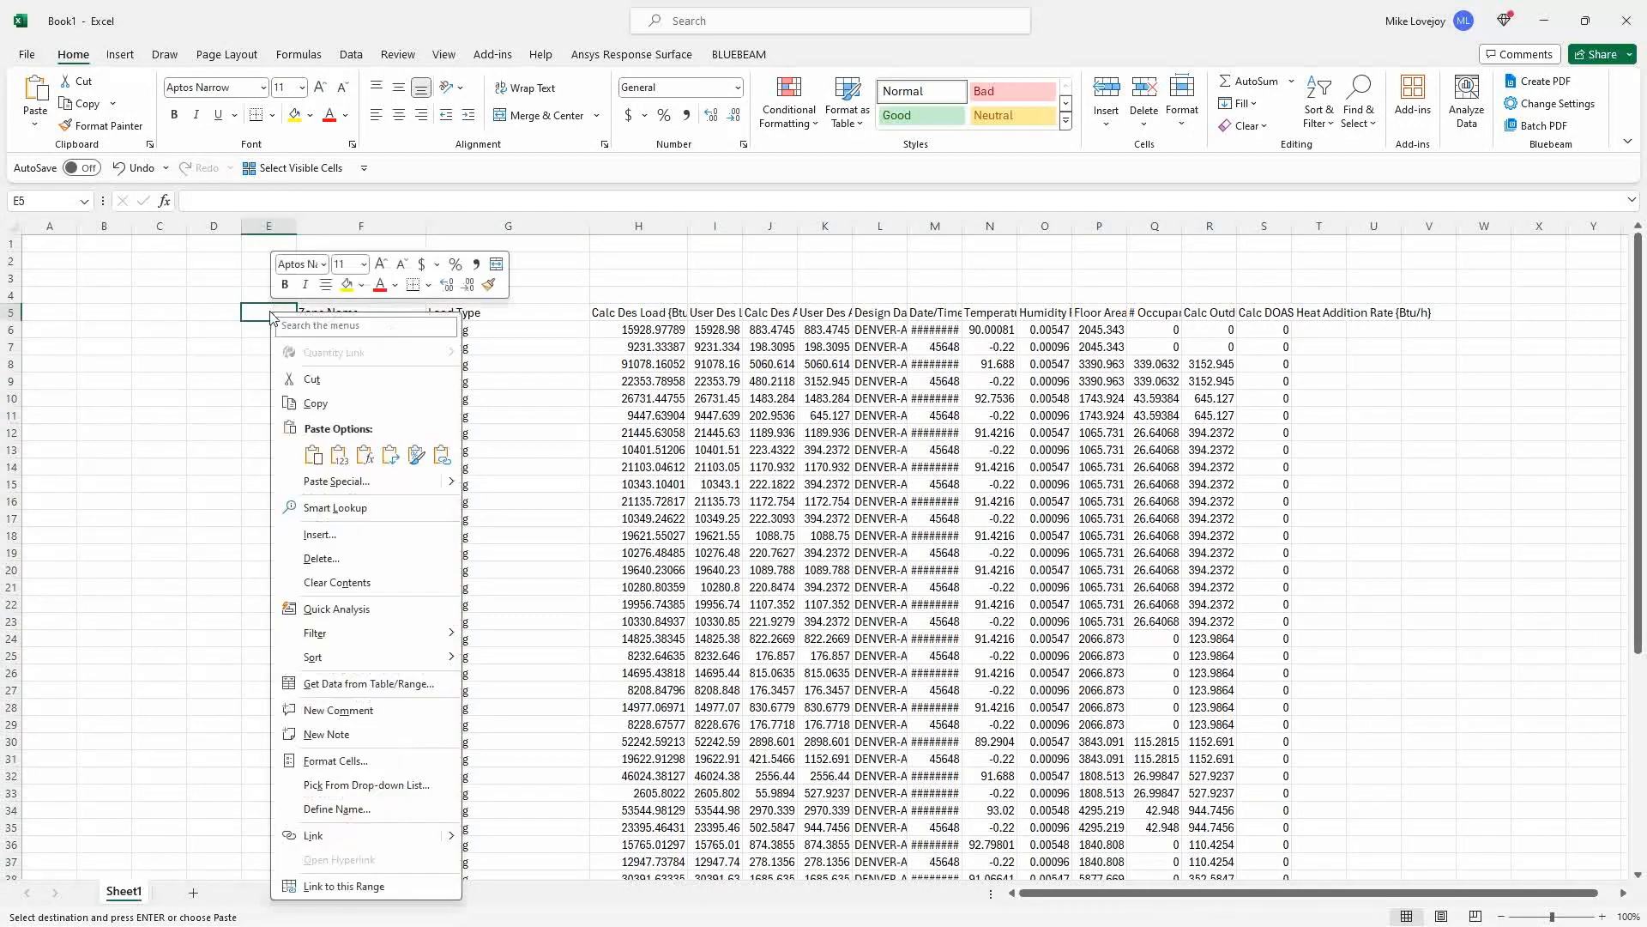
click(441, 453)
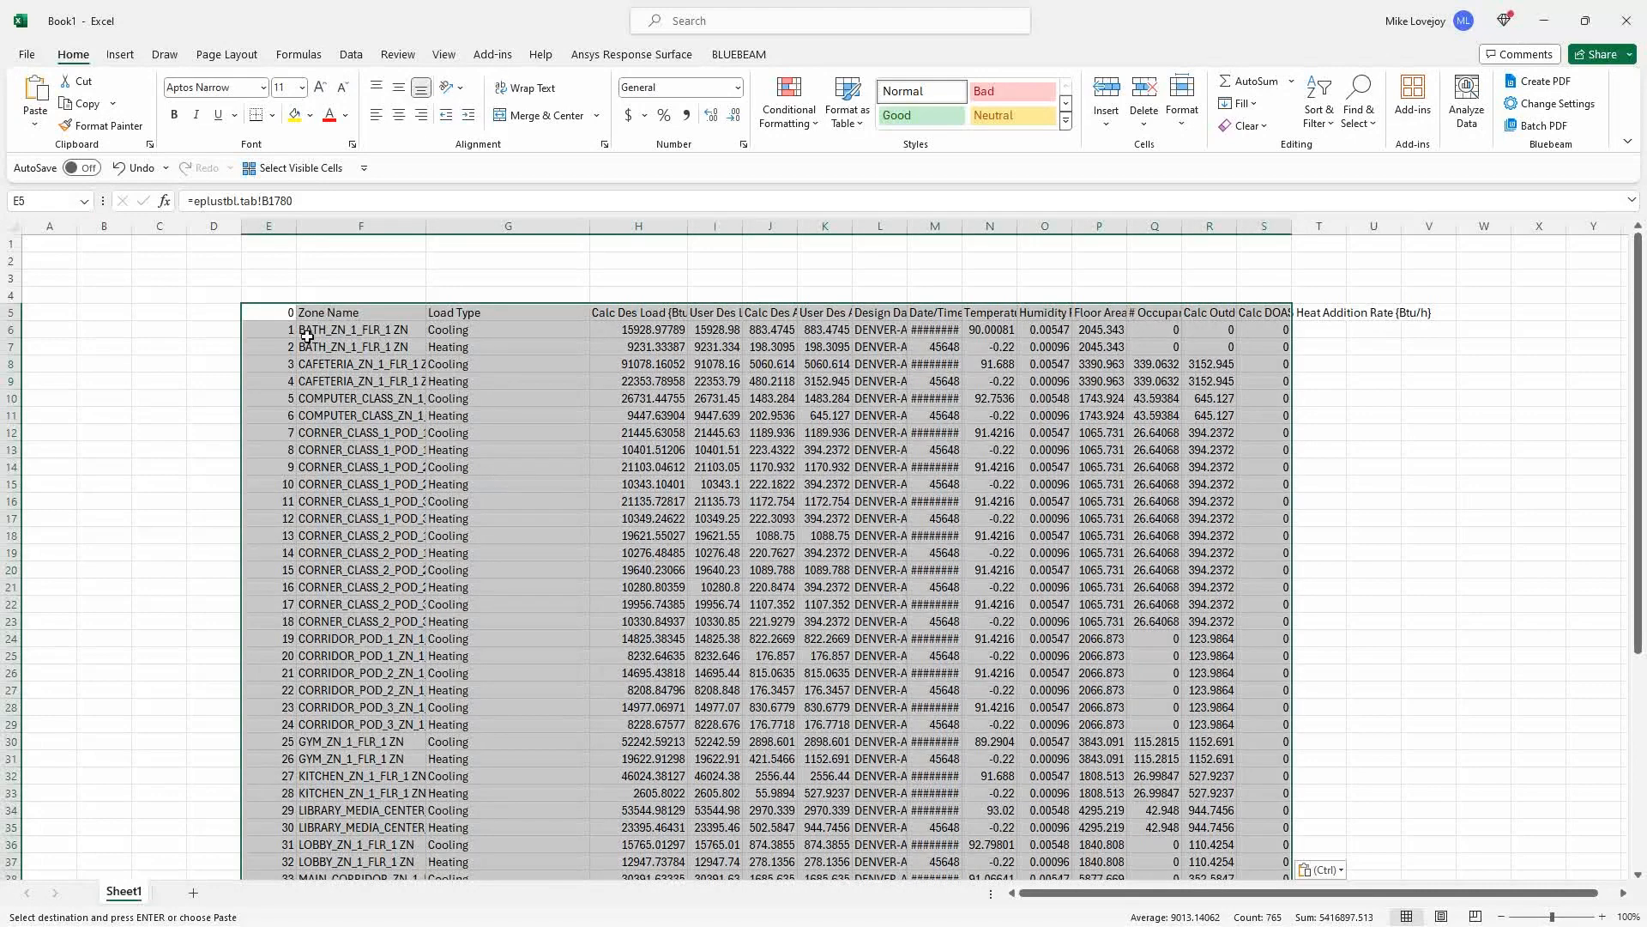
- Verify the pasted cells hold link formulas back to eplustbl.tab
click(360, 330)
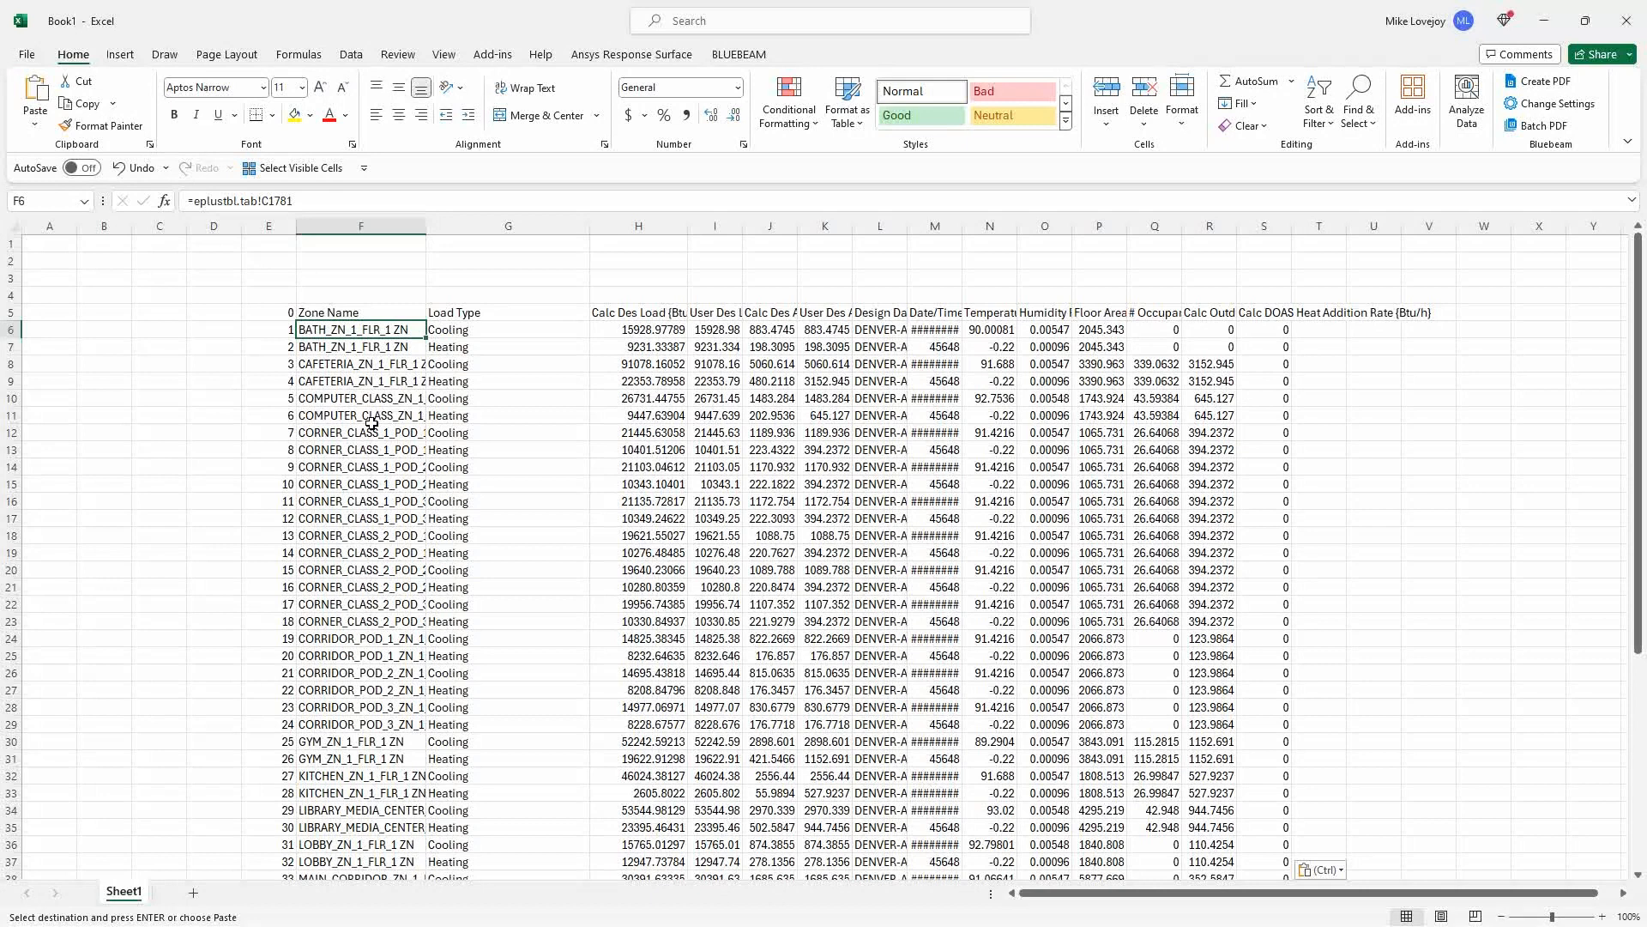
mouse_move(405, 486)
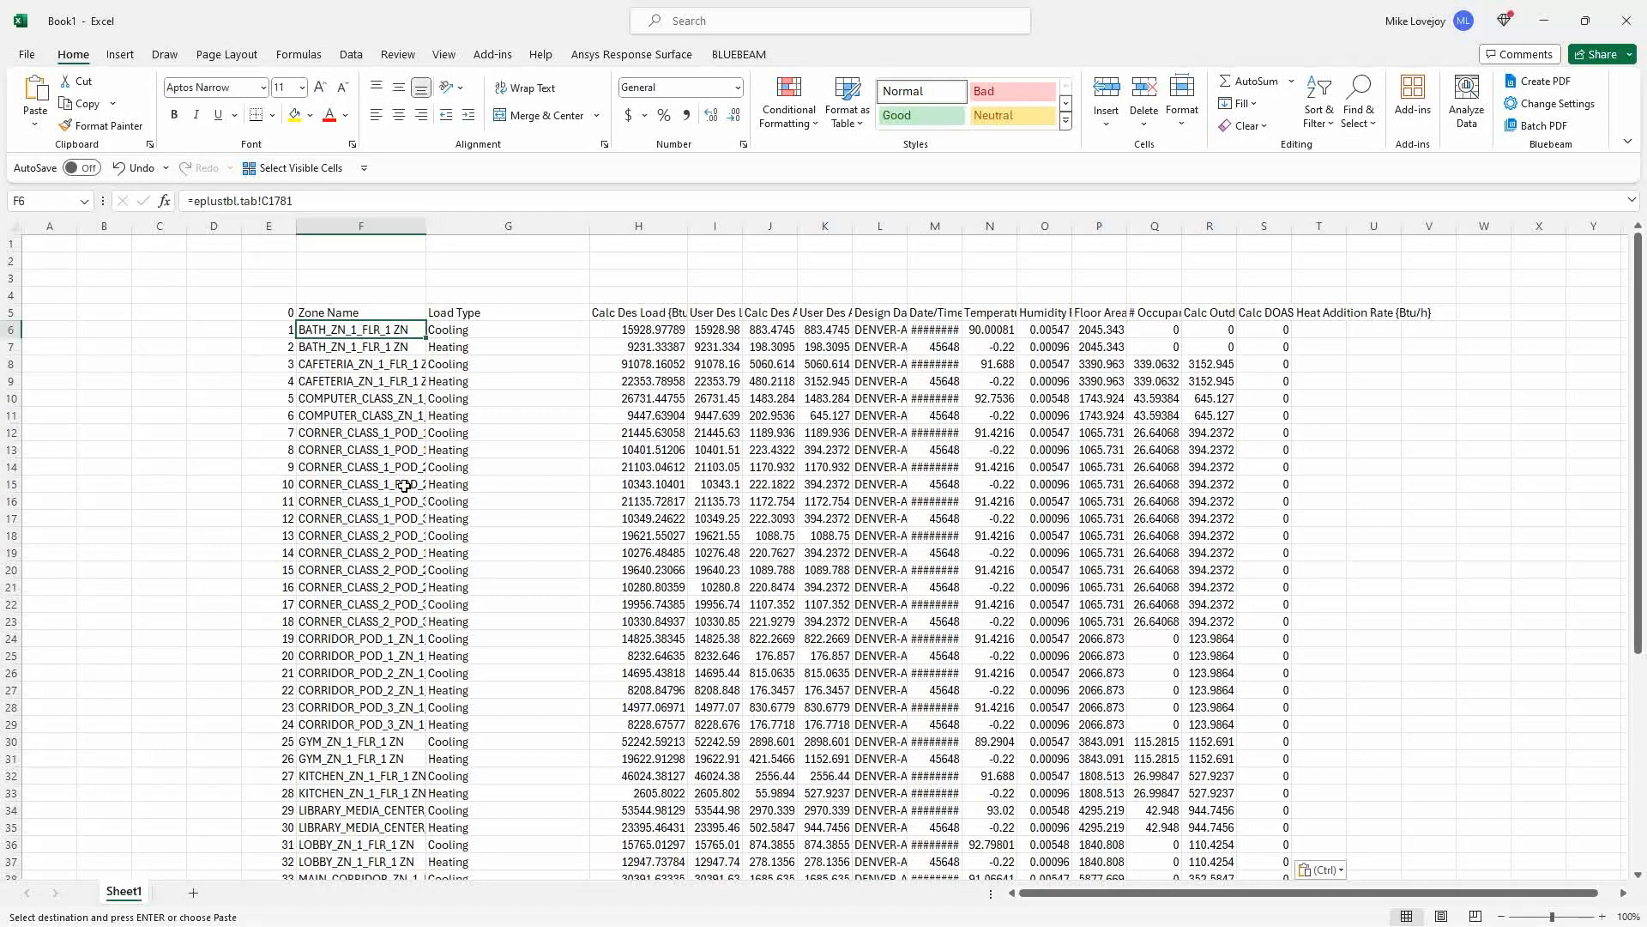
mouse_move(461, 389)
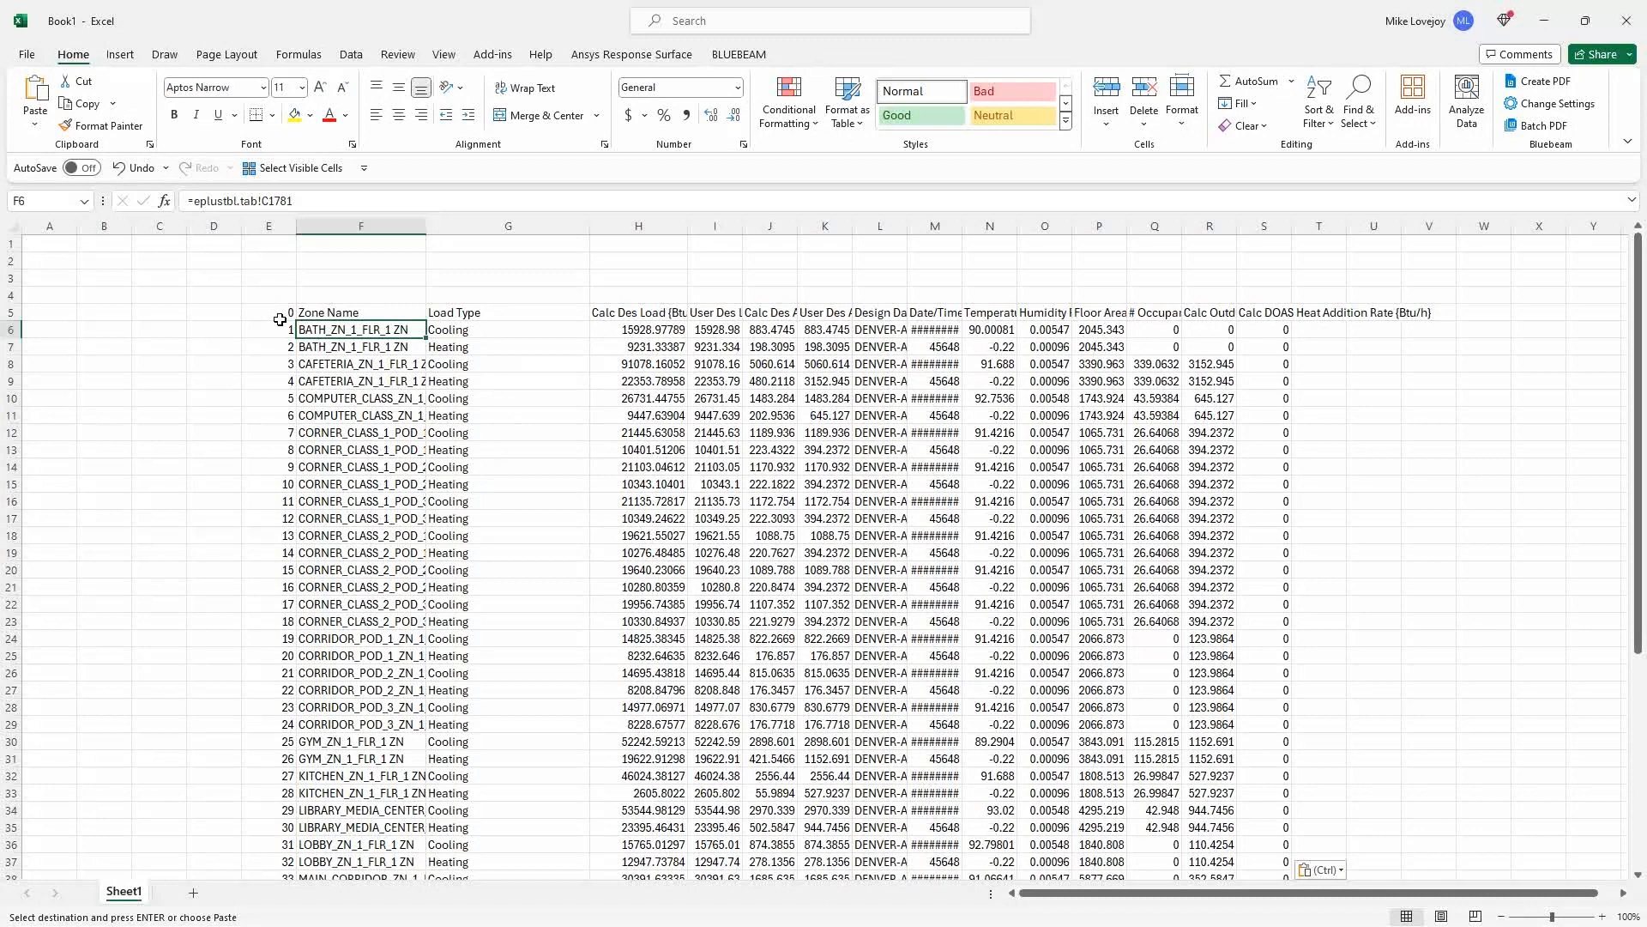
click(268, 311)
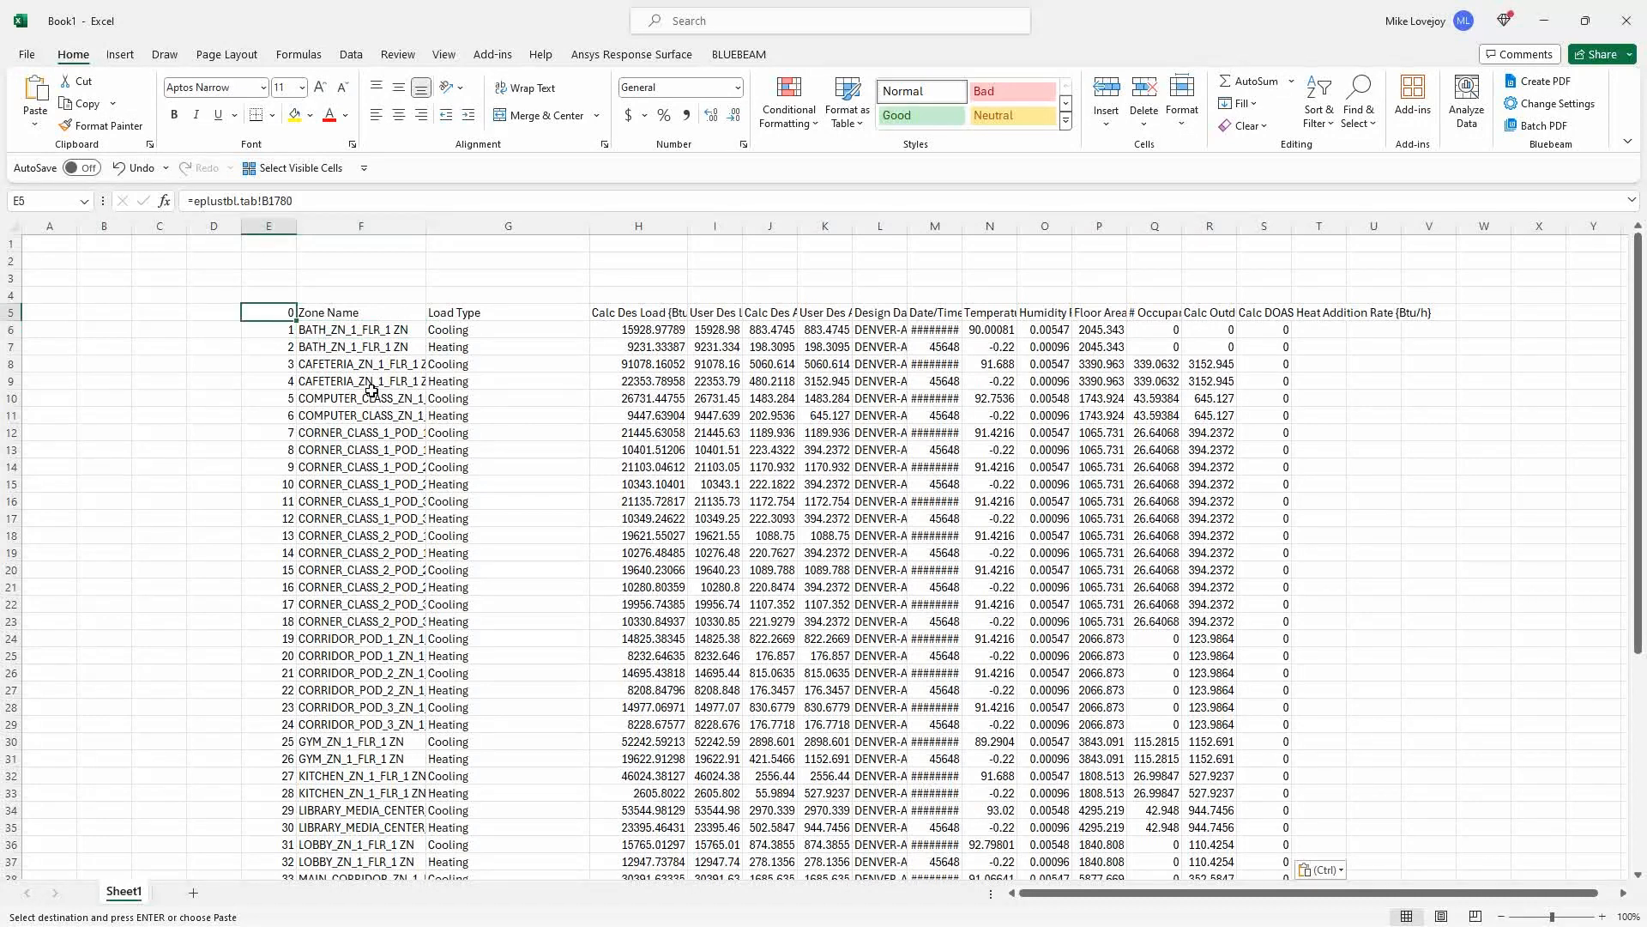